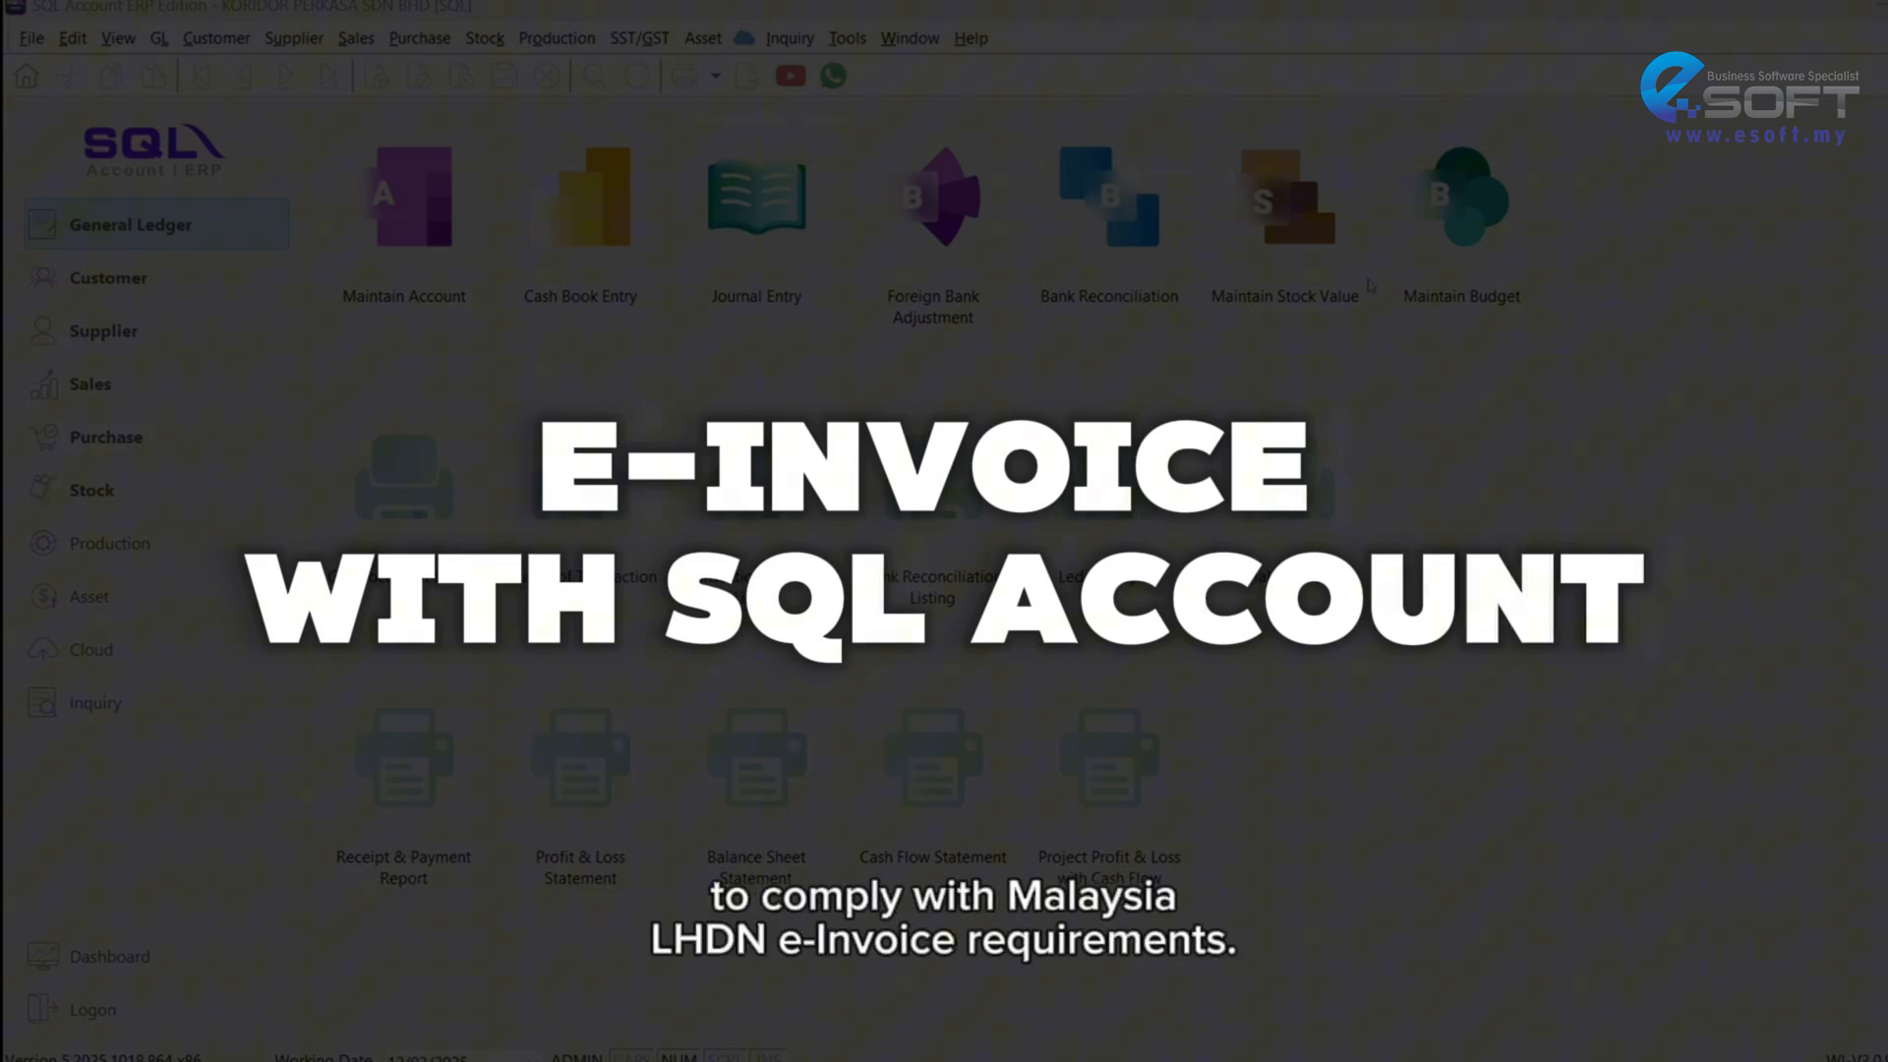
# Step: Open the Company Profile record from the File menu
pyautogui.click(30, 38)
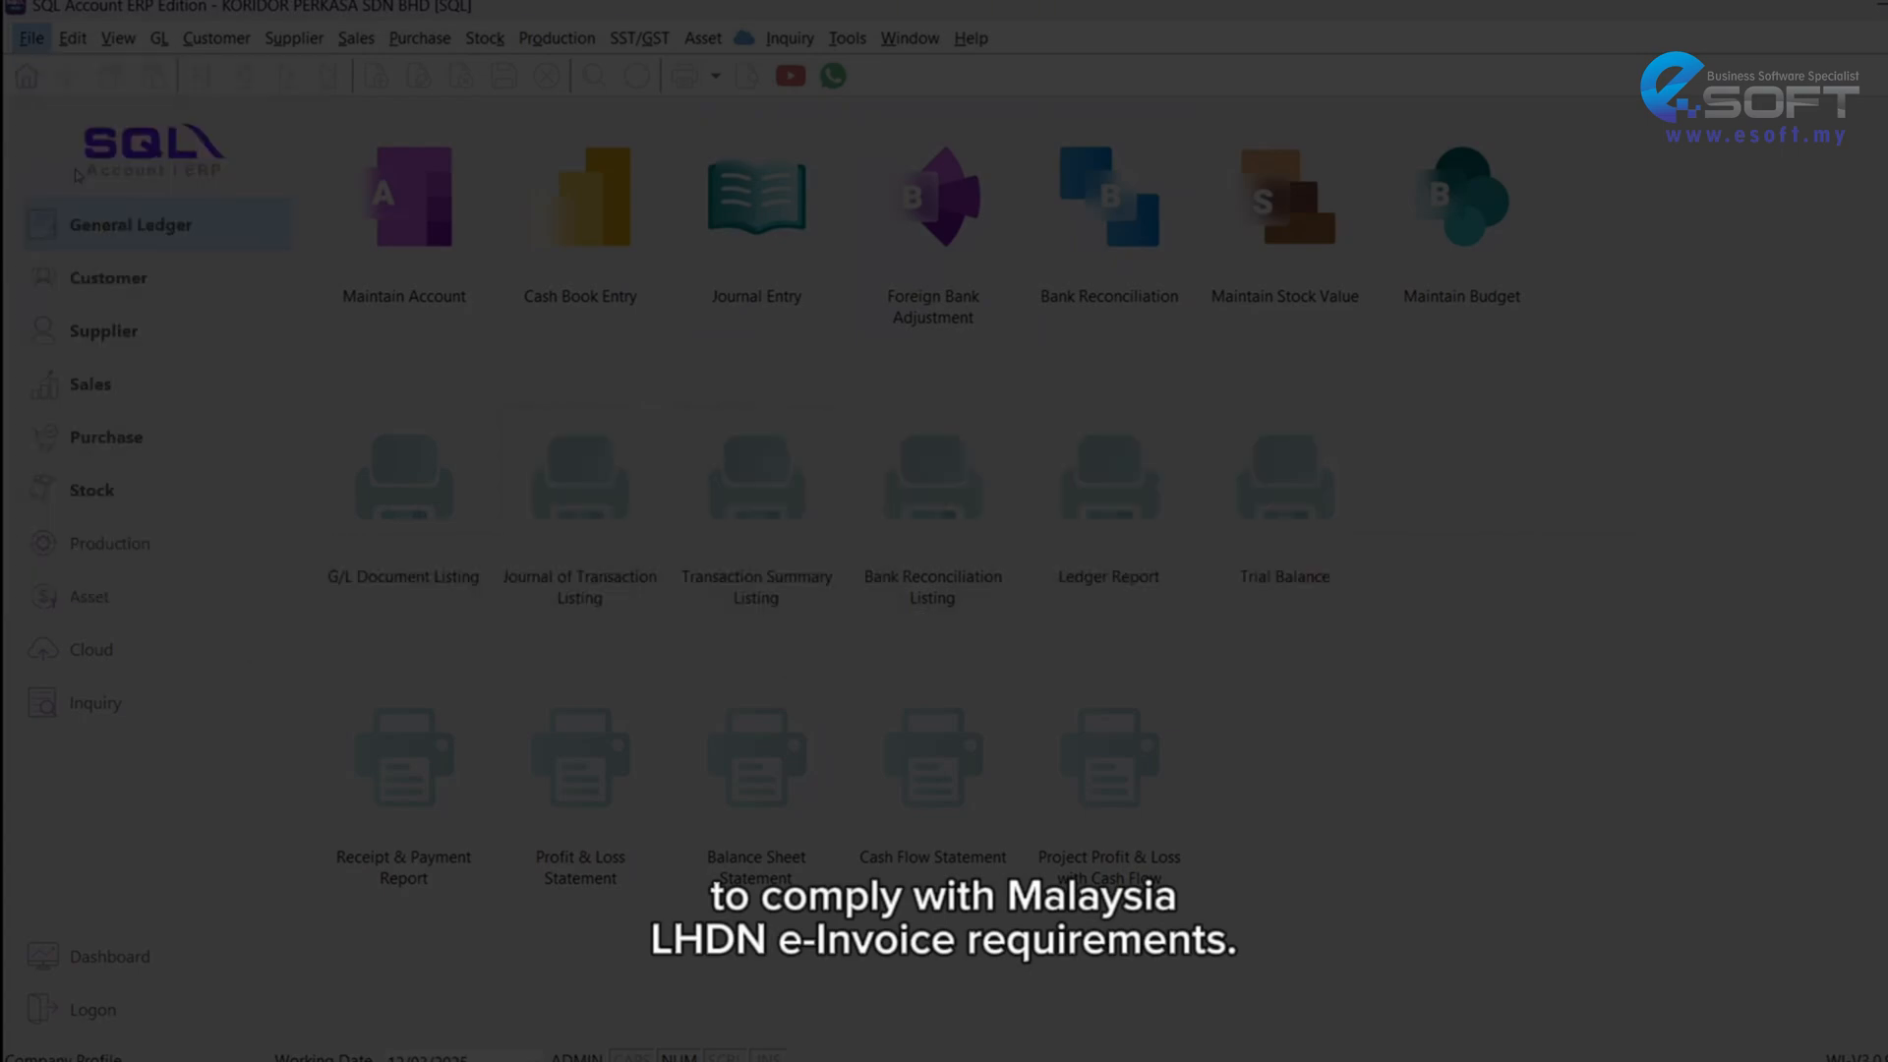
pyautogui.click(66, 1056)
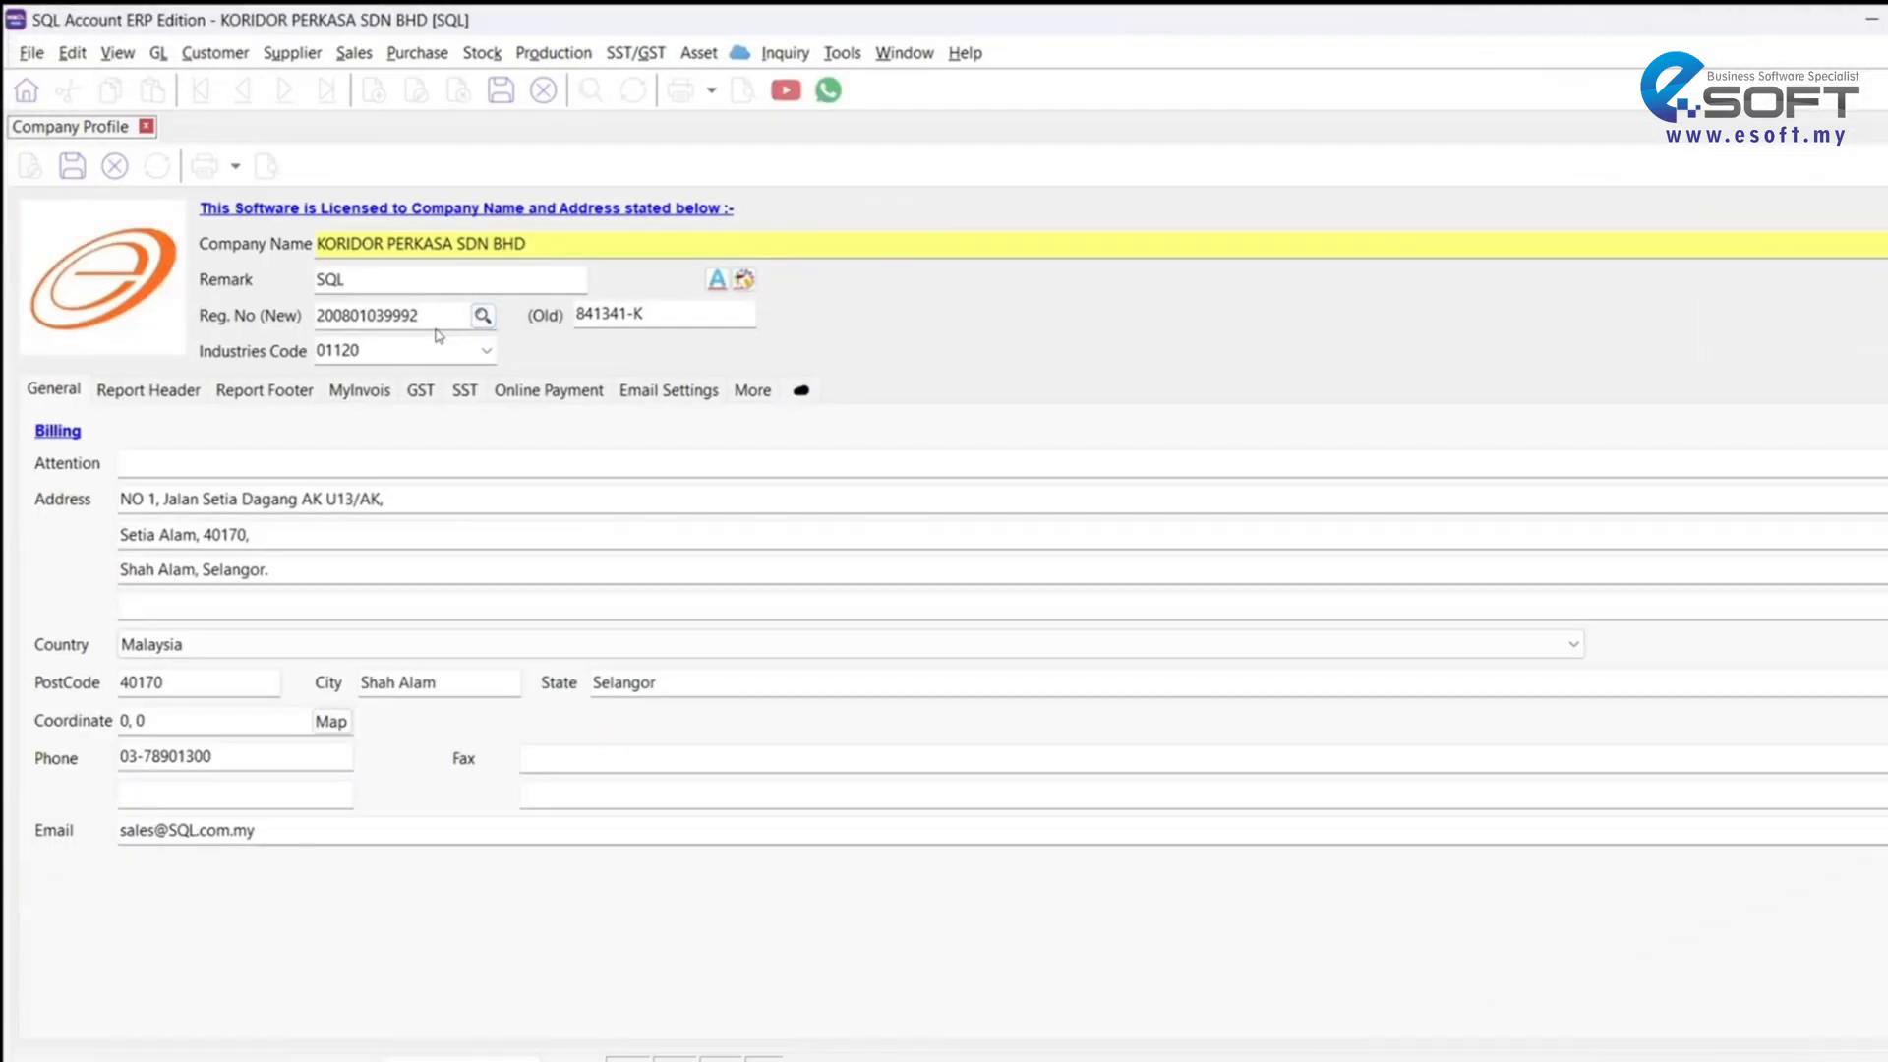
# Step: Look up Reg. No (New), accept KORIDOR PERKASA SDN BHD, and complete address, phone and email
pyautogui.tripleClick(366, 314)
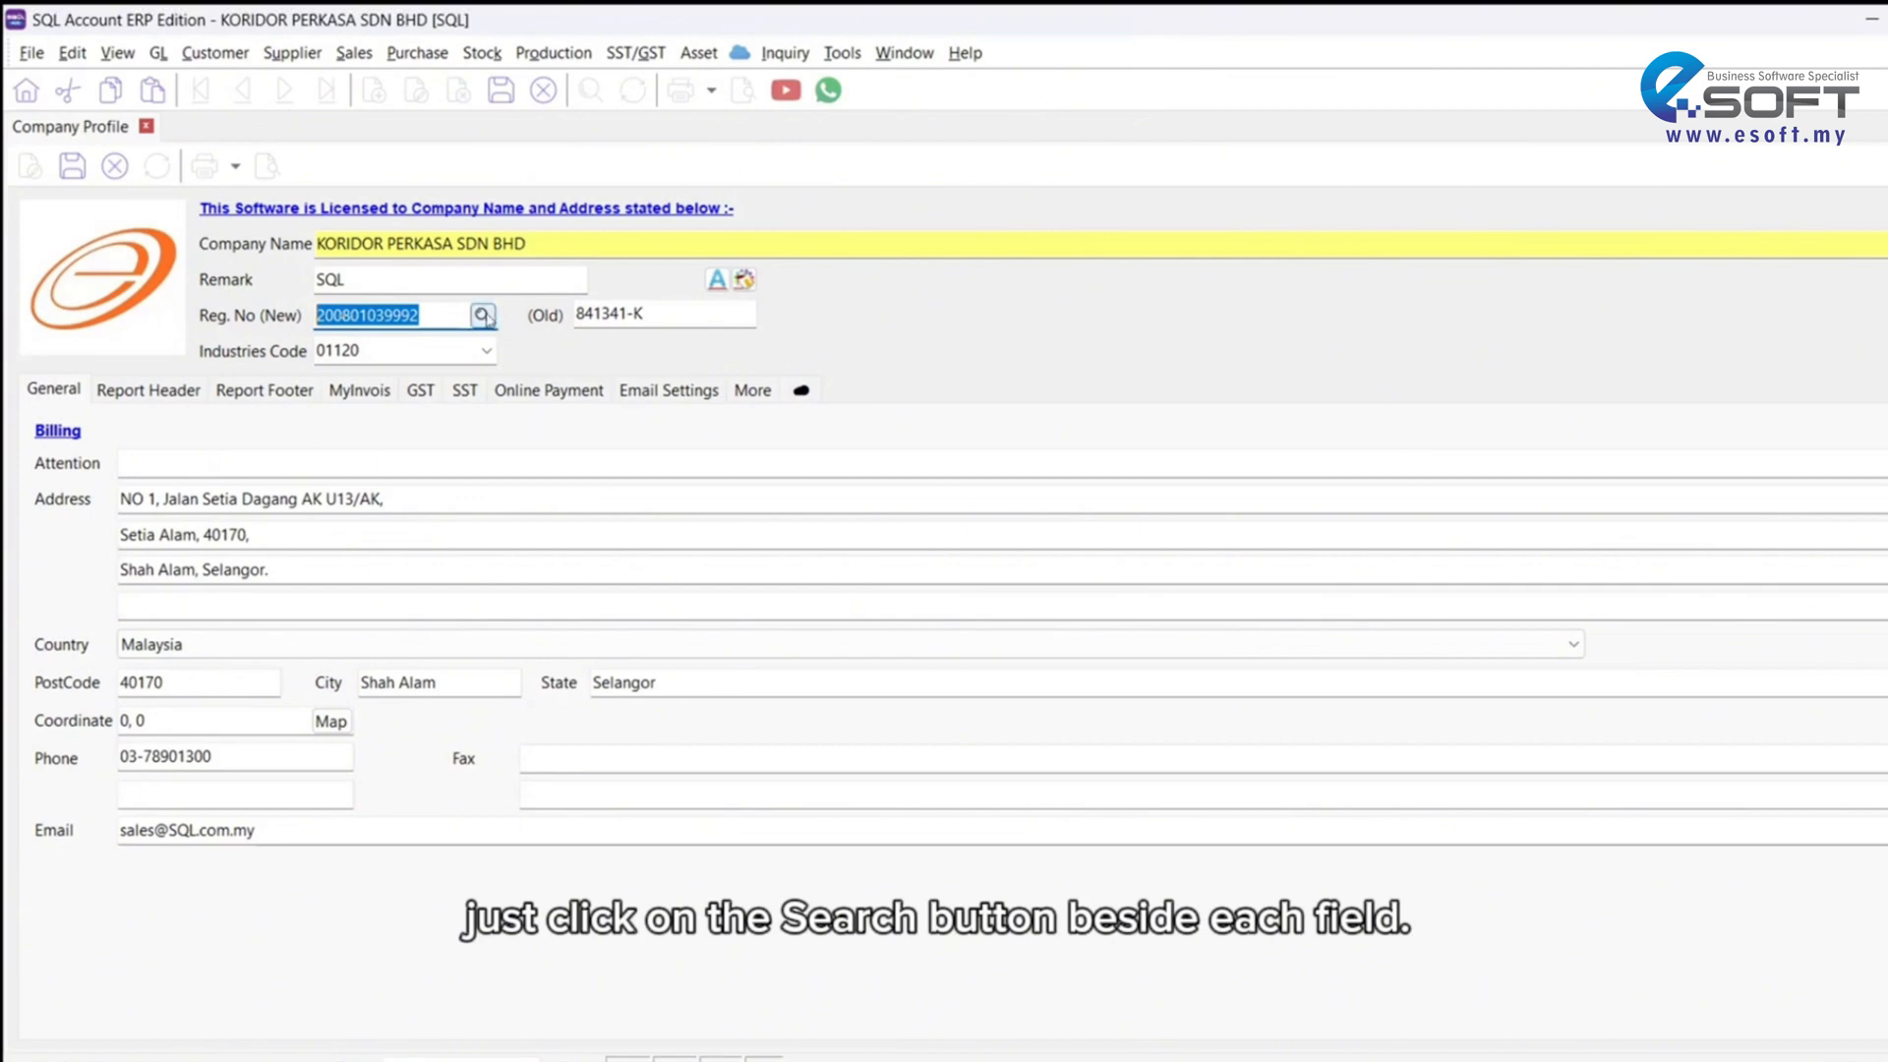
pyautogui.click(483, 314)
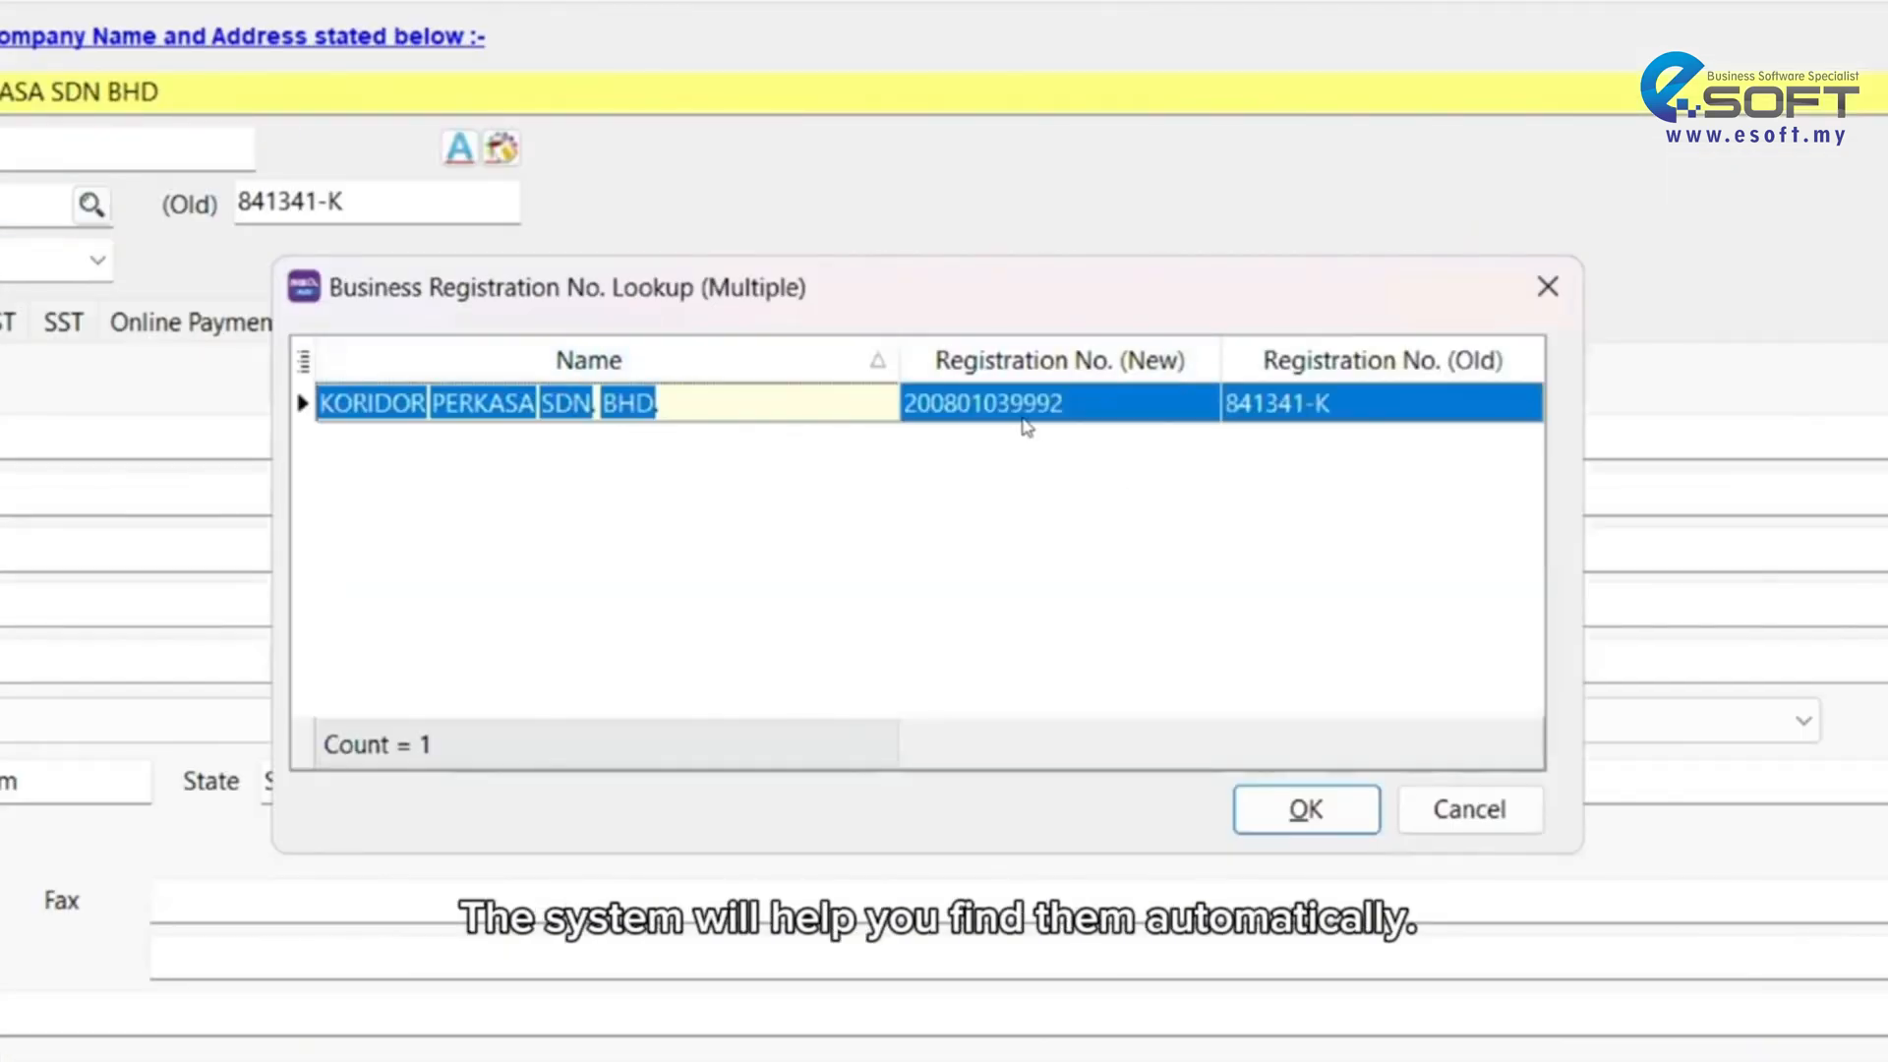
pyautogui.click(1303, 809)
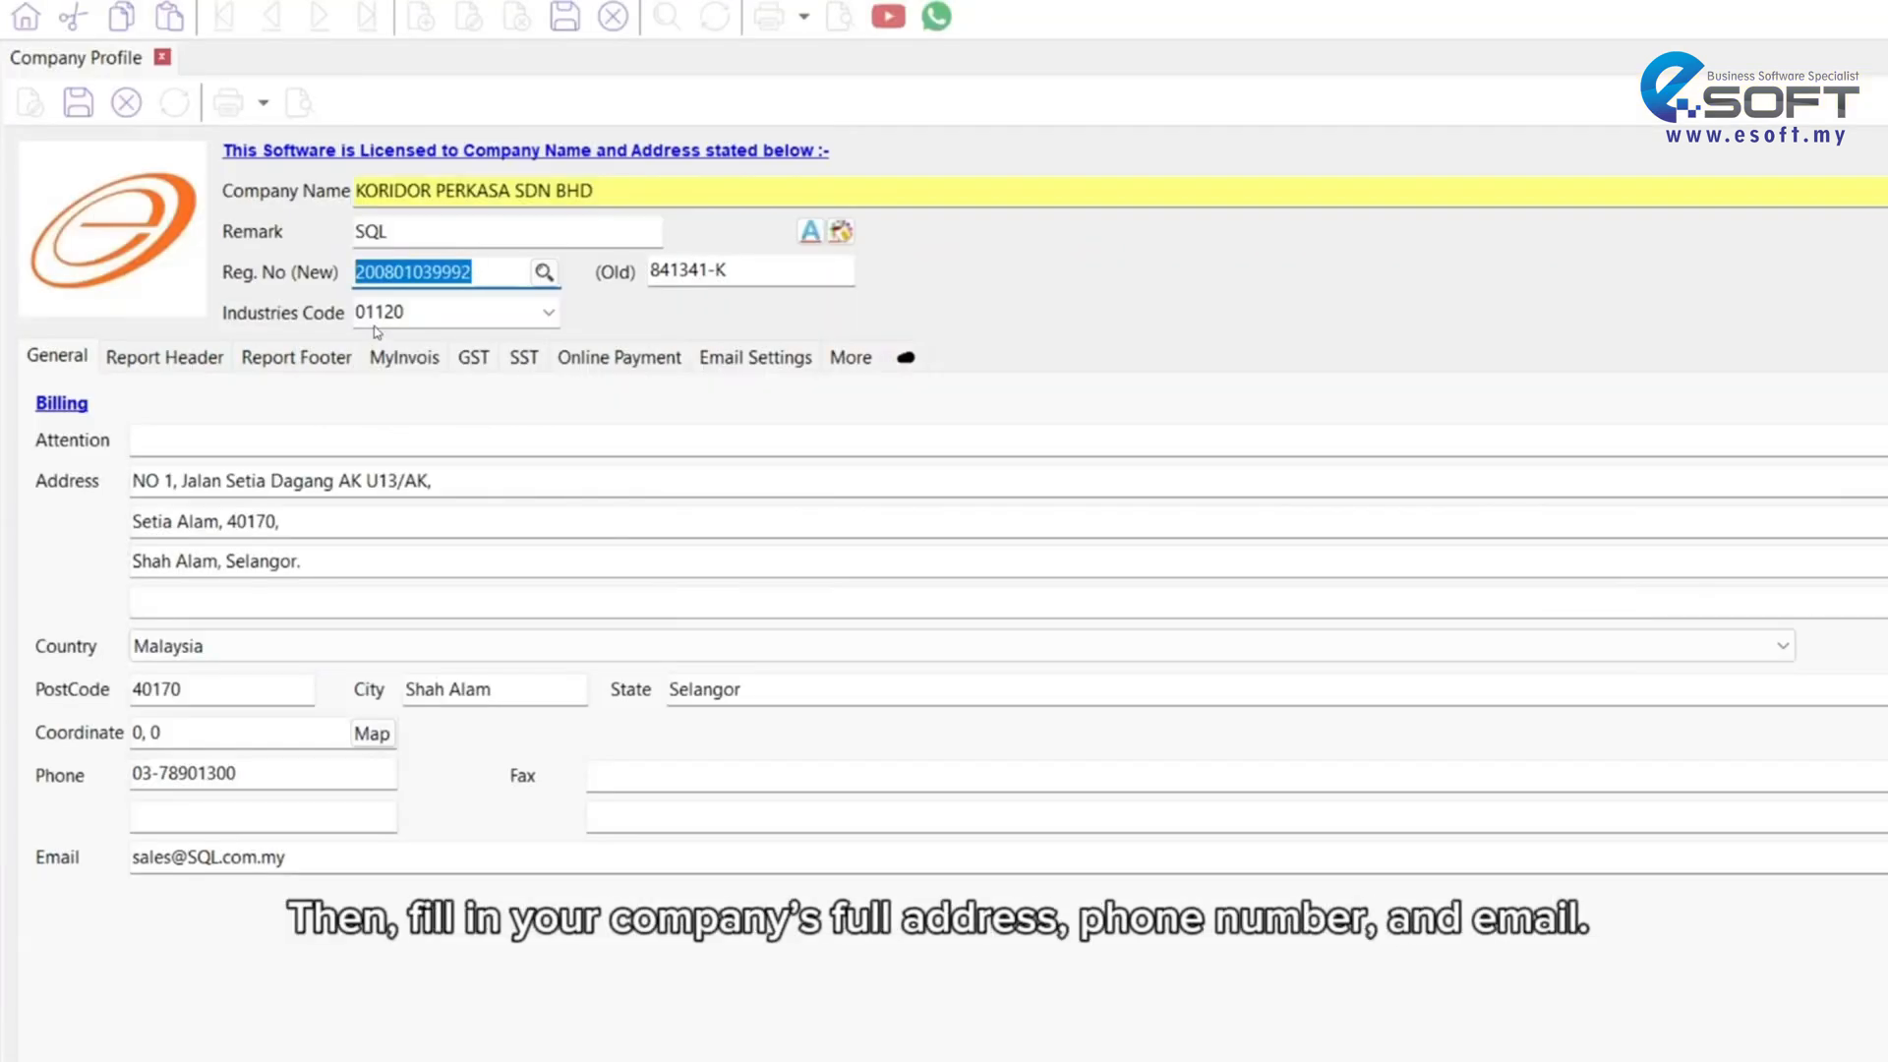
pyautogui.moveTo(216, 424)
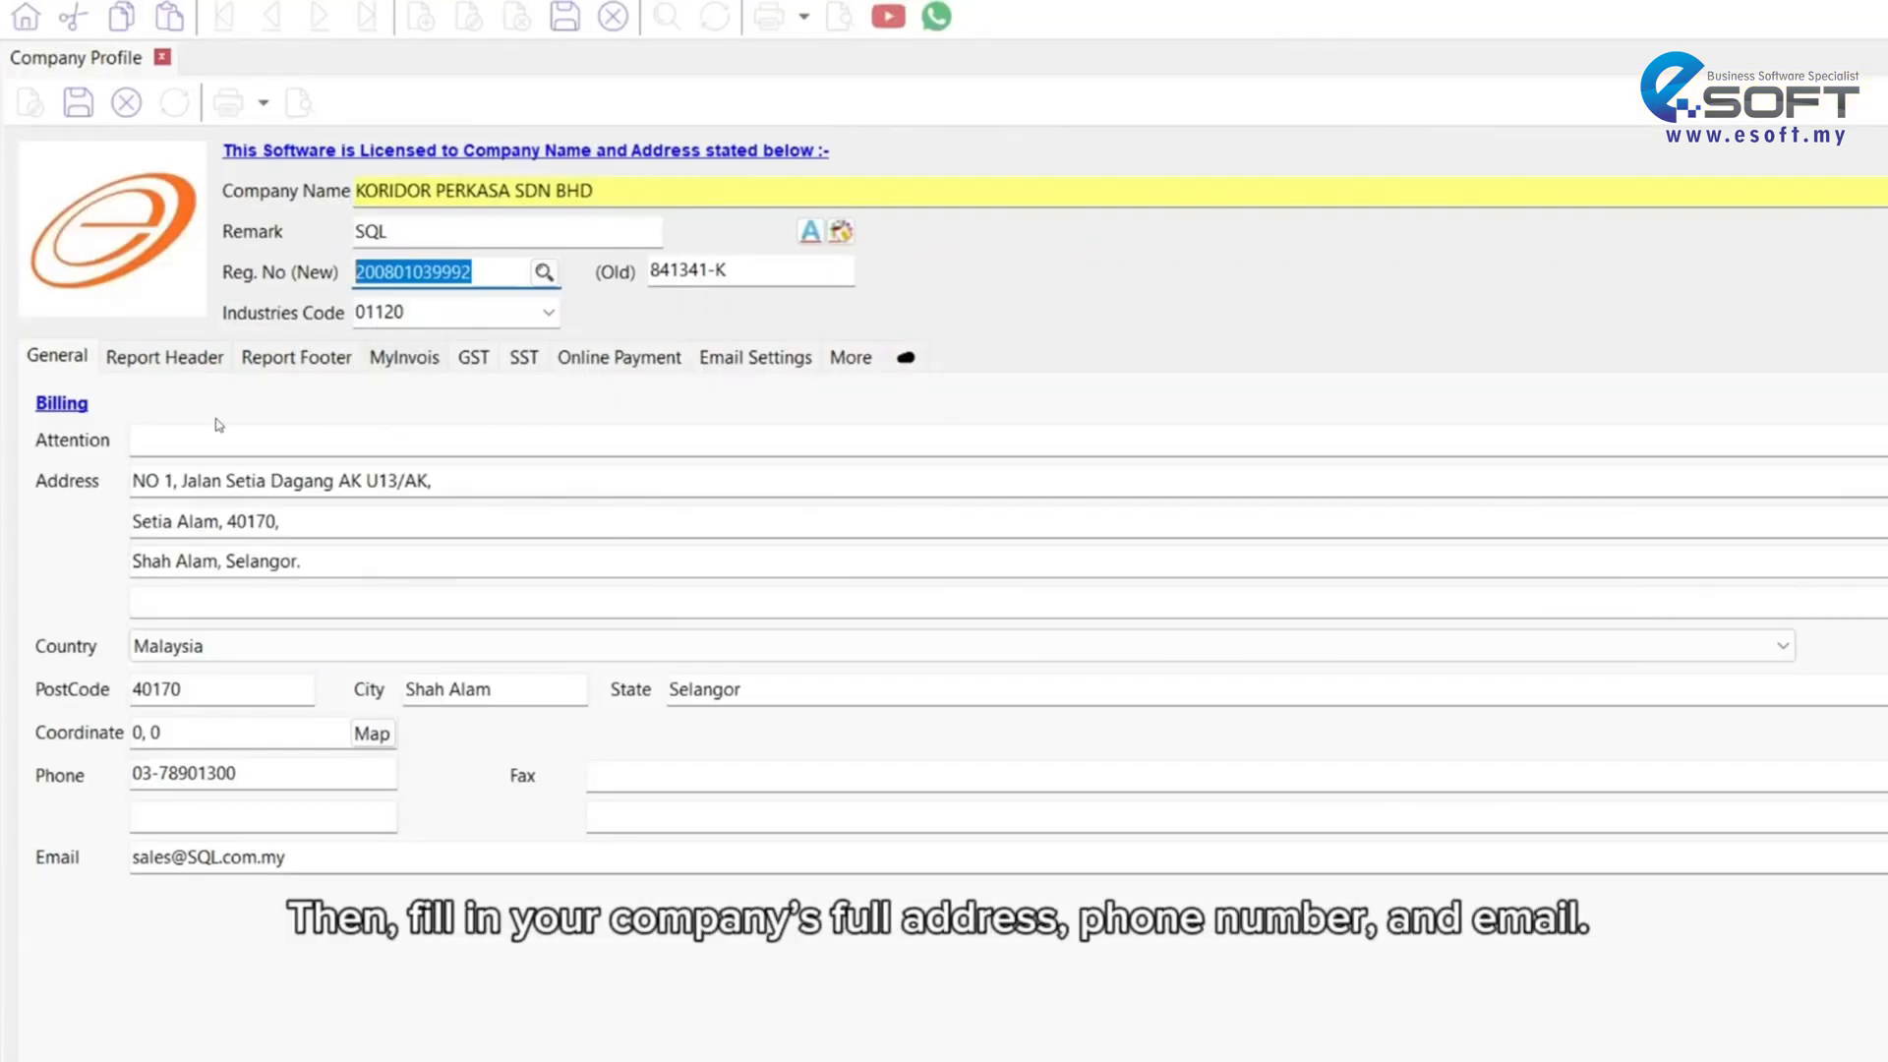
pyautogui.click(1783, 645)
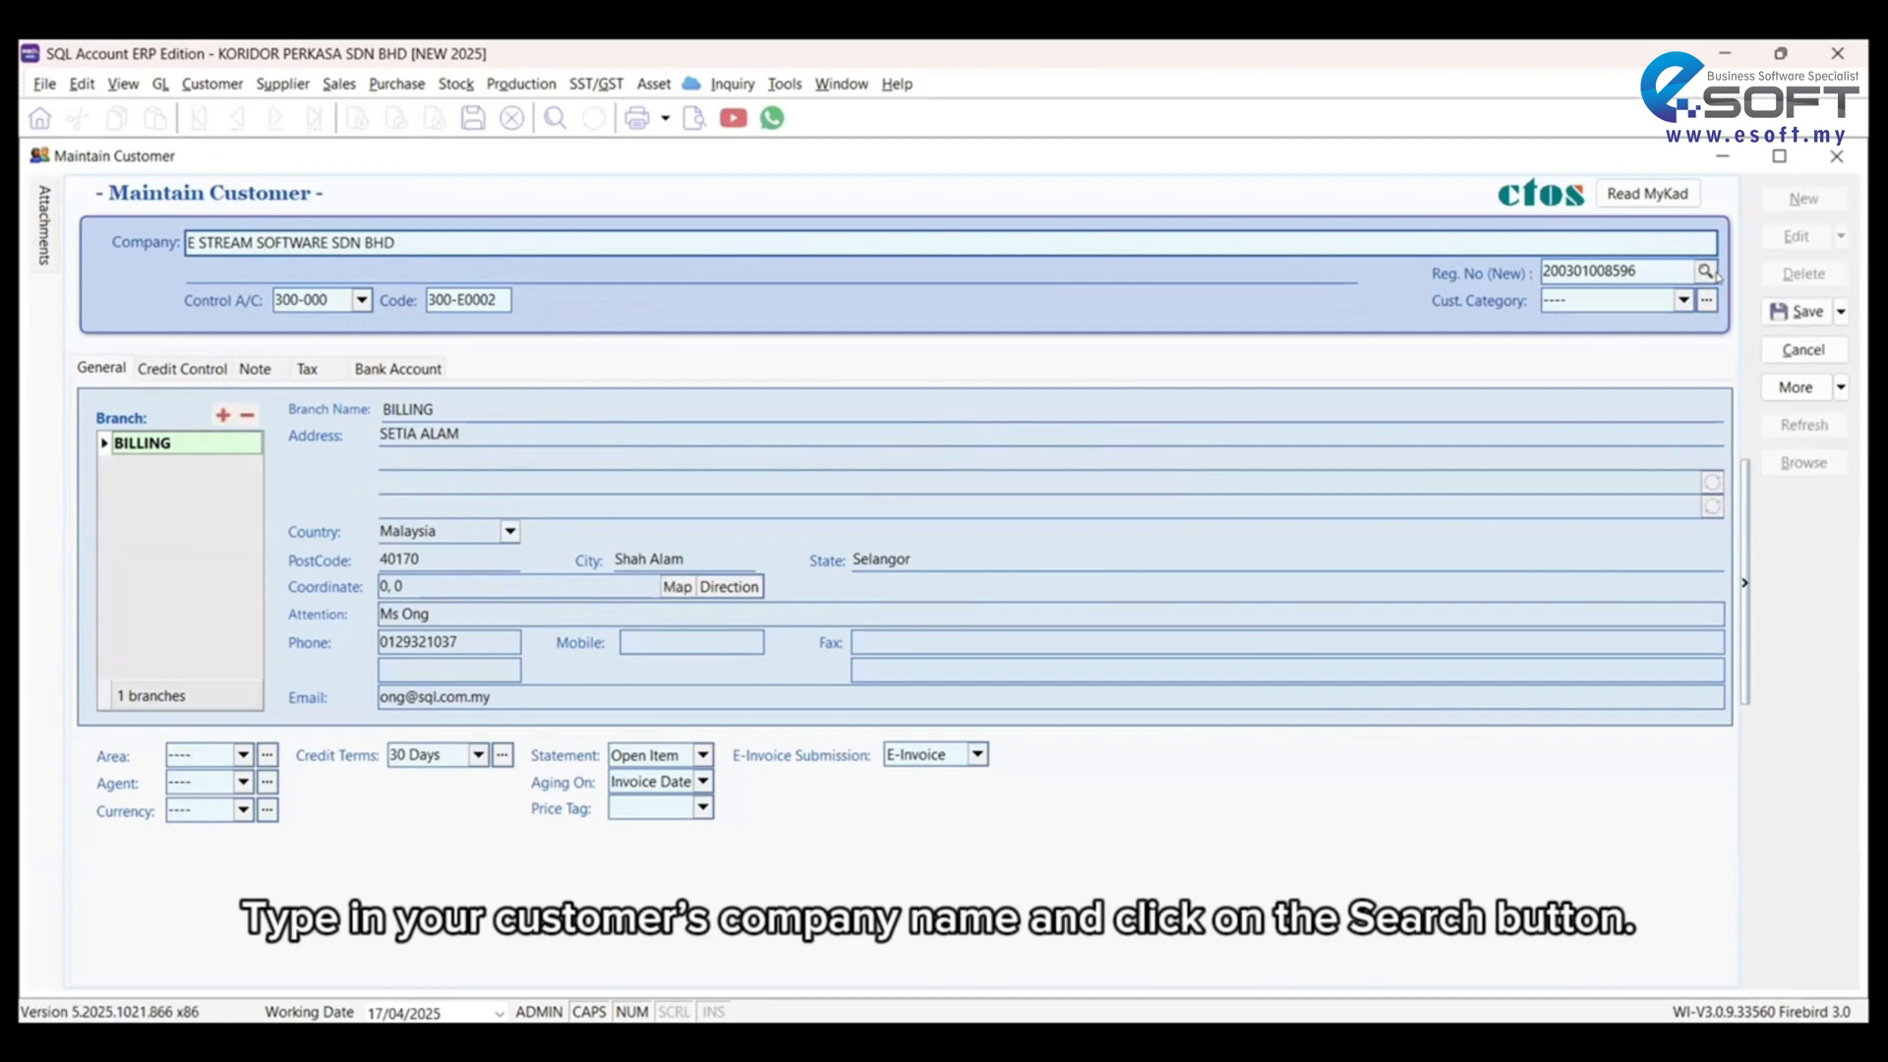
# Step: Look up the customer's registration number and keep E-Invoice as the submission type
pyautogui.click(1704, 271)
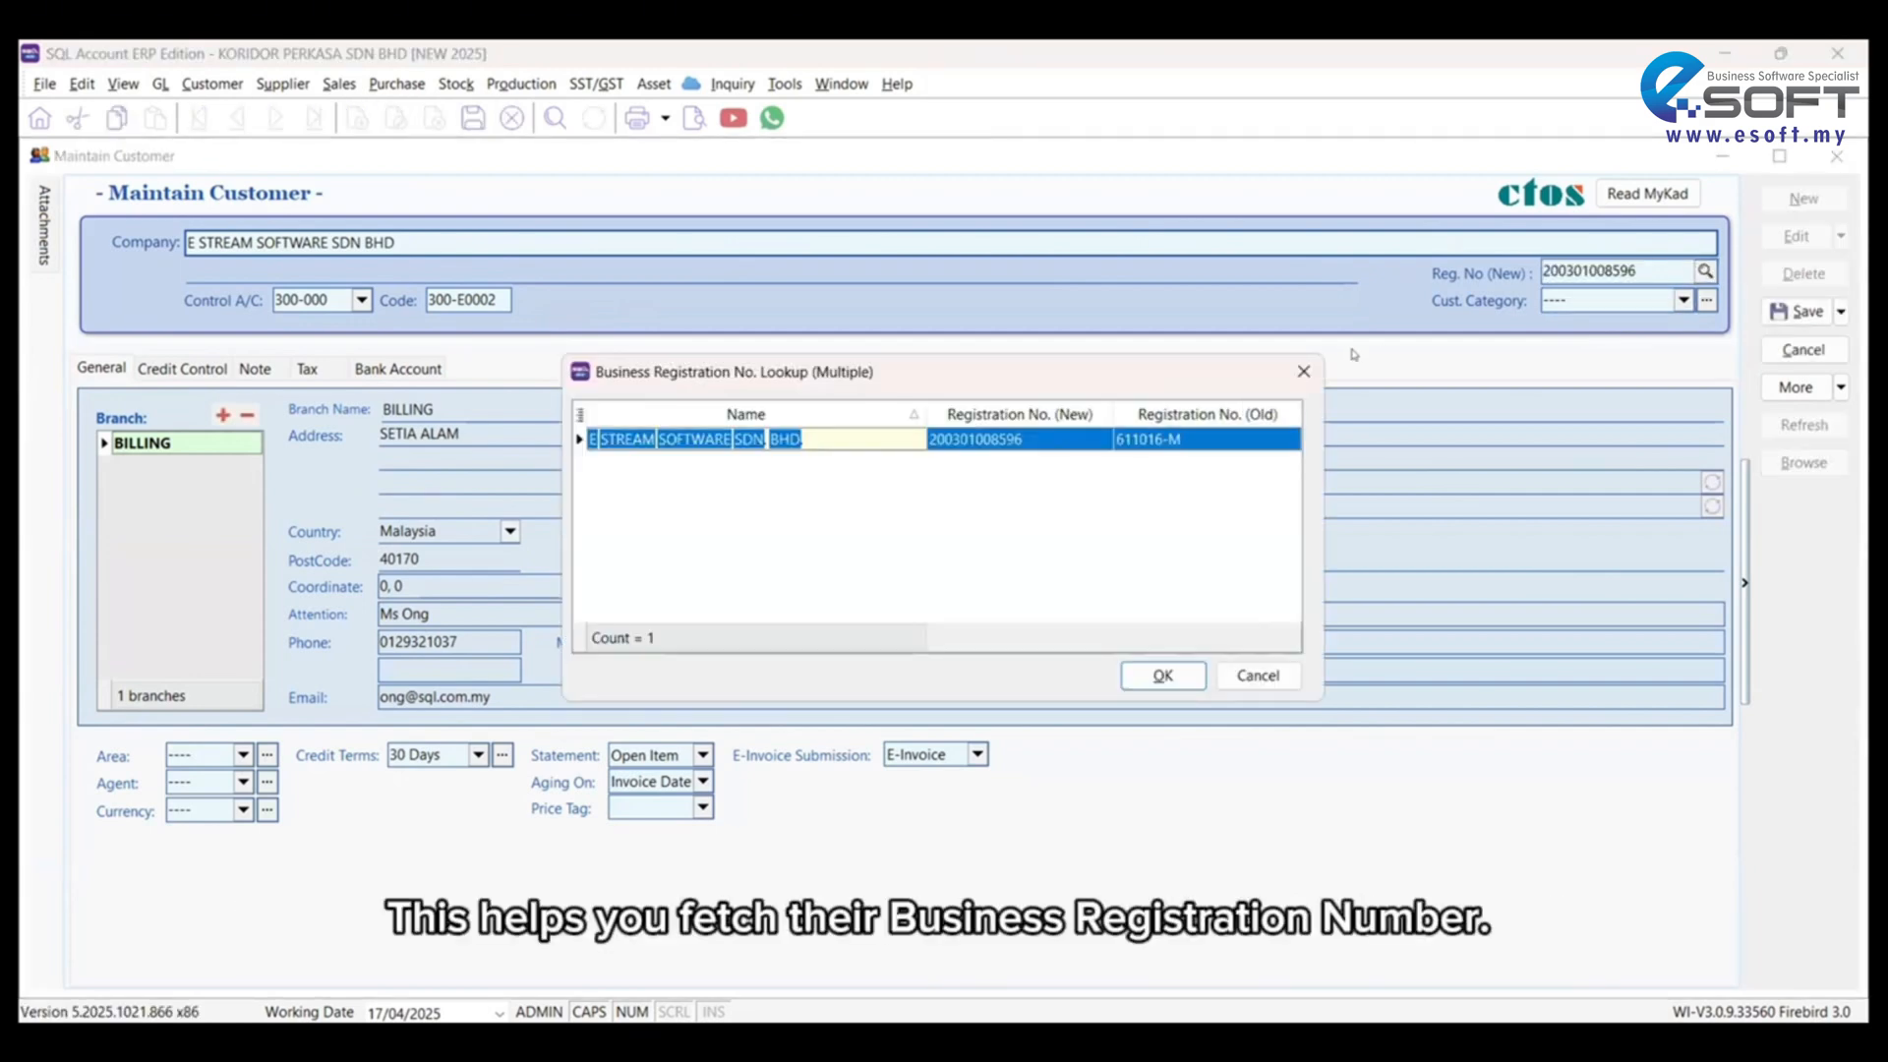
pyautogui.click(1159, 674)
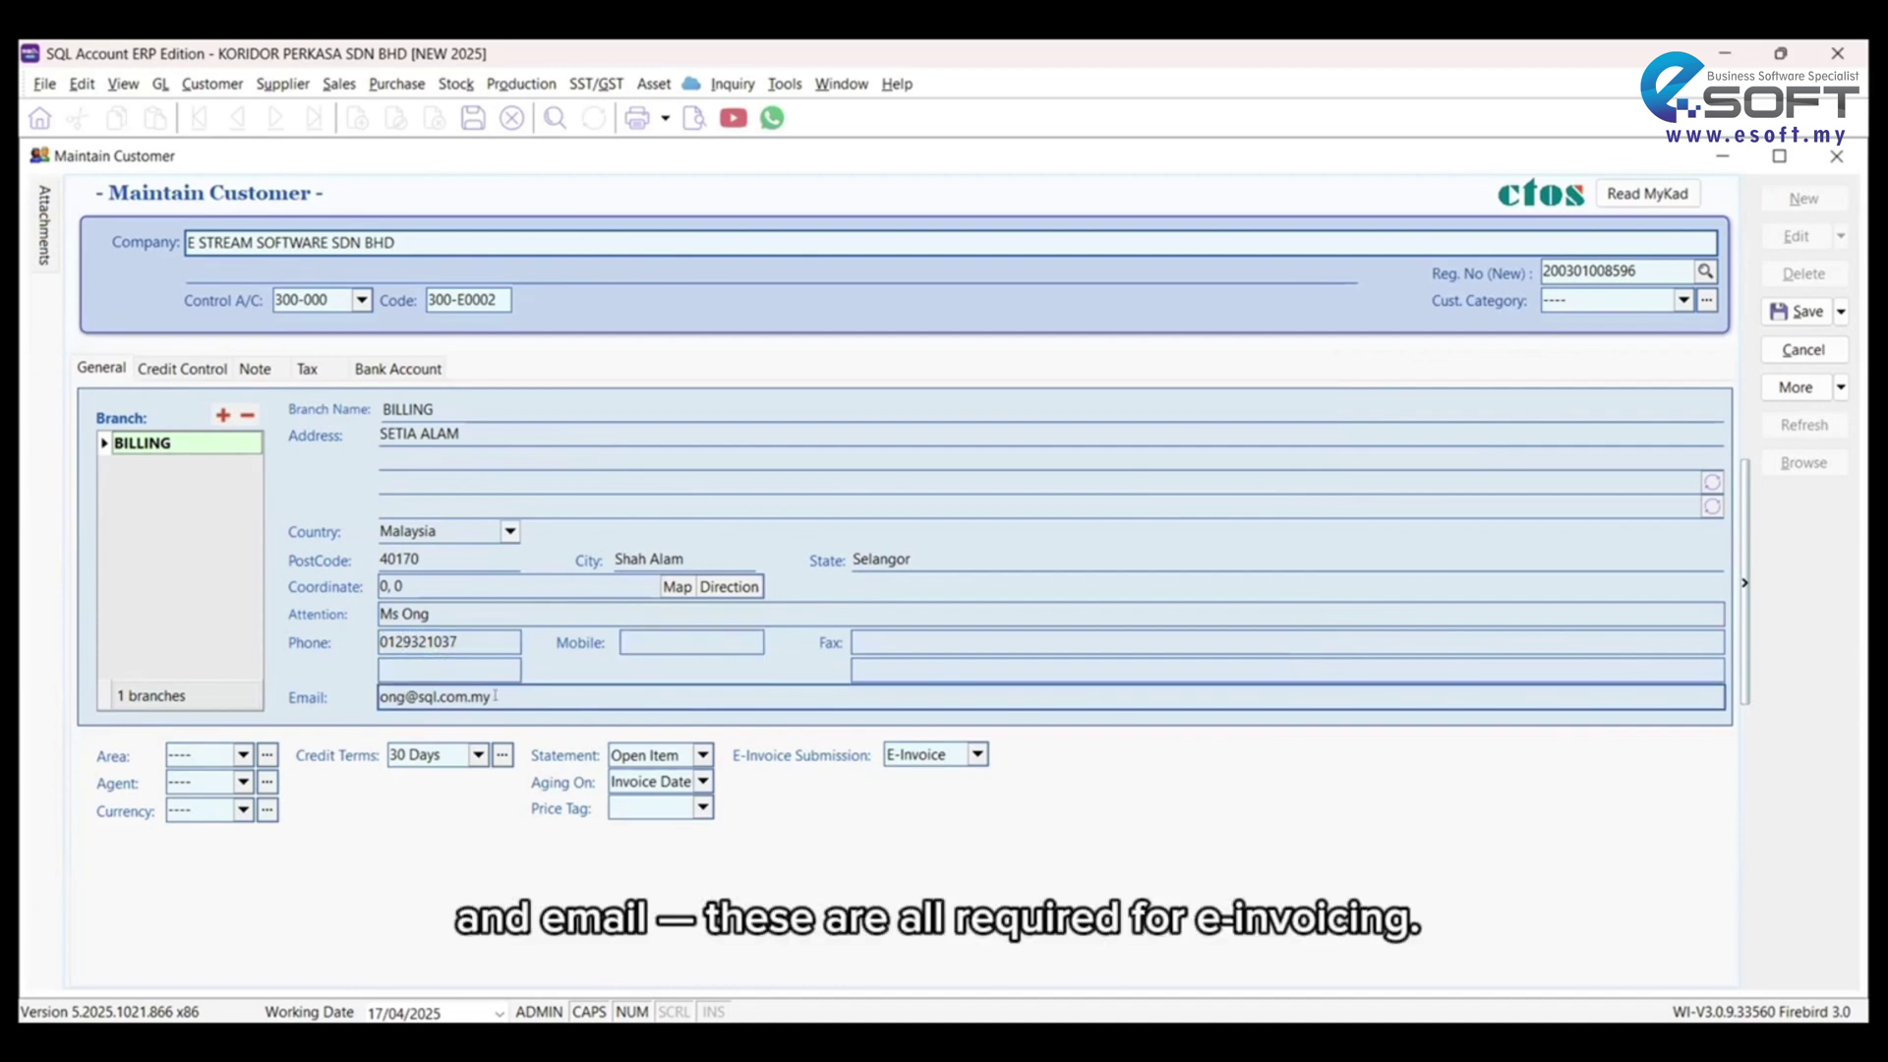
pyautogui.click(990, 754)
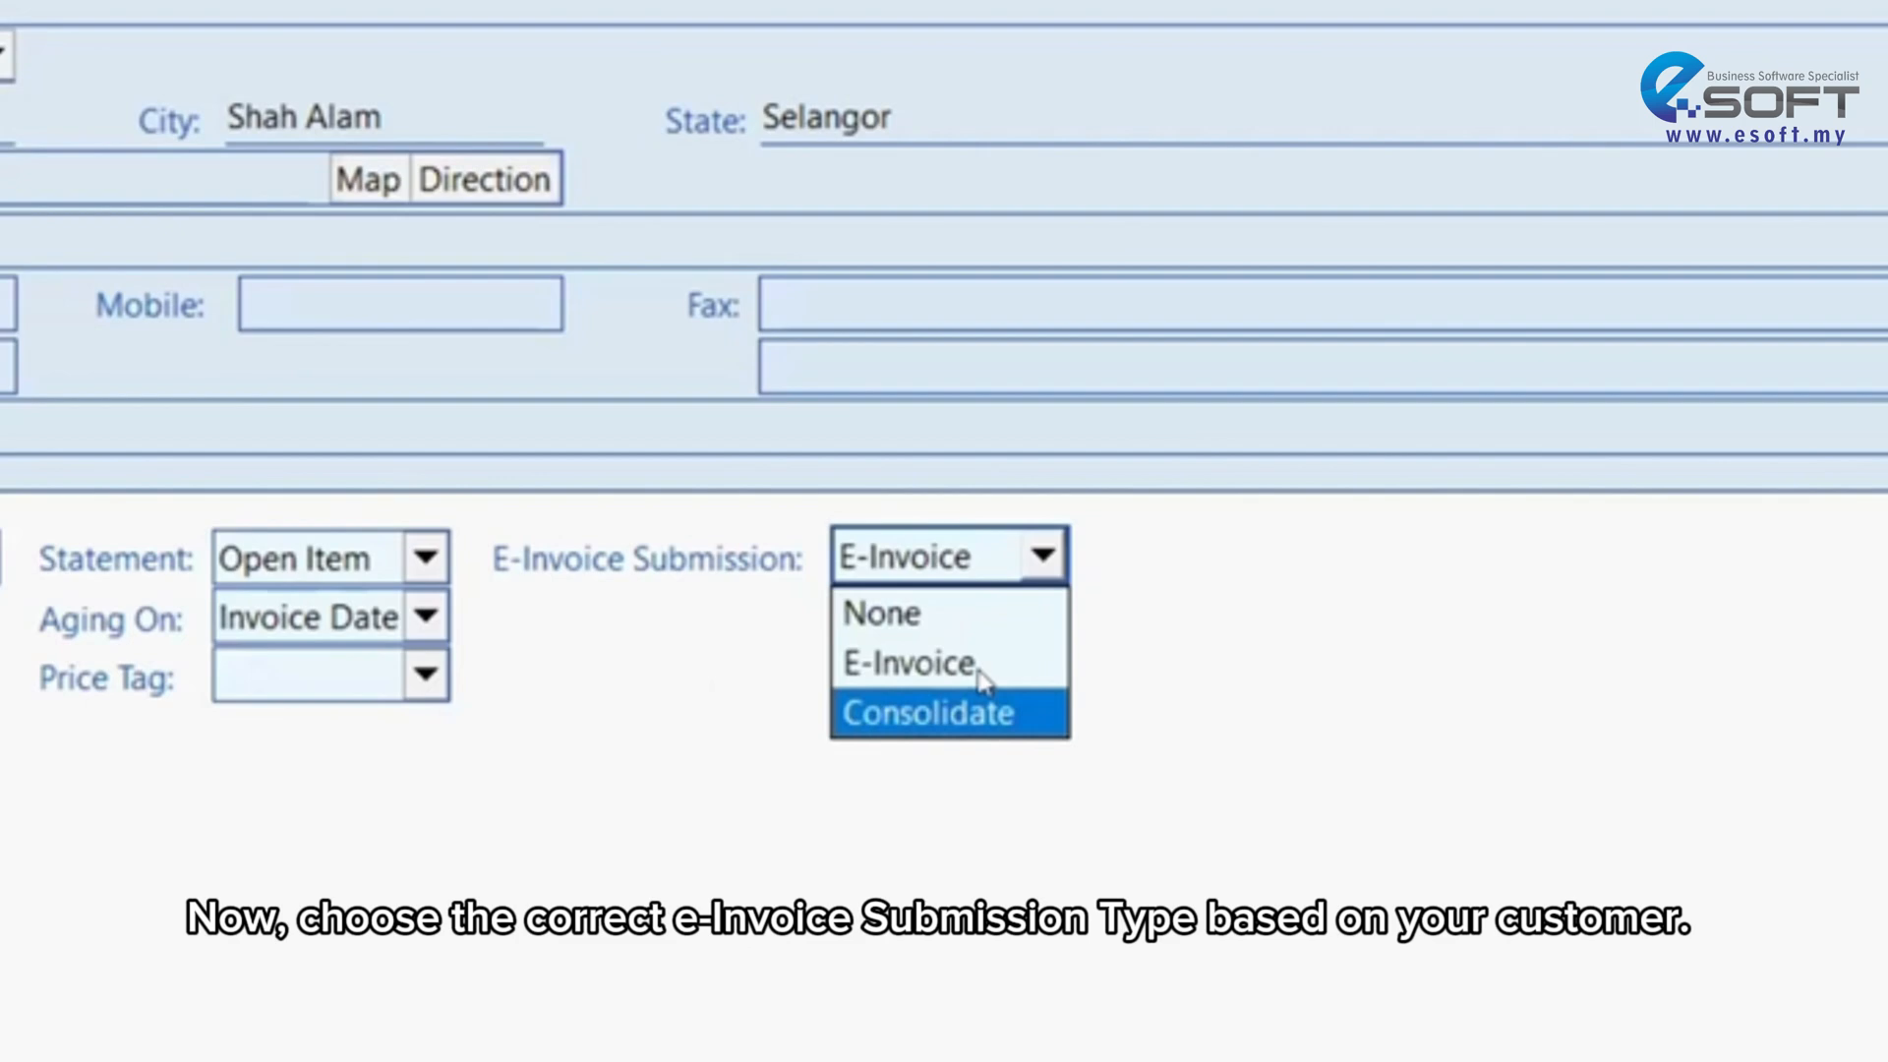
pyautogui.click(906, 662)
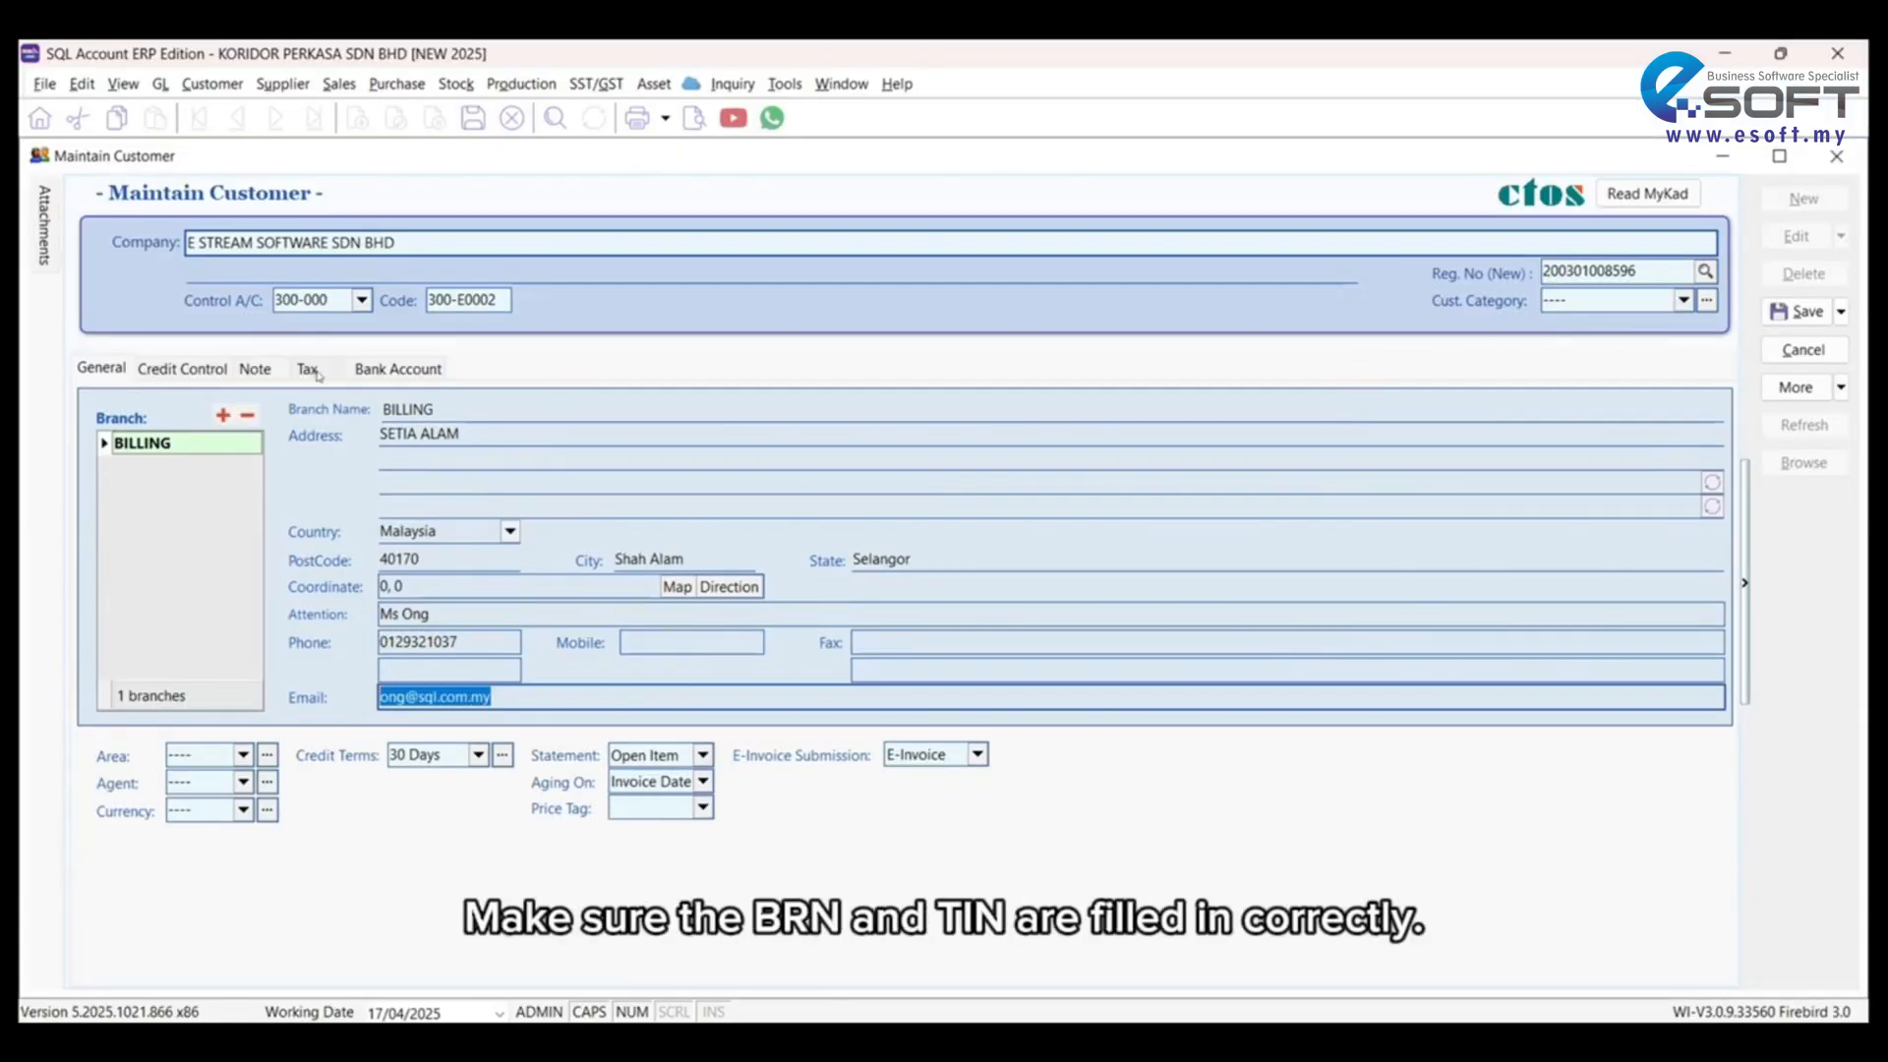
pyautogui.click(307, 368)
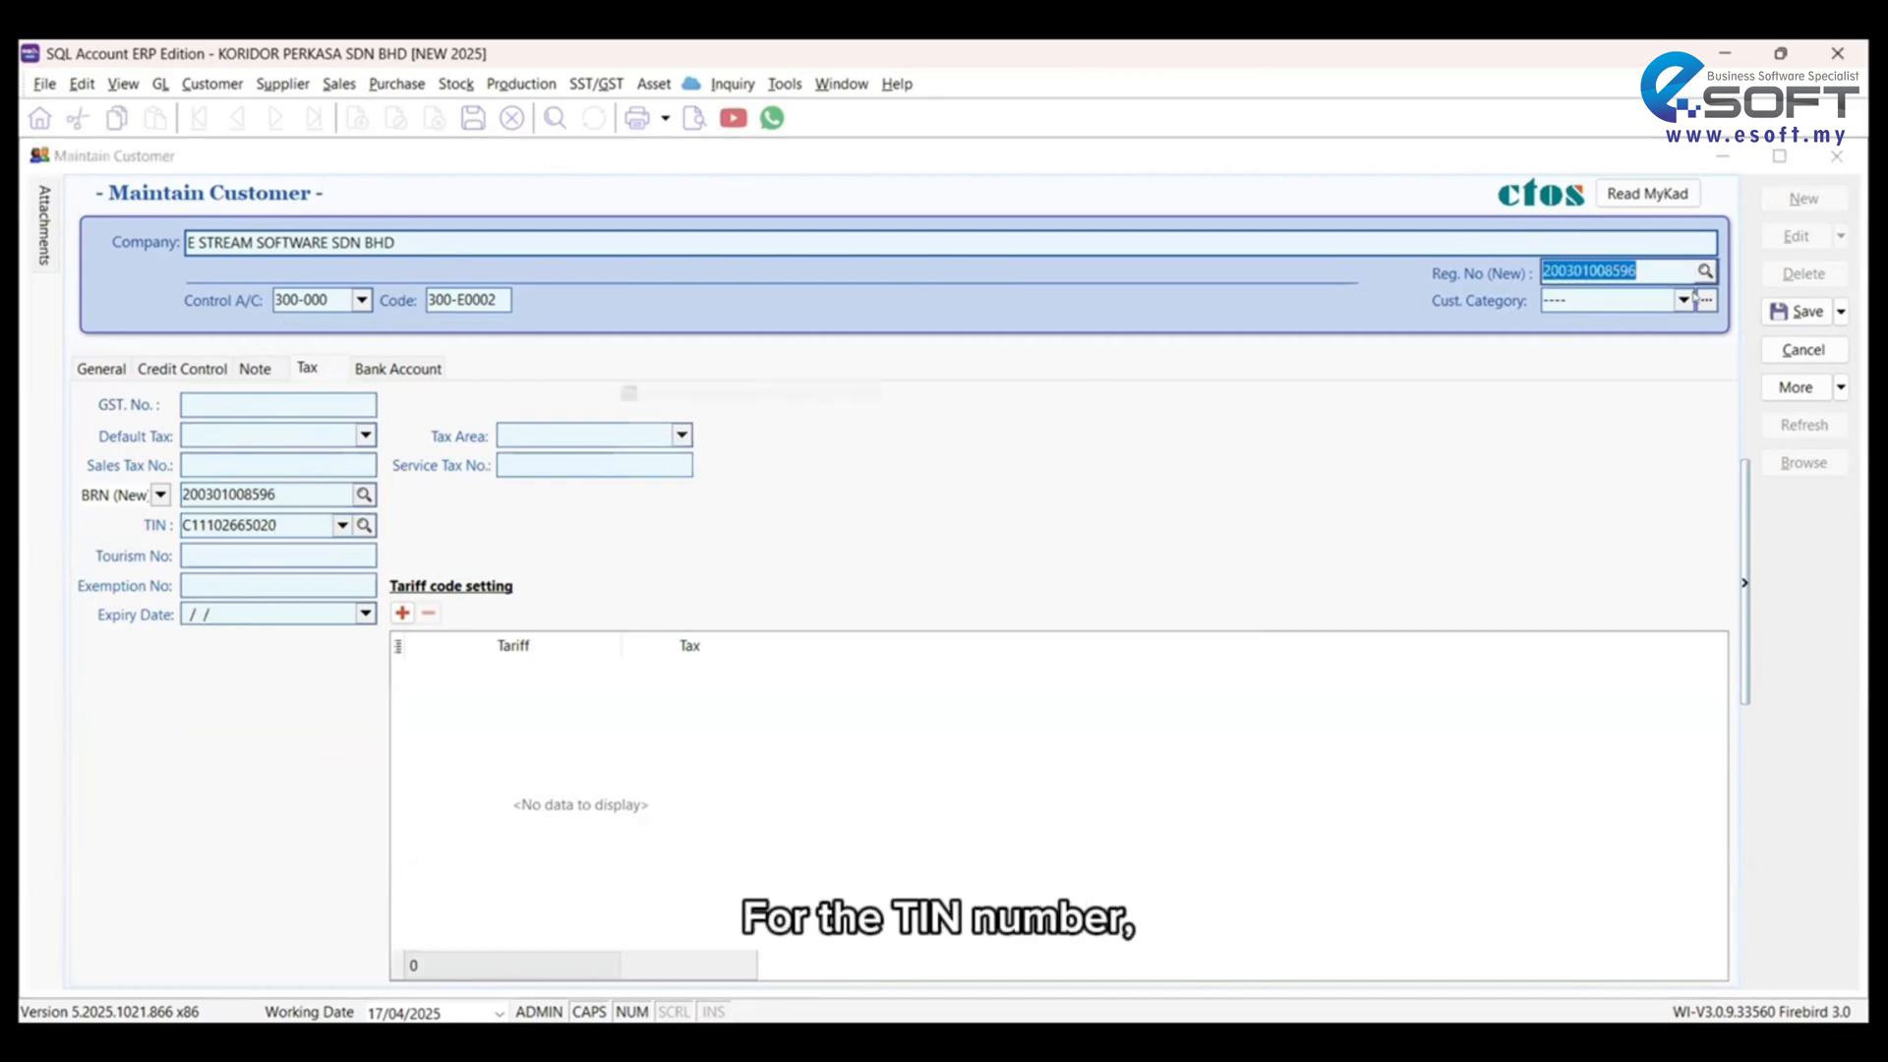
pyautogui.click(343, 525)
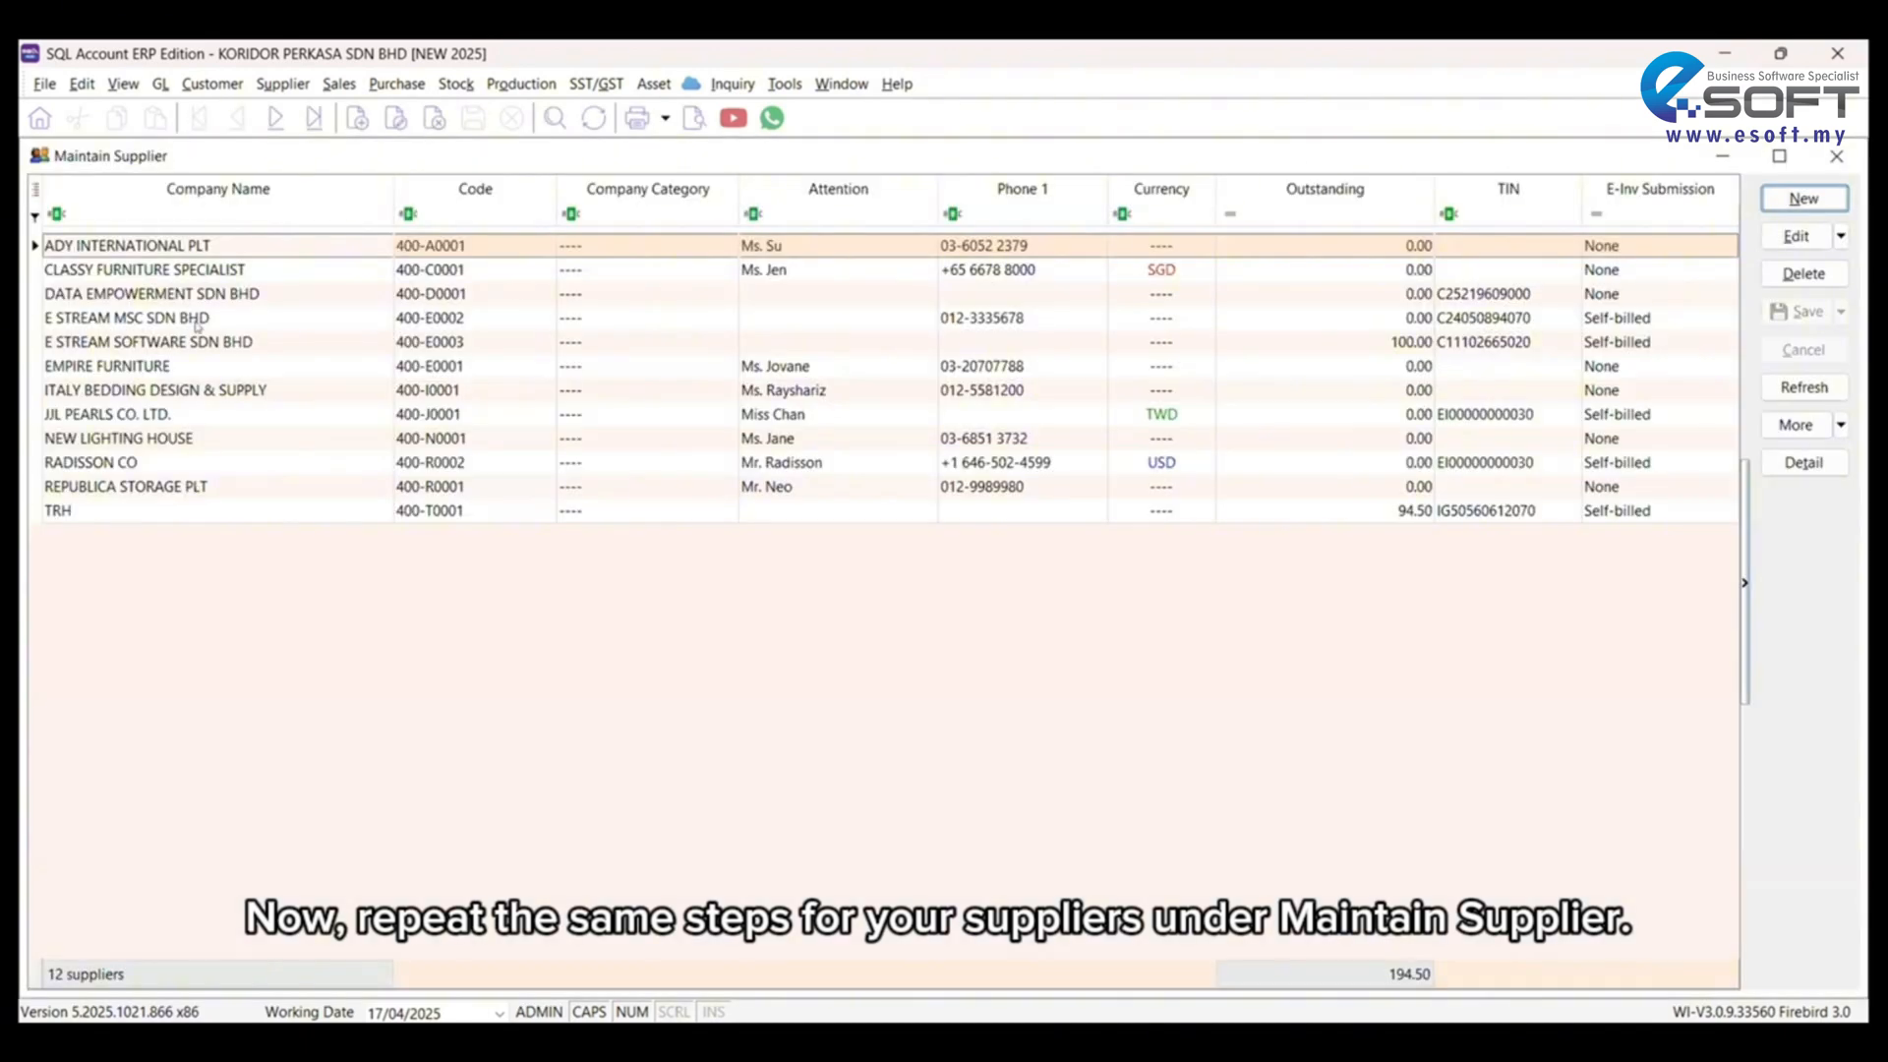
# Step: Open the E STREAM MSC SDN BHD supplier record for e-invoice setup
pyautogui.doubleClick(127, 317)
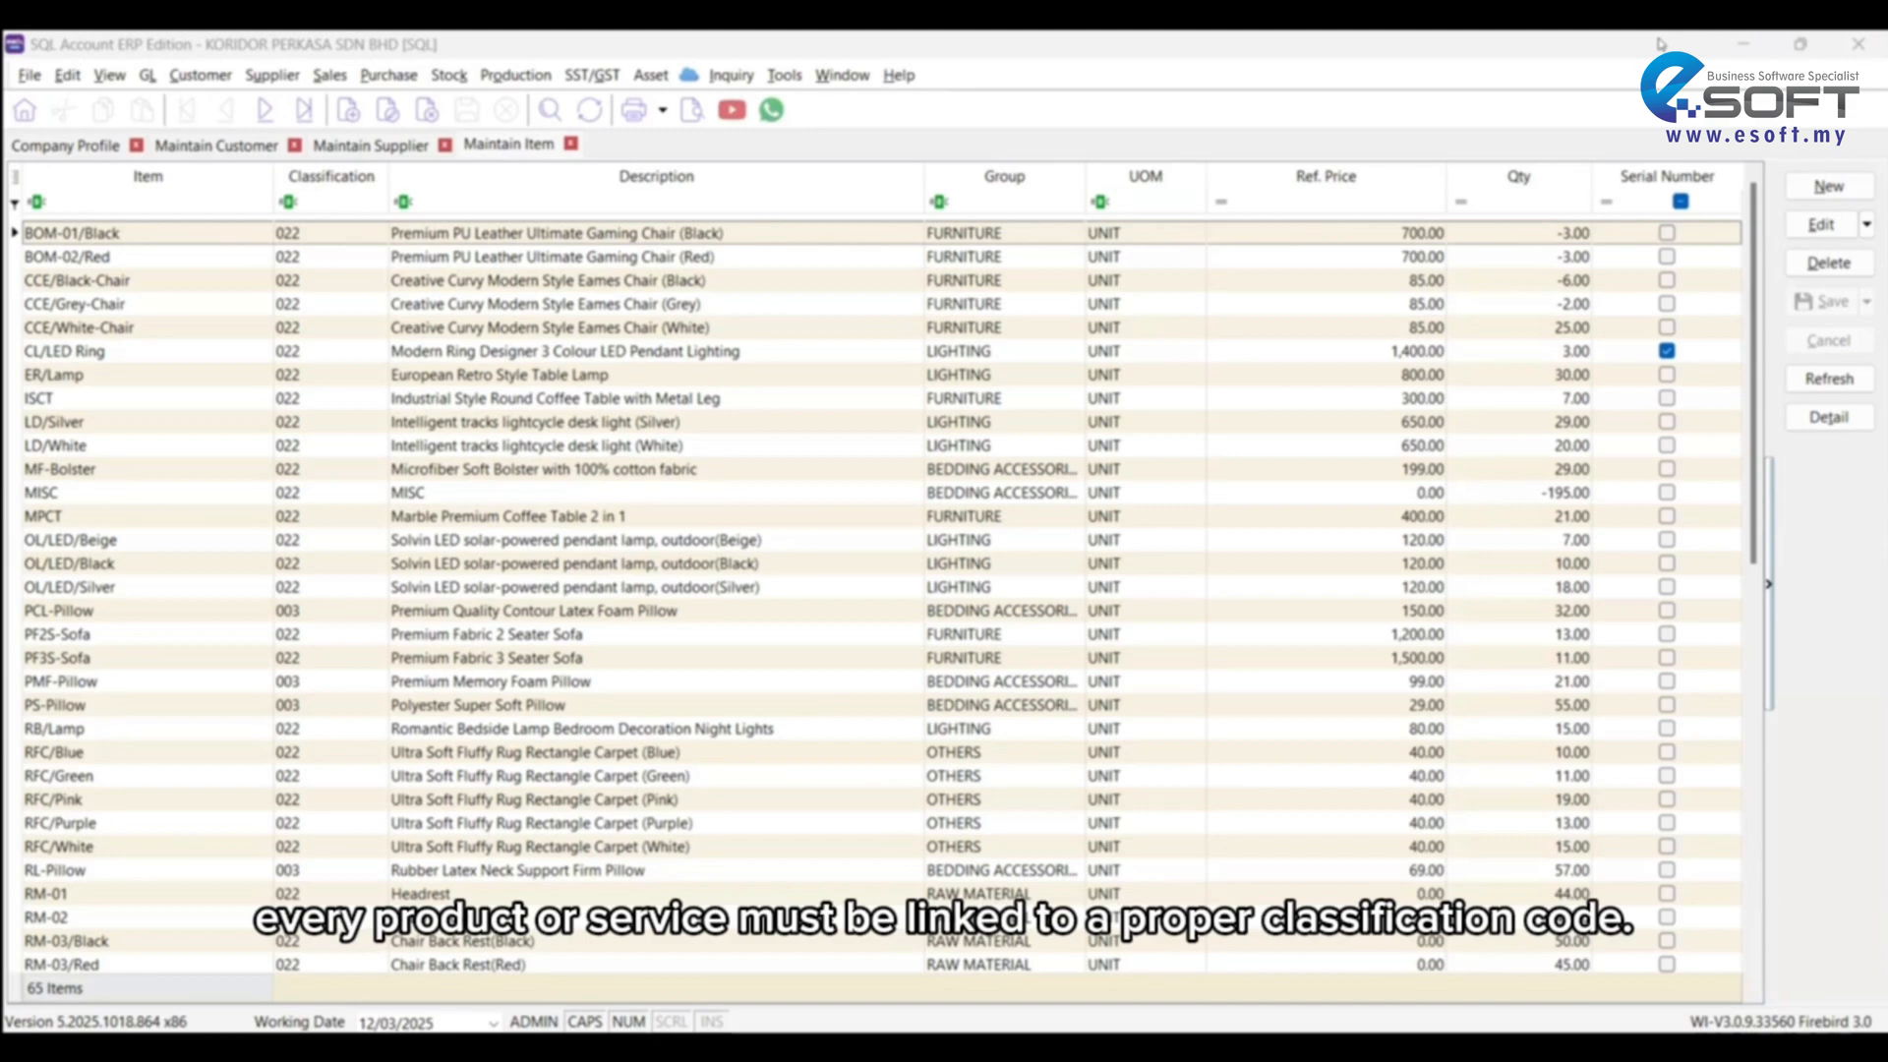
# Step: Assign a classification code to stock item BOM-01/Black
pyautogui.doubleClick(72, 232)
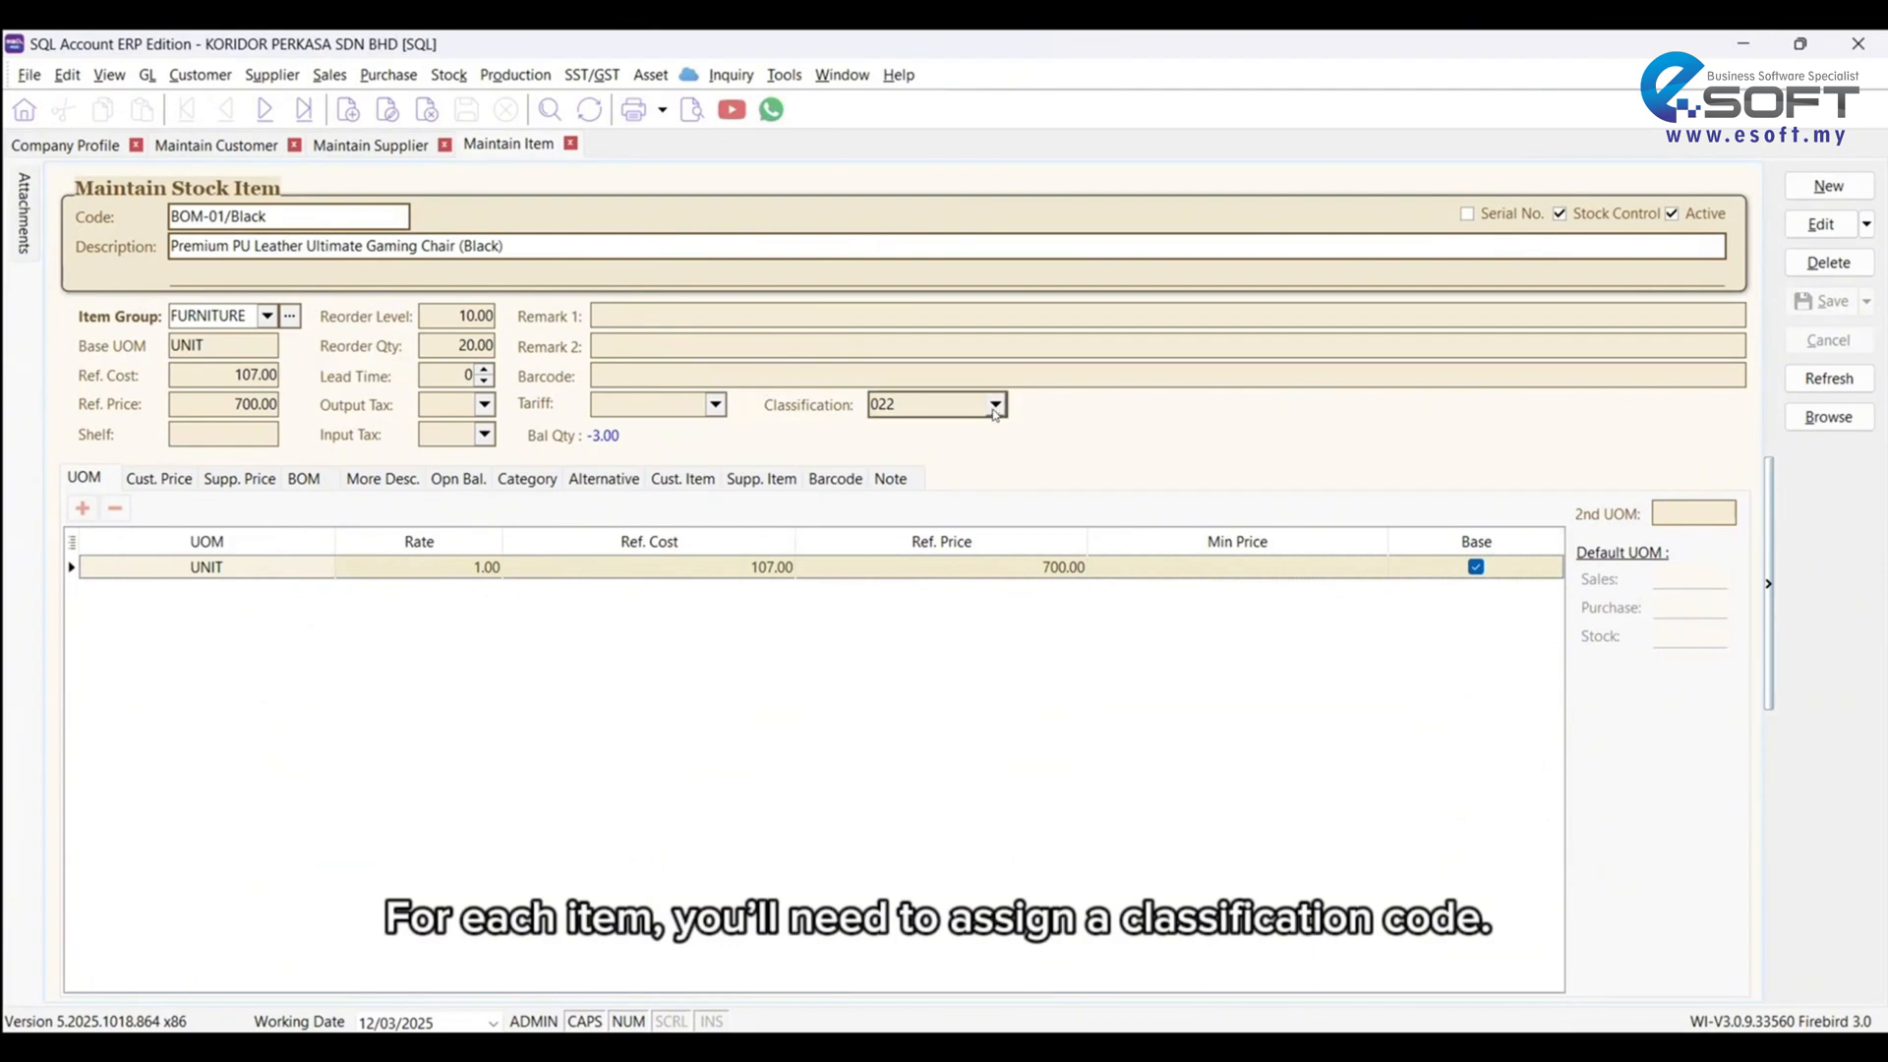
pyautogui.click(994, 403)
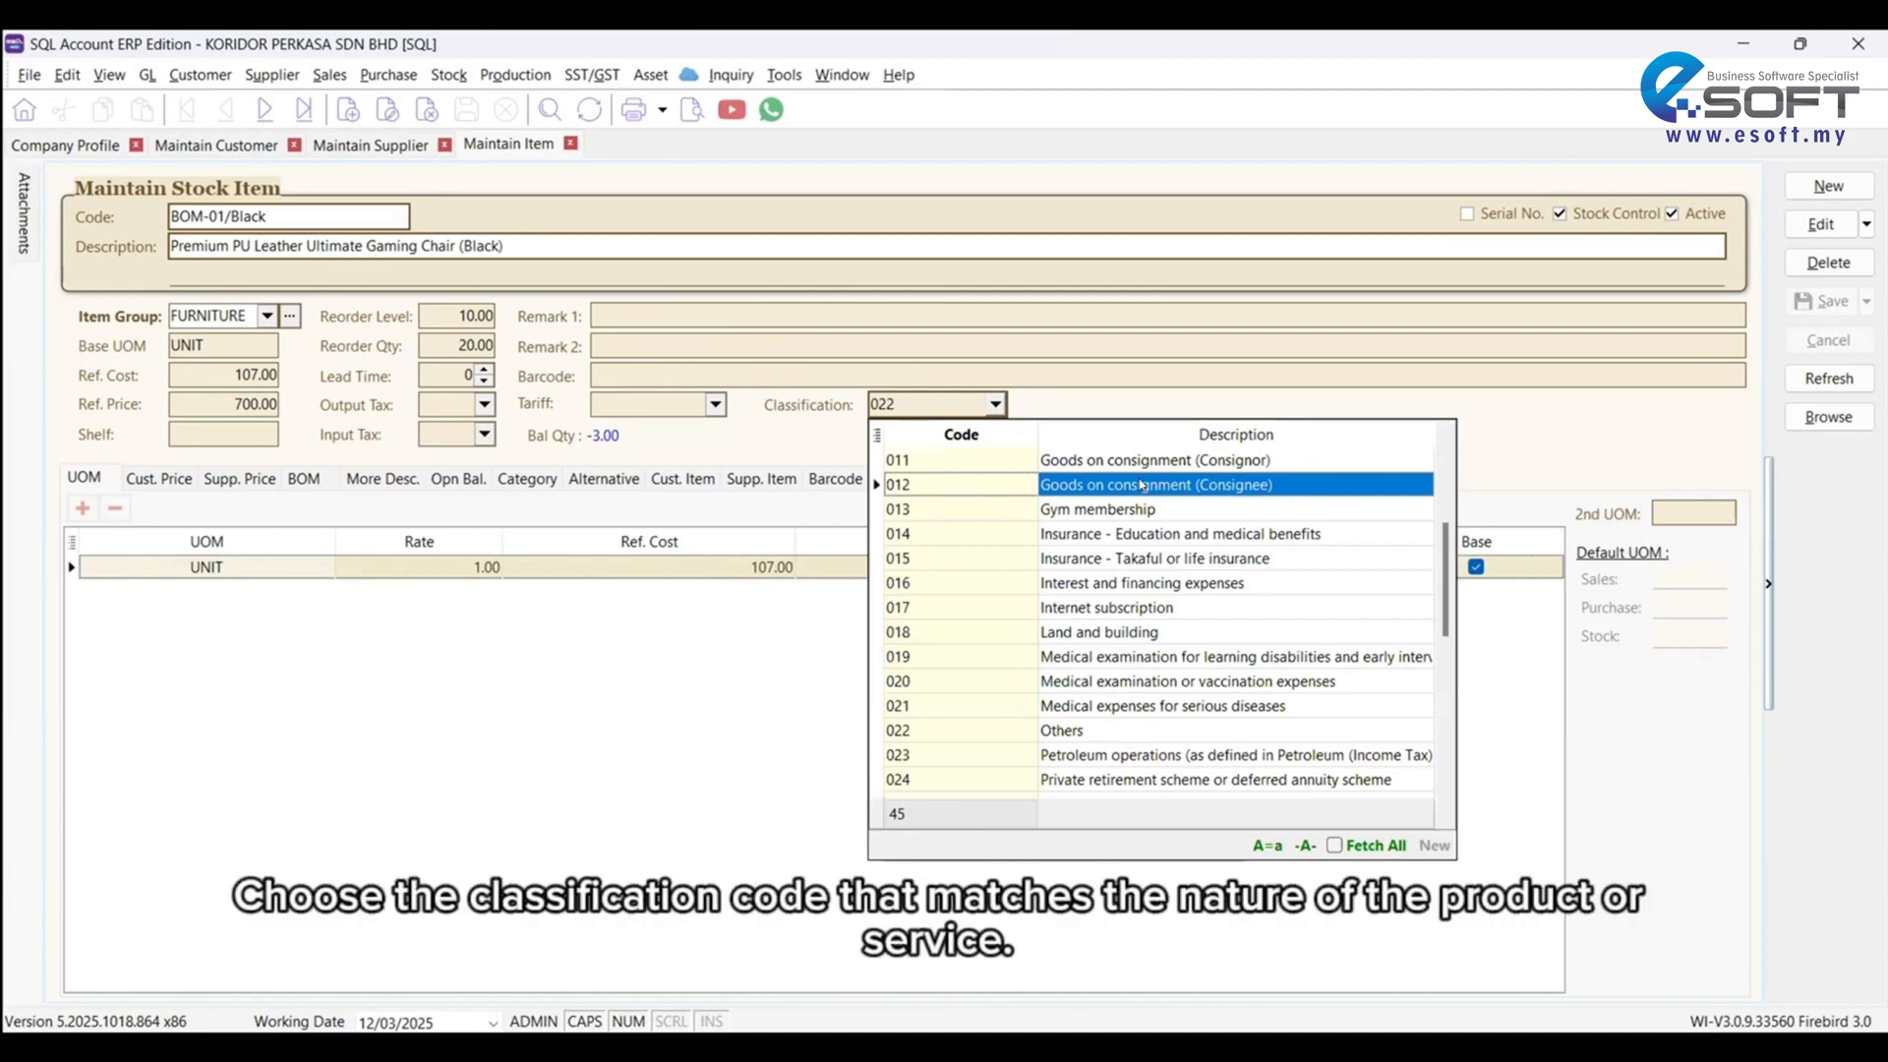
pyautogui.click(1156, 459)
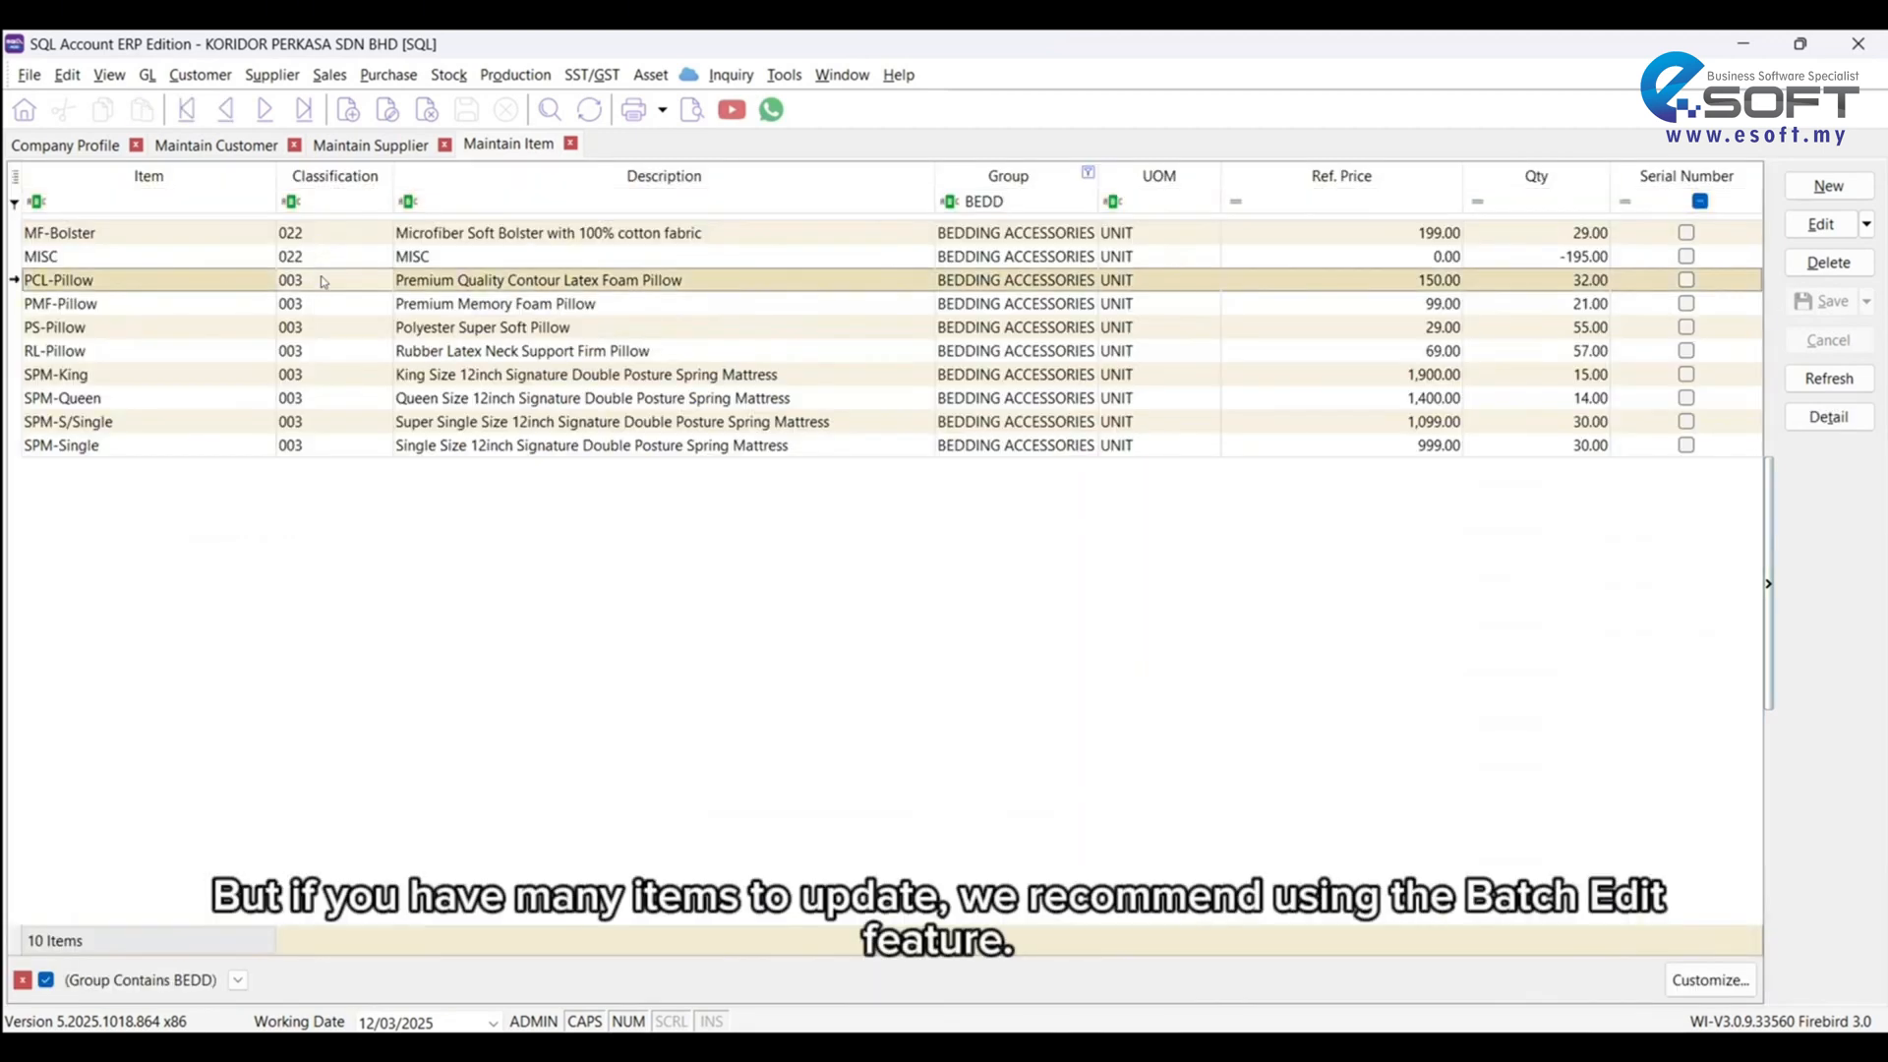
pyautogui.moveTo(343, 281)
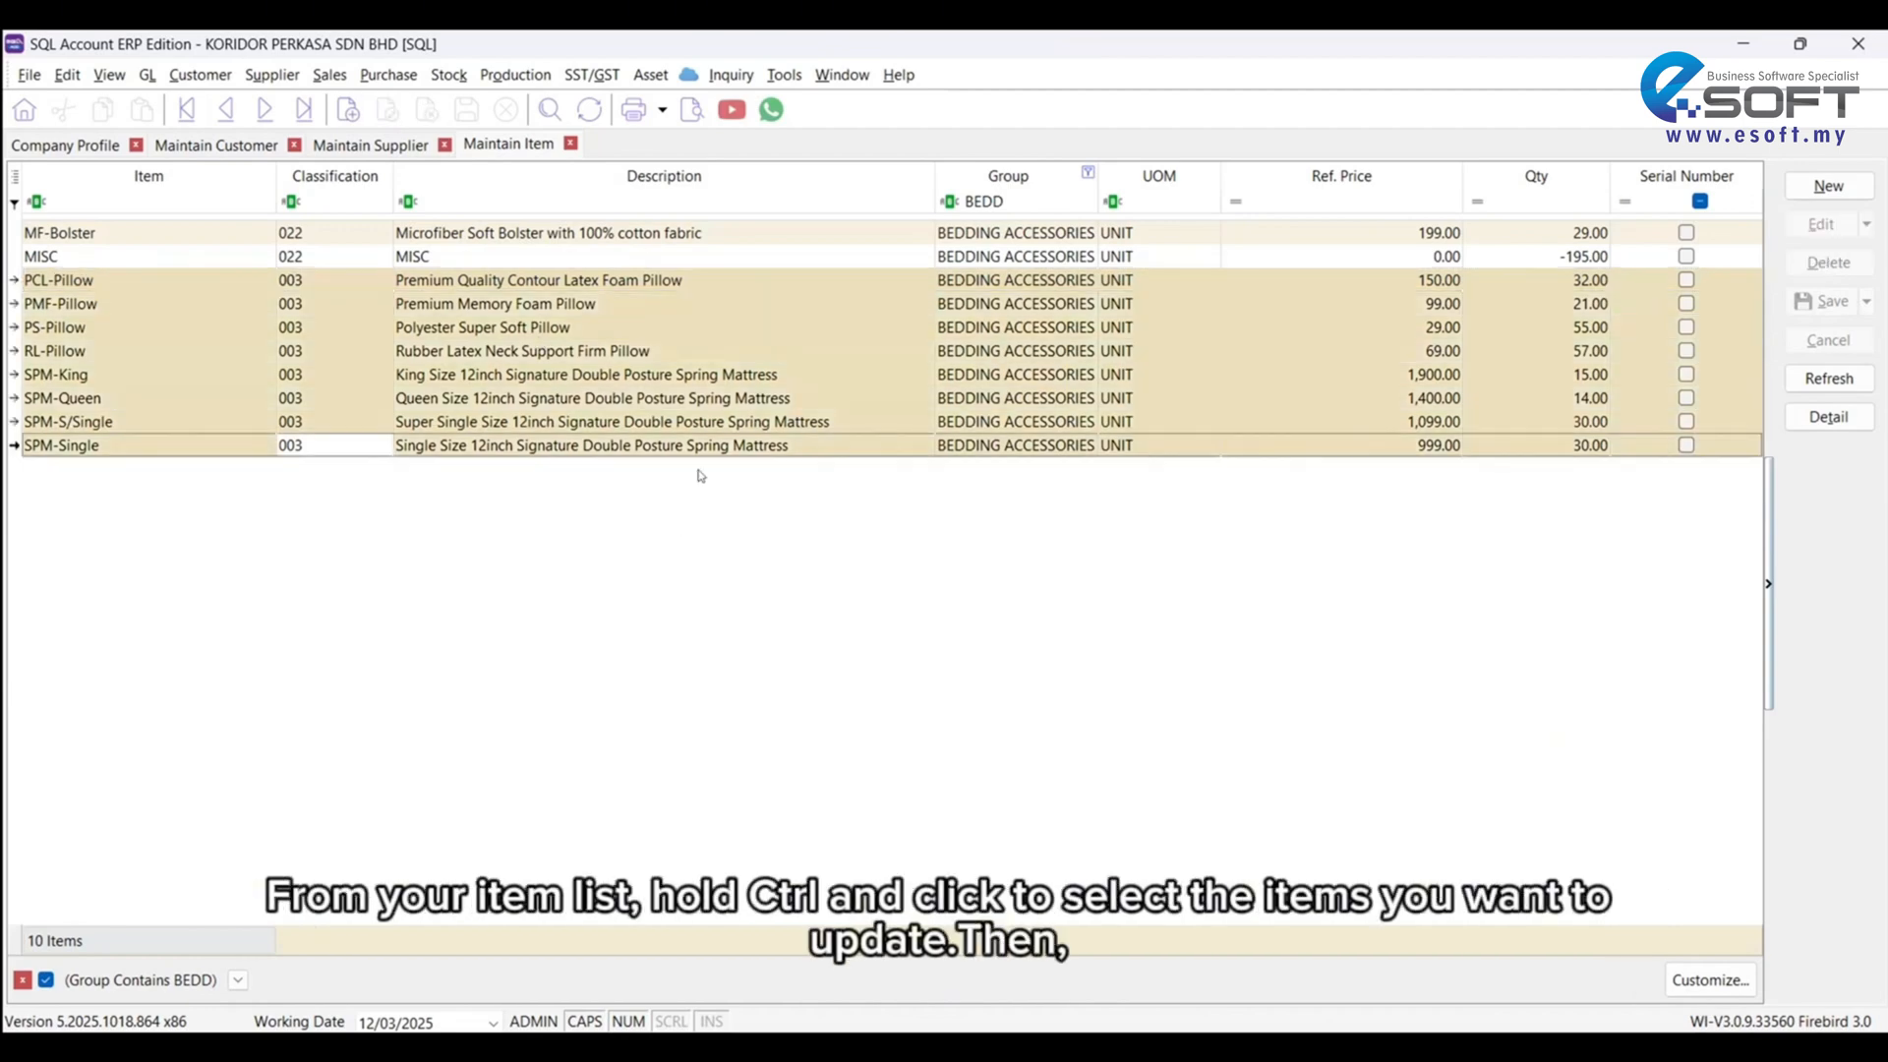
pyautogui.moveTo(482, 436)
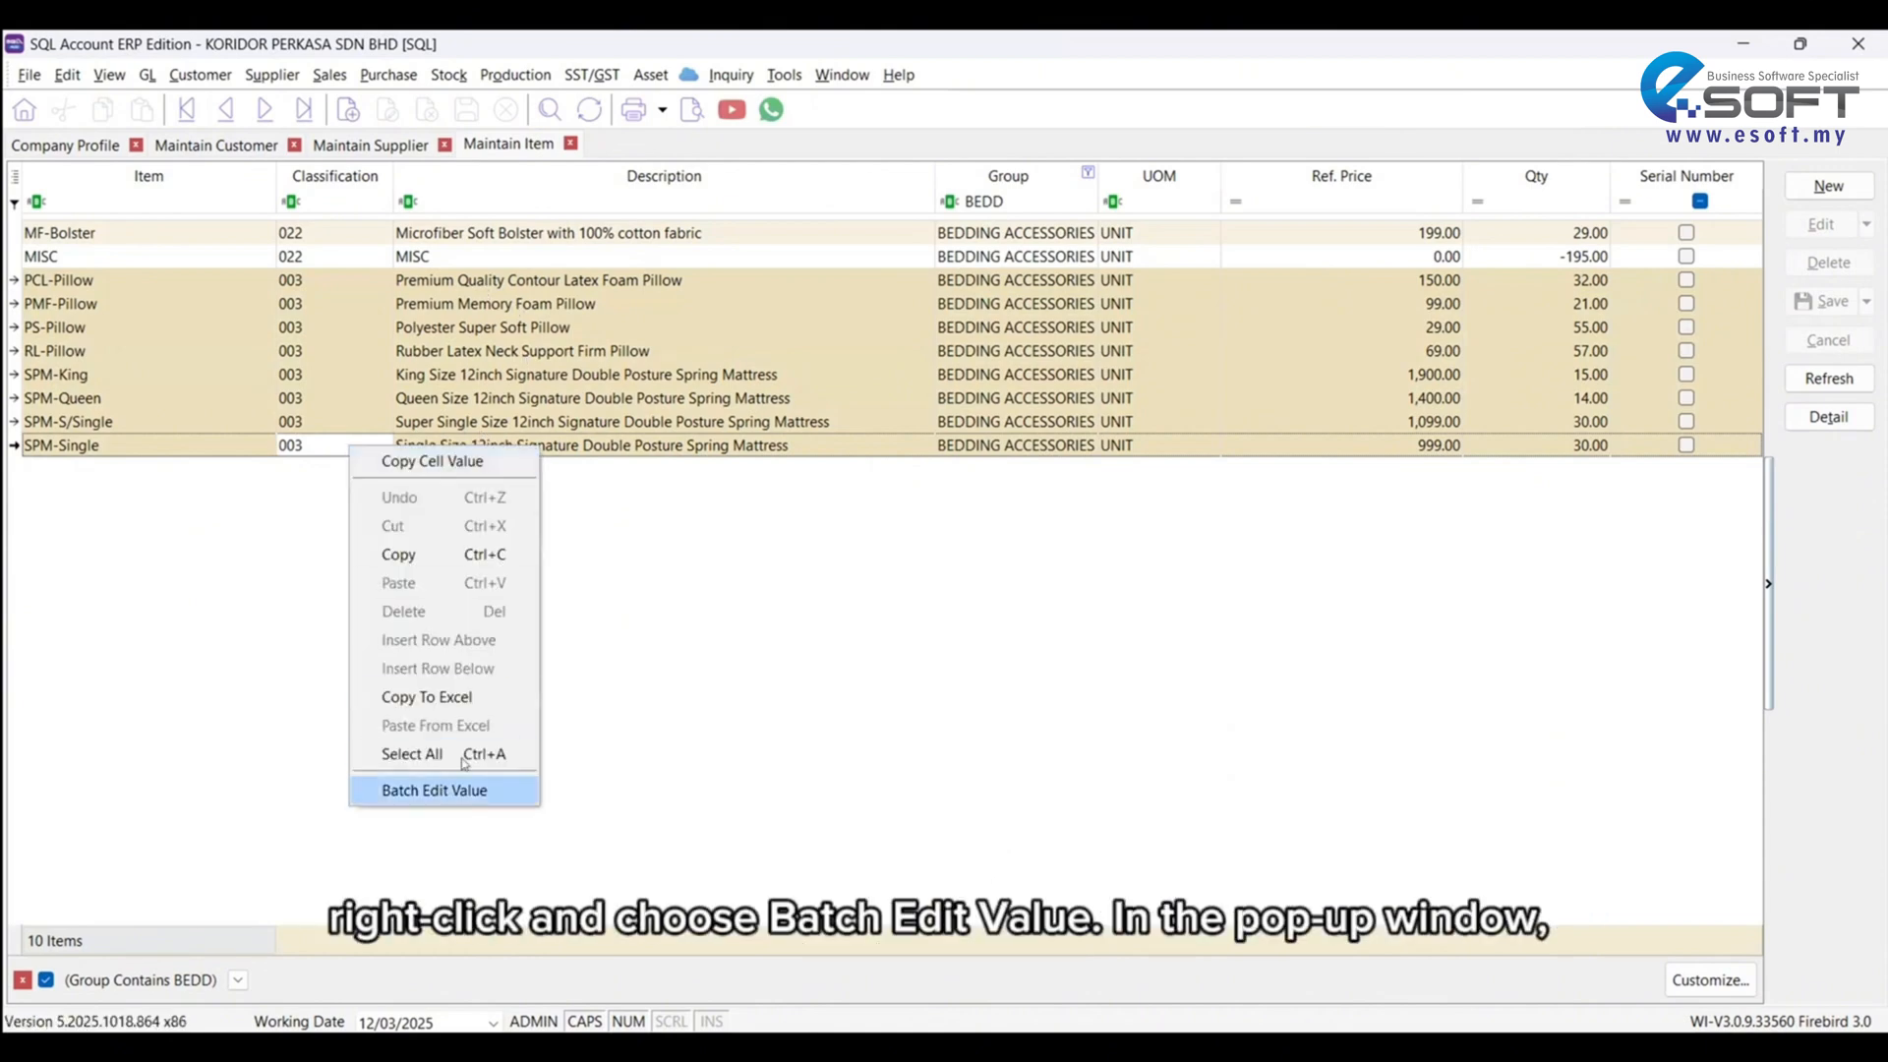
# Step: Batch-edit the eight selected items to Classification 022 and confirm the update
pyautogui.click(434, 790)
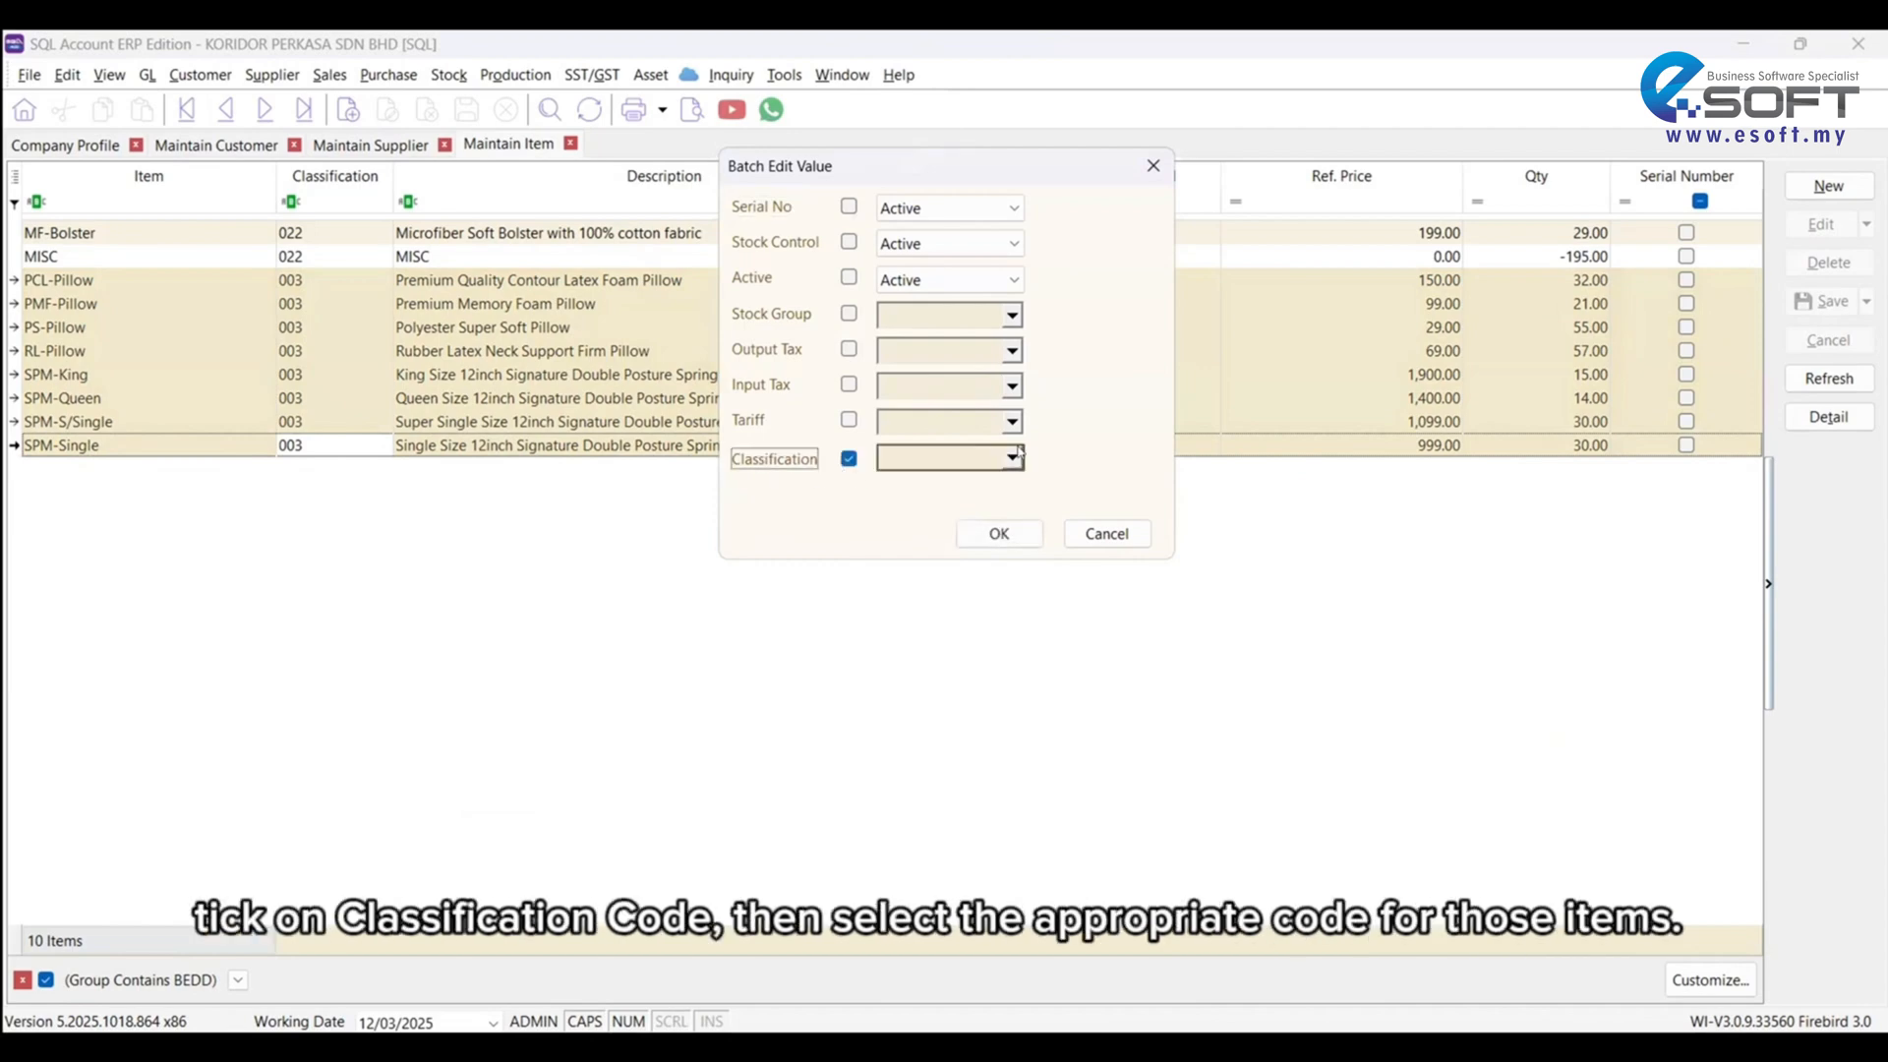
pyautogui.click(1012, 457)
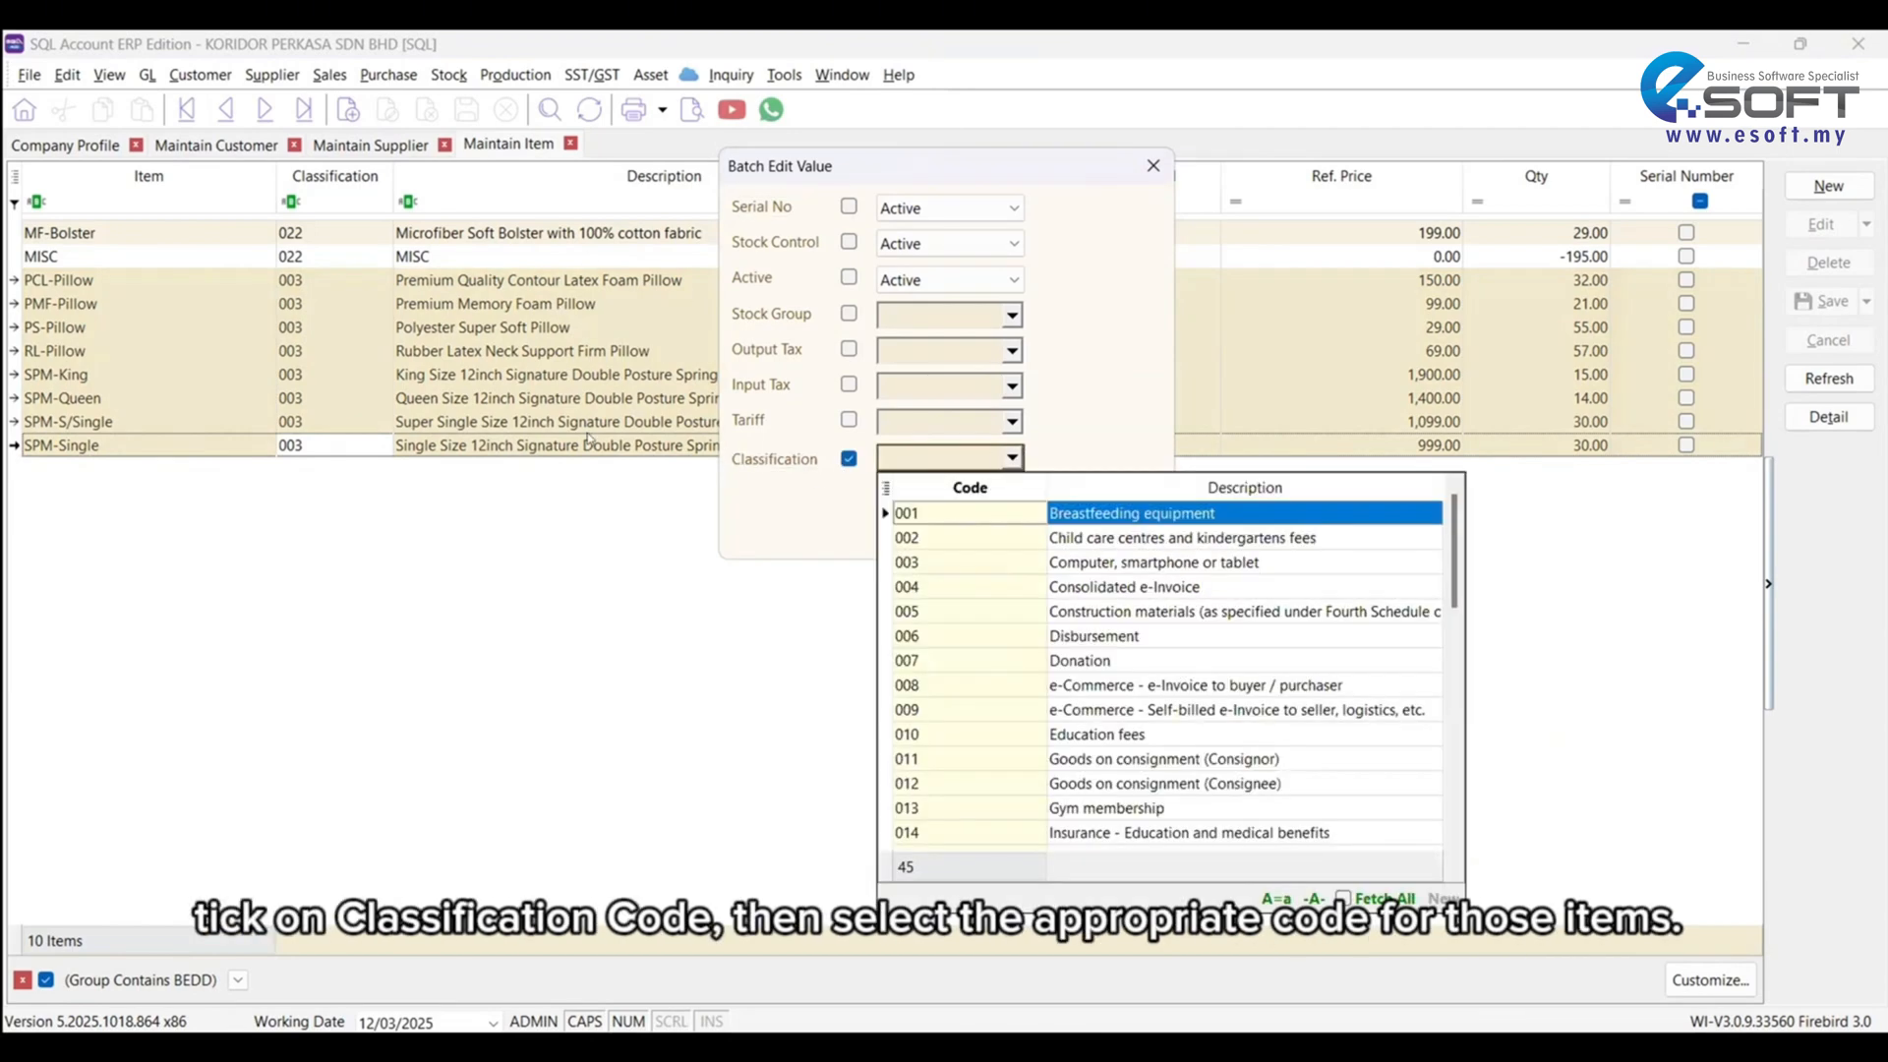
pyautogui.moveTo(1029, 524)
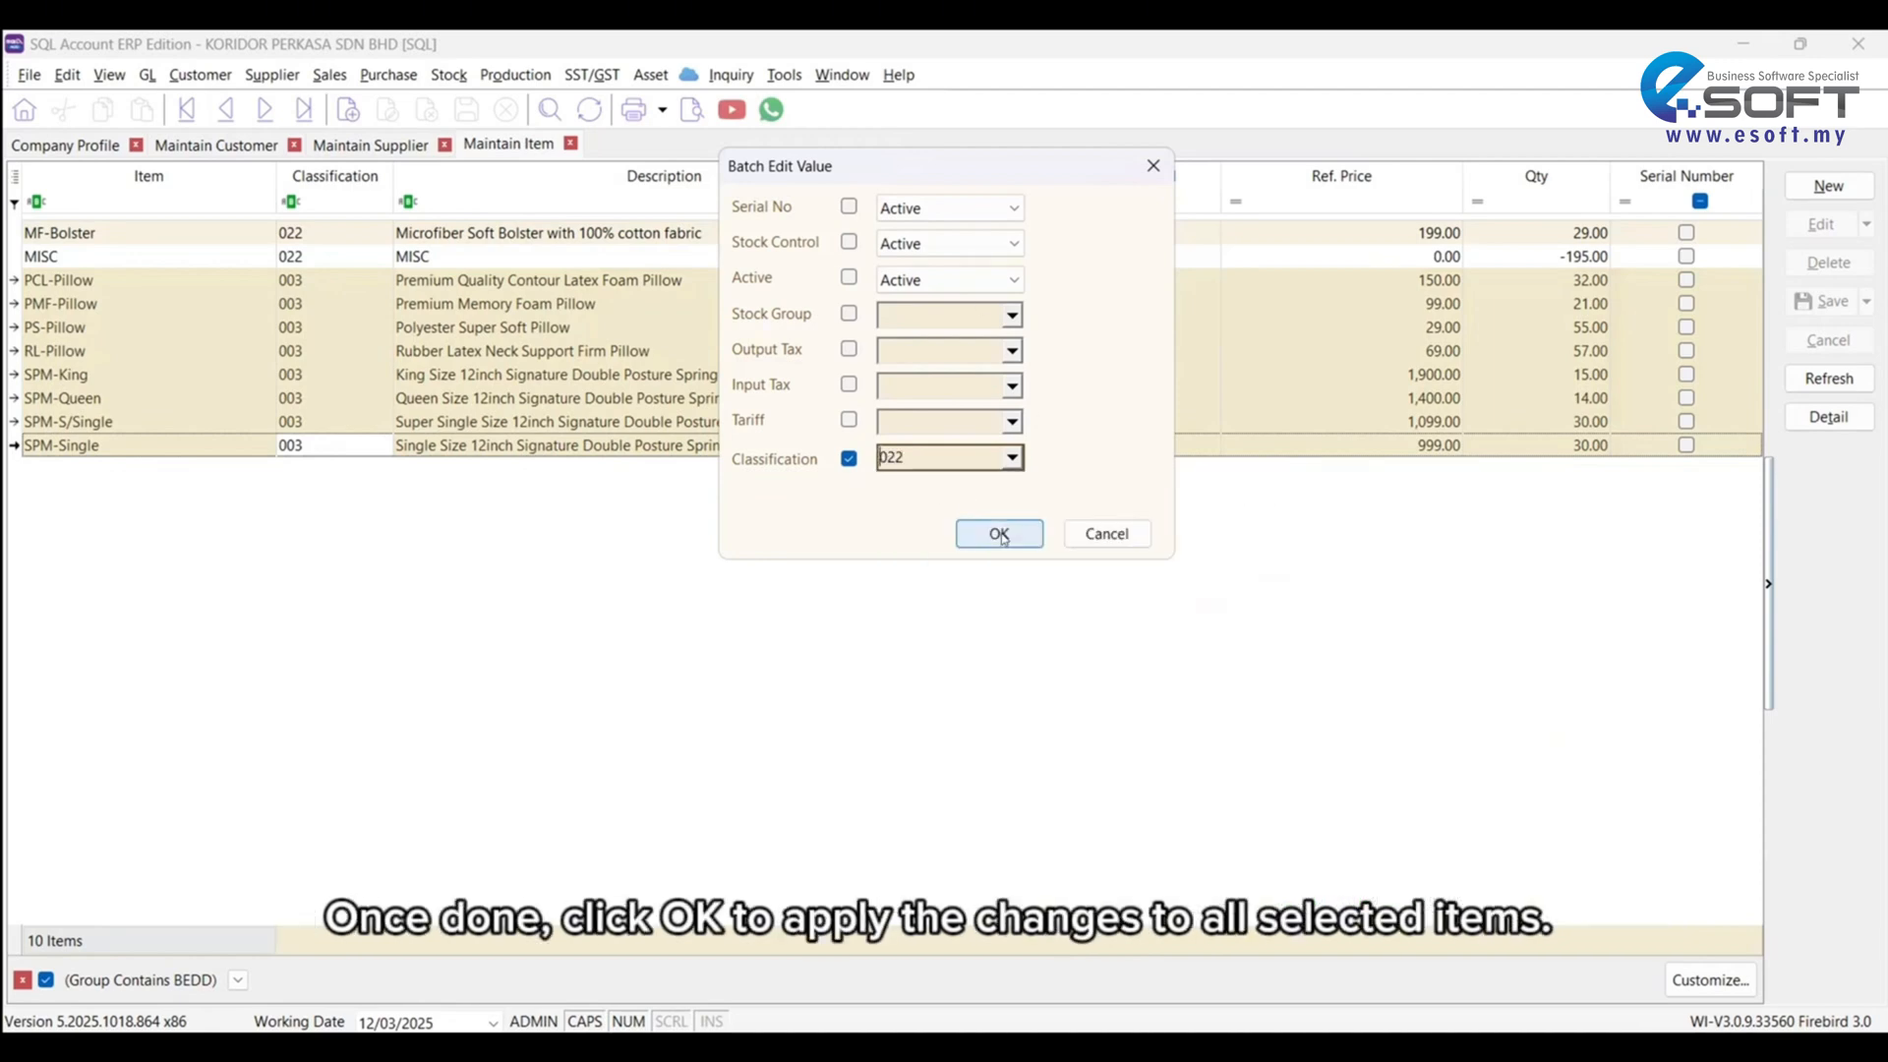
pyautogui.click(998, 533)
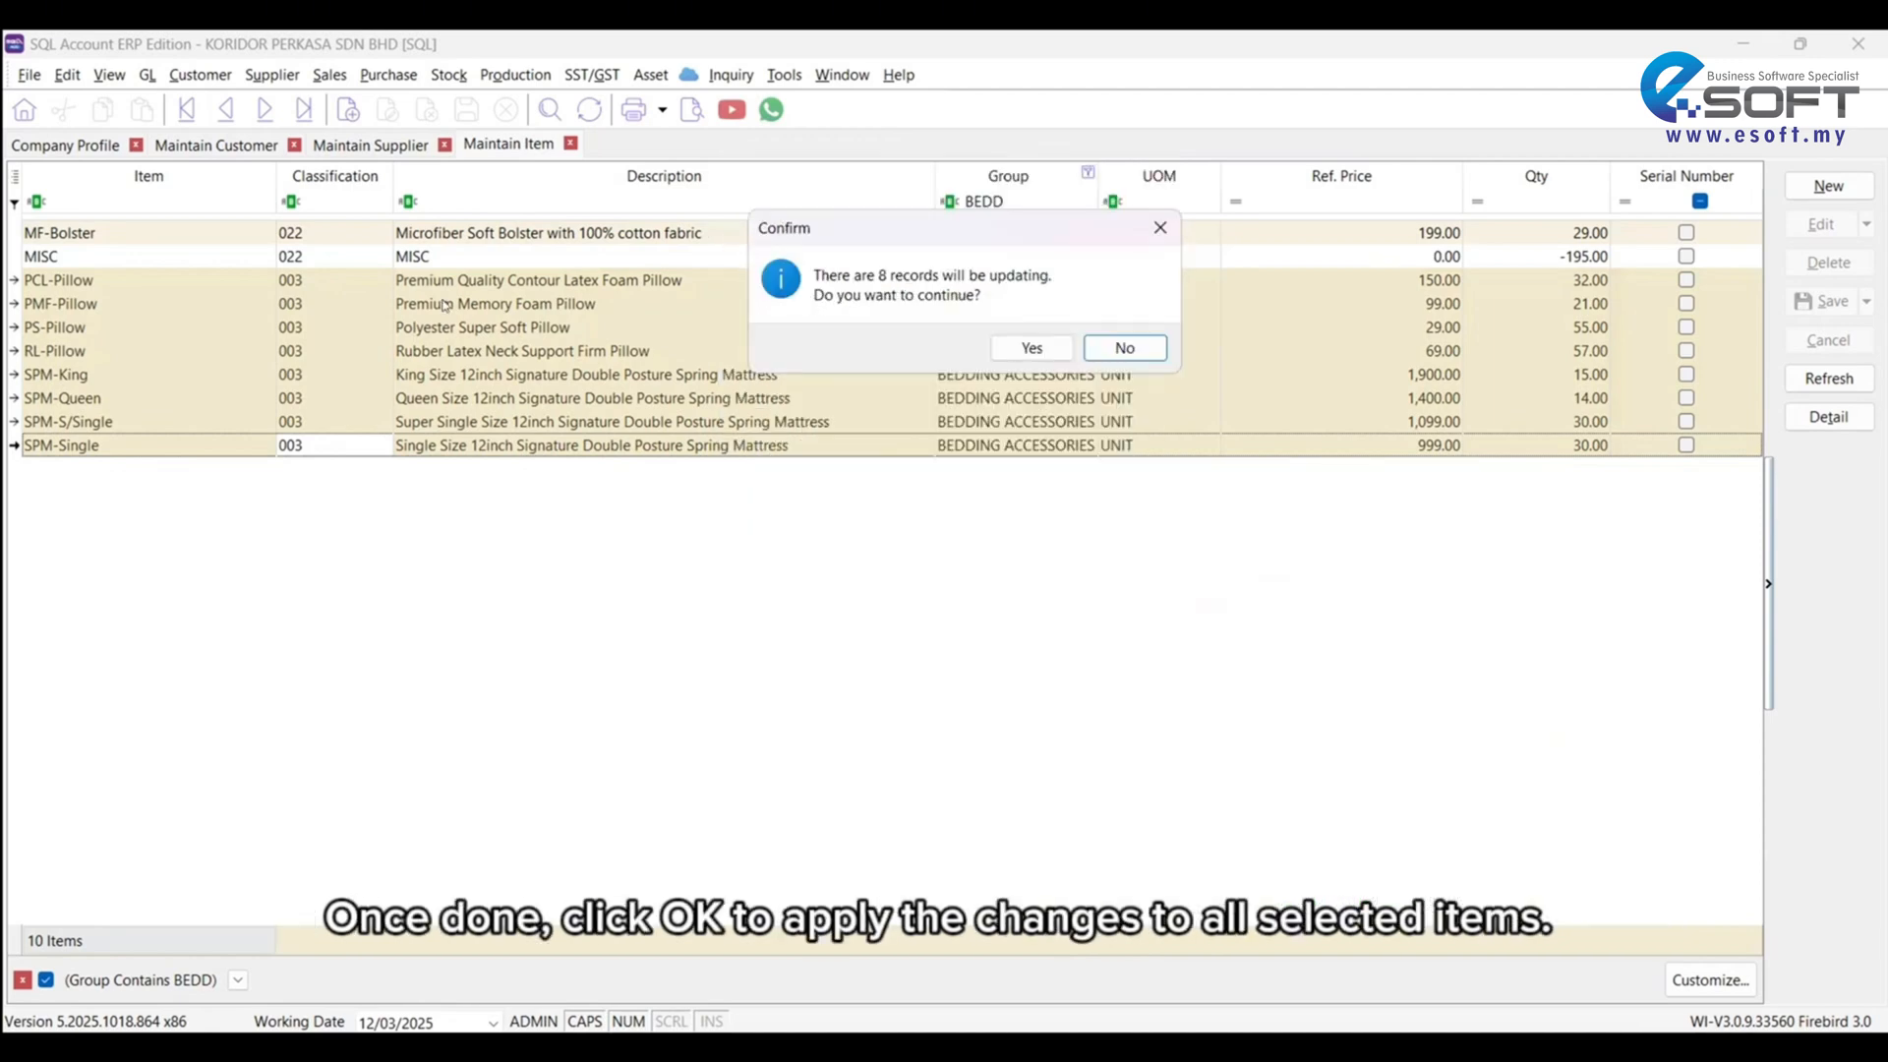
pyautogui.click(1029, 348)
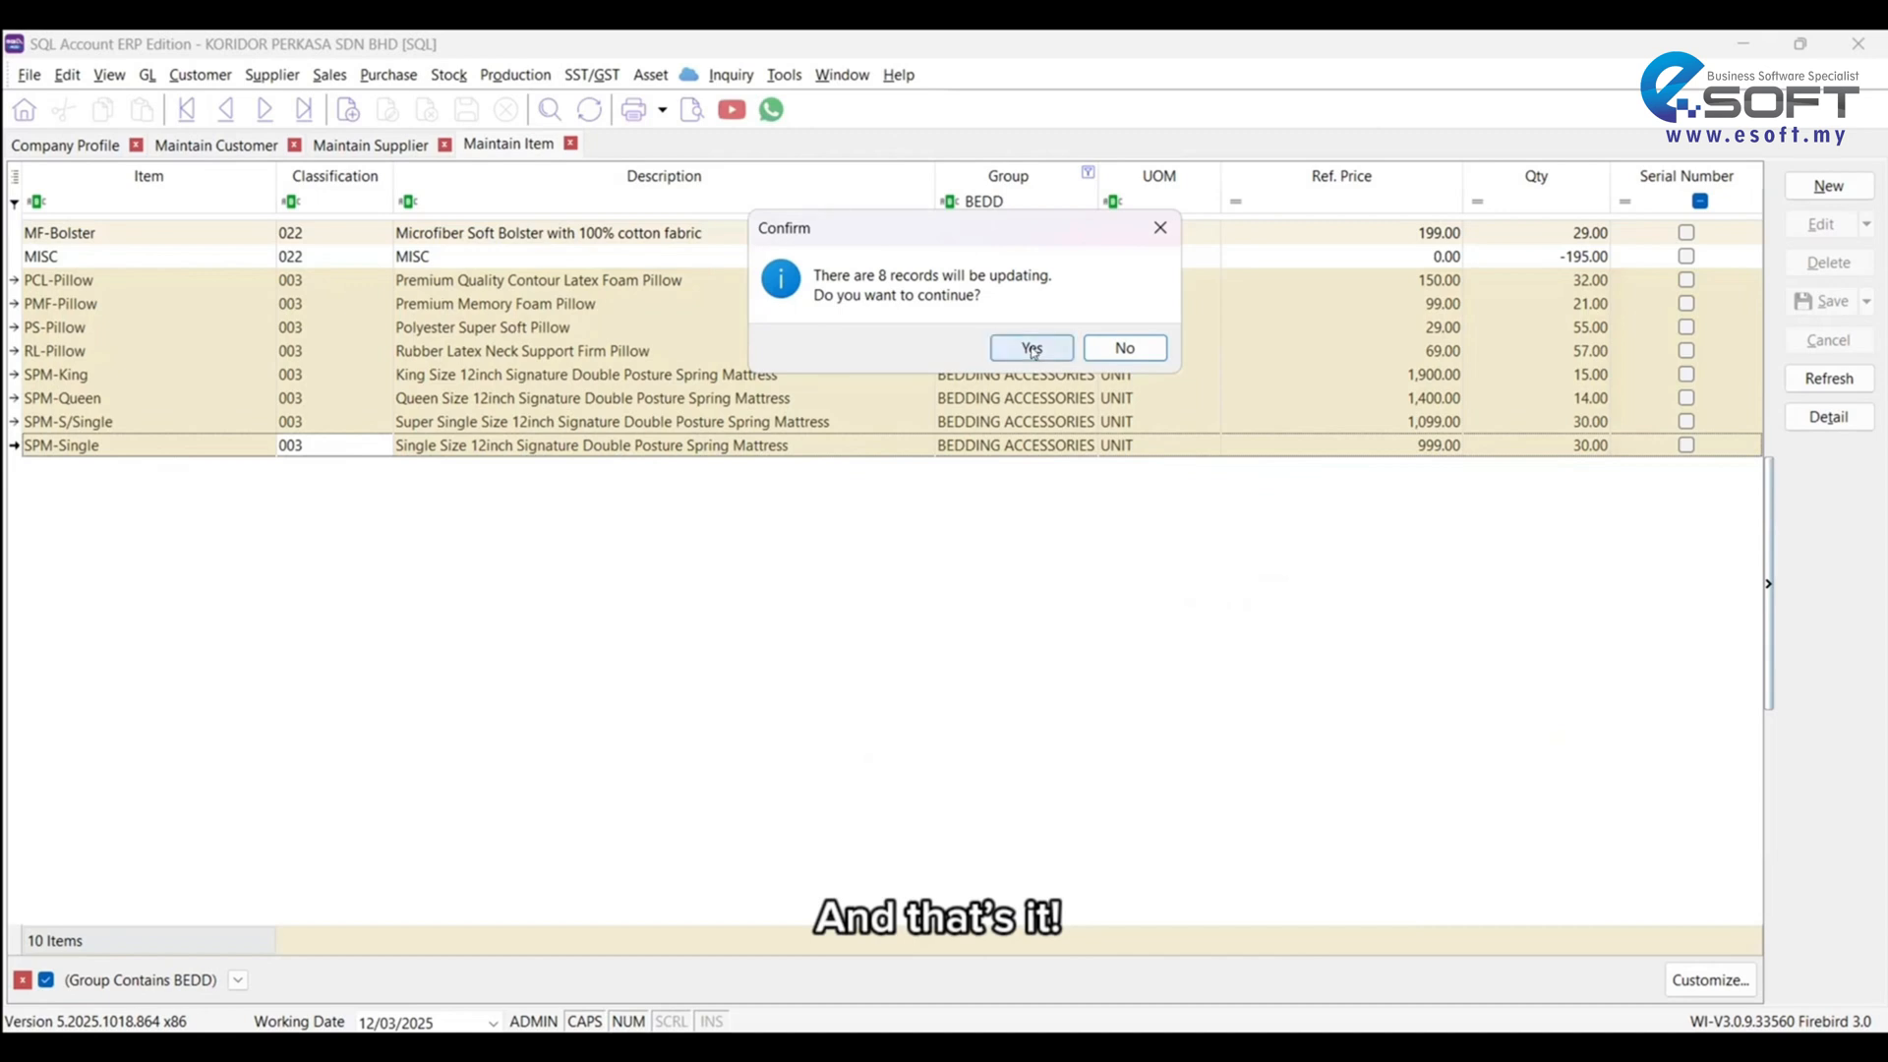
pyautogui.click(1029, 347)
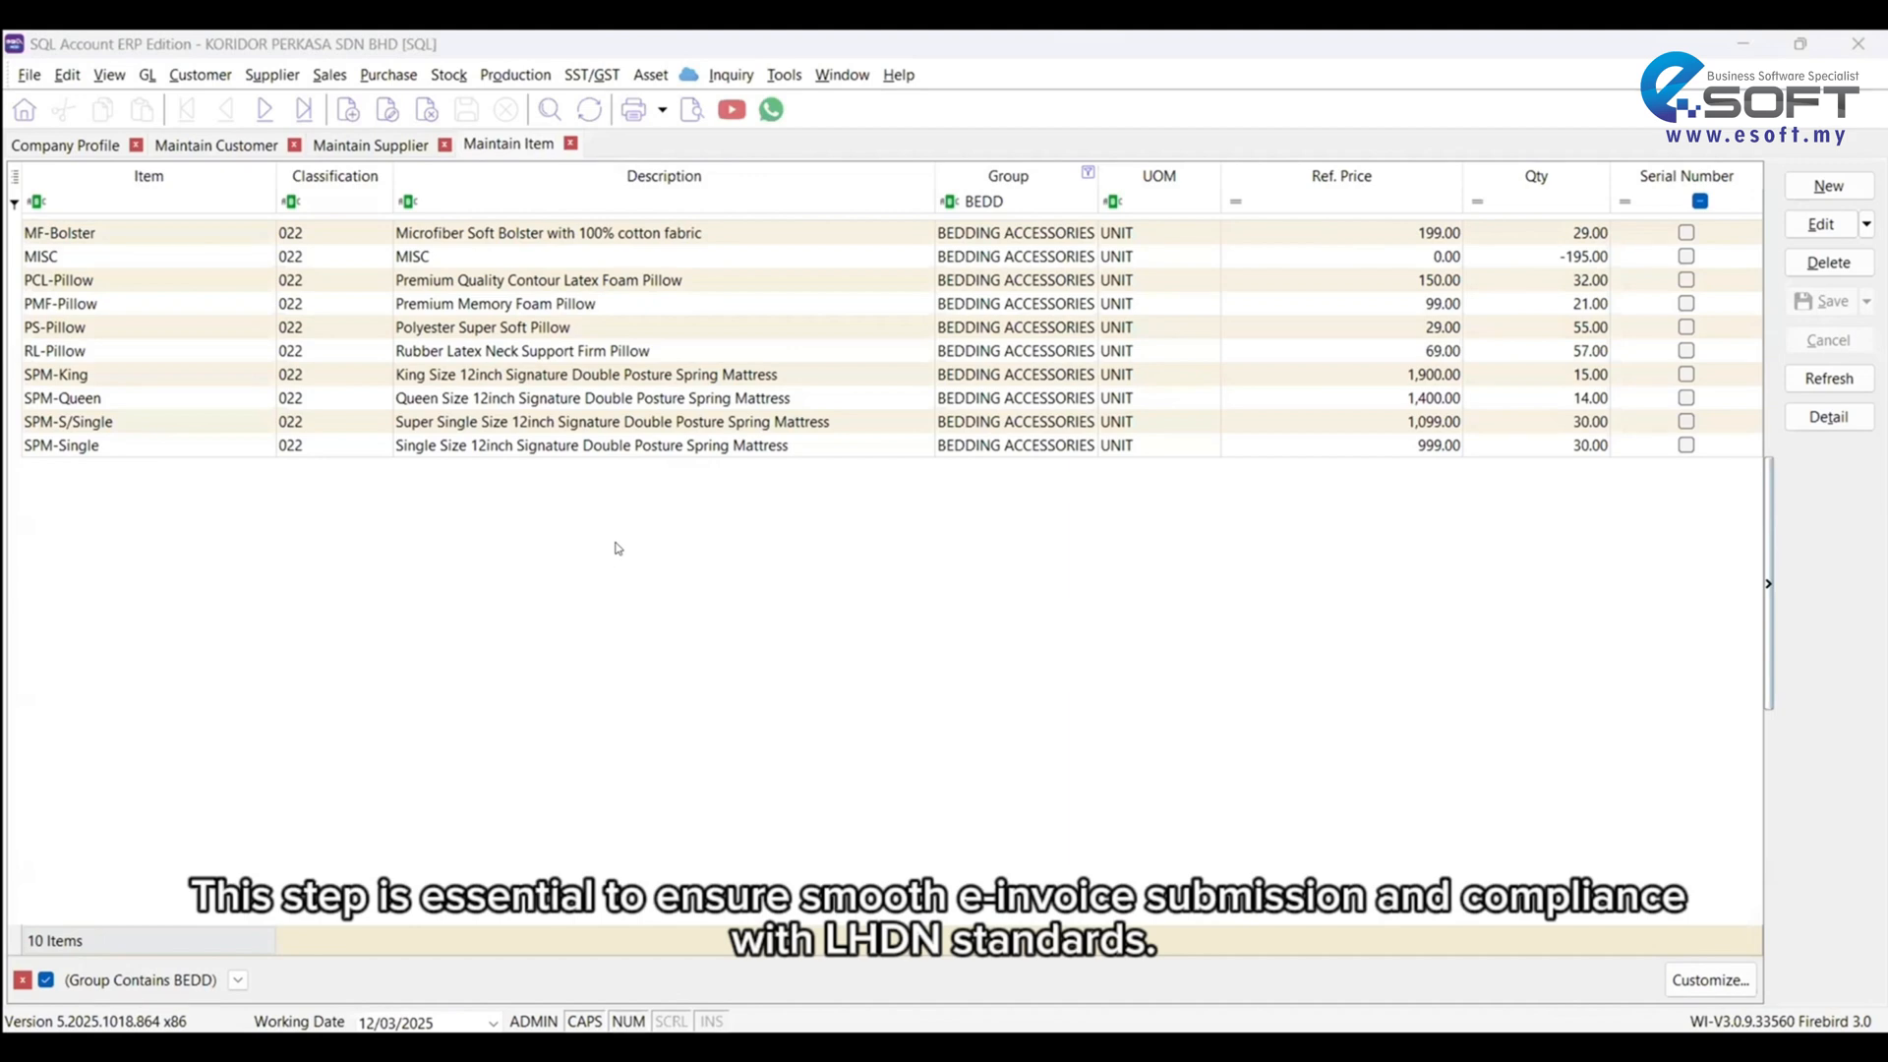
pyautogui.moveTo(681, 514)
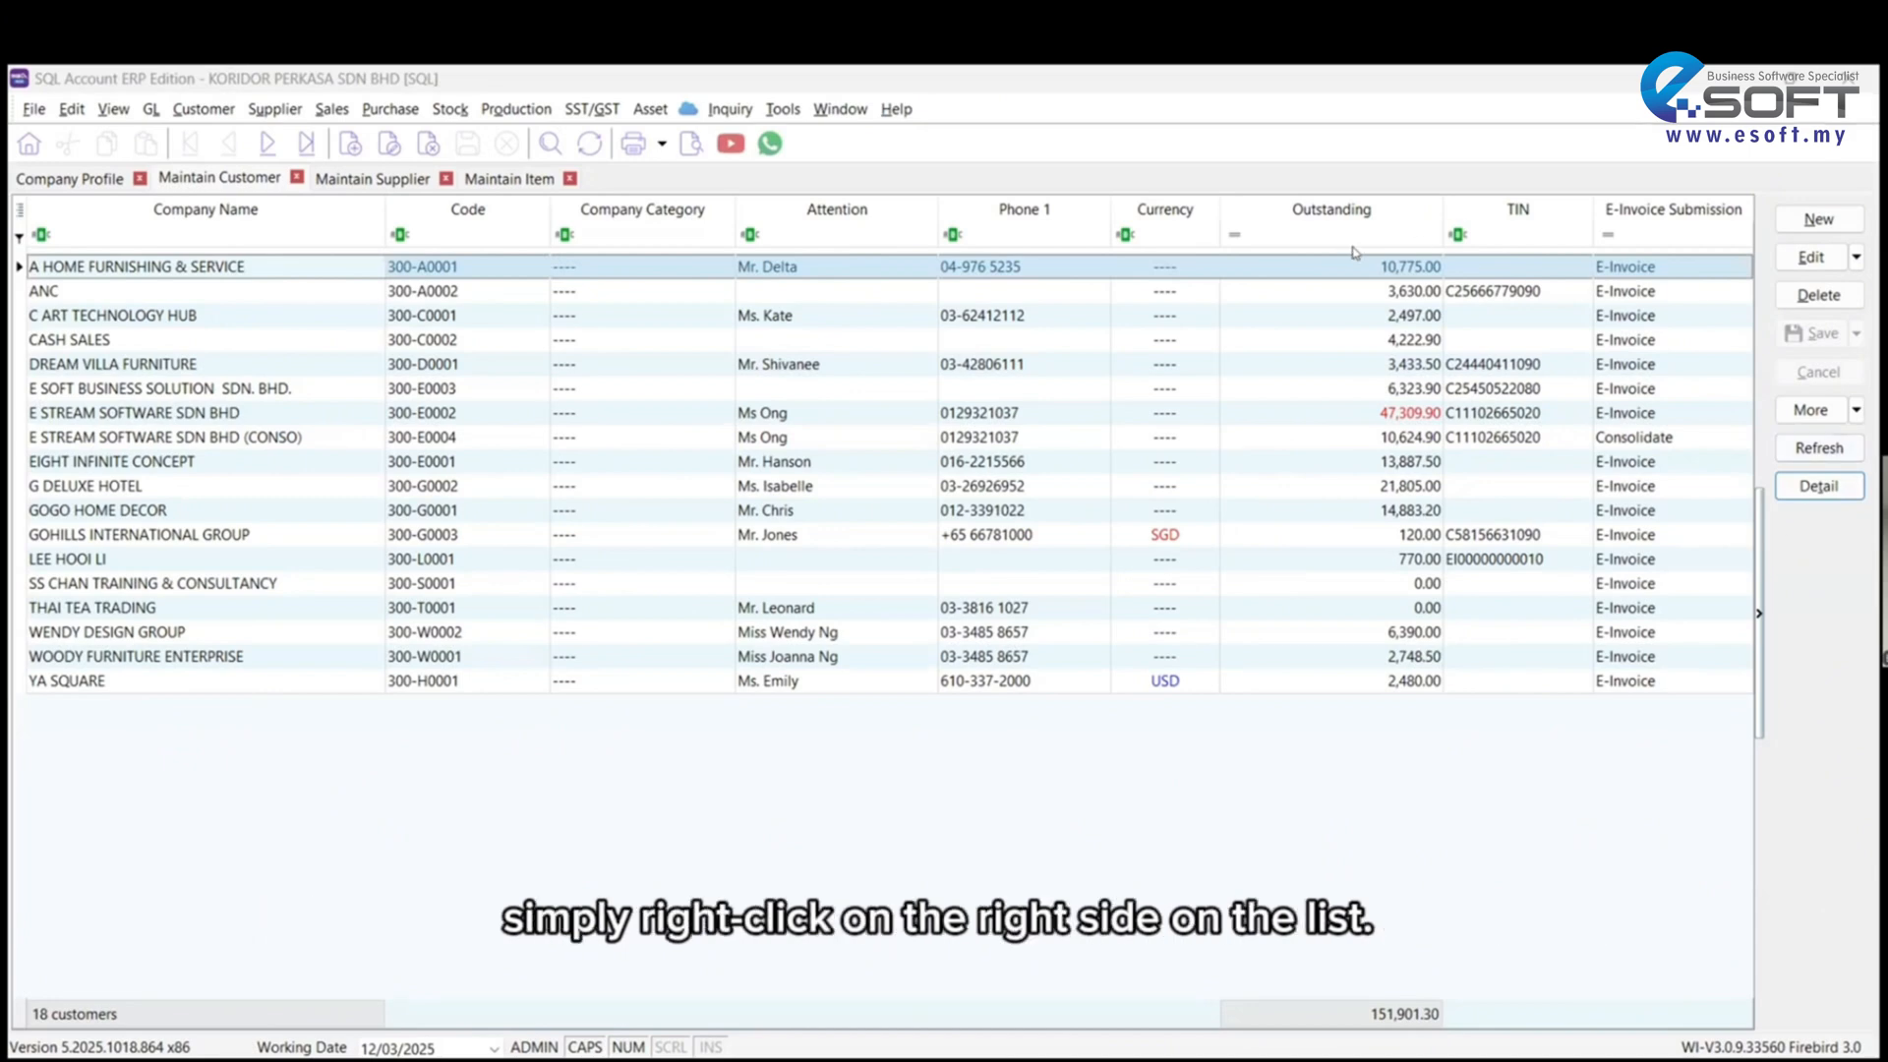
pyautogui.moveTo(1812, 541)
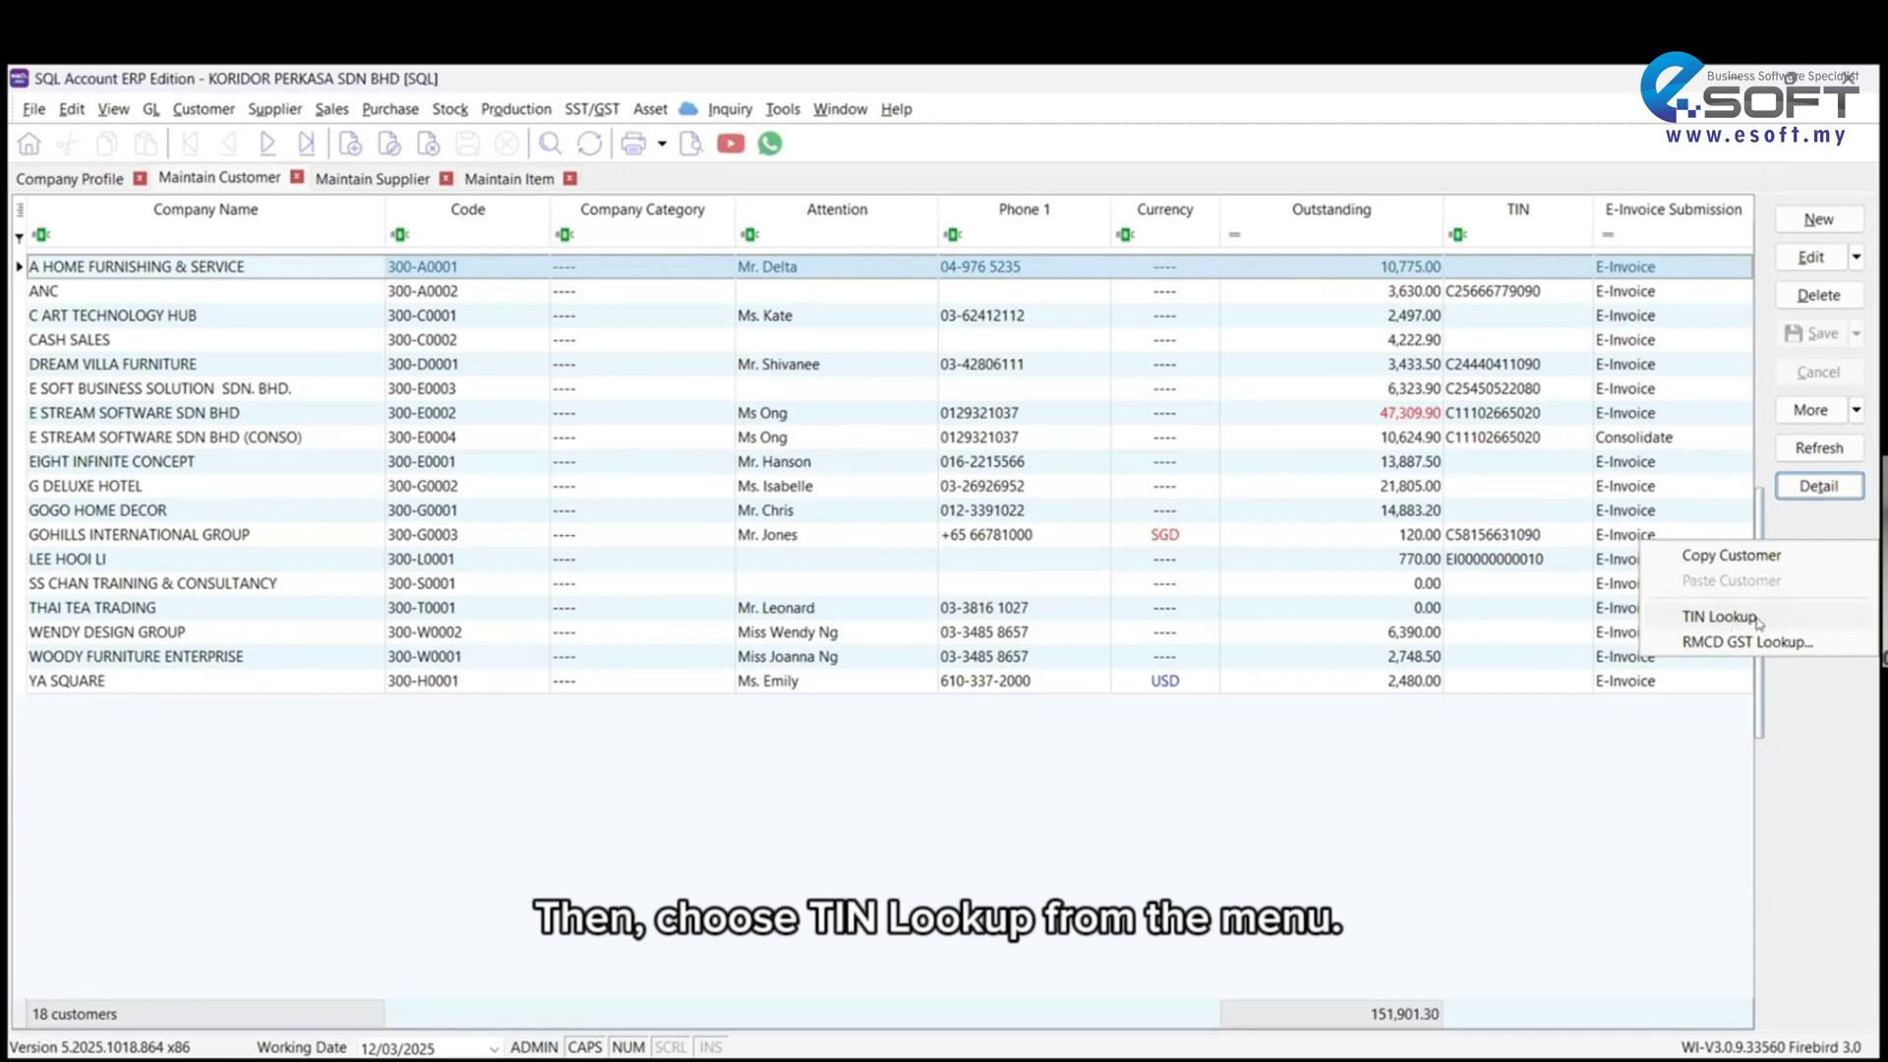
# Step: Look up and confirm the BRN (New) record for A HOME FURNISHING & SERVICE in Update TIN/BRN
pyautogui.click(1721, 616)
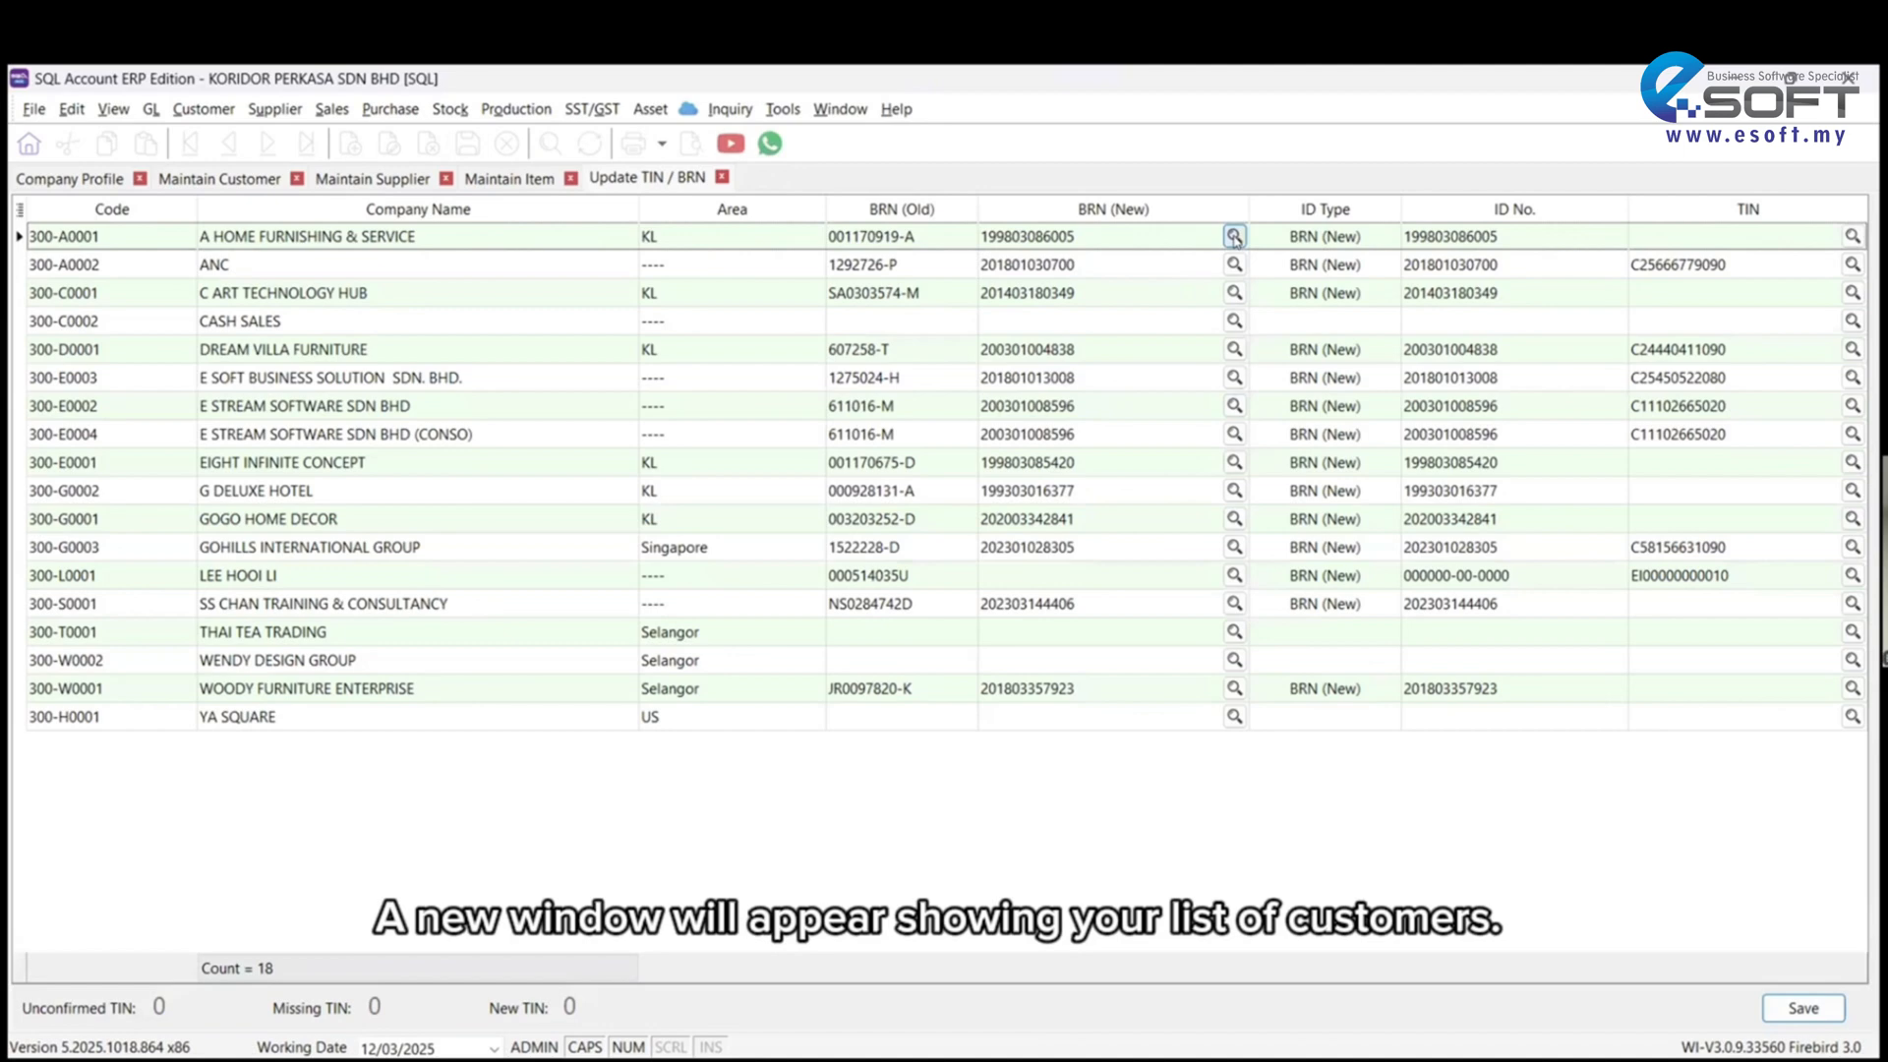
pyautogui.click(1233, 236)
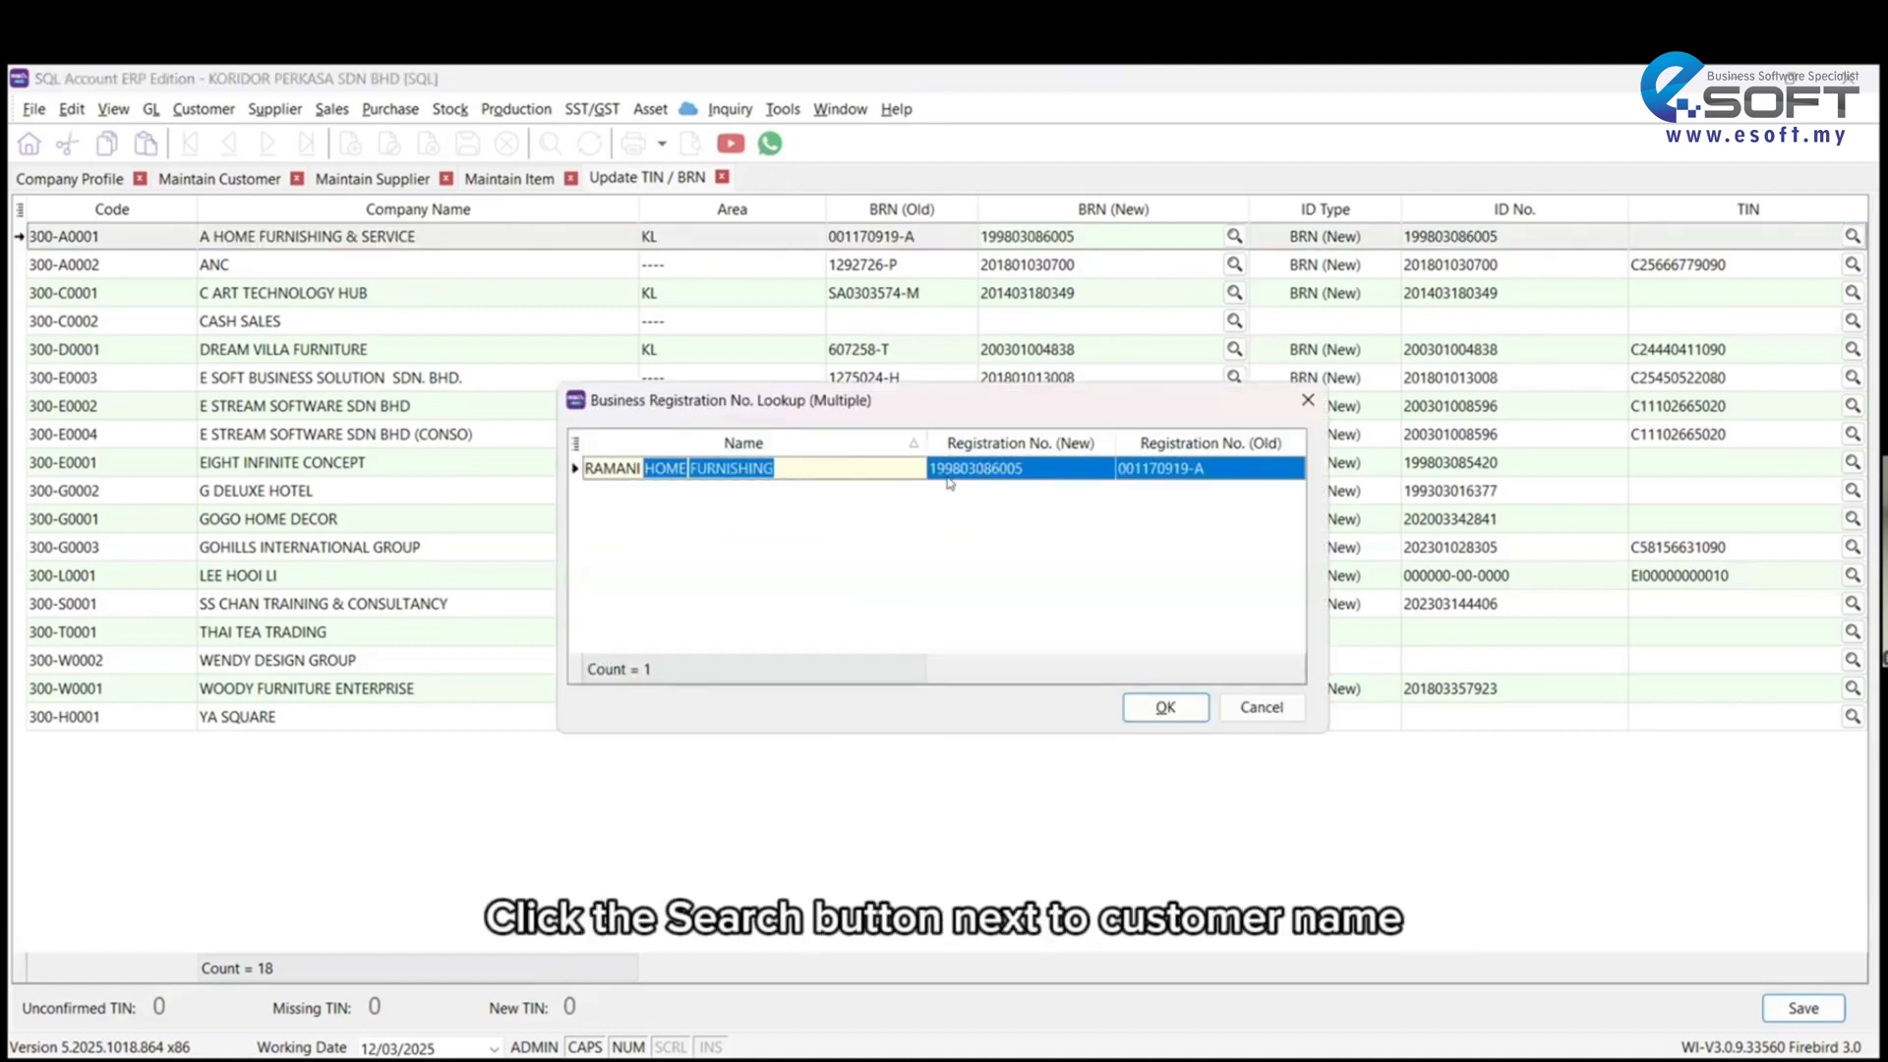
pyautogui.moveTo(765, 486)
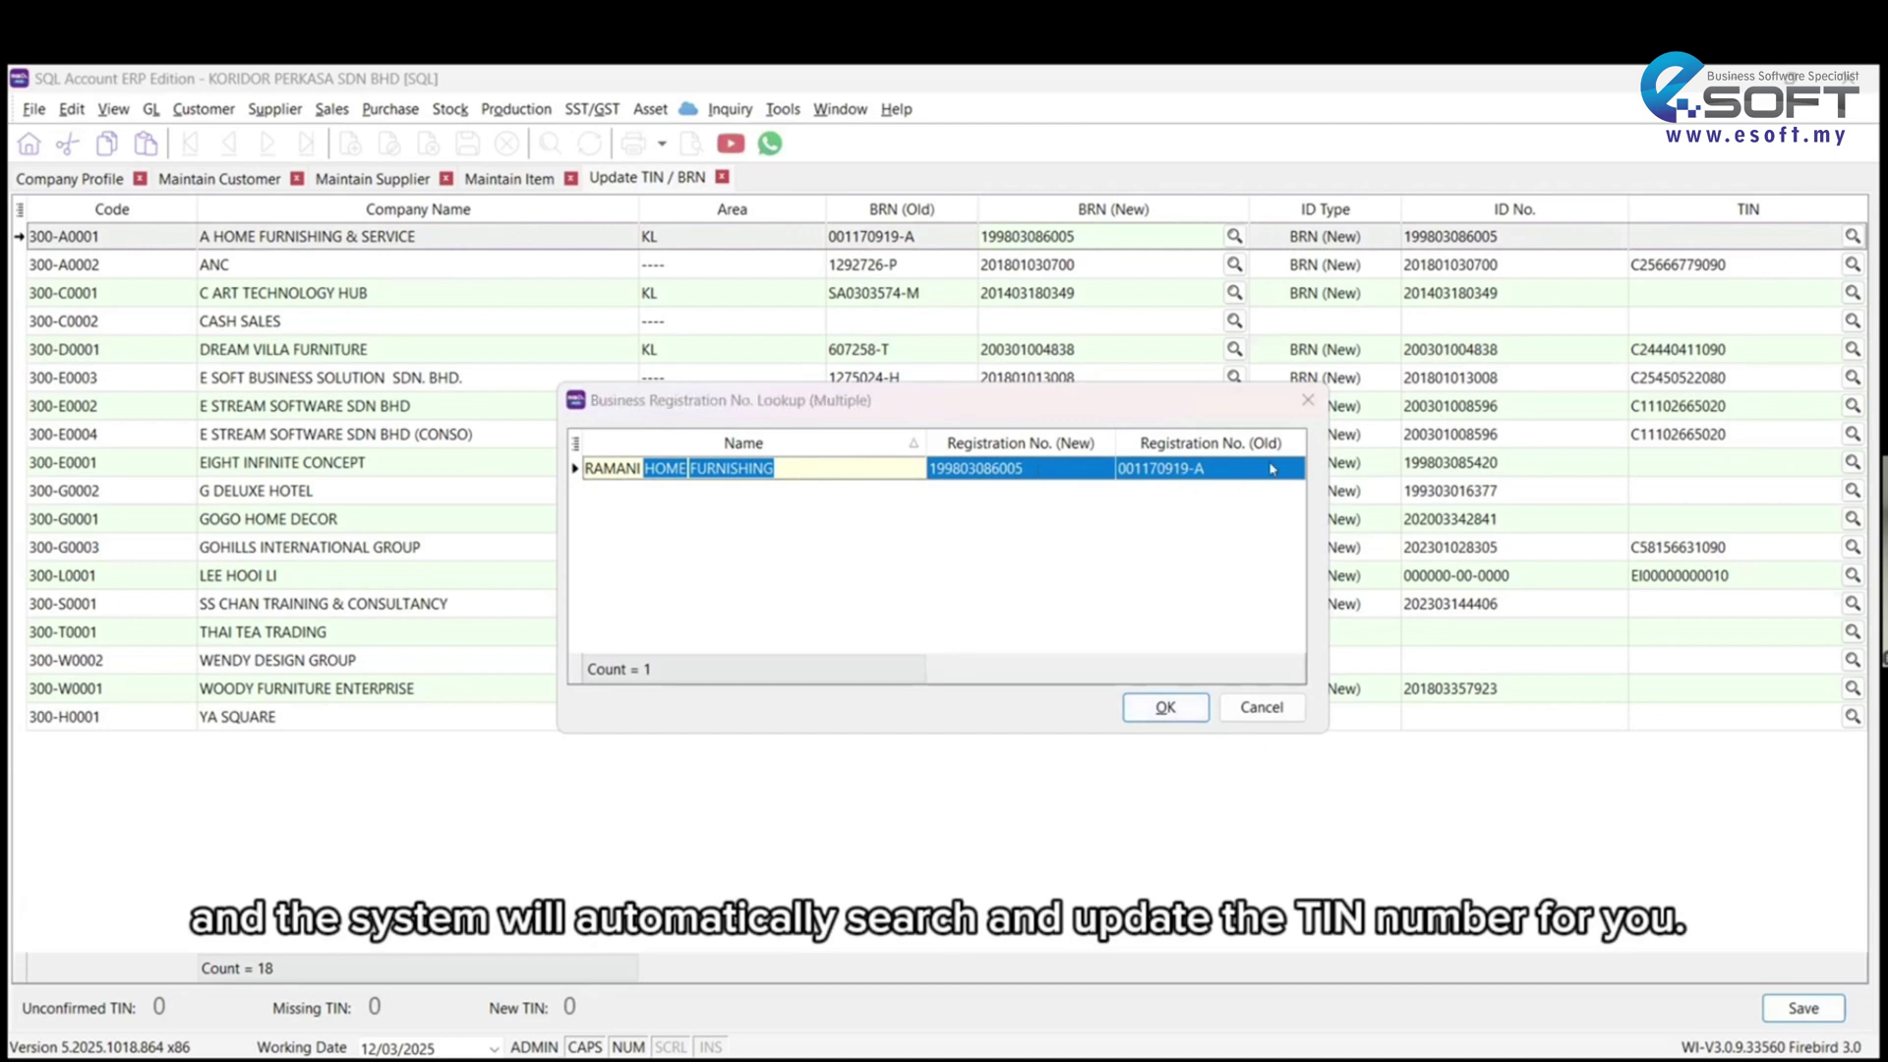
pyautogui.click(1162, 707)
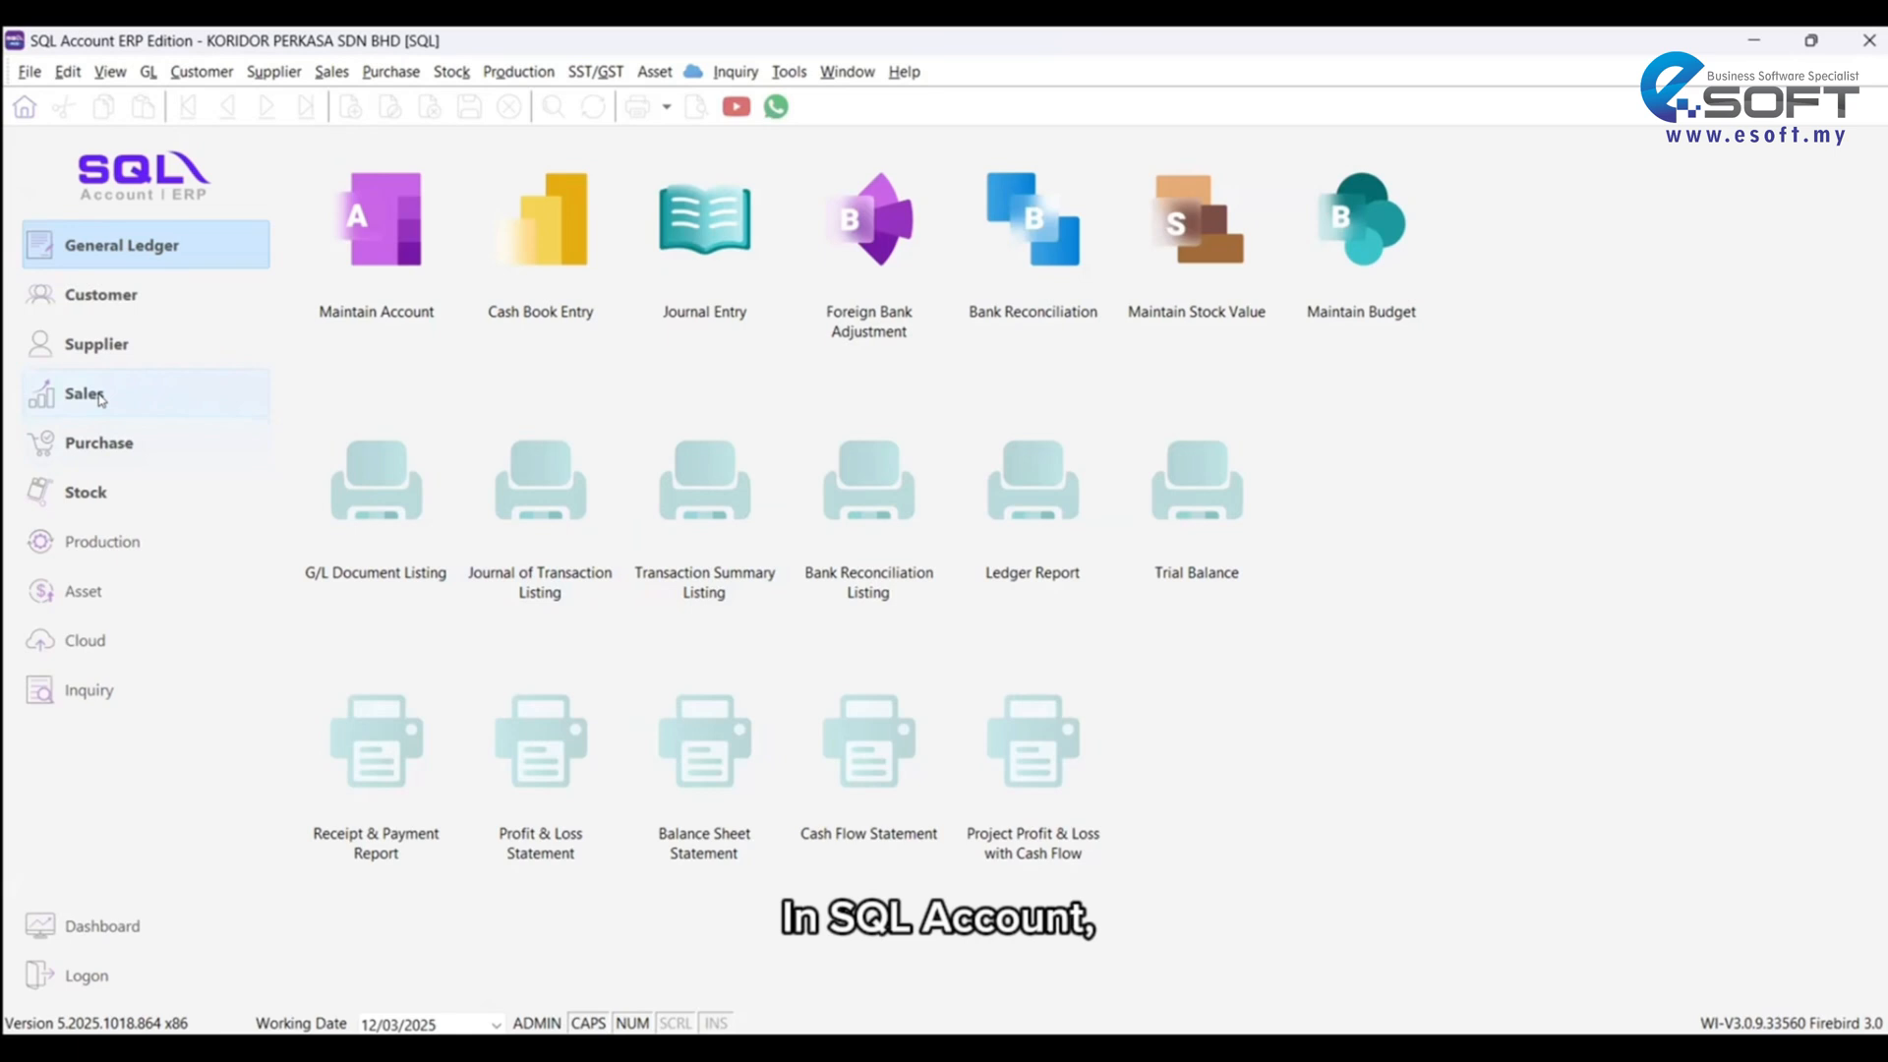
# Step: Open the Sales Invoice list showing 109 invoices with e-Invoice status
pyautogui.click(85, 392)
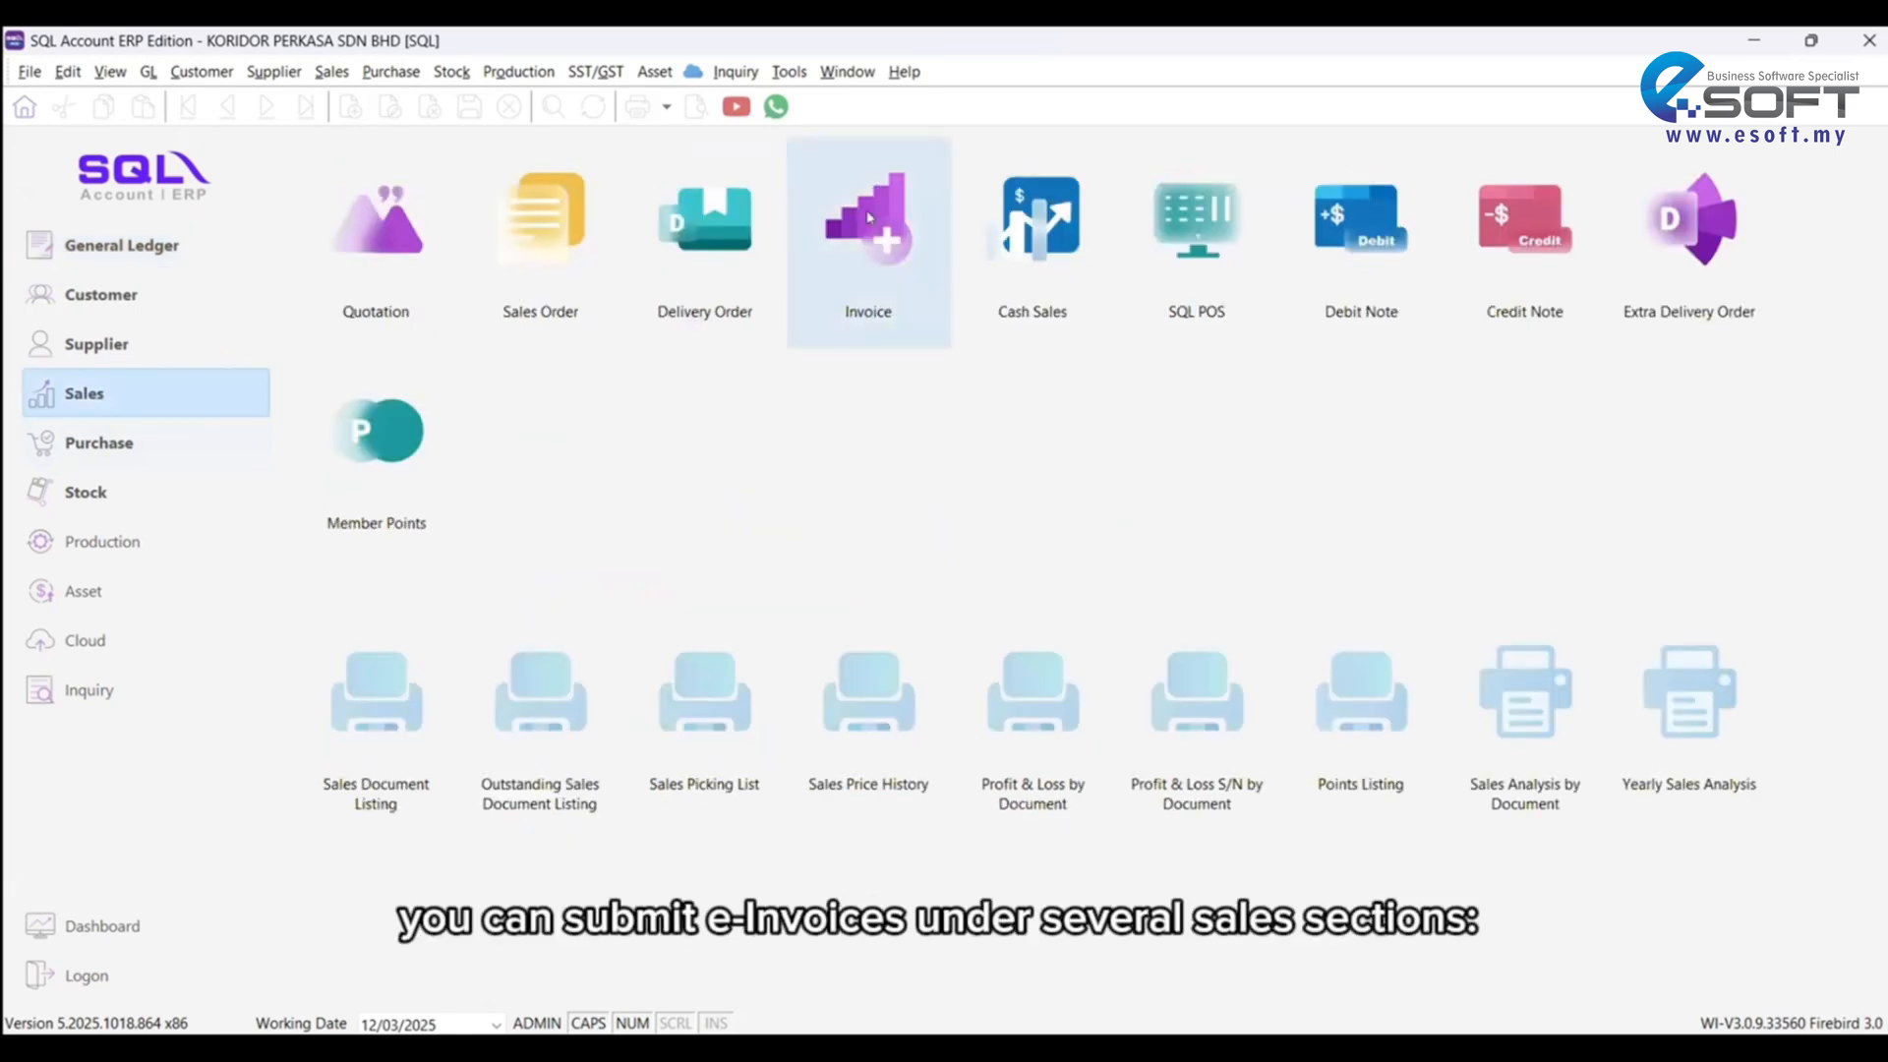
pyautogui.moveTo(868, 211)
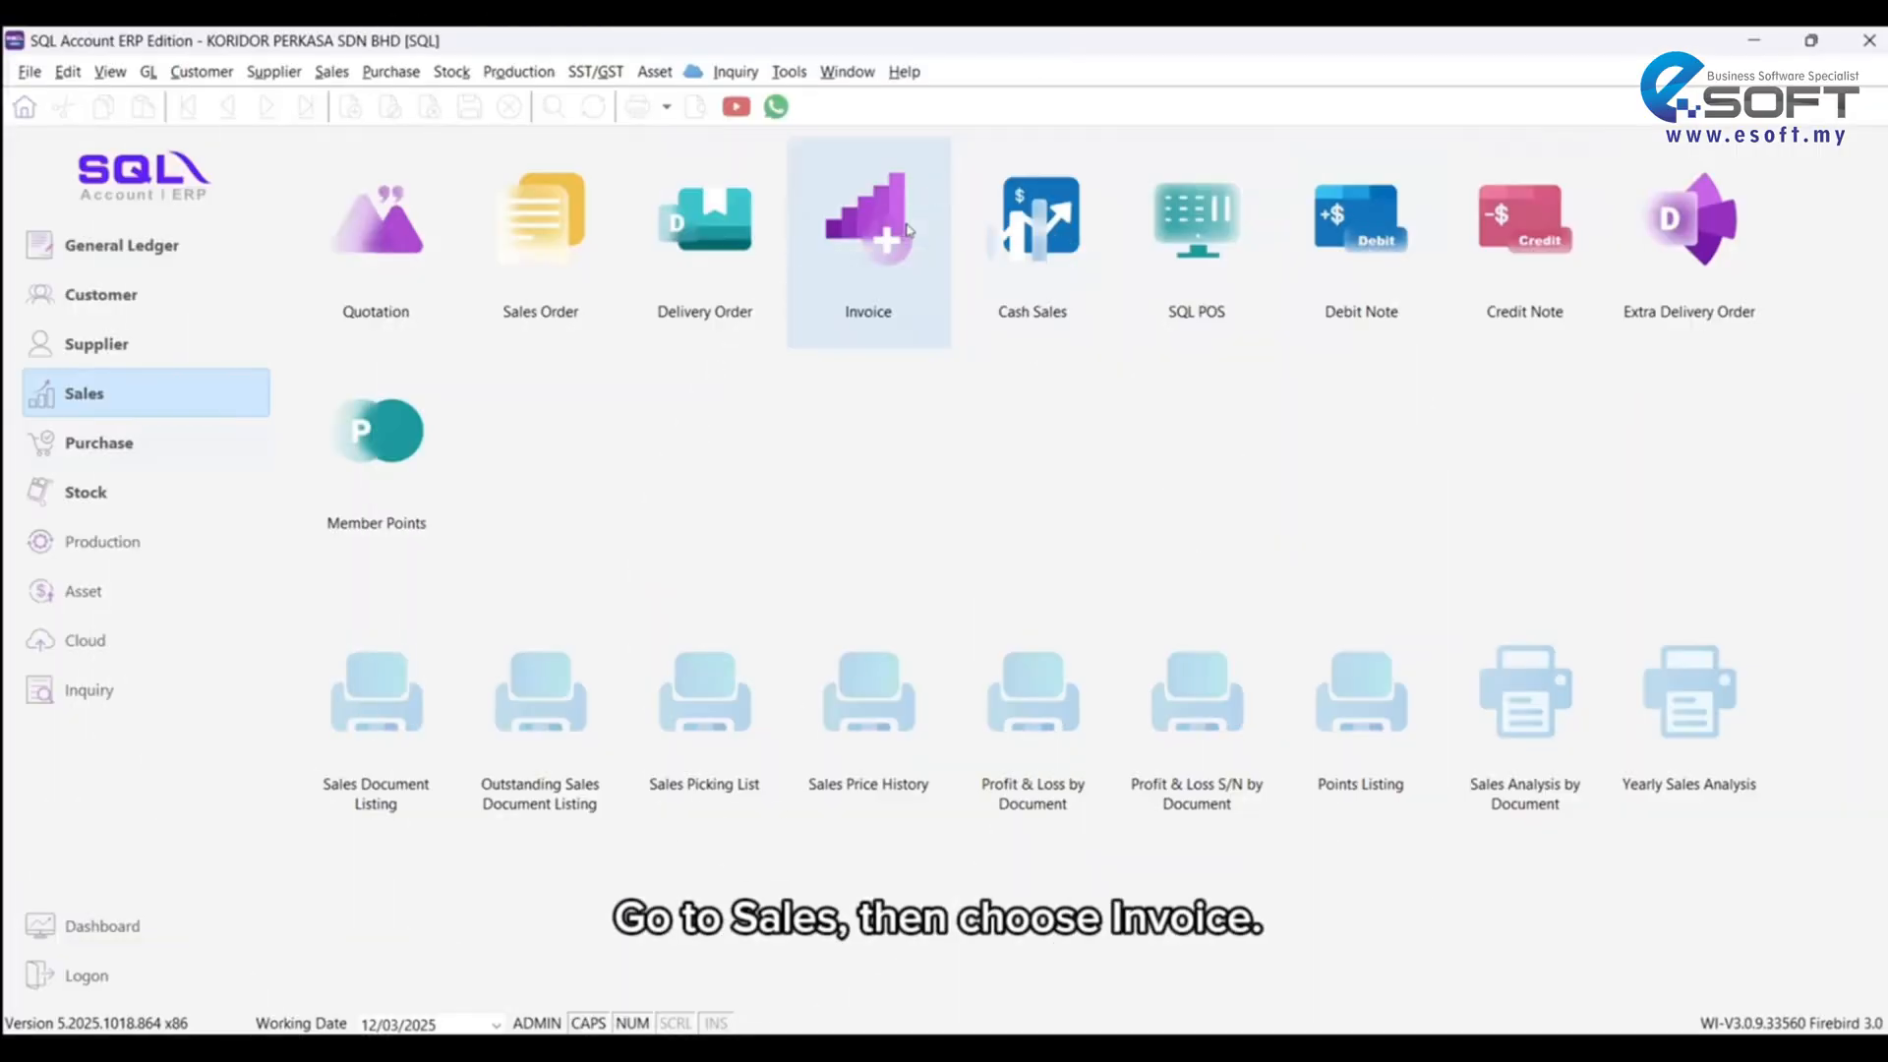
pyautogui.click(867, 219)
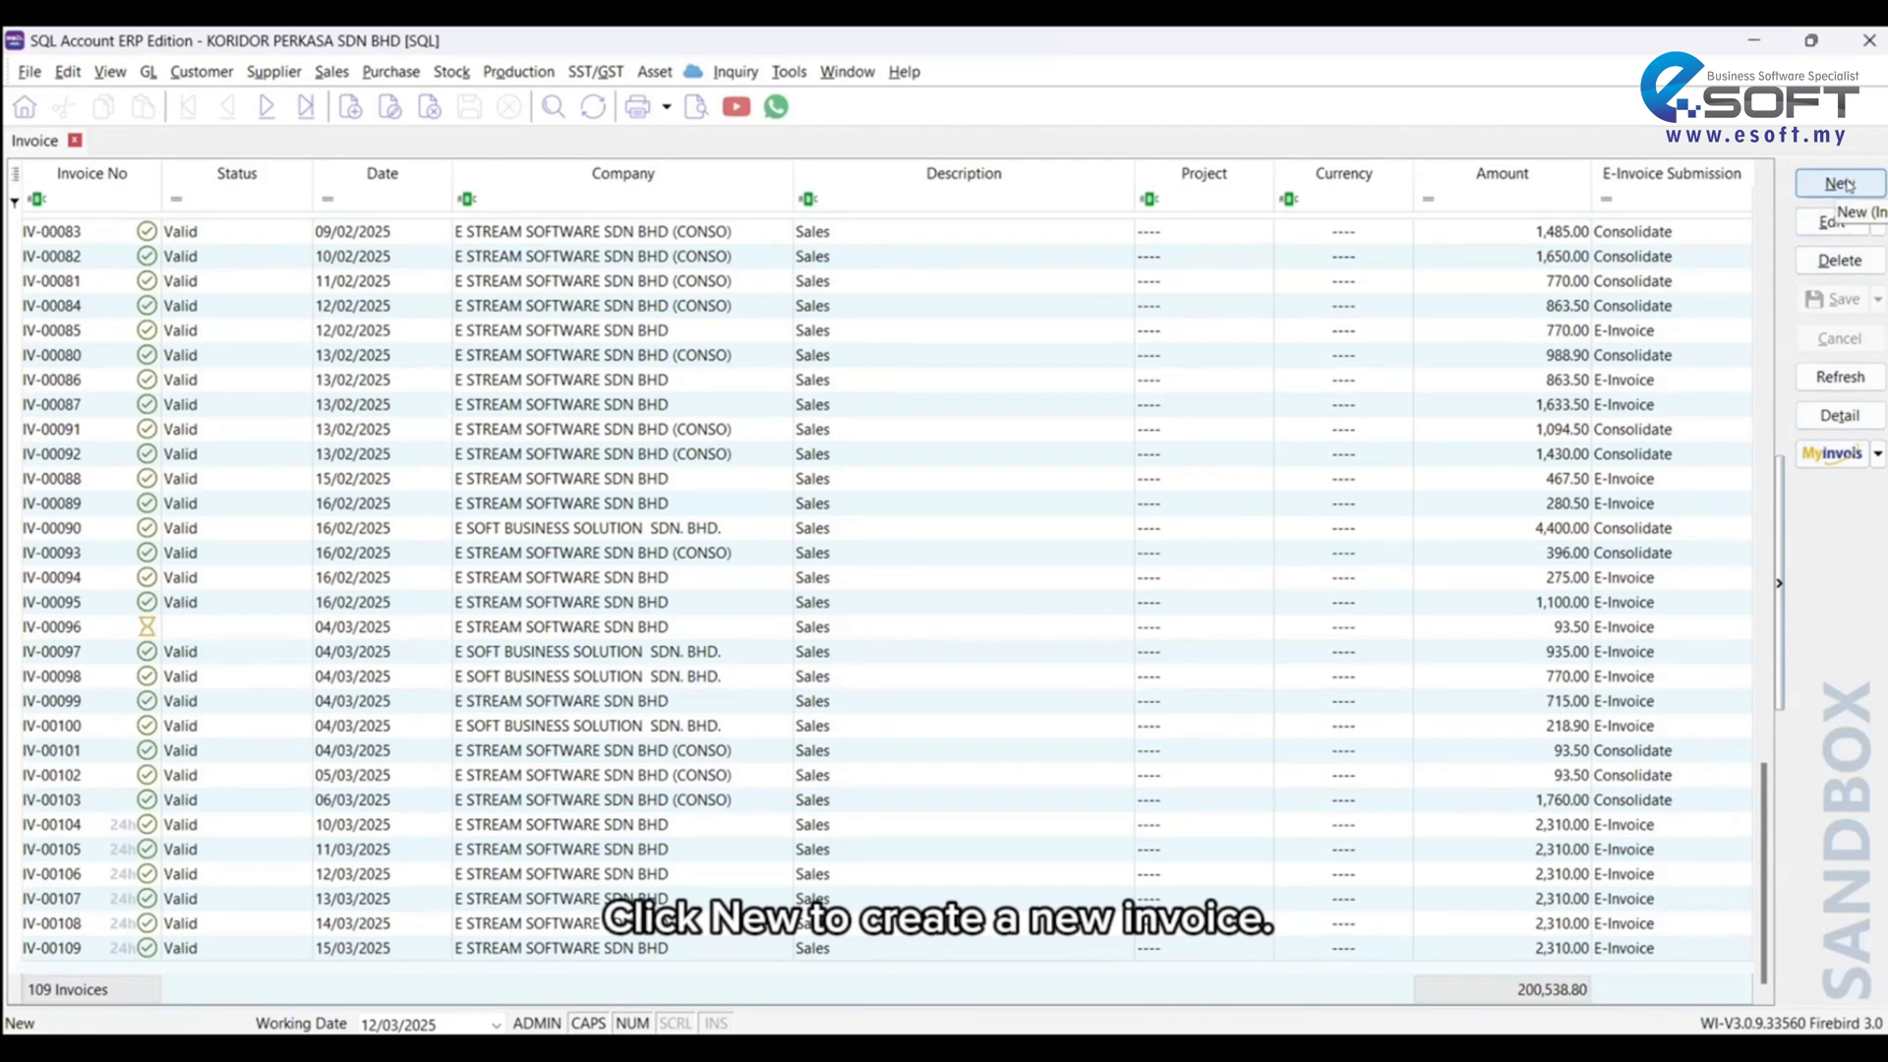
# Step: Create and save invoice IV-00110 for customer 300-E0003 with item BOM-01/Black, total 770.00
pyautogui.click(1838, 182)
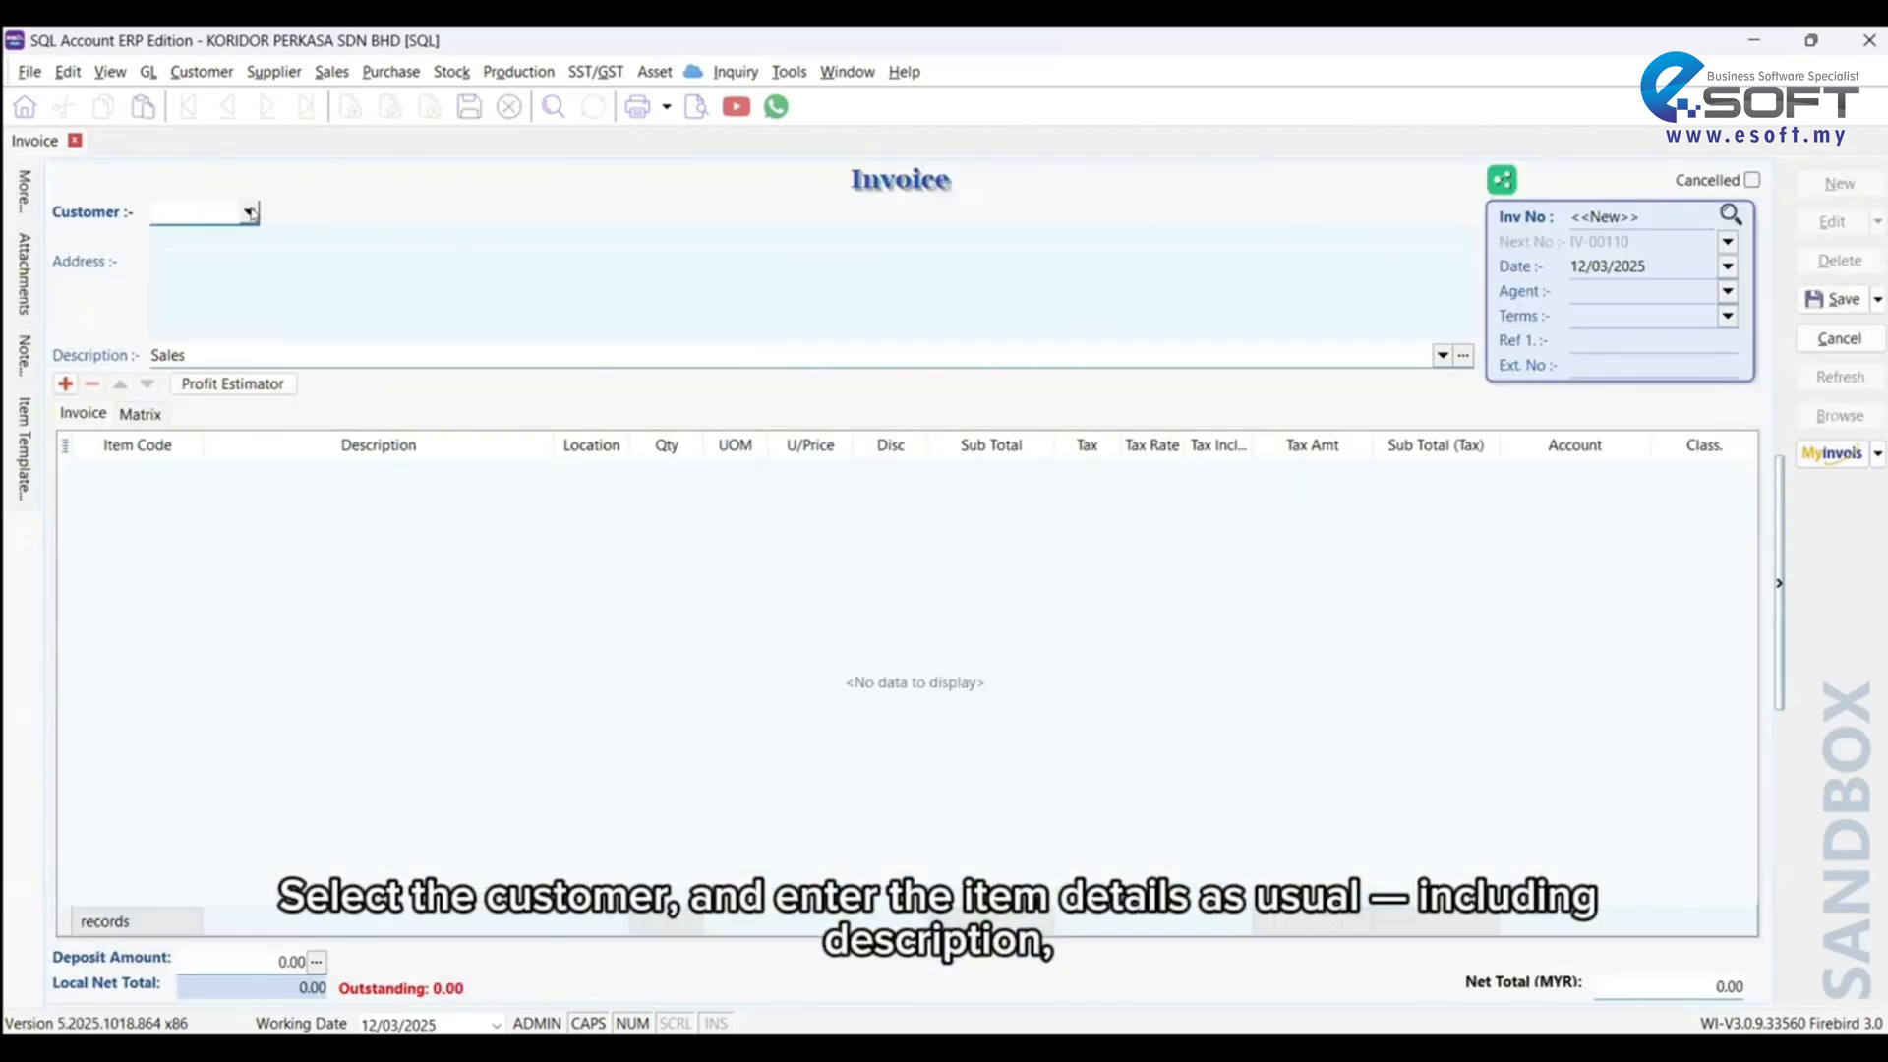
pyautogui.click(249, 213)
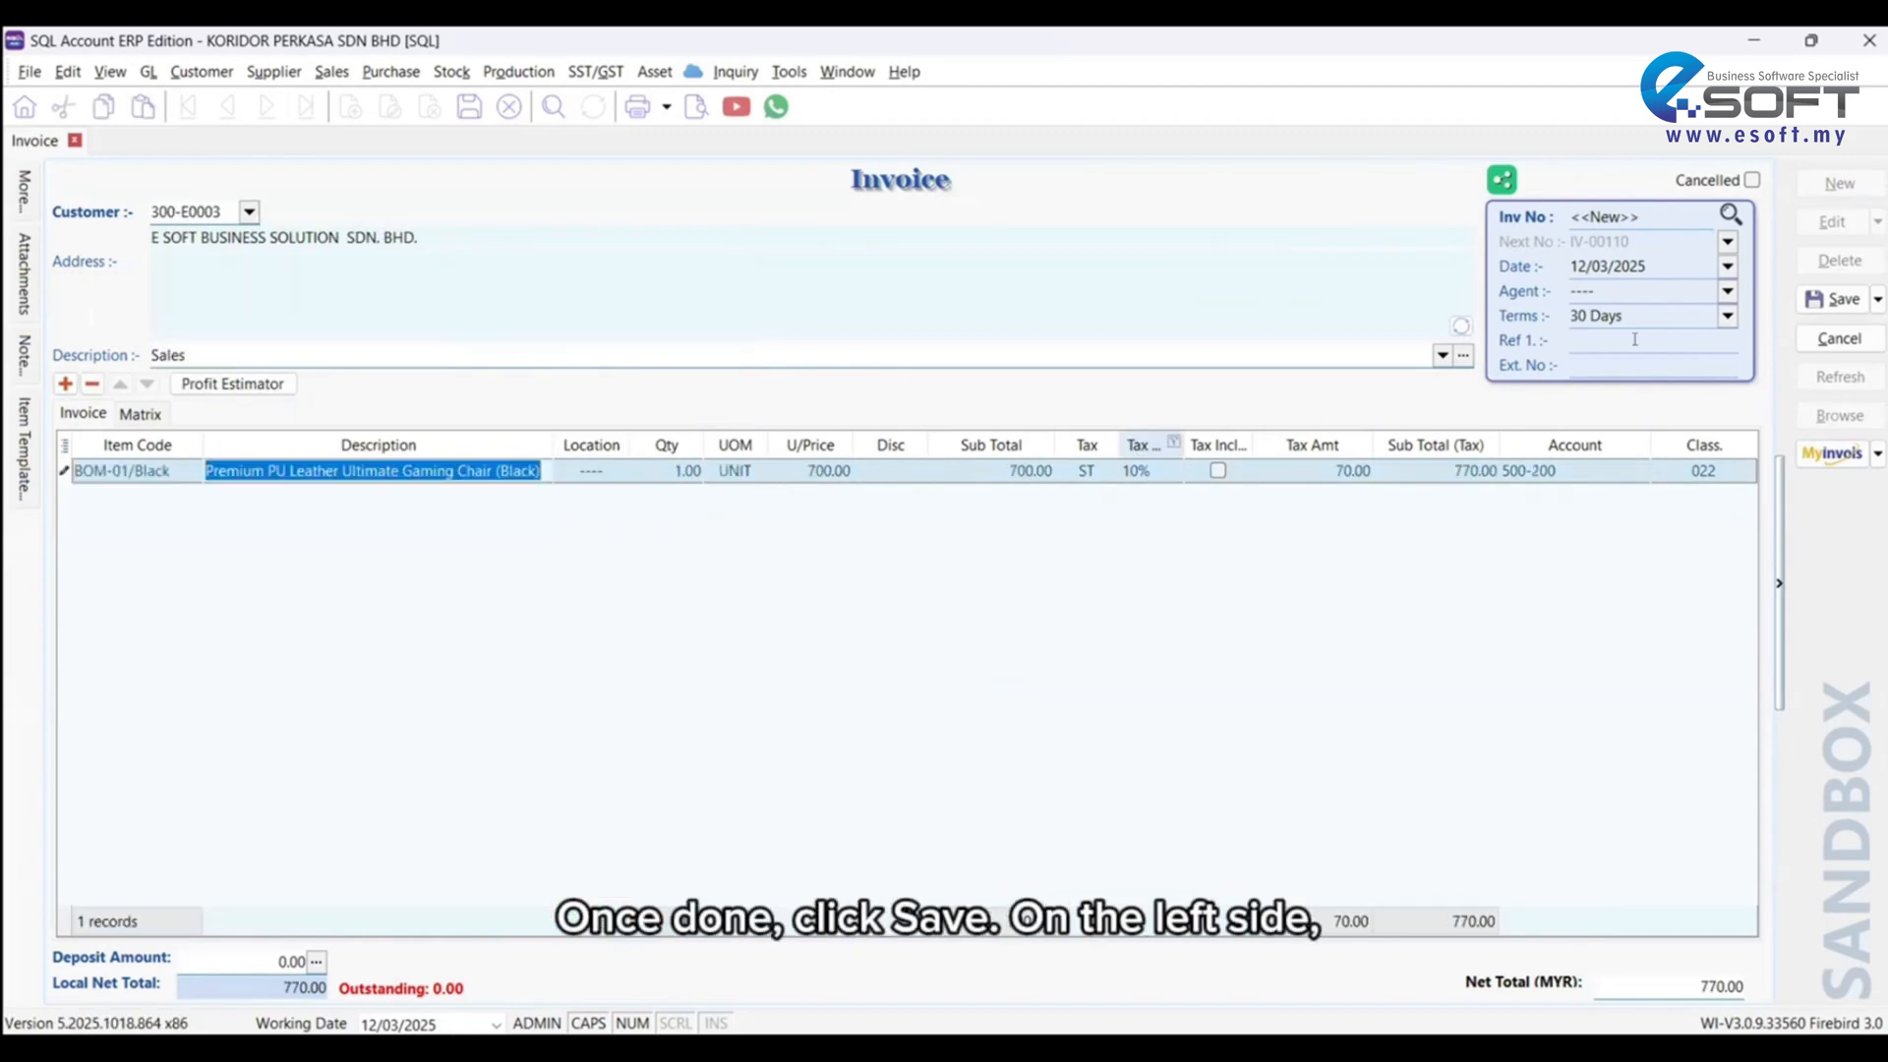
pyautogui.click(1838, 298)
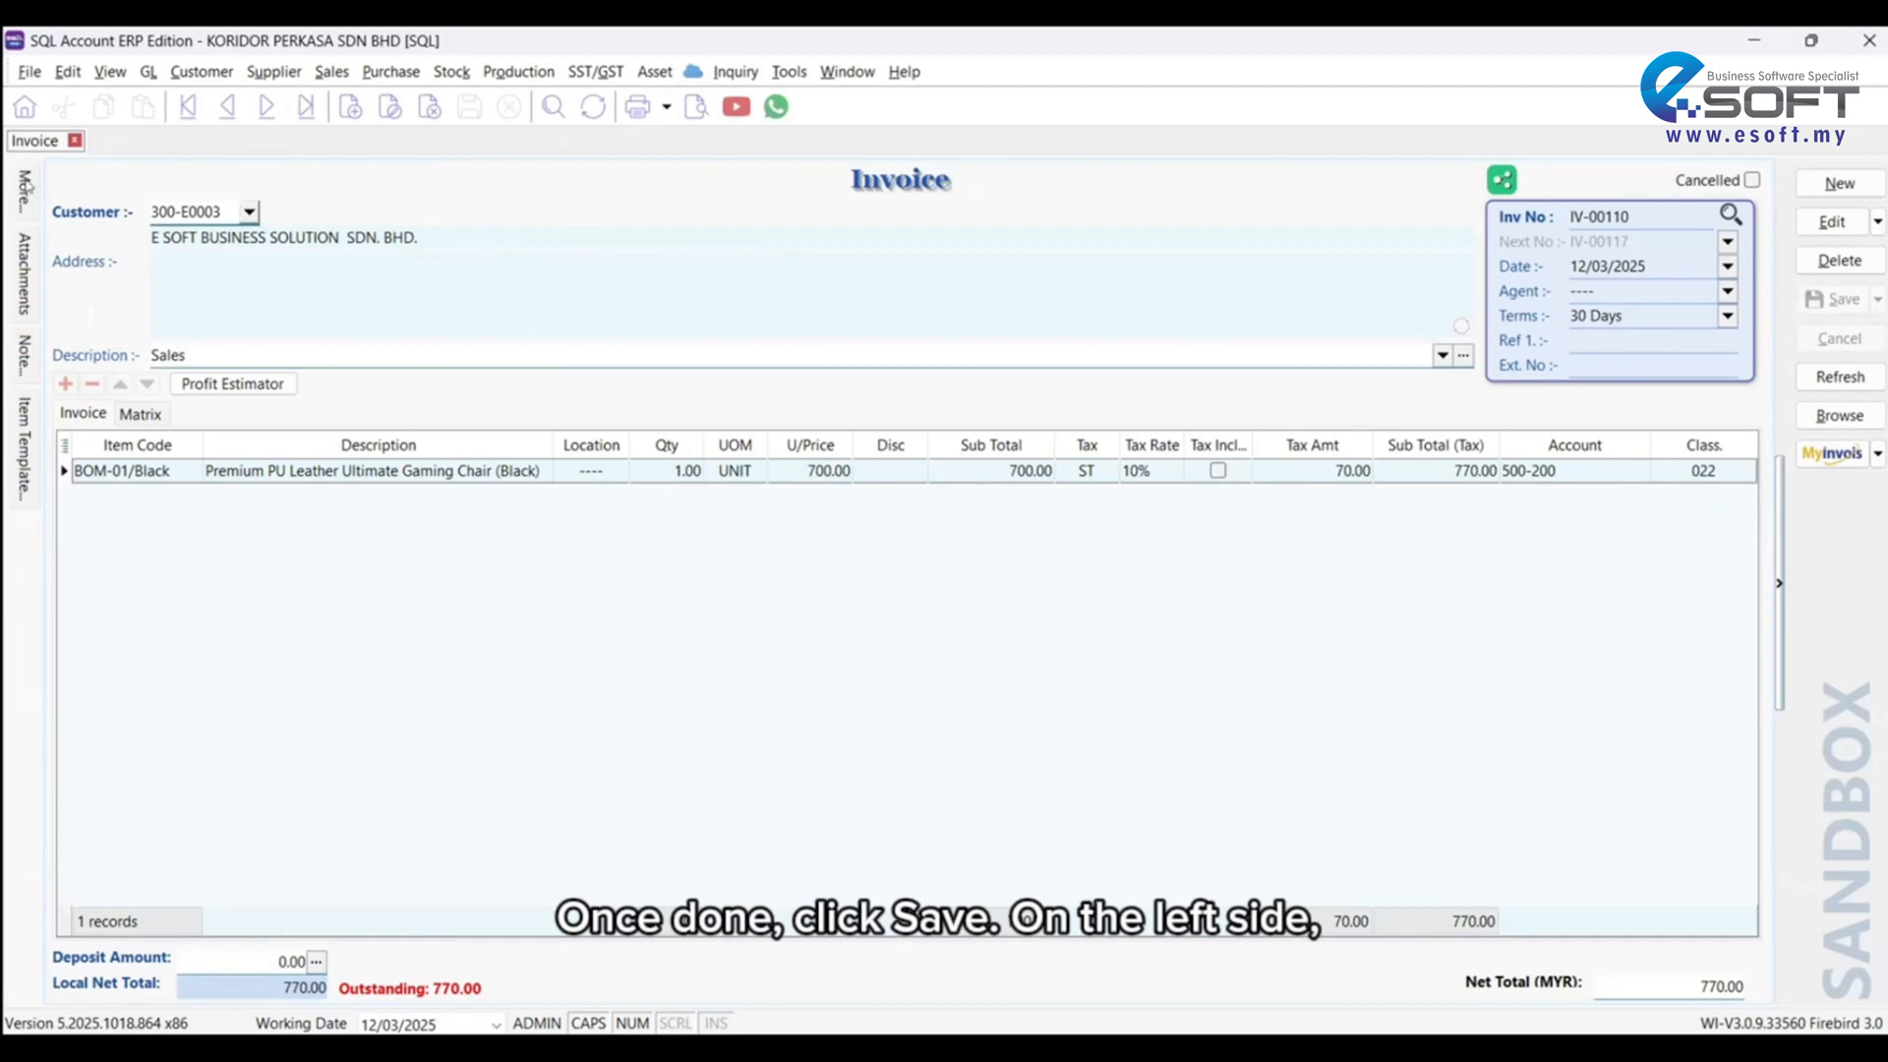
pyautogui.click(22, 192)
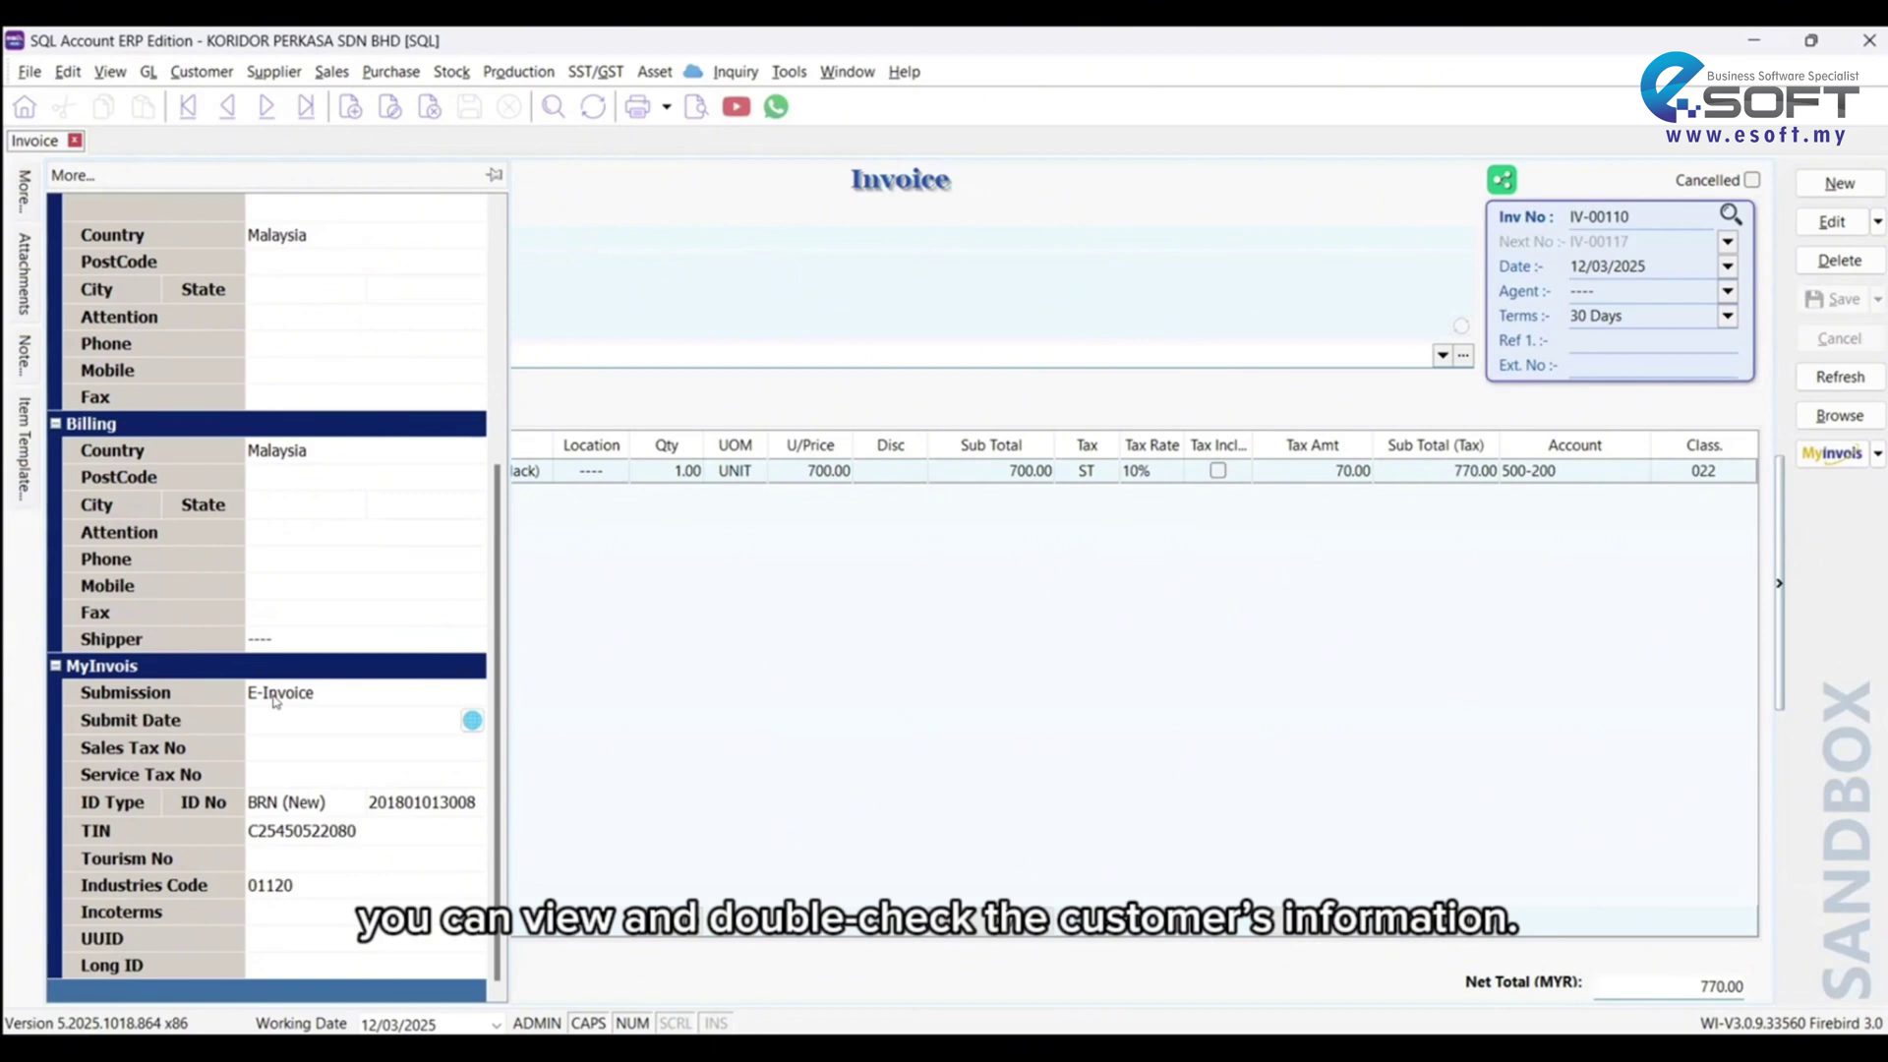
pyautogui.moveTo(289, 704)
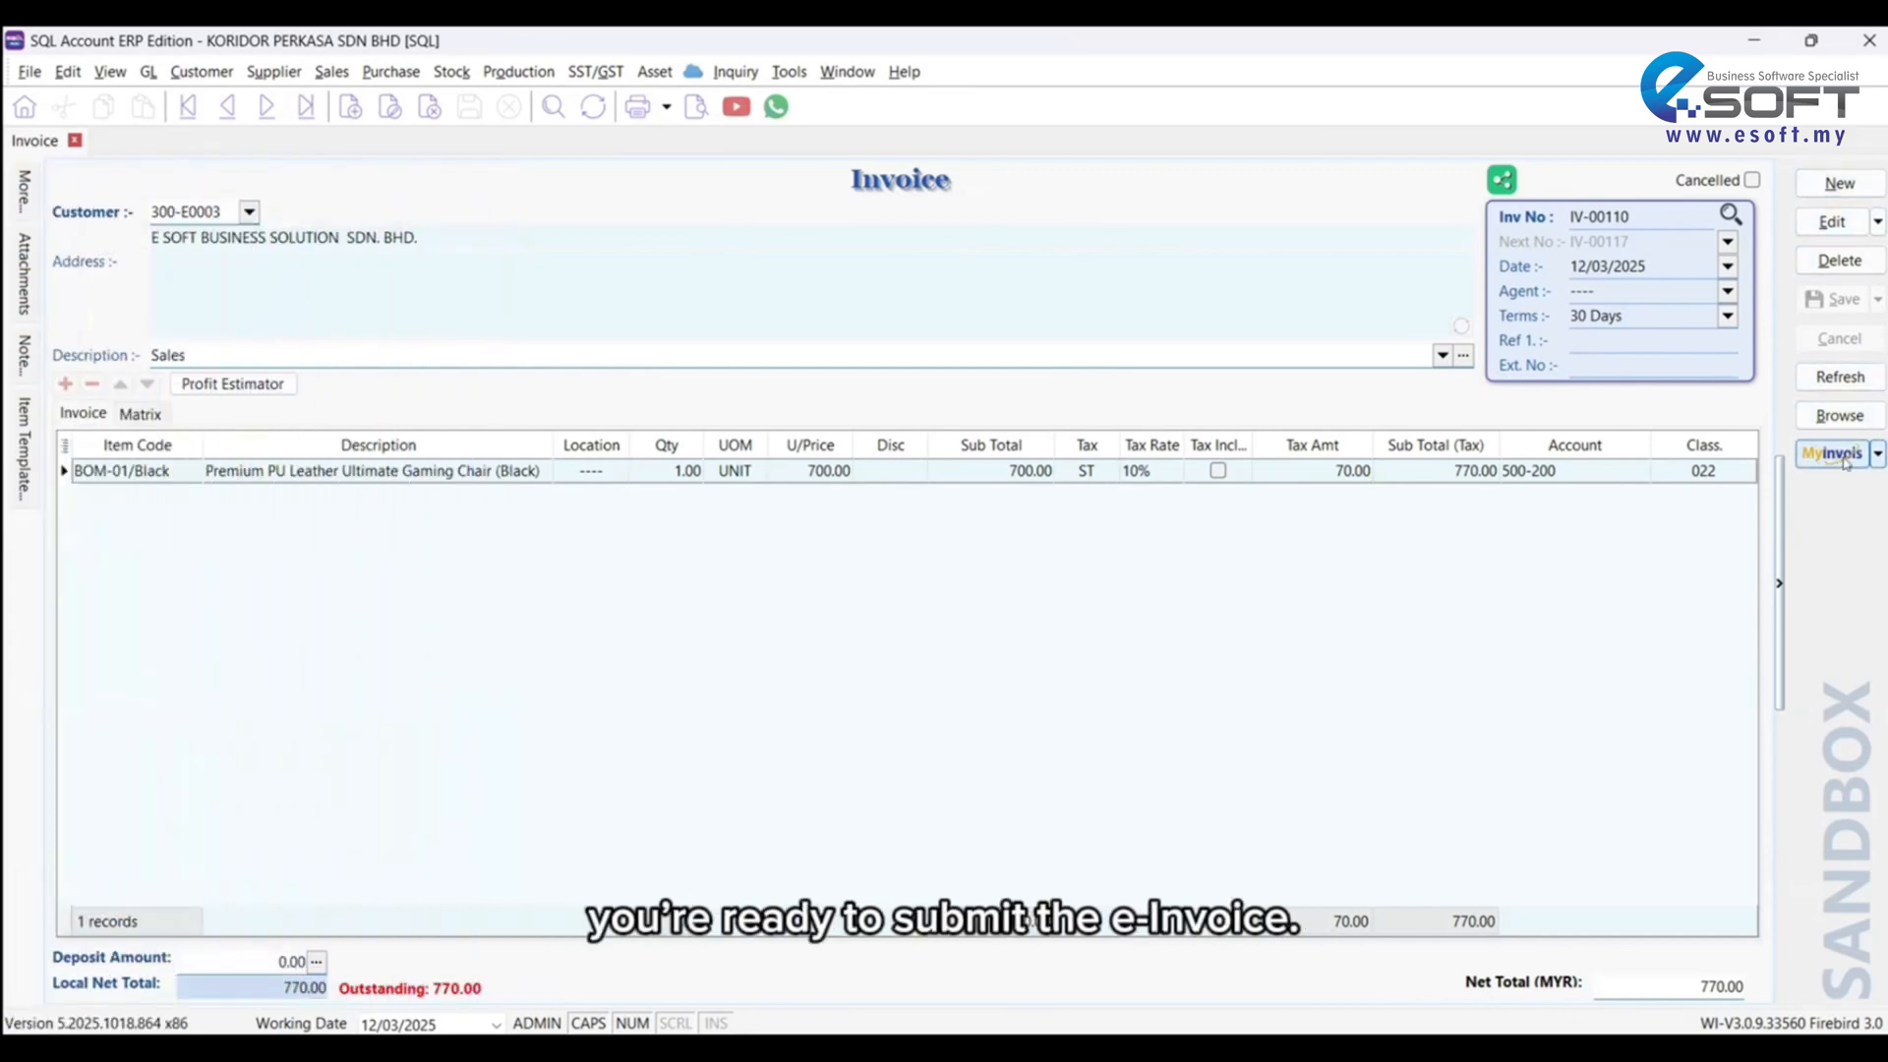
# Step: Submit IV-00110 via MyInvois and get it validated as Valid by LHDN
pyautogui.click(1830, 455)
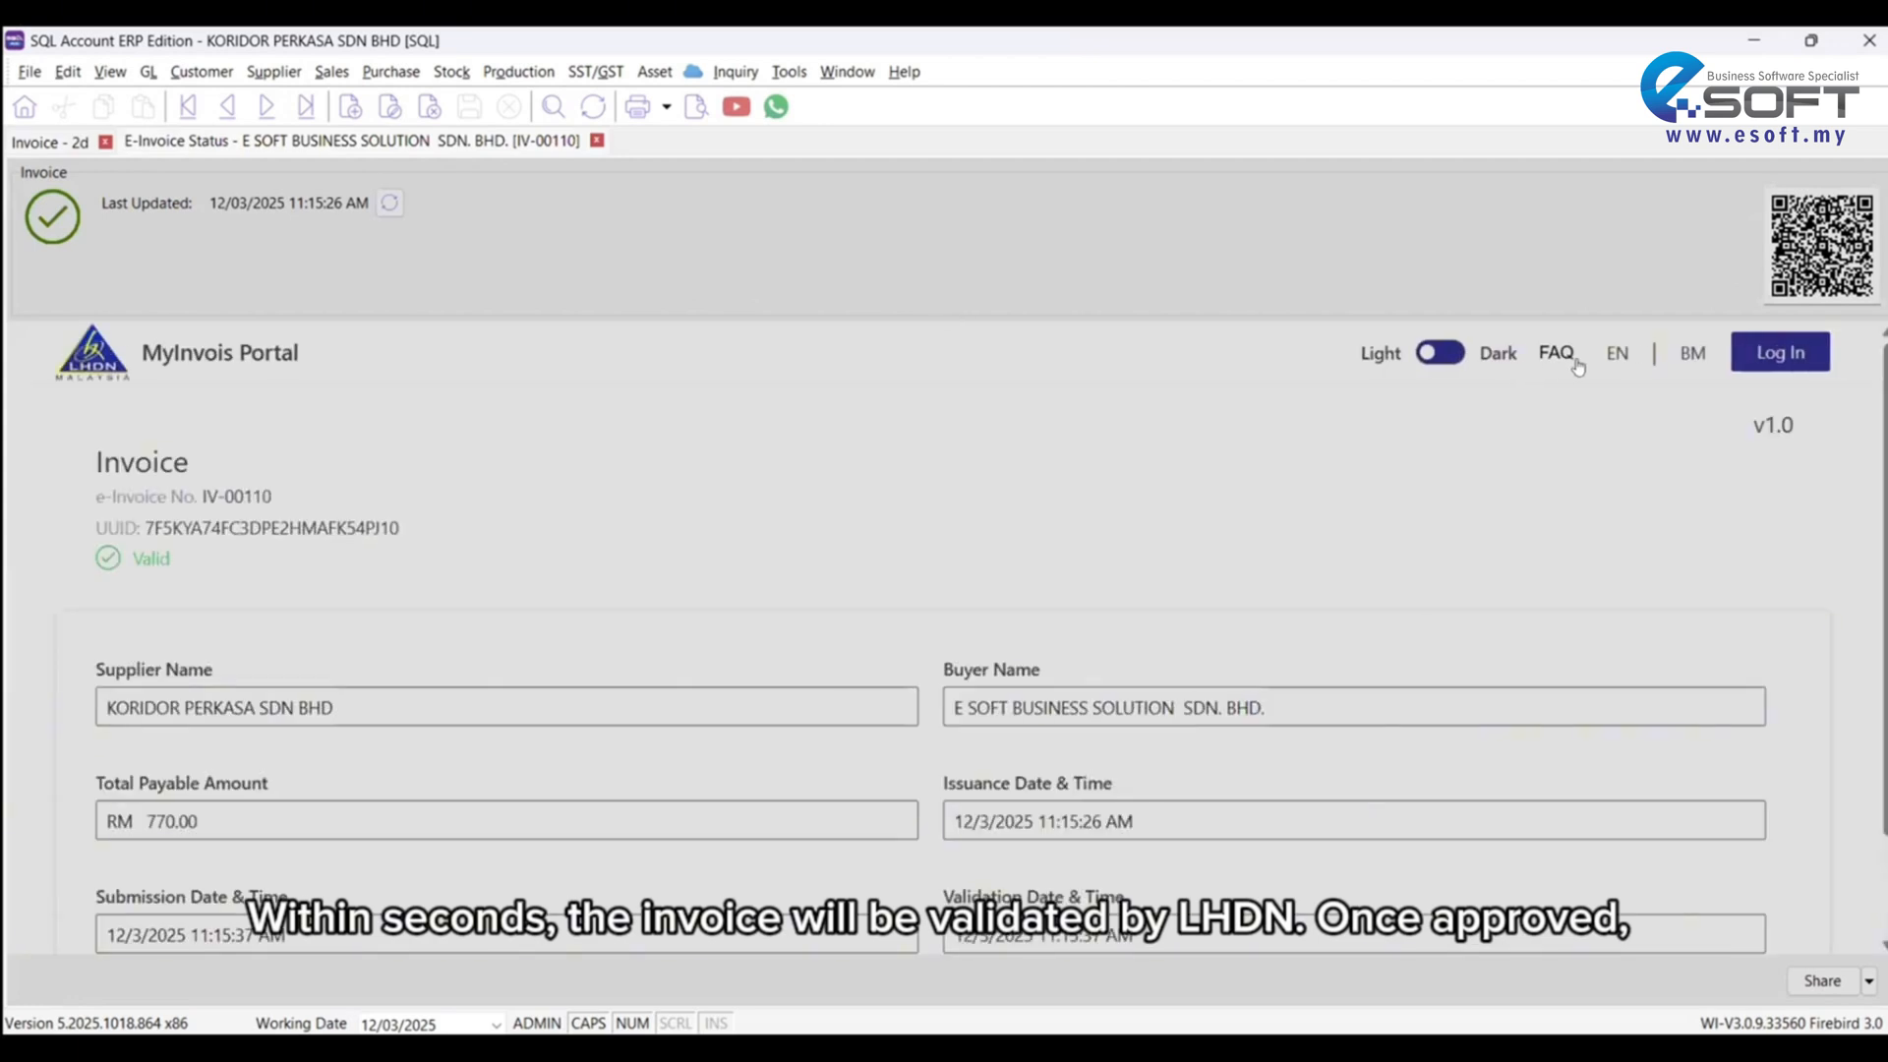
pyautogui.click(596, 141)
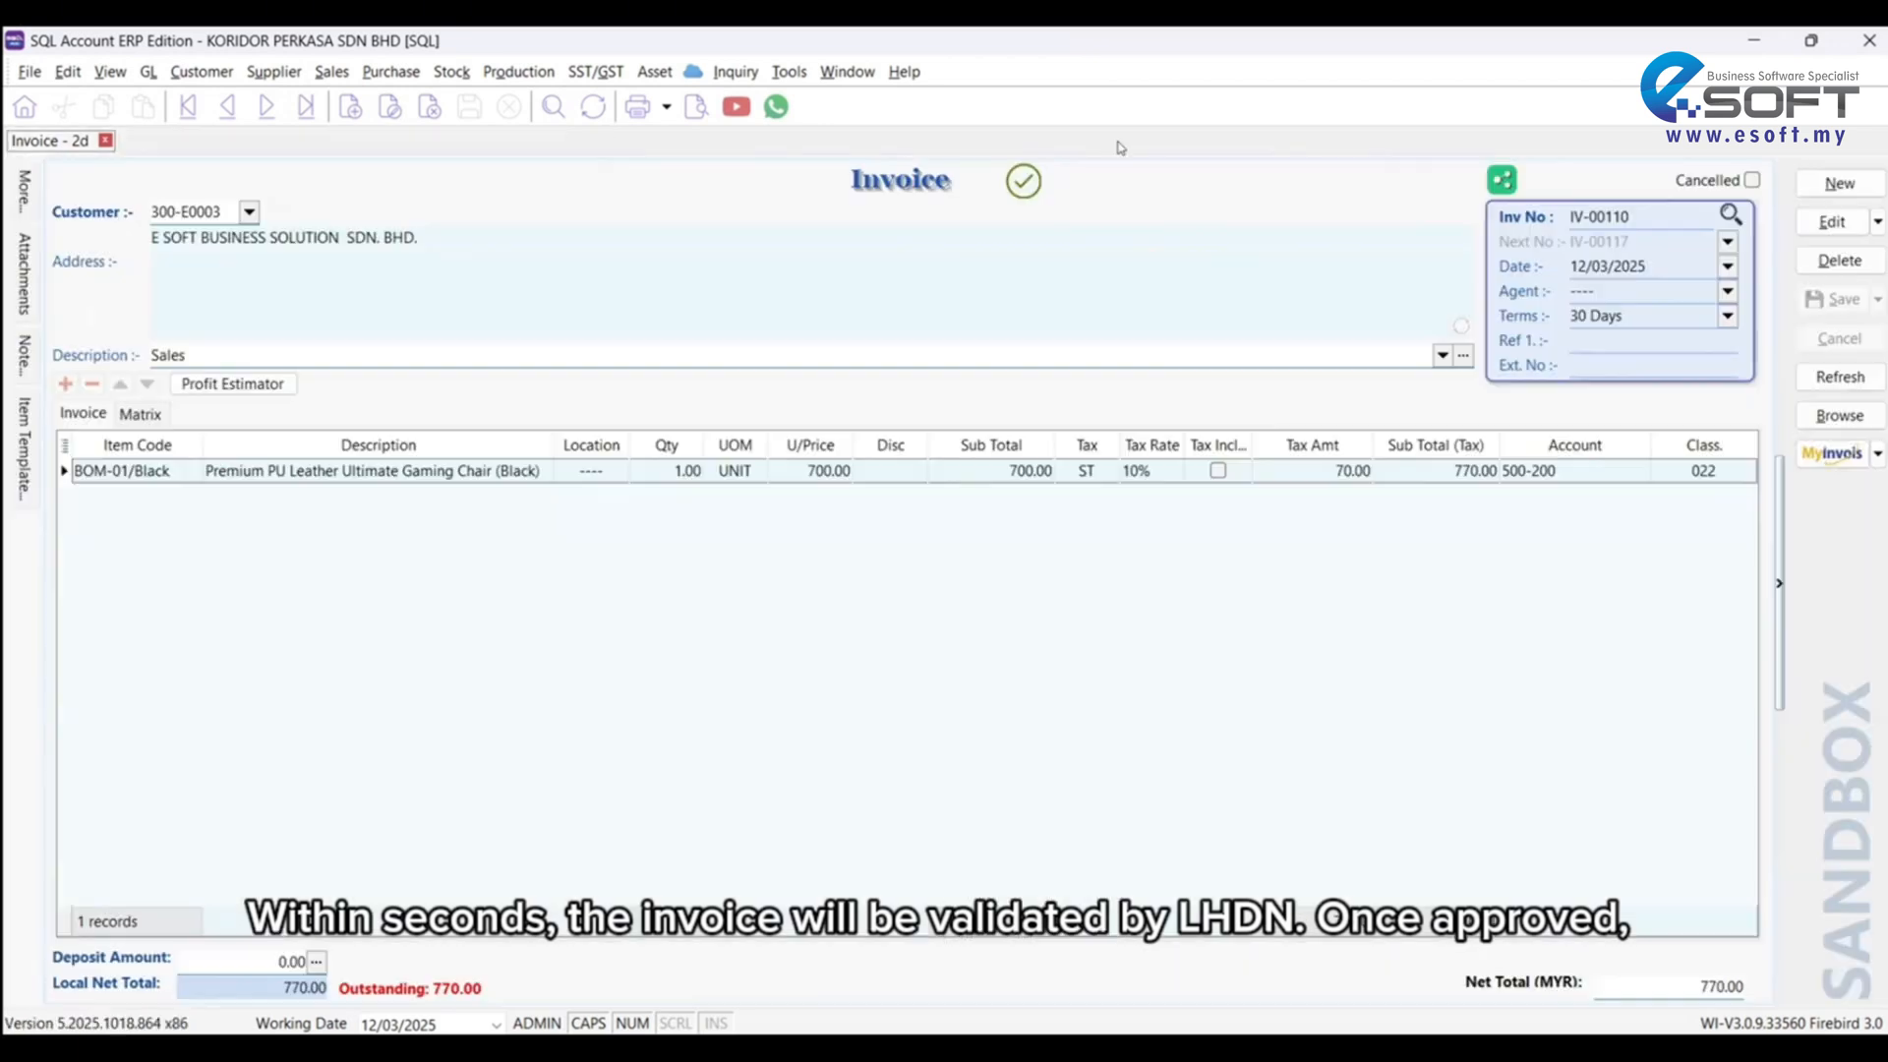
# Step: Preview IV-00110 in the Sales Invoice 3 (Simple) layout with its QR code
pyautogui.click(695, 108)
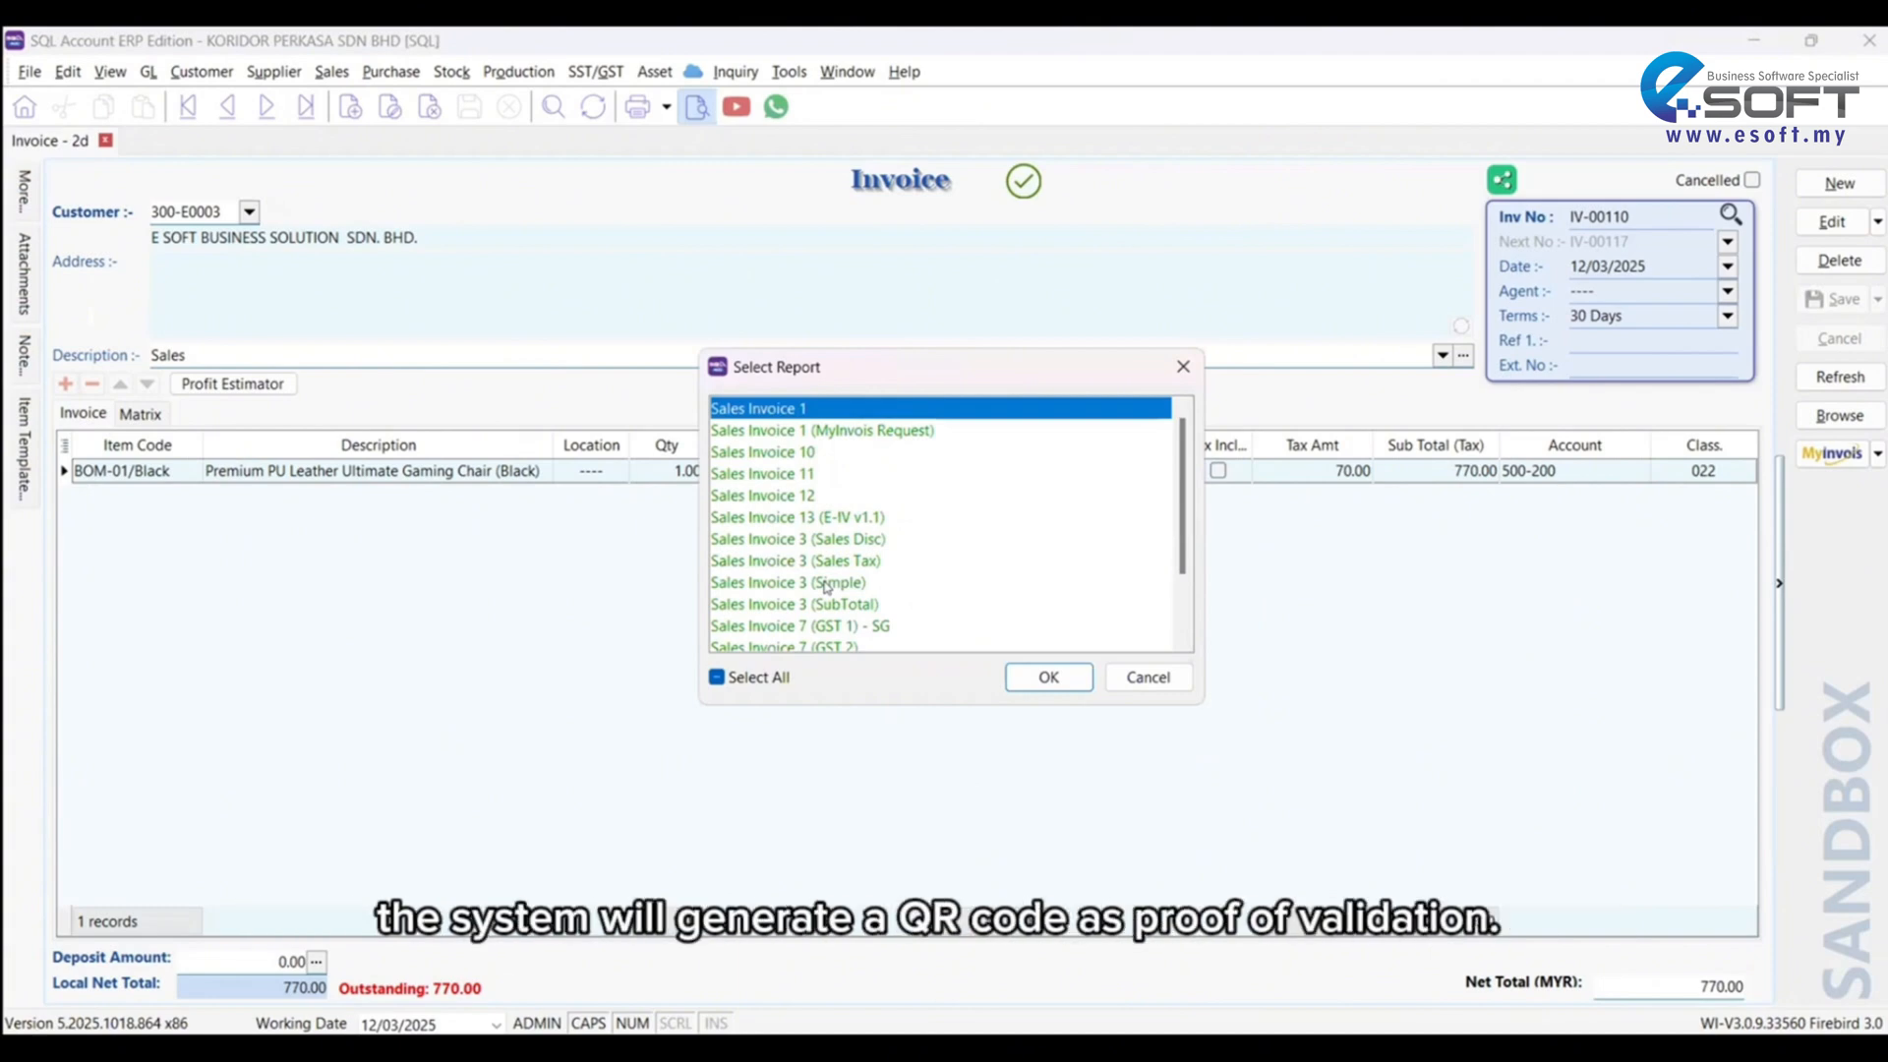
pyautogui.click(1045, 677)
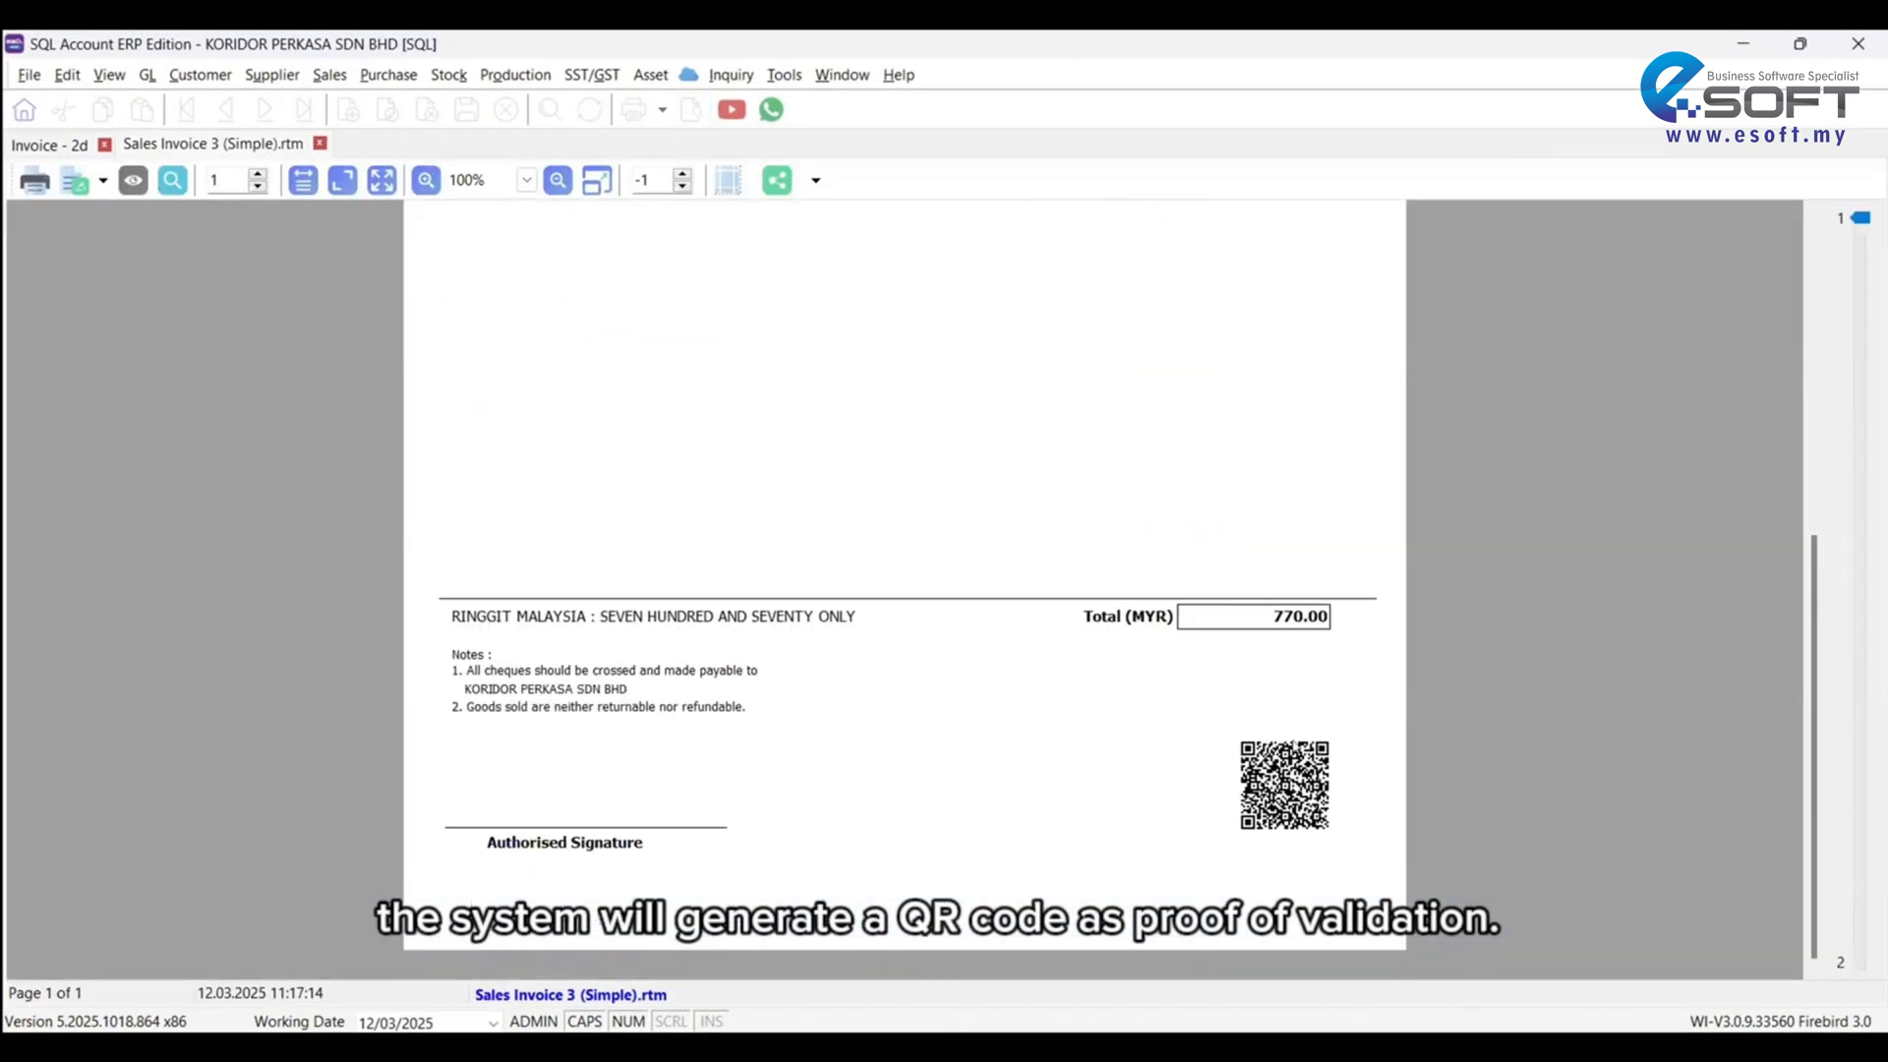
pyautogui.click(486, 179)
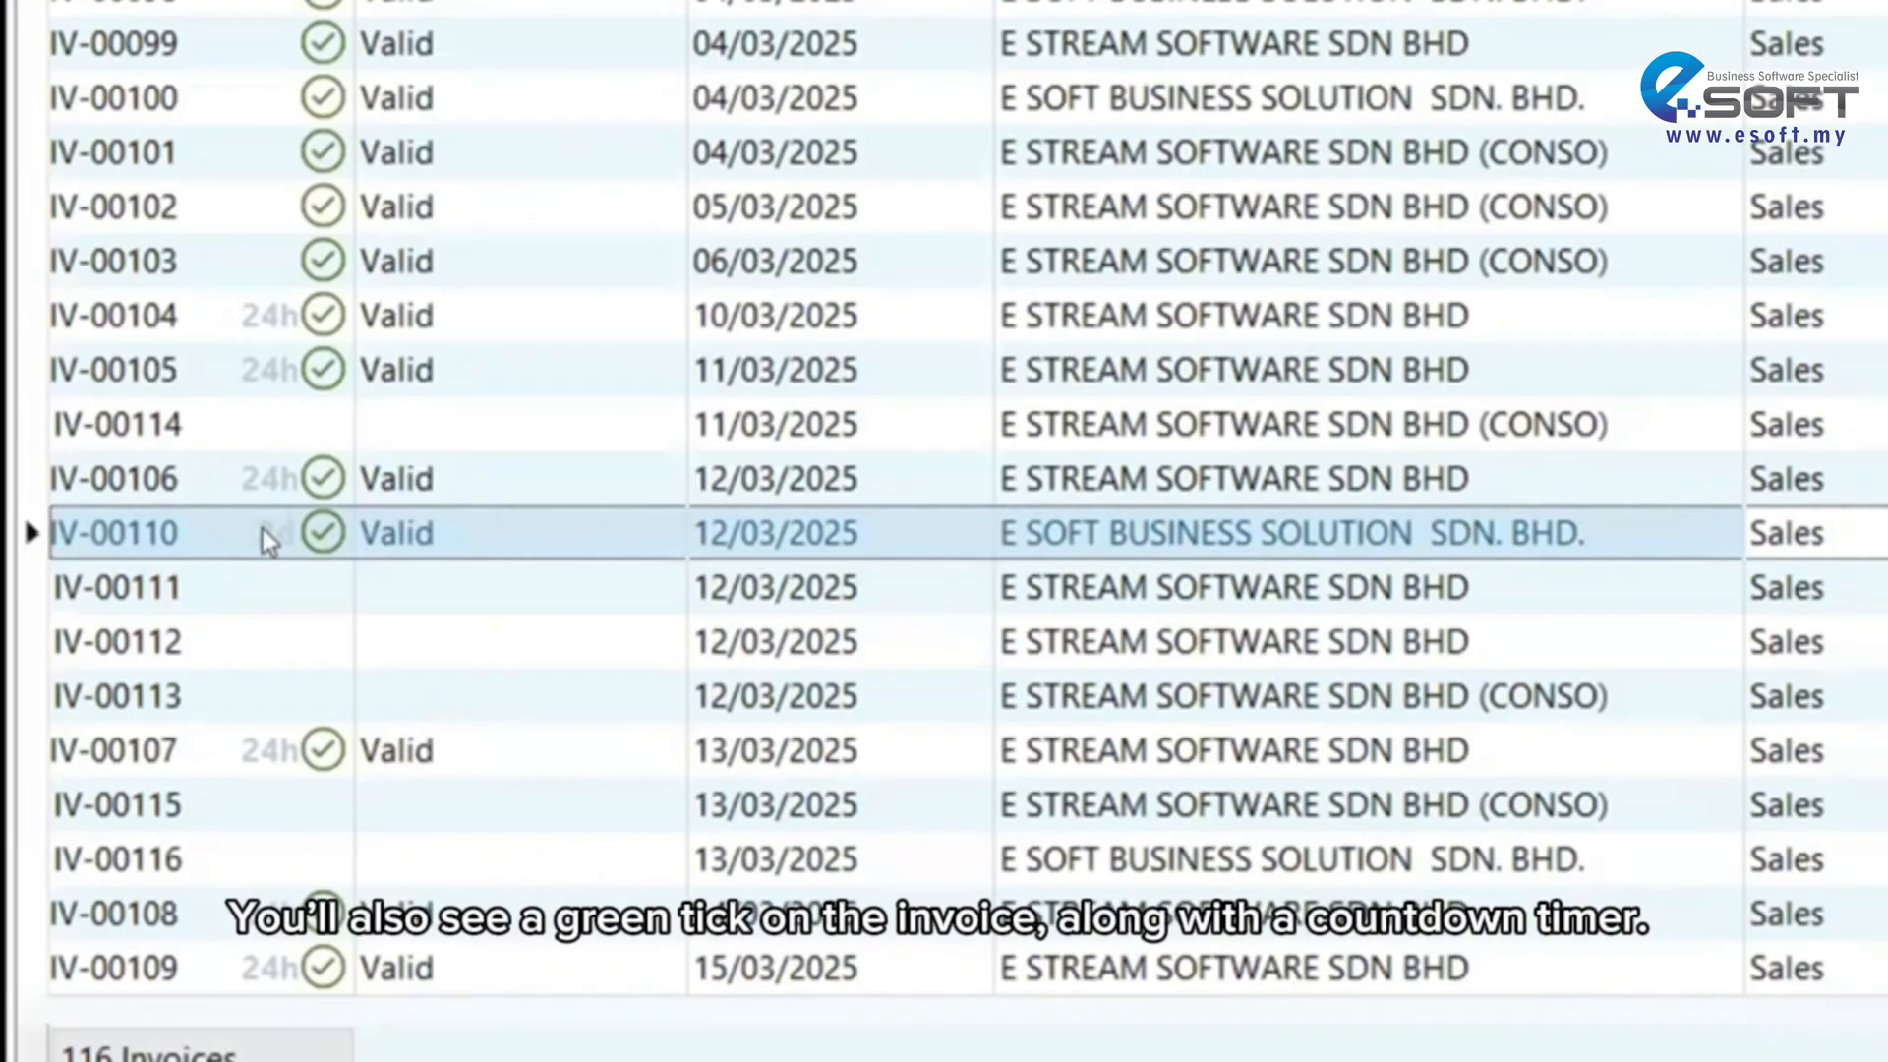
pyautogui.moveTo(510, 626)
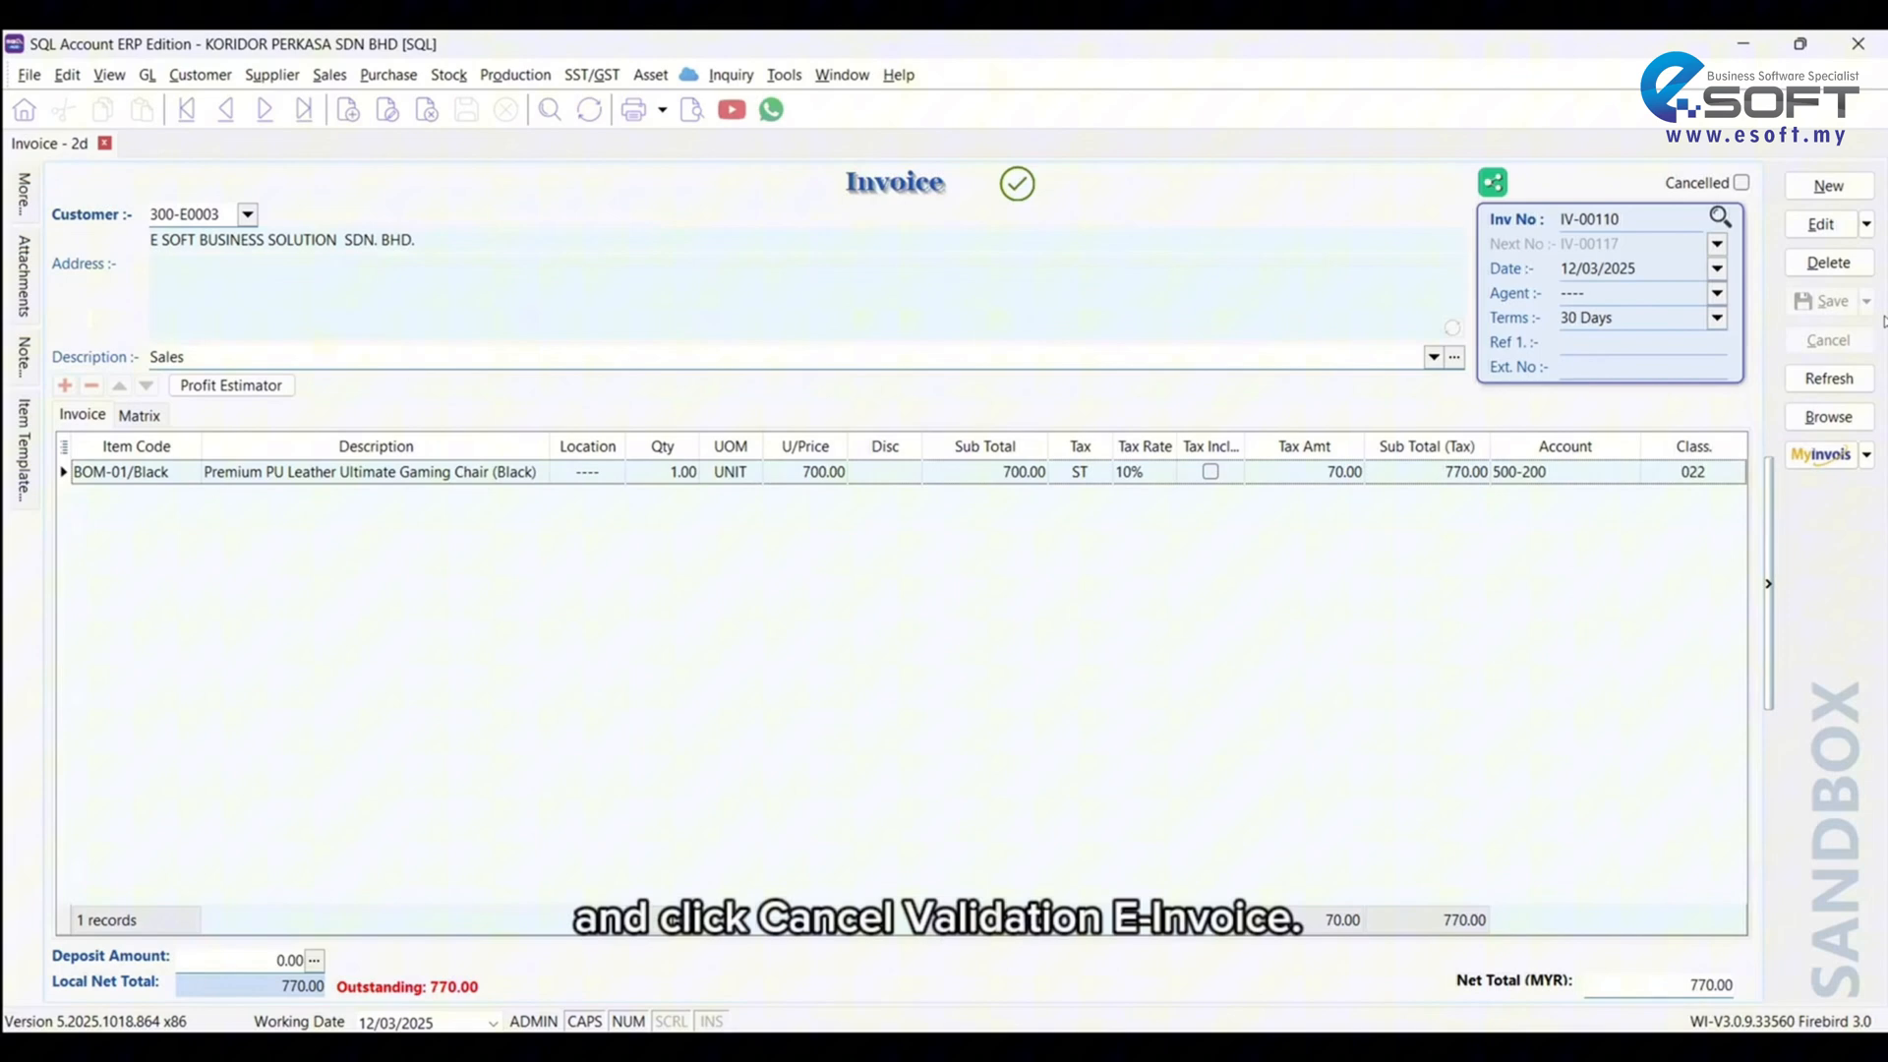
# Step: Cancel the validated sandbox e-invoice for IV-00110 from the MyInvois actions
pyautogui.click(1867, 454)
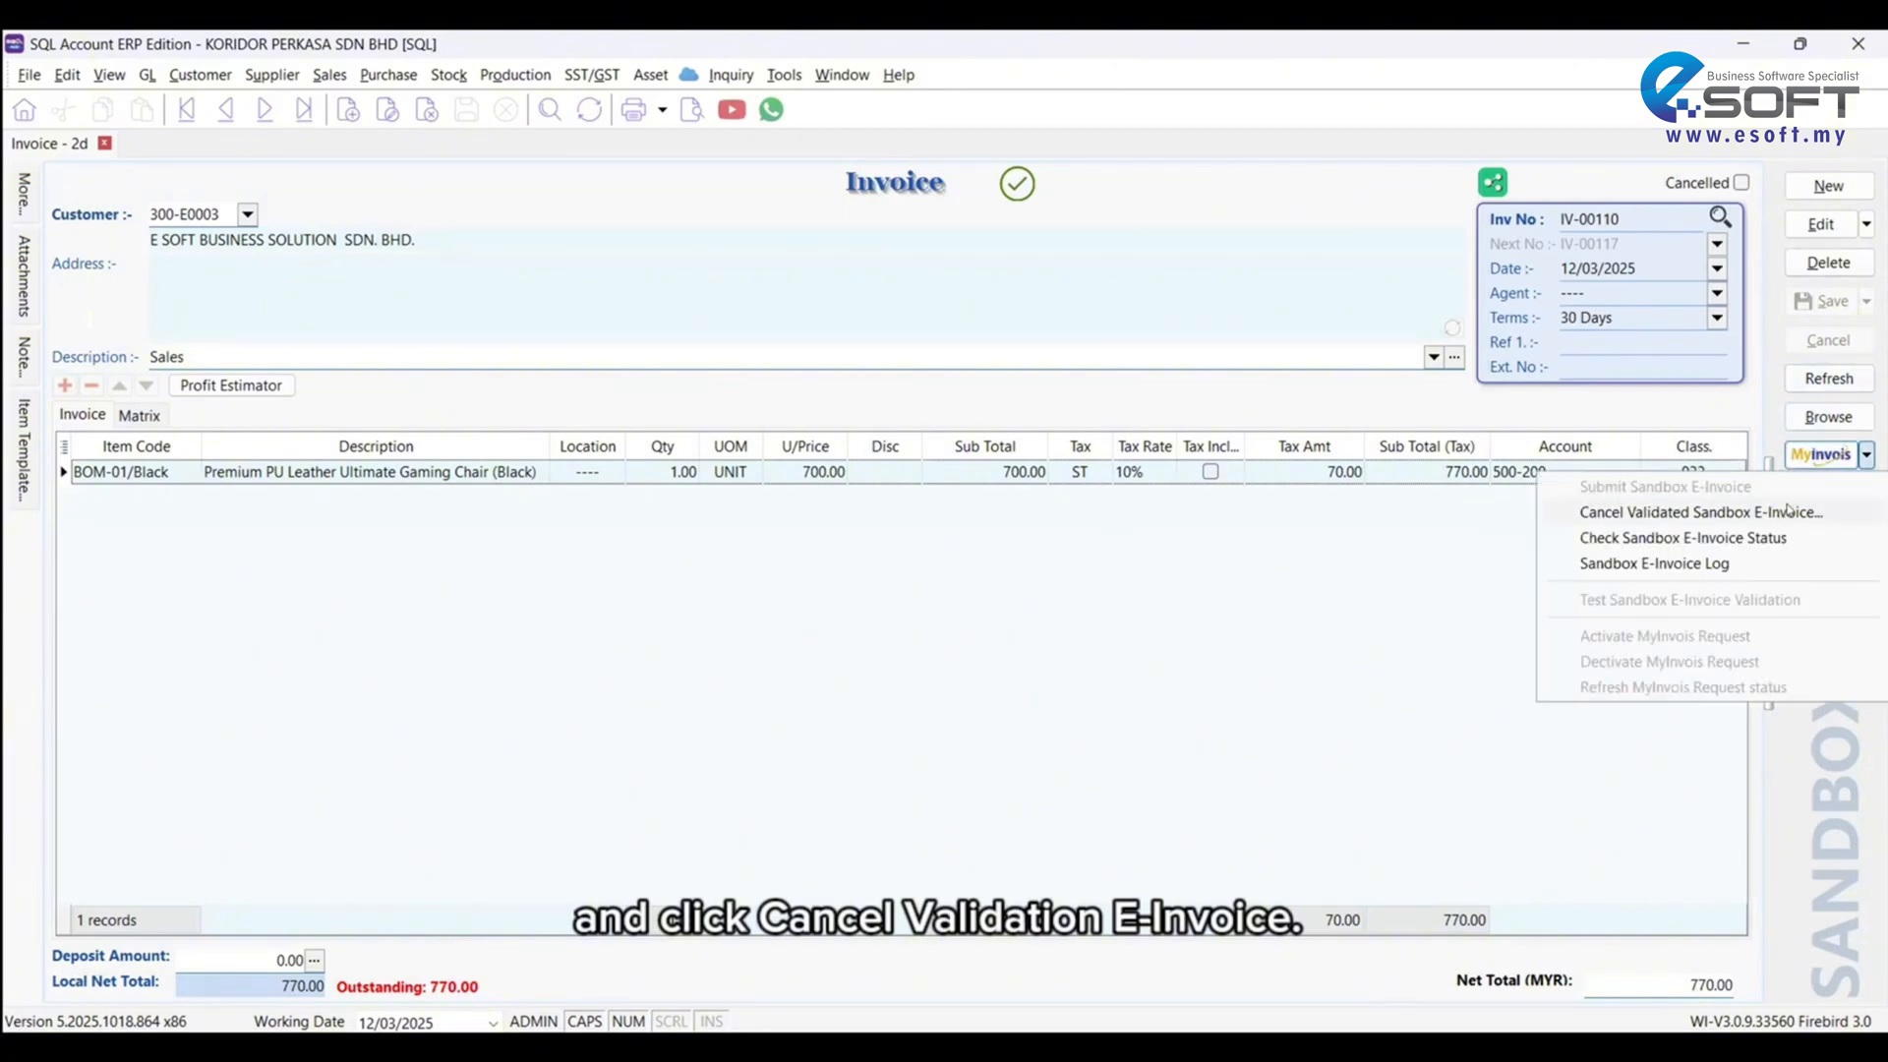
pyautogui.click(1700, 511)
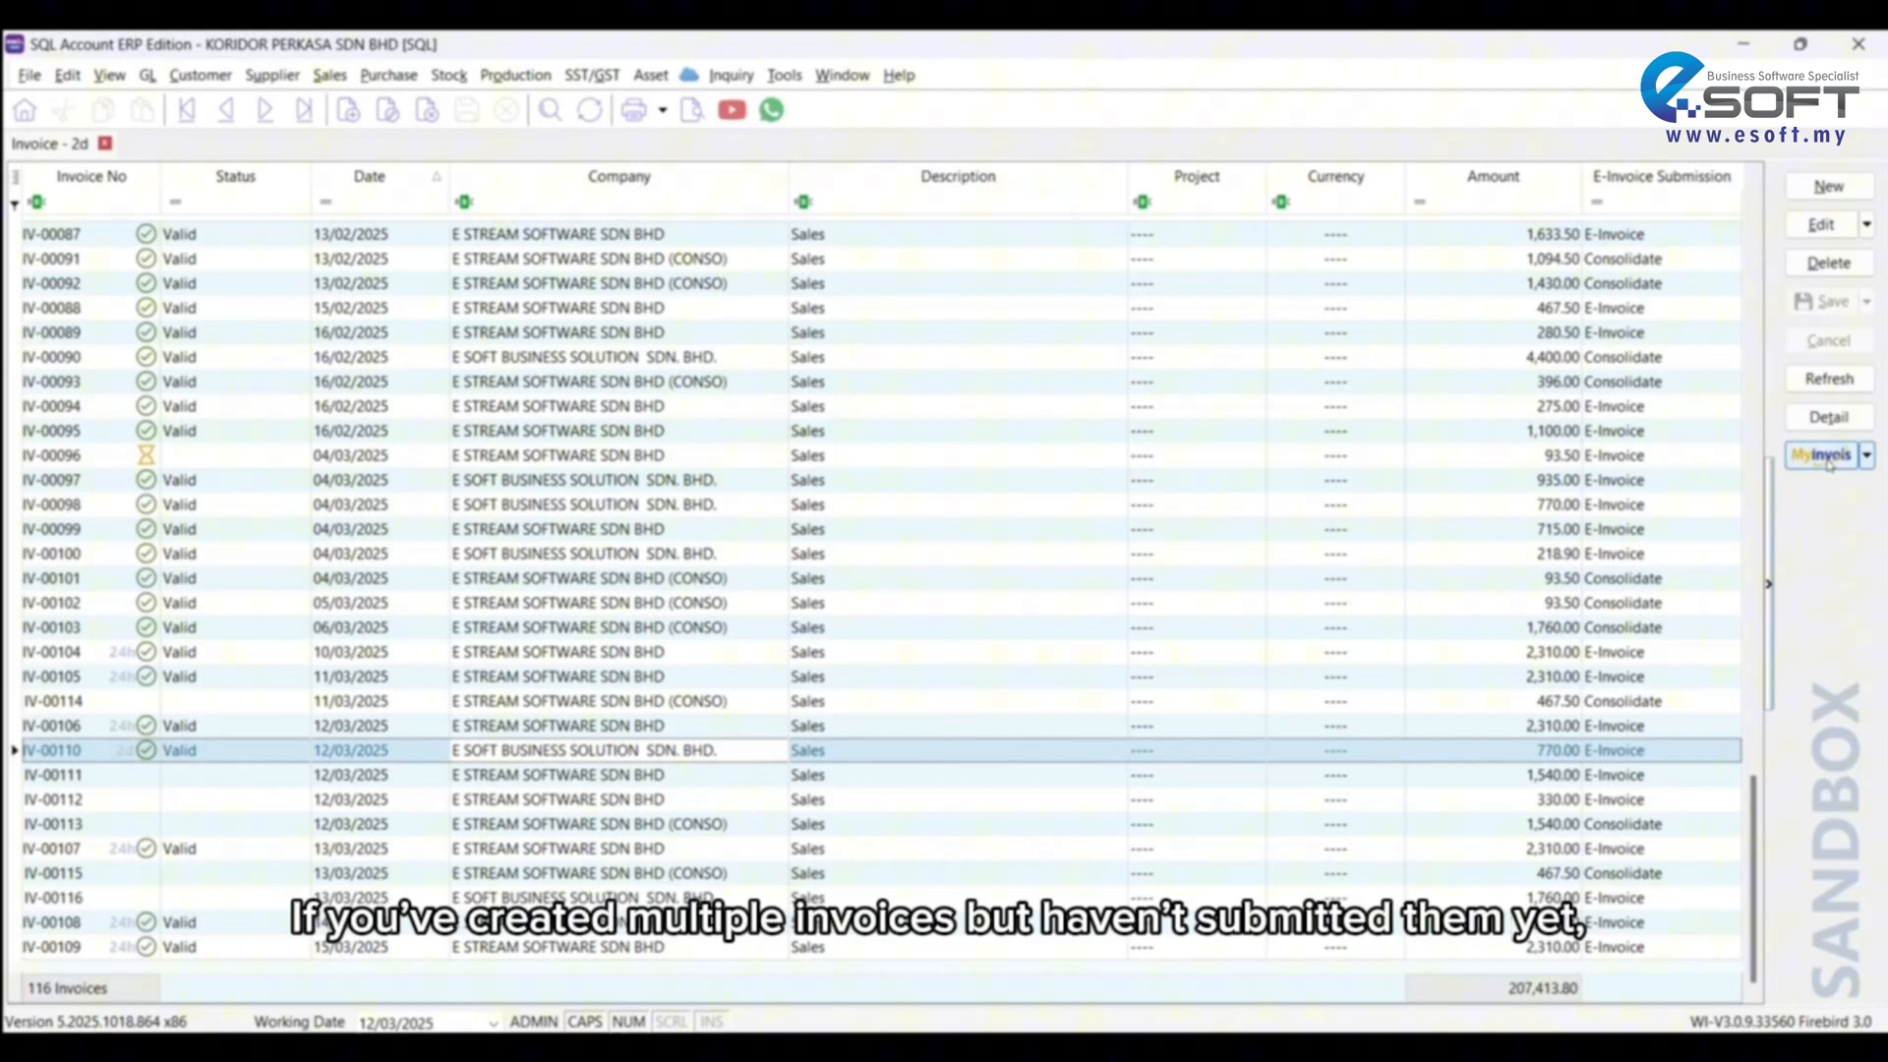
# Step: Consolidate IV-00113, IV-00114 and IV-00118 into e-invoice CI-00010 and submit it
pyautogui.click(1828, 377)
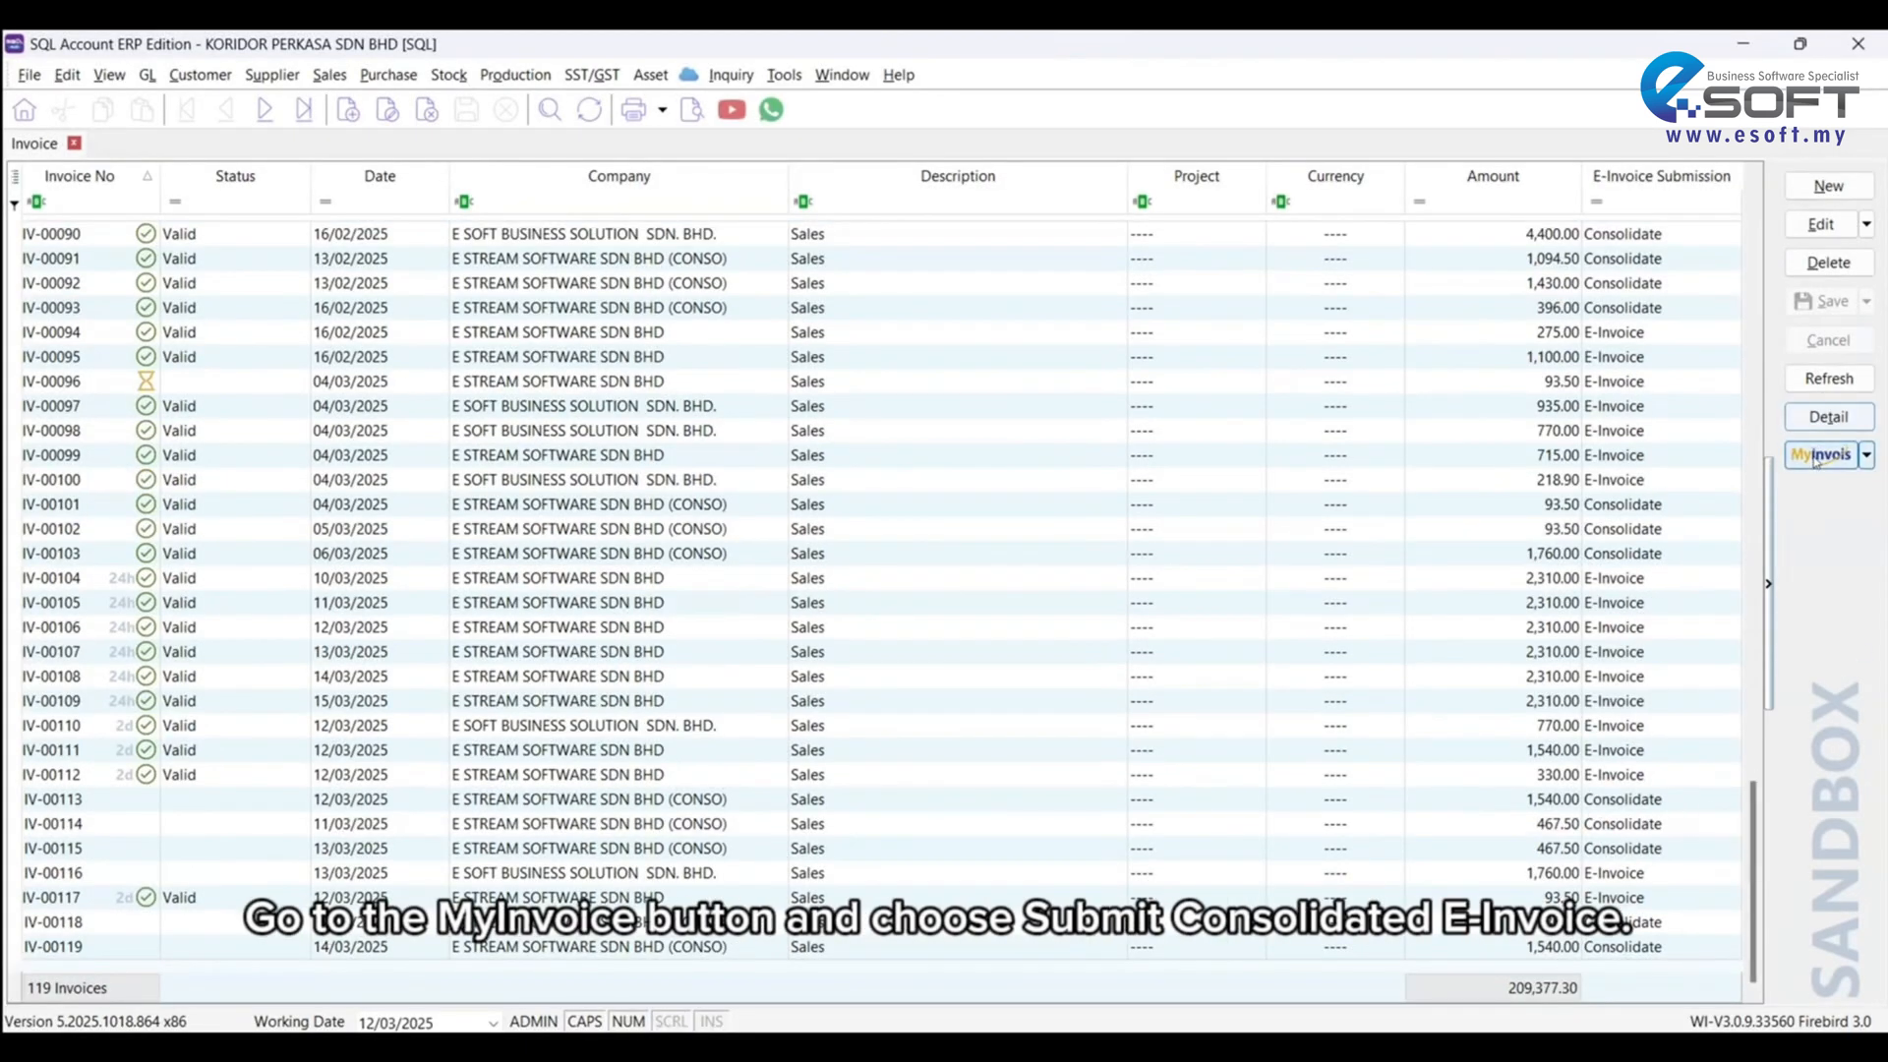
pyautogui.click(1822, 454)
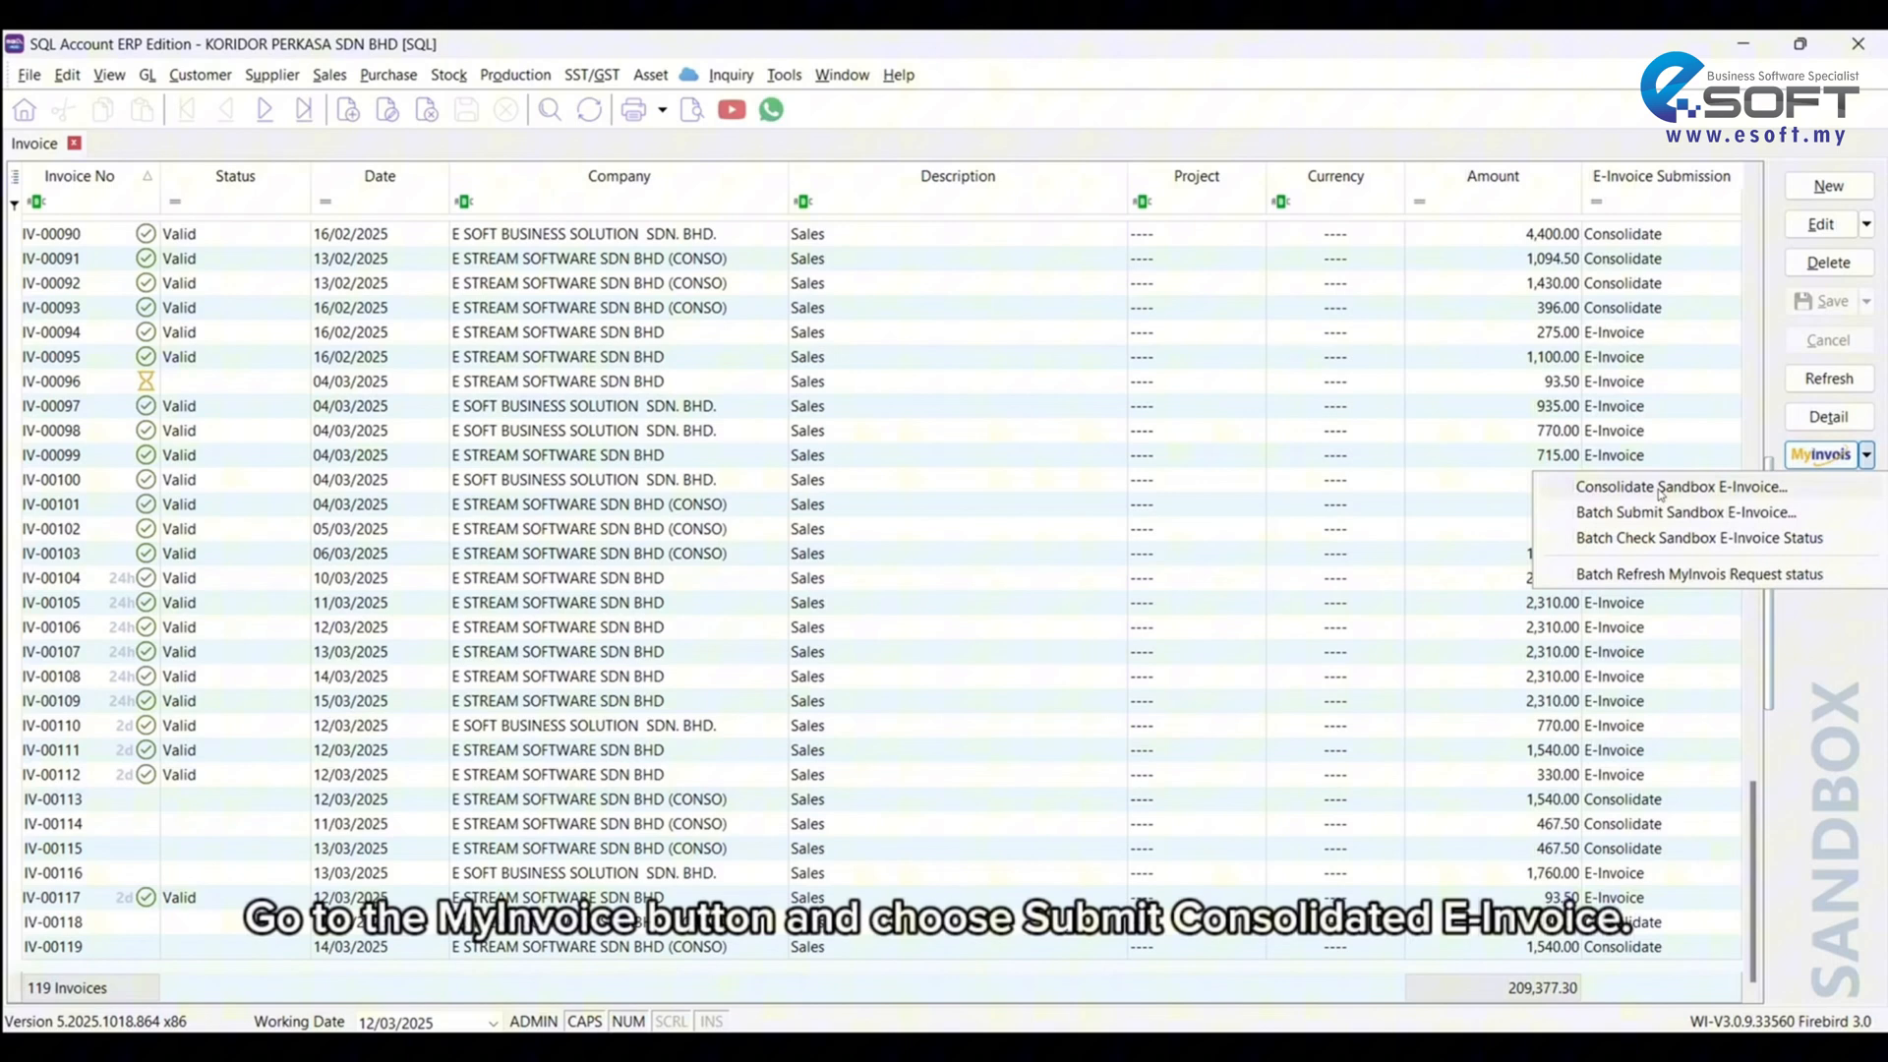
pyautogui.click(1678, 487)
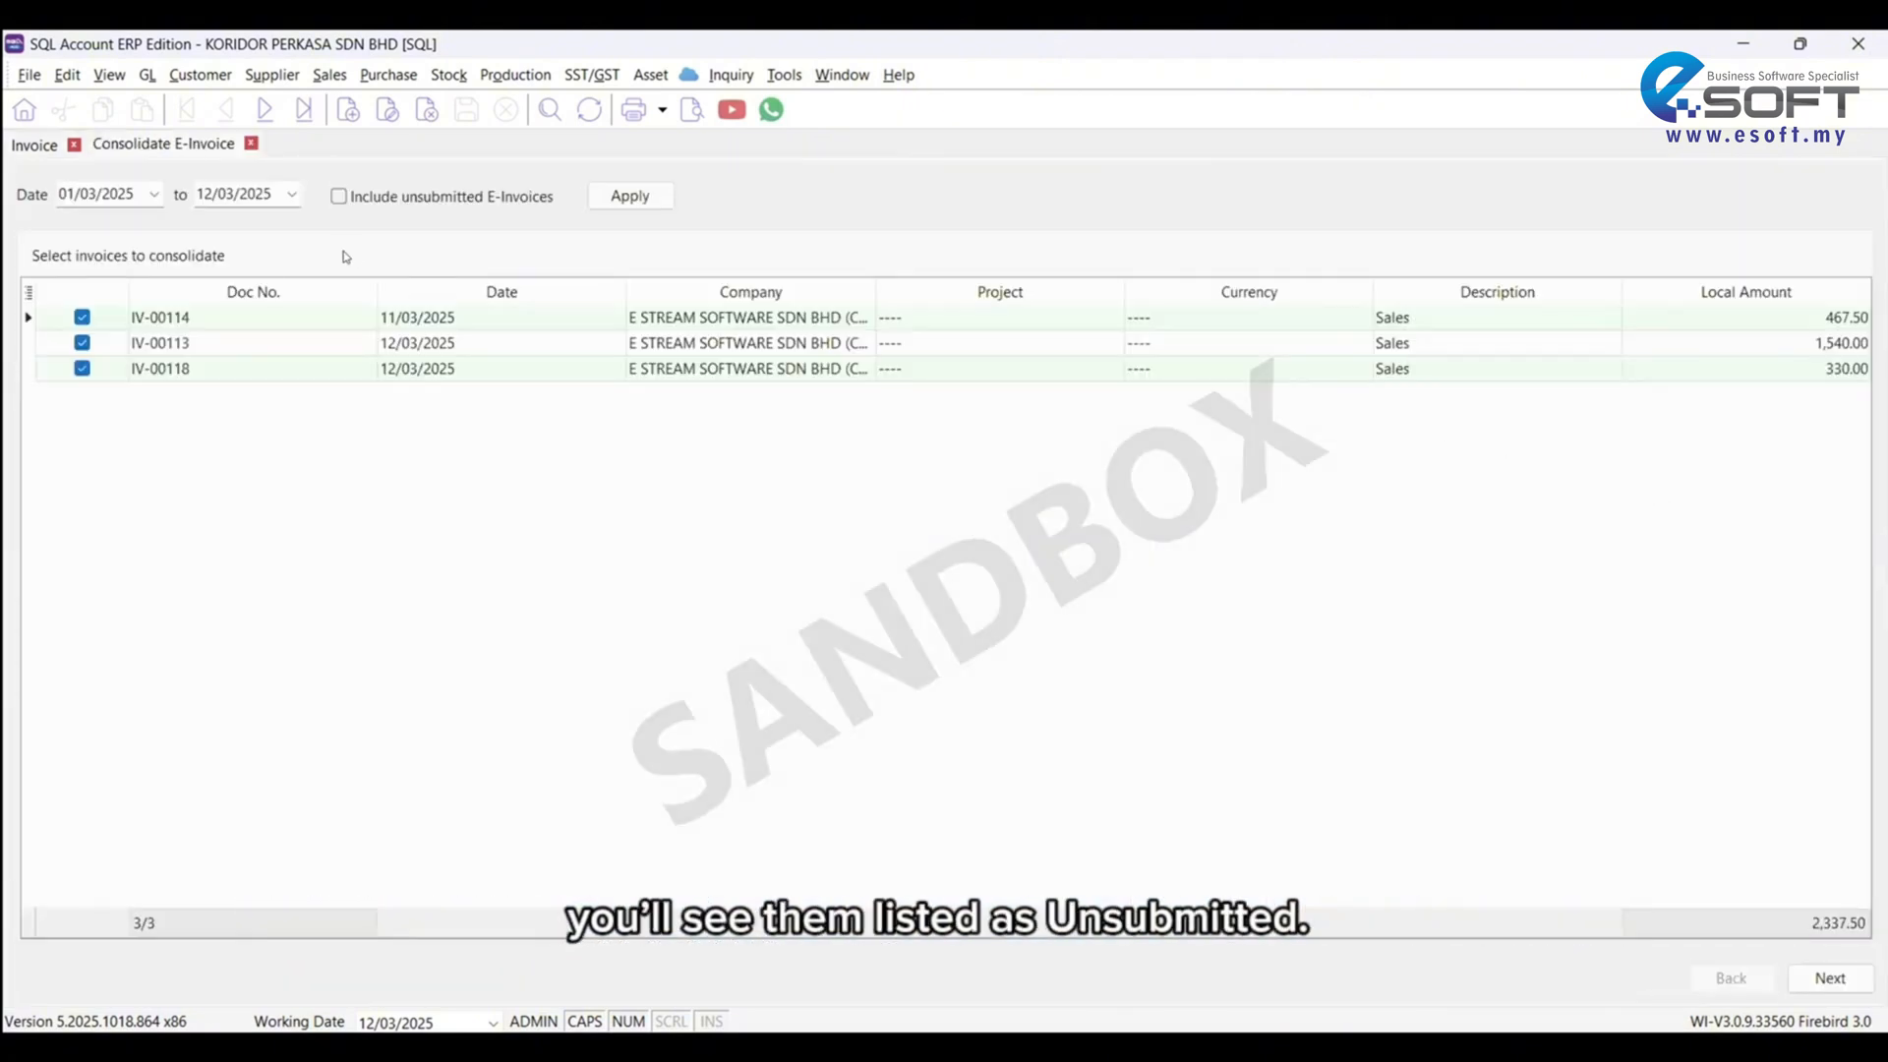
pyautogui.moveTo(191, 348)
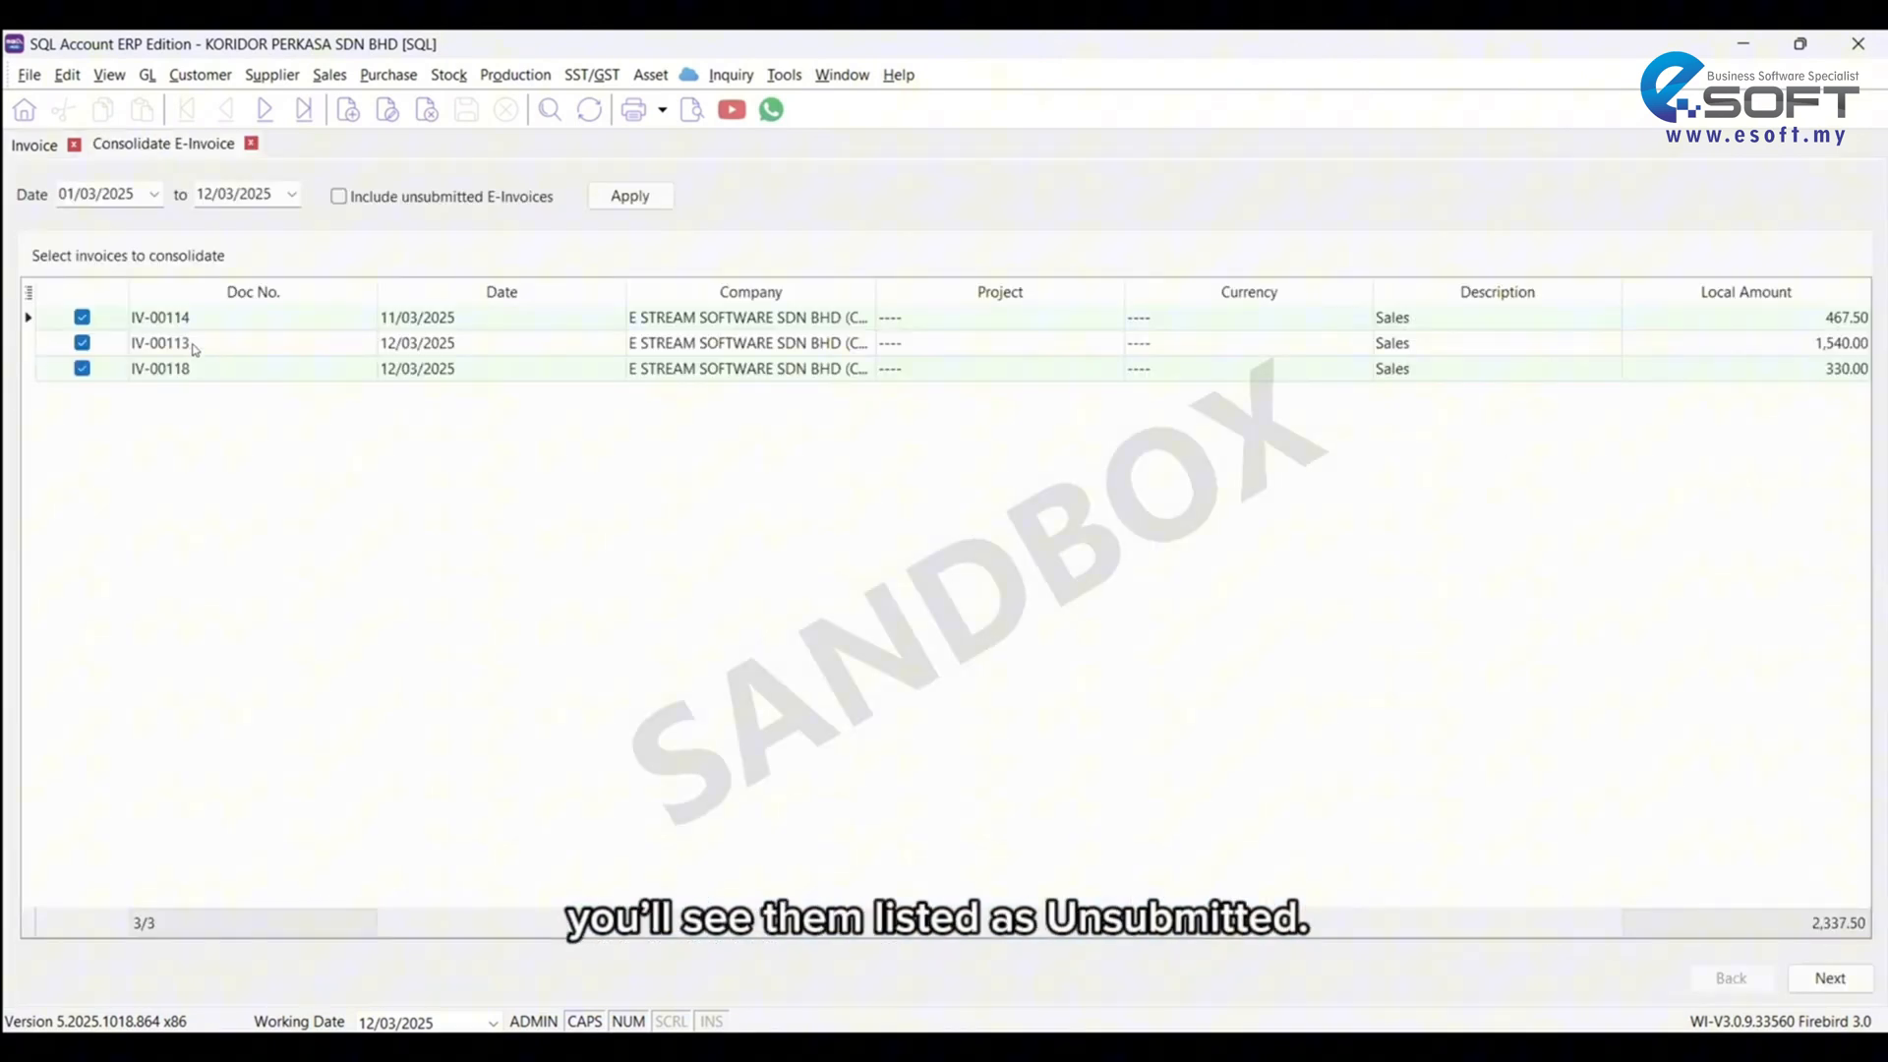
pyautogui.click(629, 195)
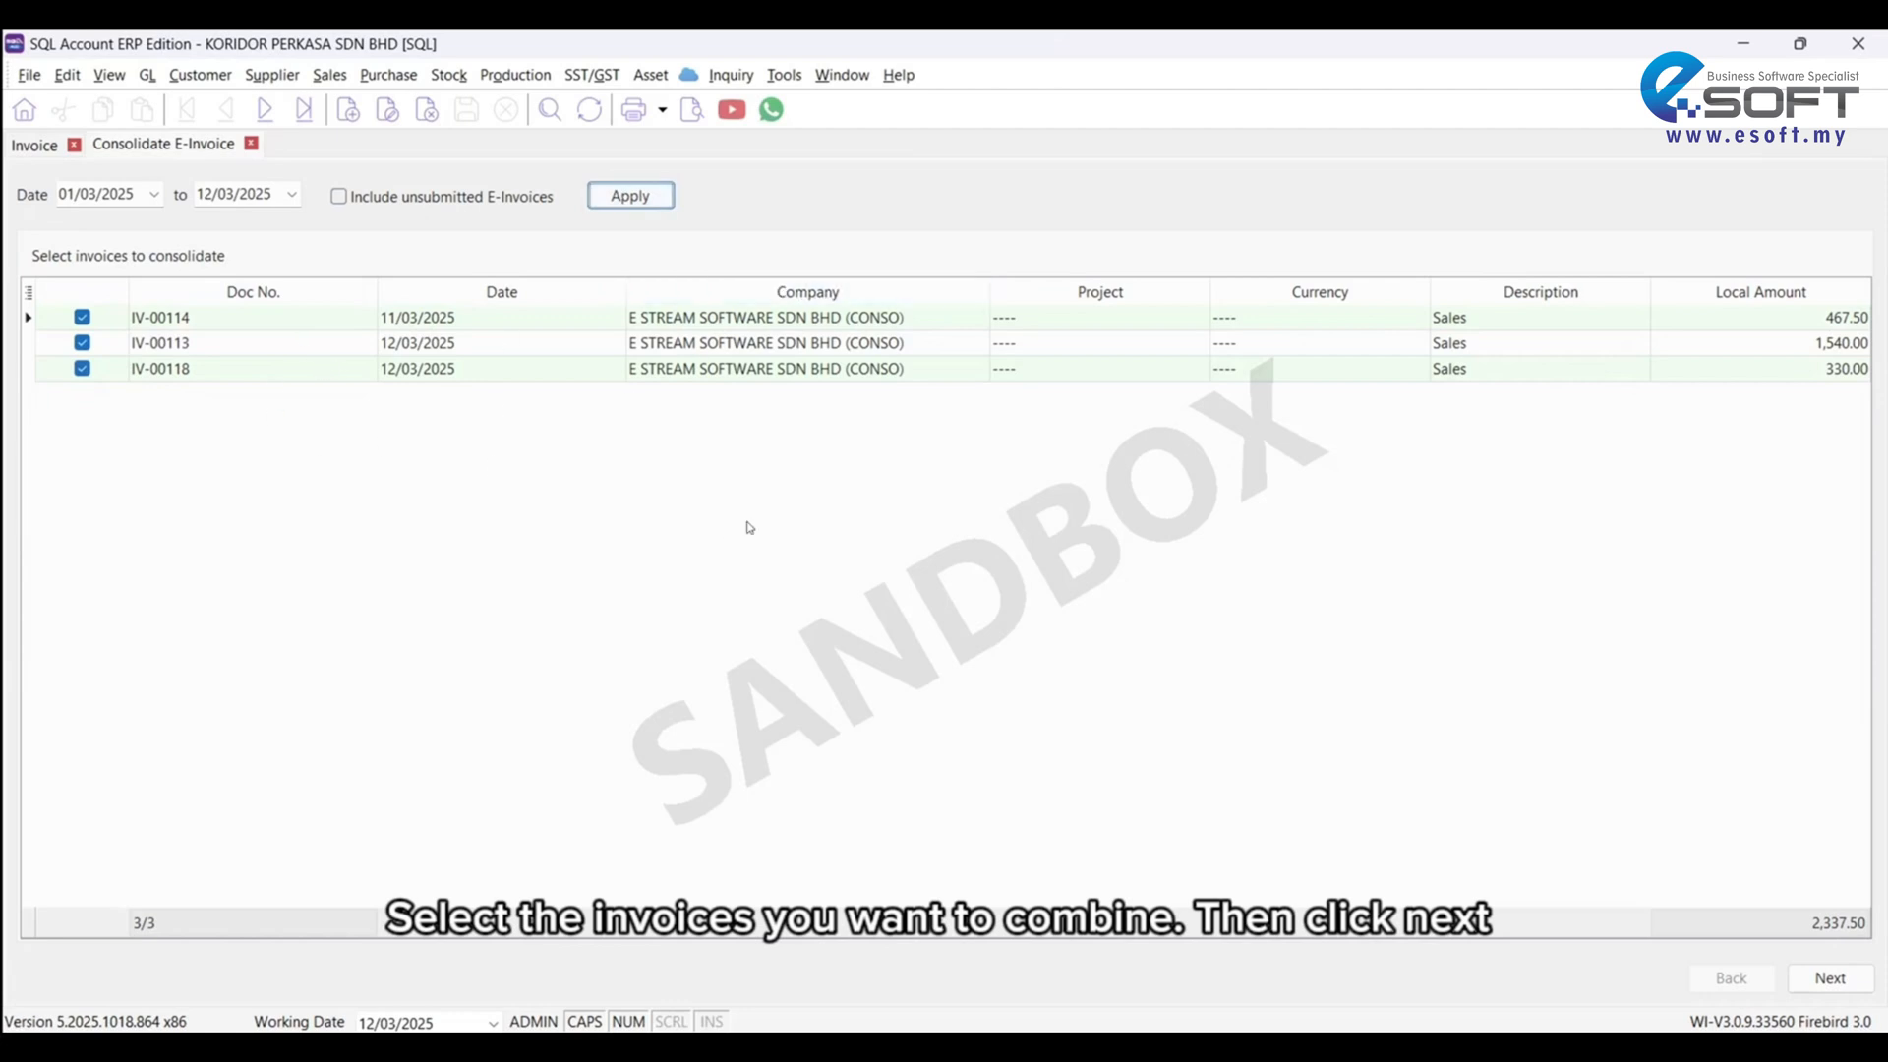
pyautogui.click(1827, 977)
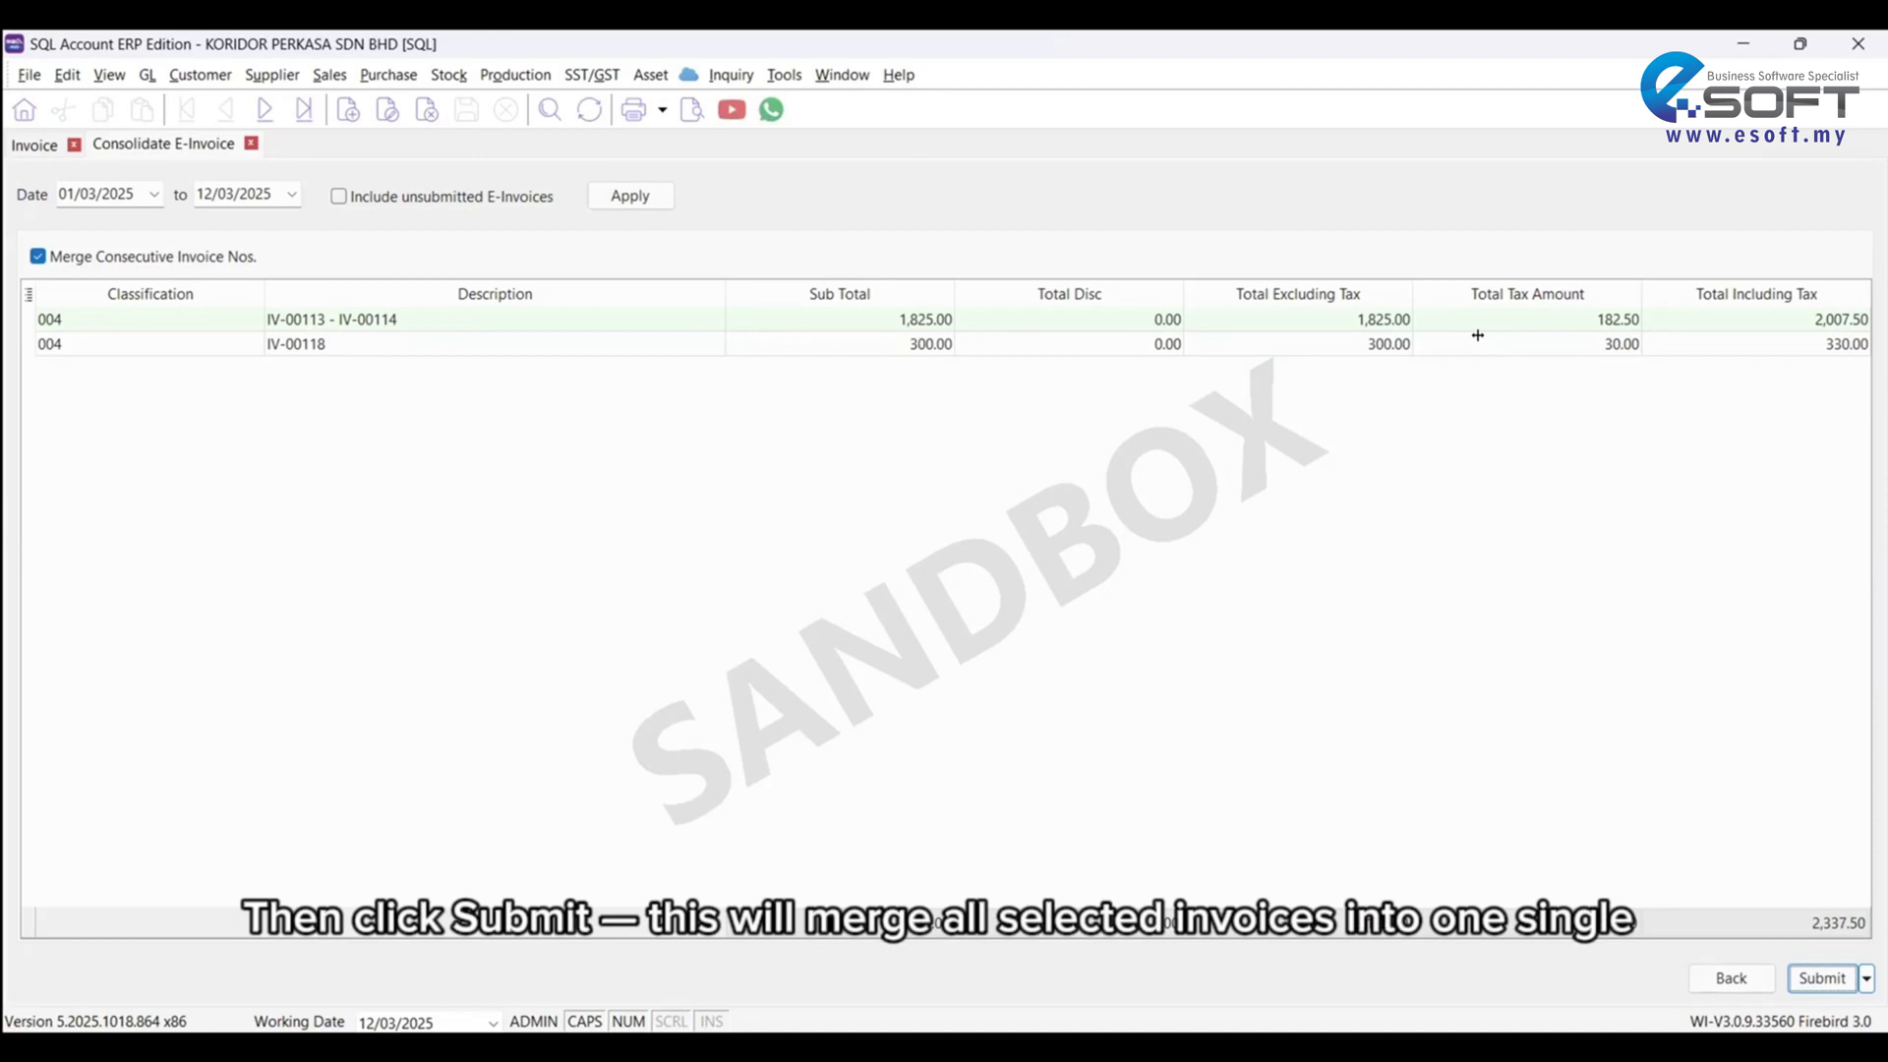
pyautogui.moveTo(1058, 372)
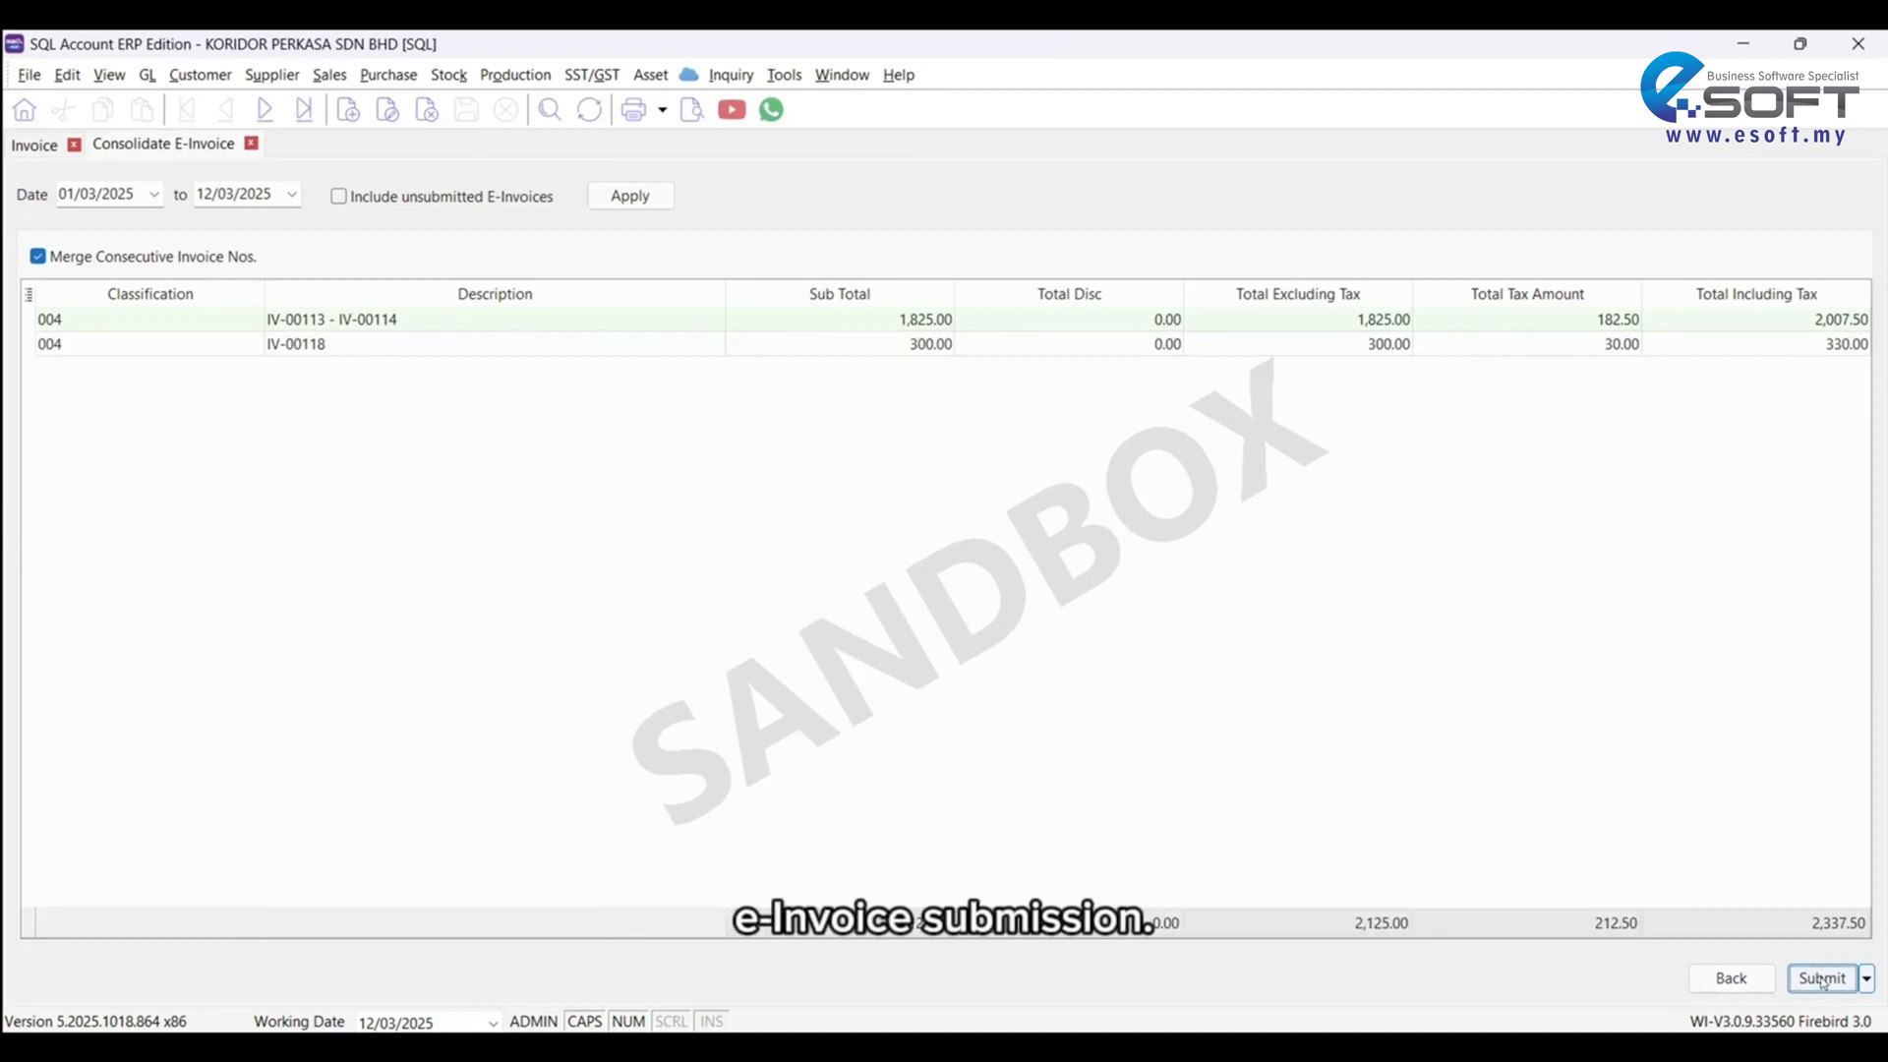
pyautogui.click(1819, 977)
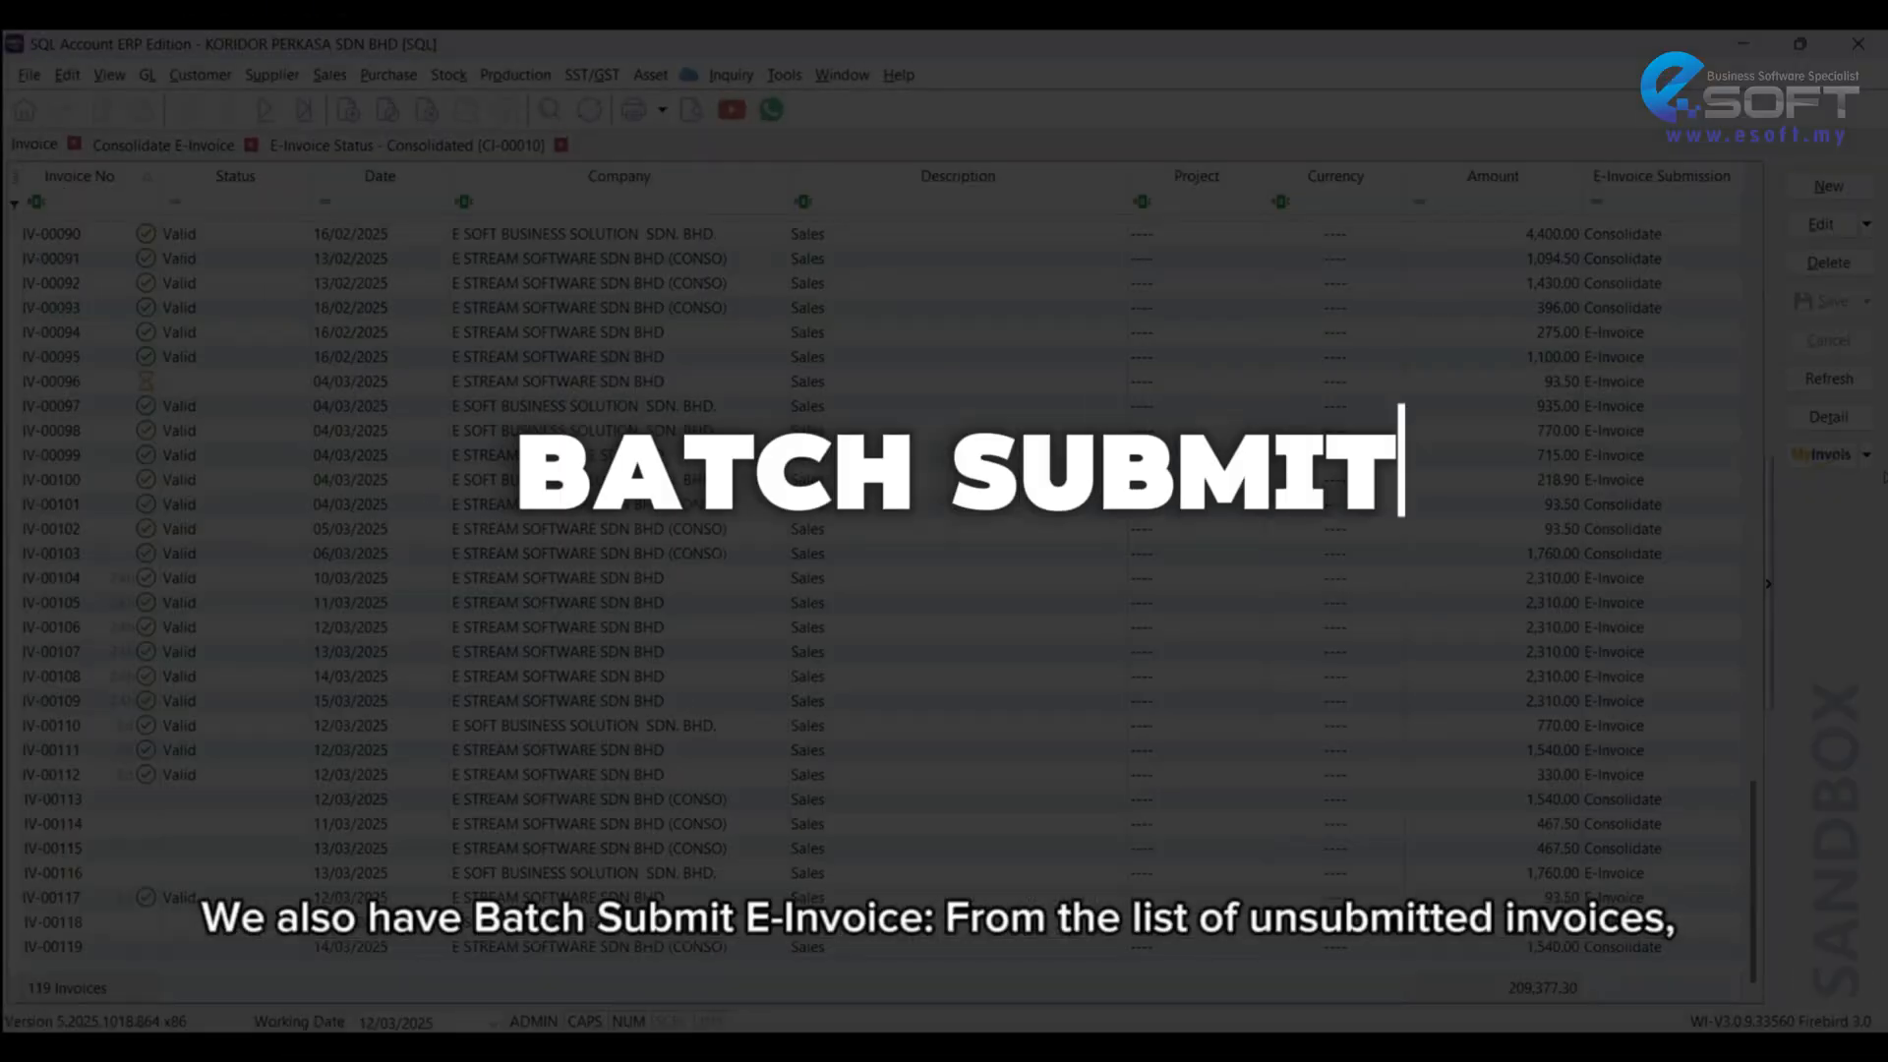
# Step: Batch submit and email IV-00111 and IV-00112, unticking IV-00096, then return to the list
pyautogui.scroll(3)
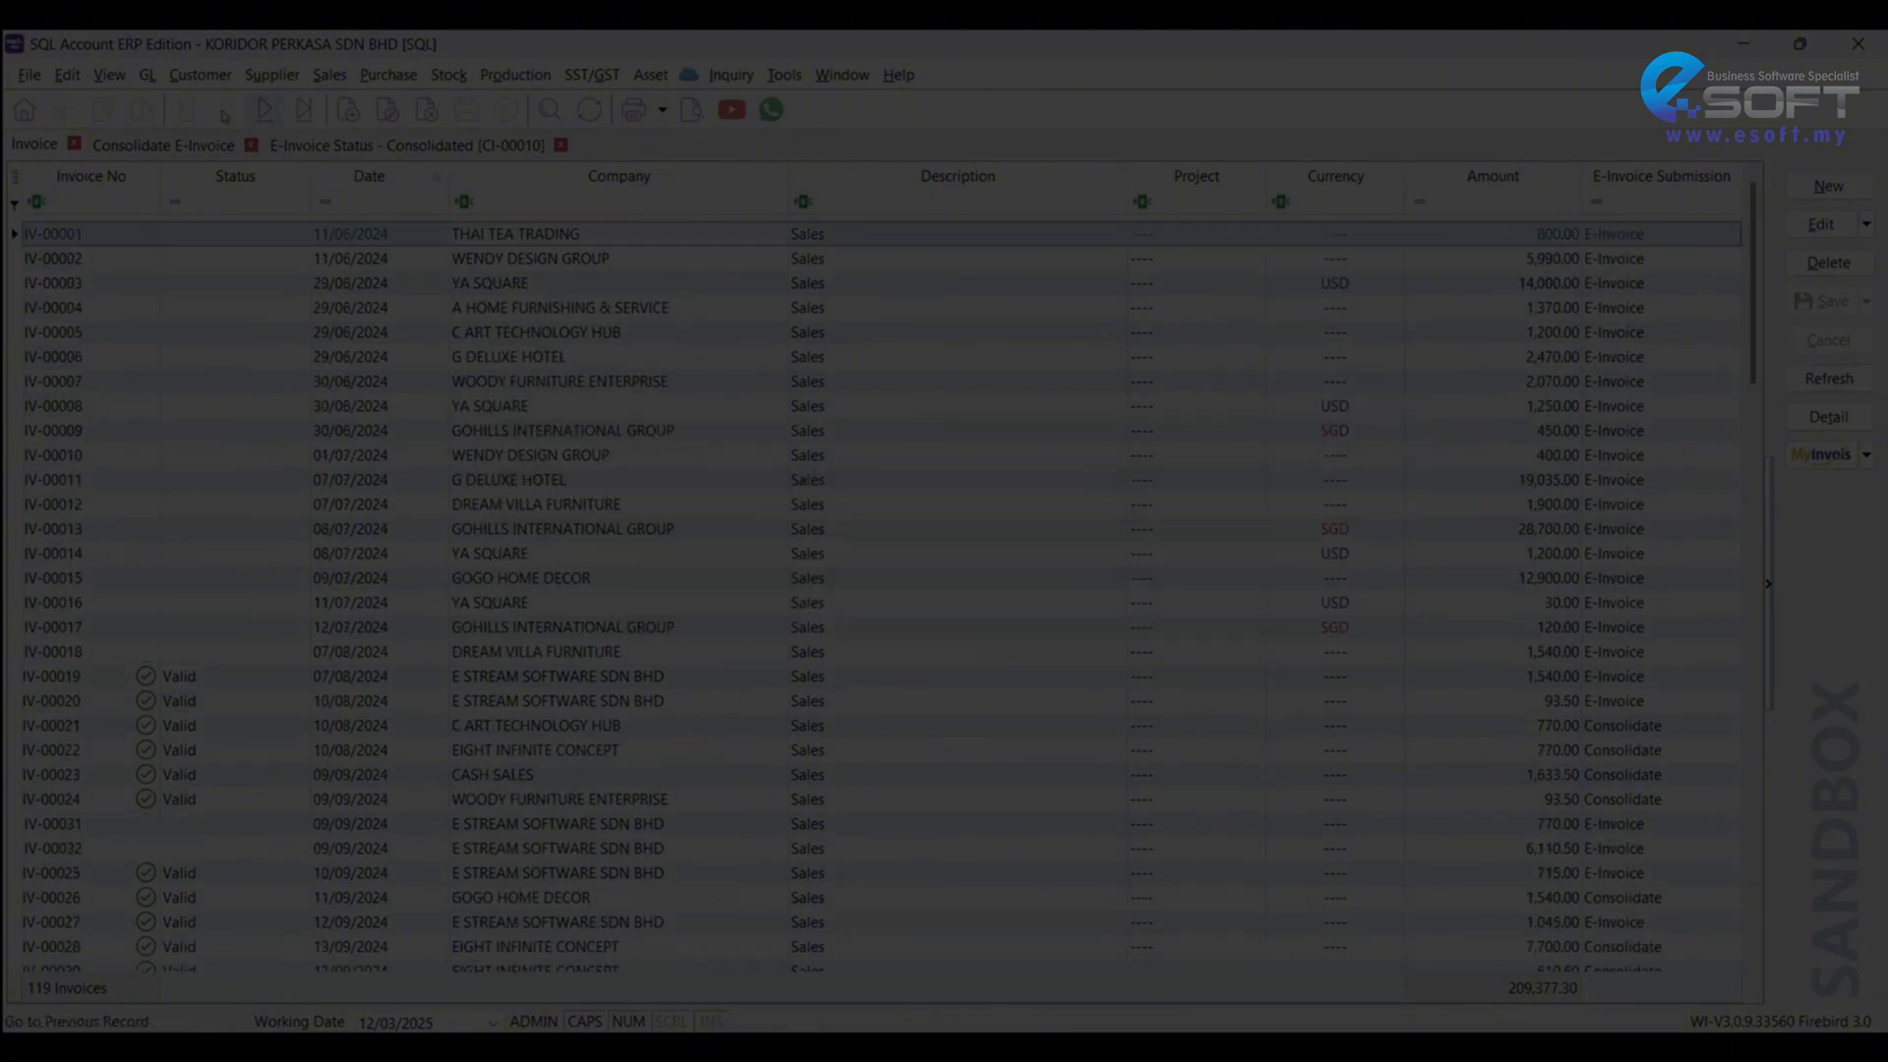
pyautogui.click(1821, 454)
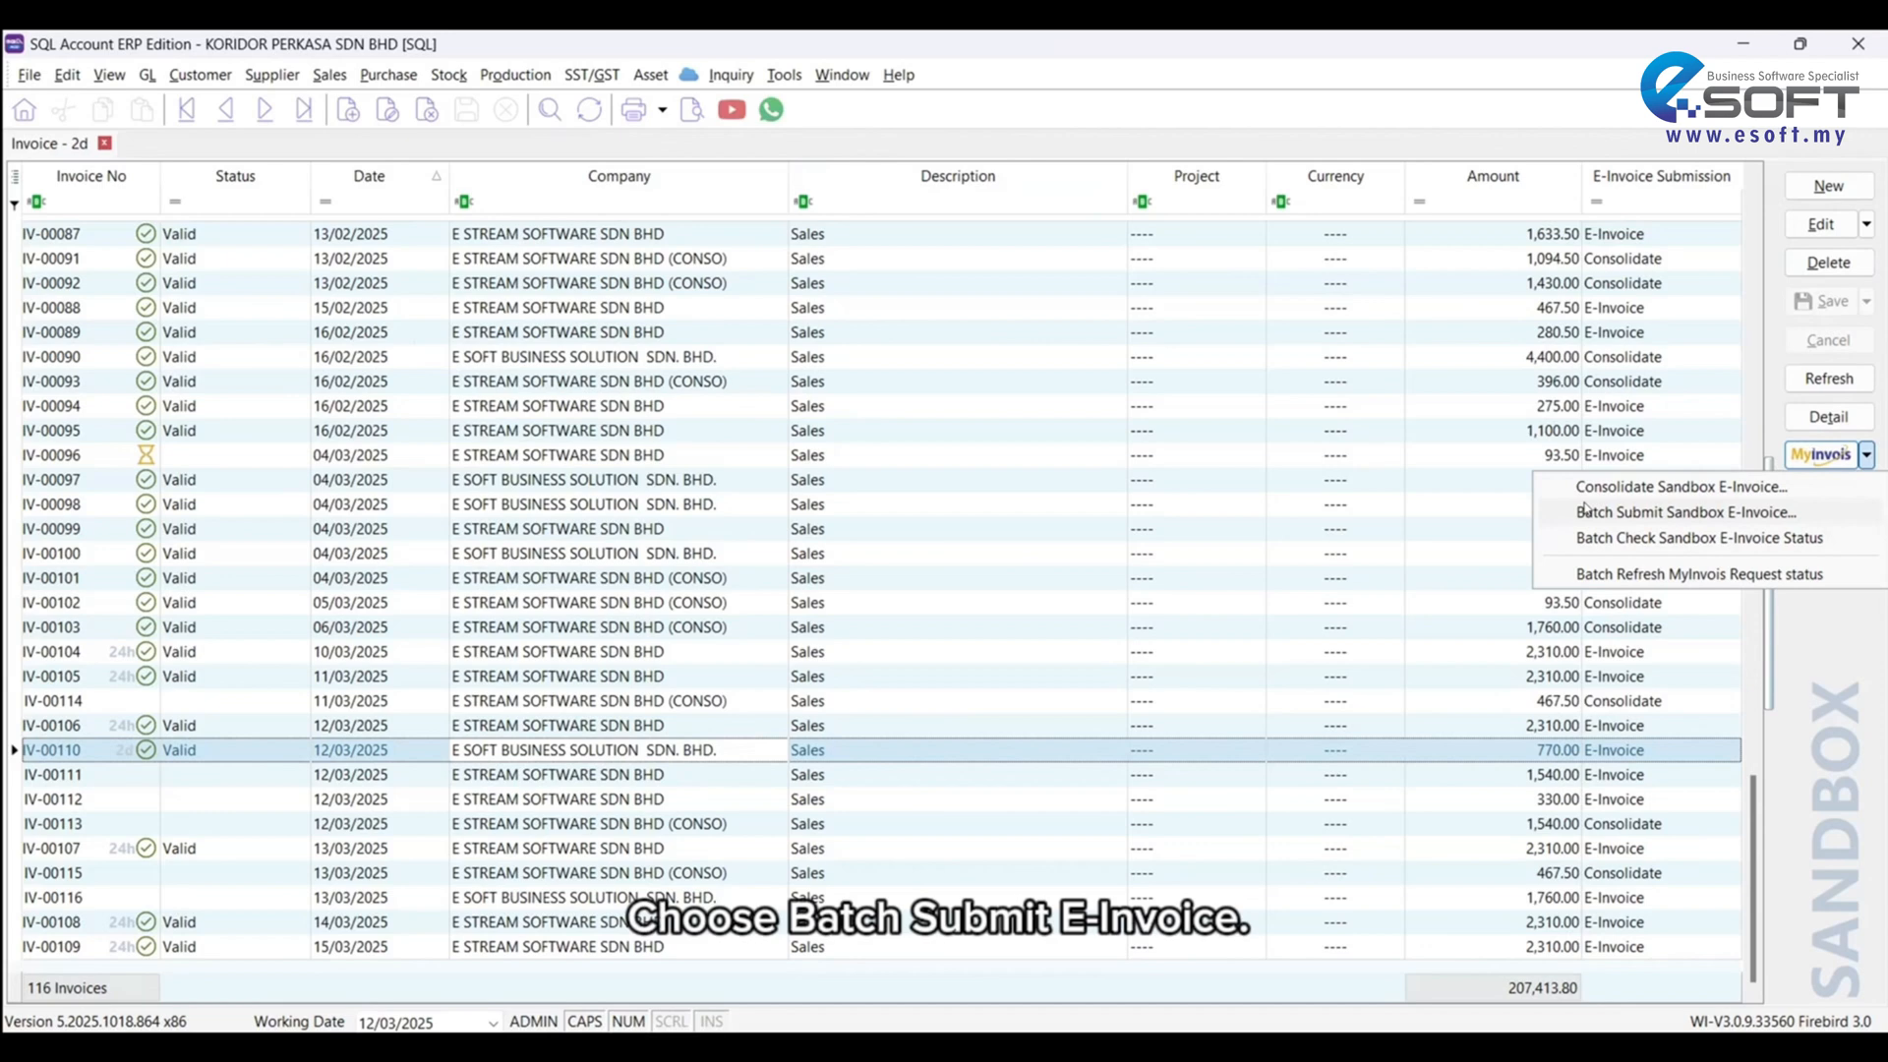
pyautogui.click(1682, 511)
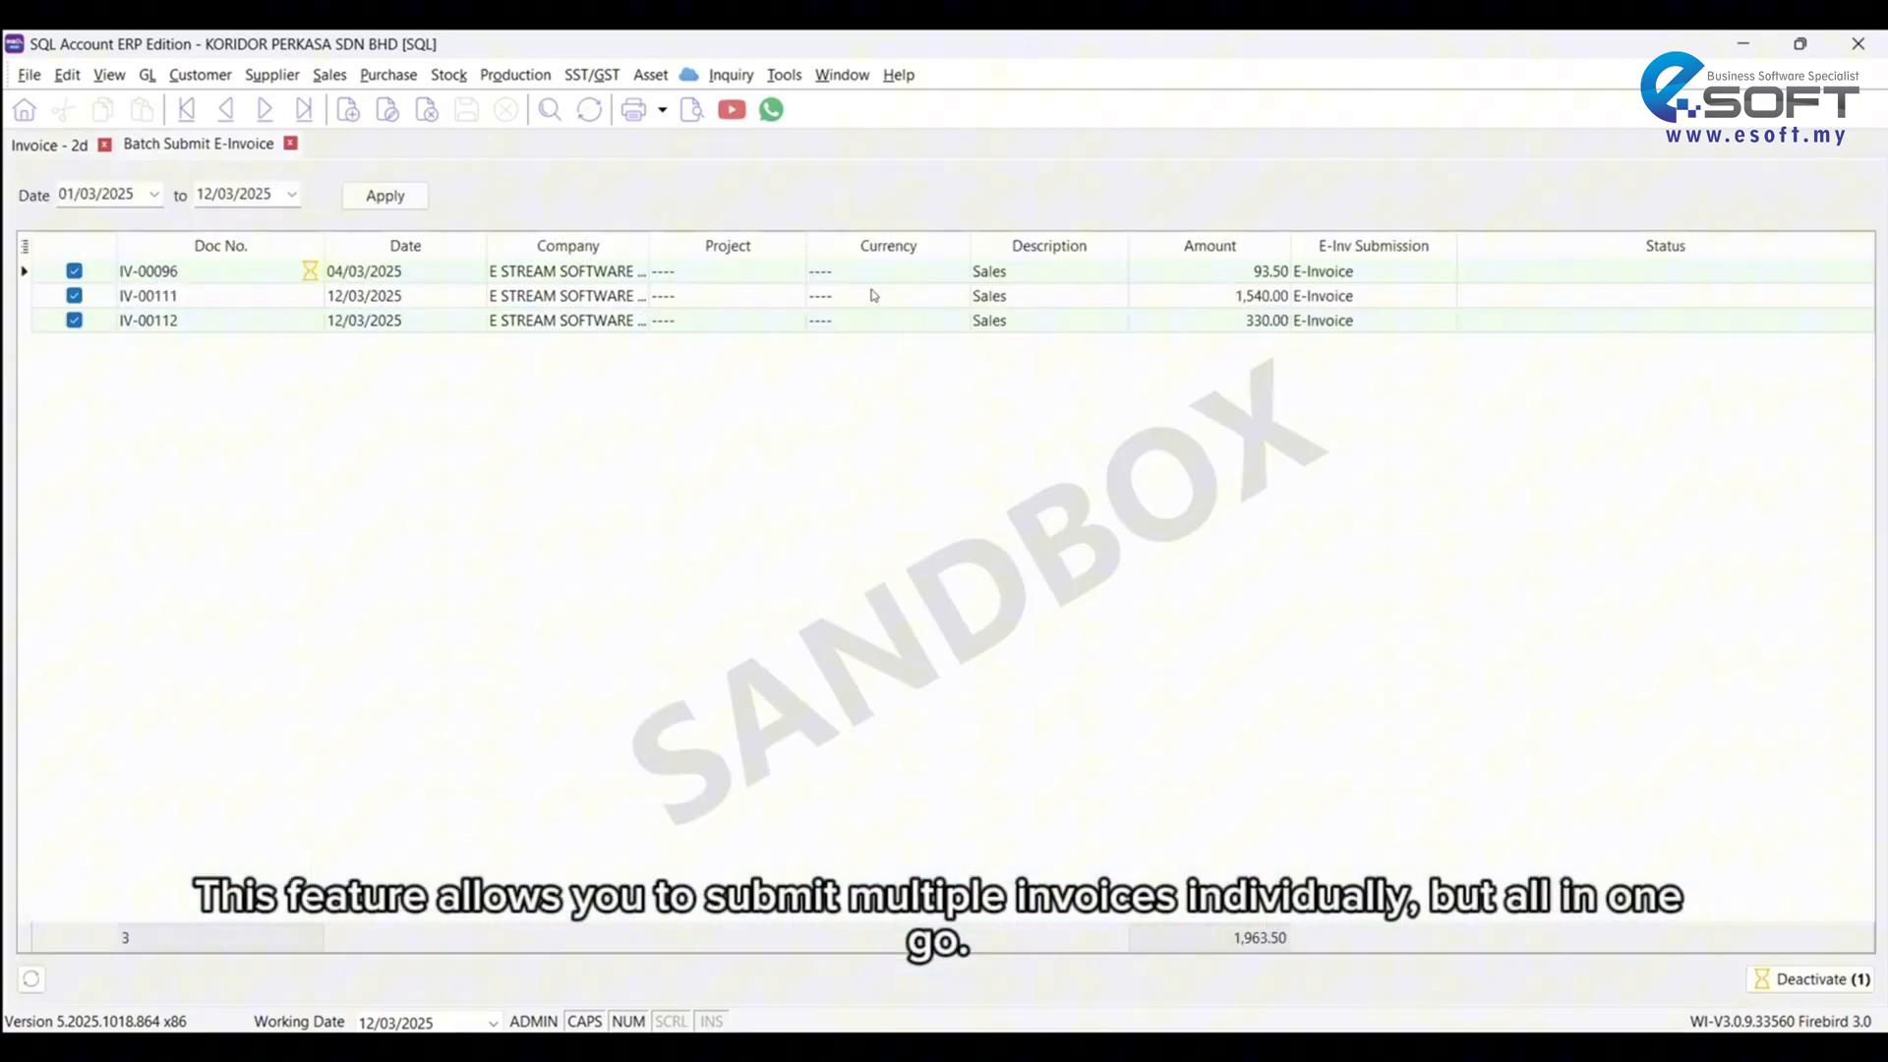
pyautogui.moveTo(325, 313)
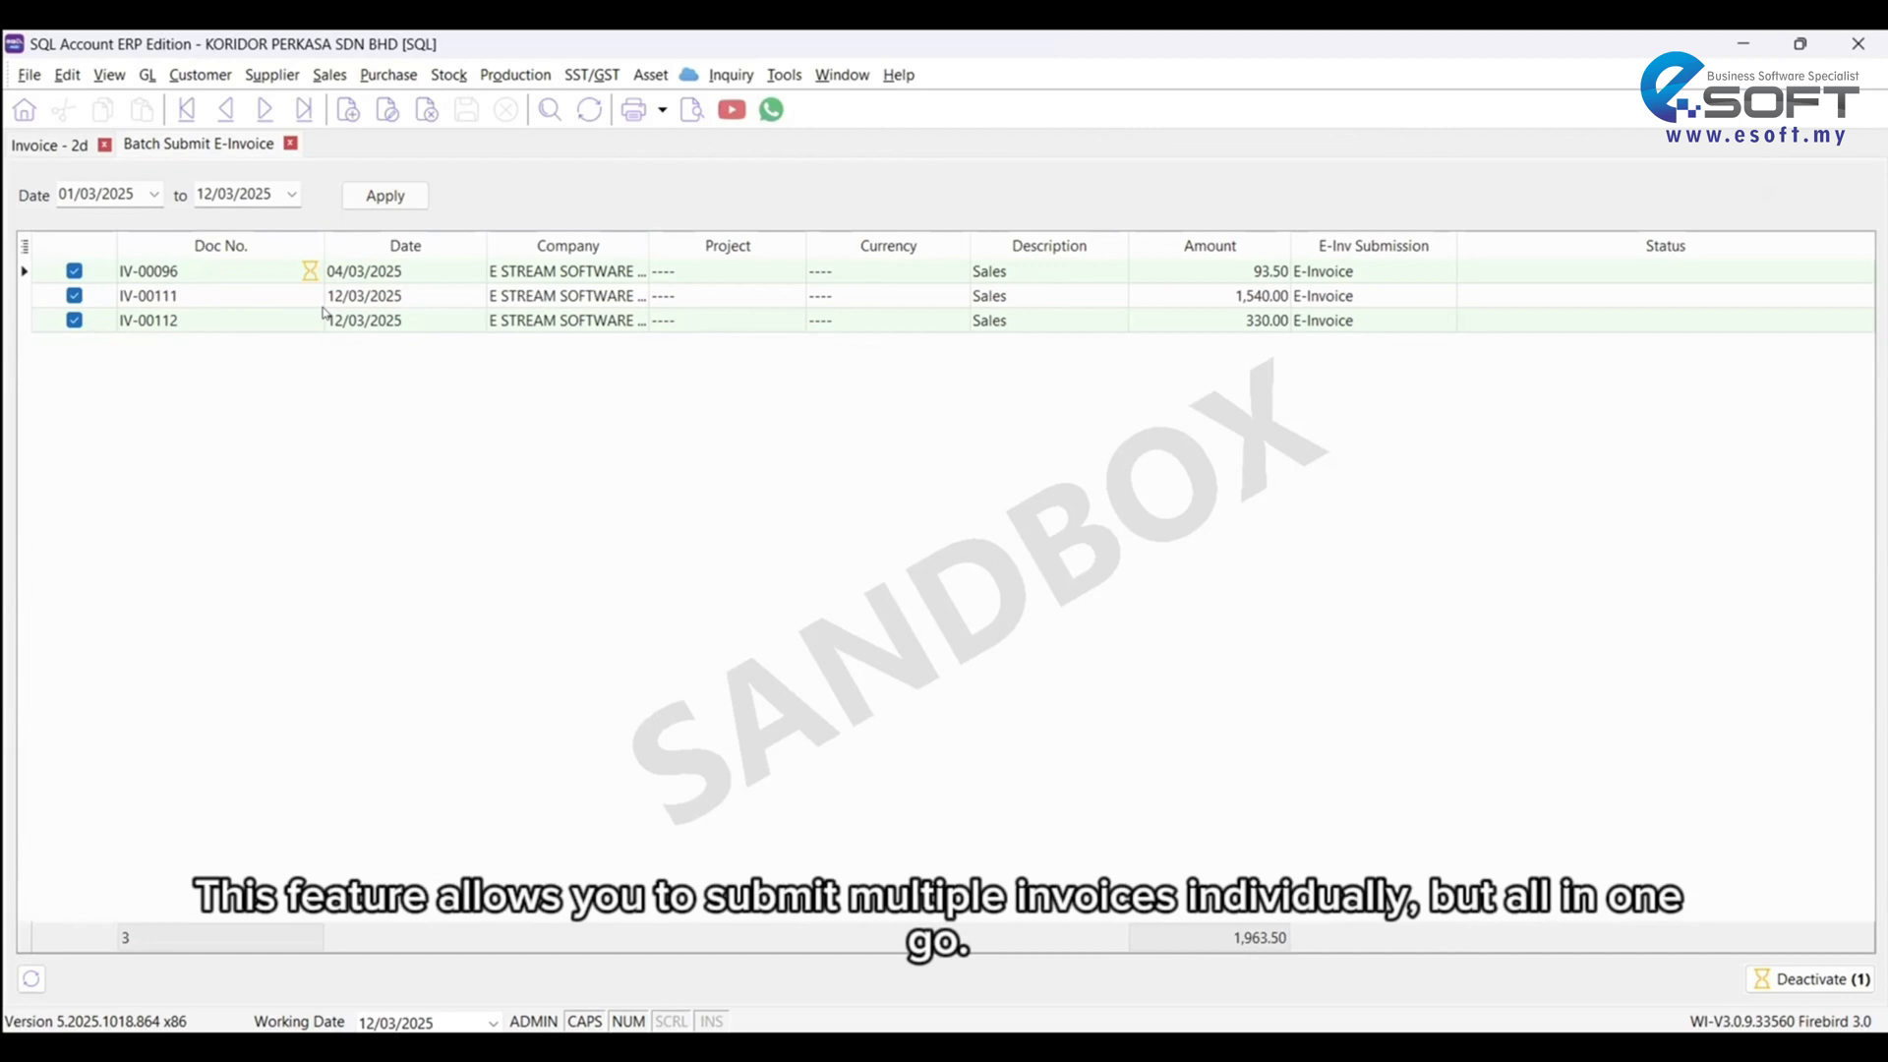
pyautogui.click(74, 271)
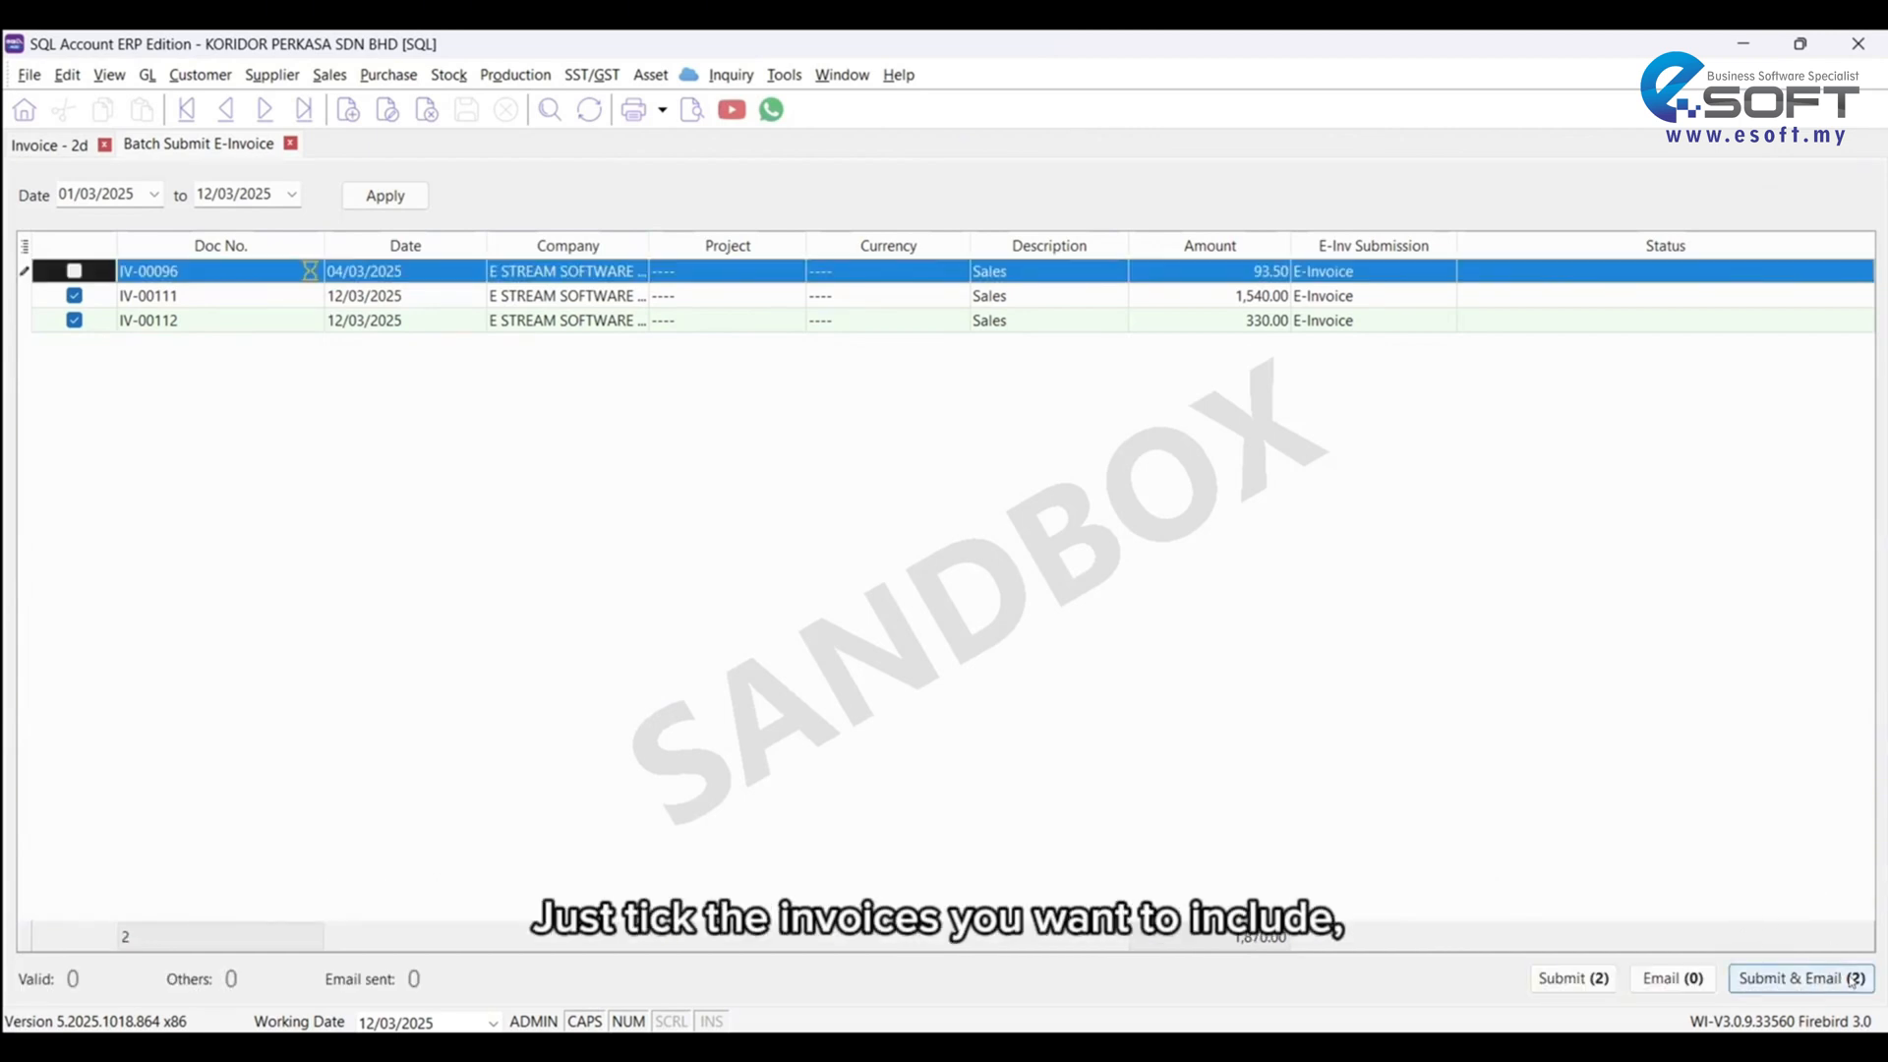
pyautogui.moveTo(1610, 704)
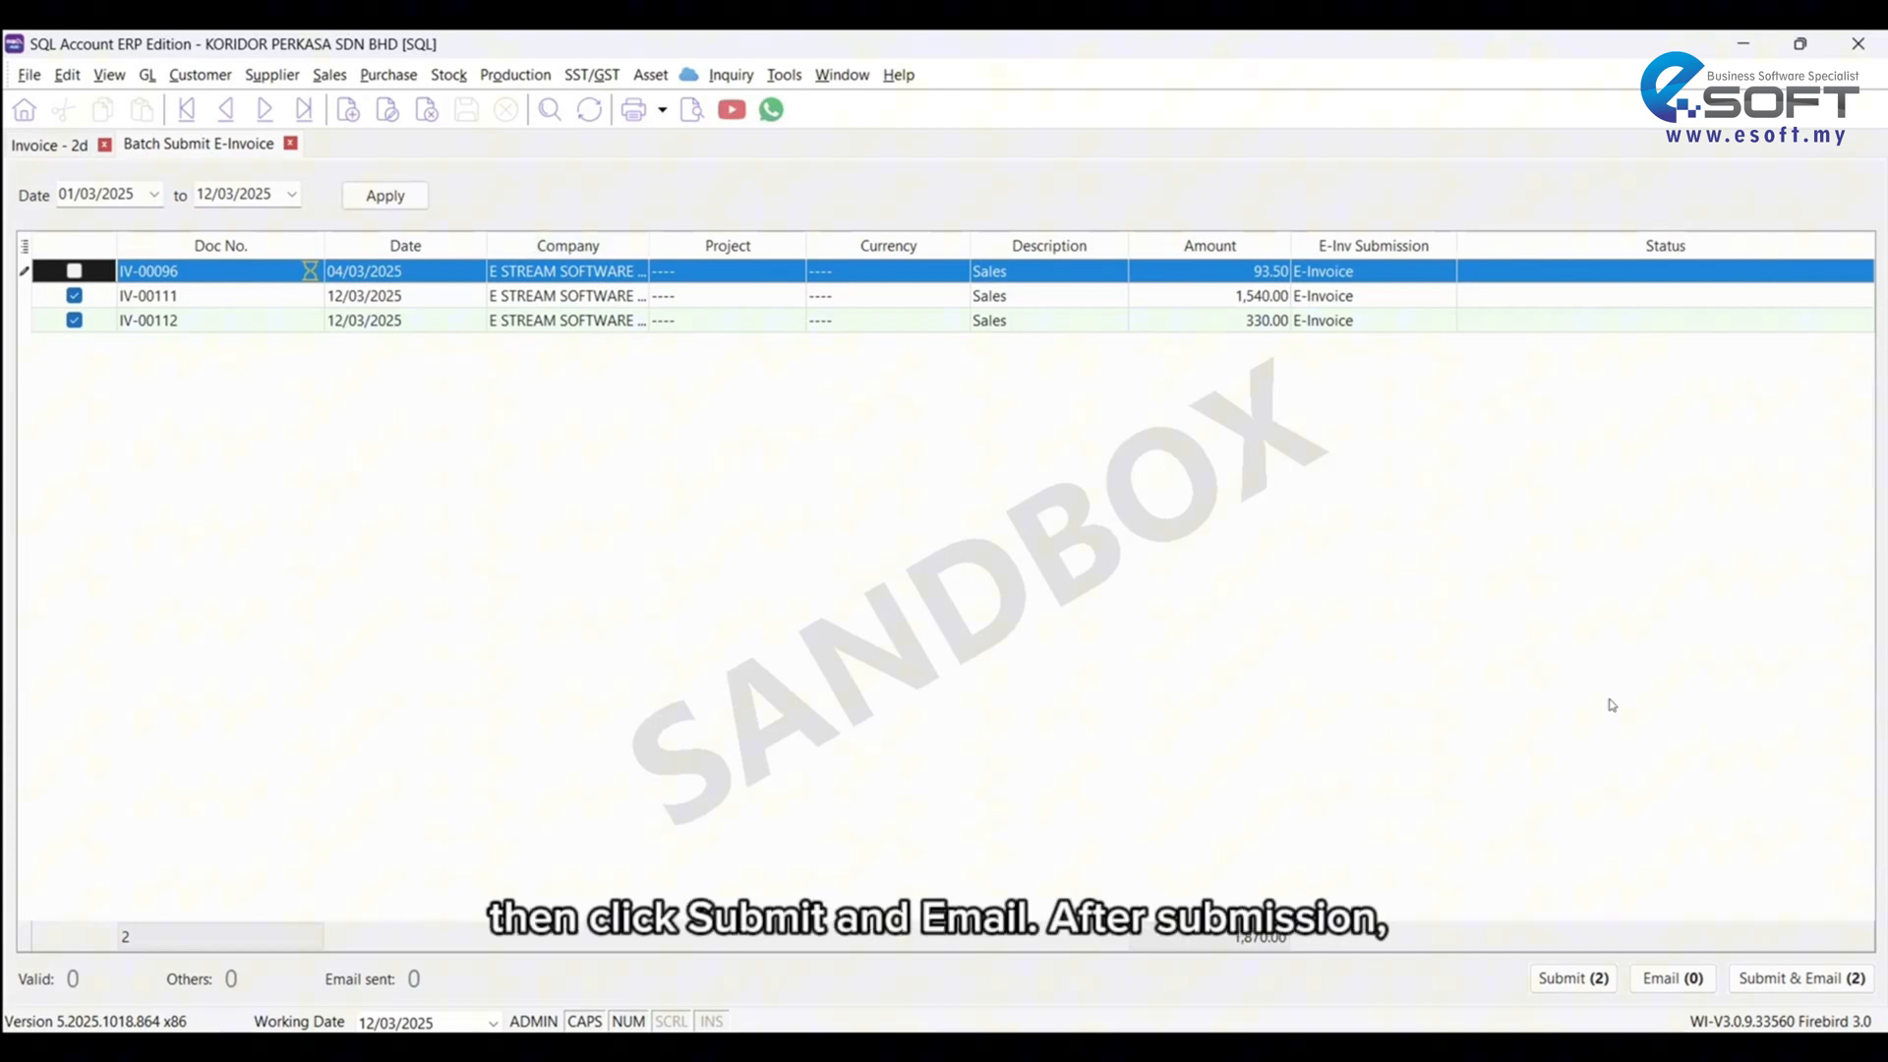
pyautogui.click(1571, 977)
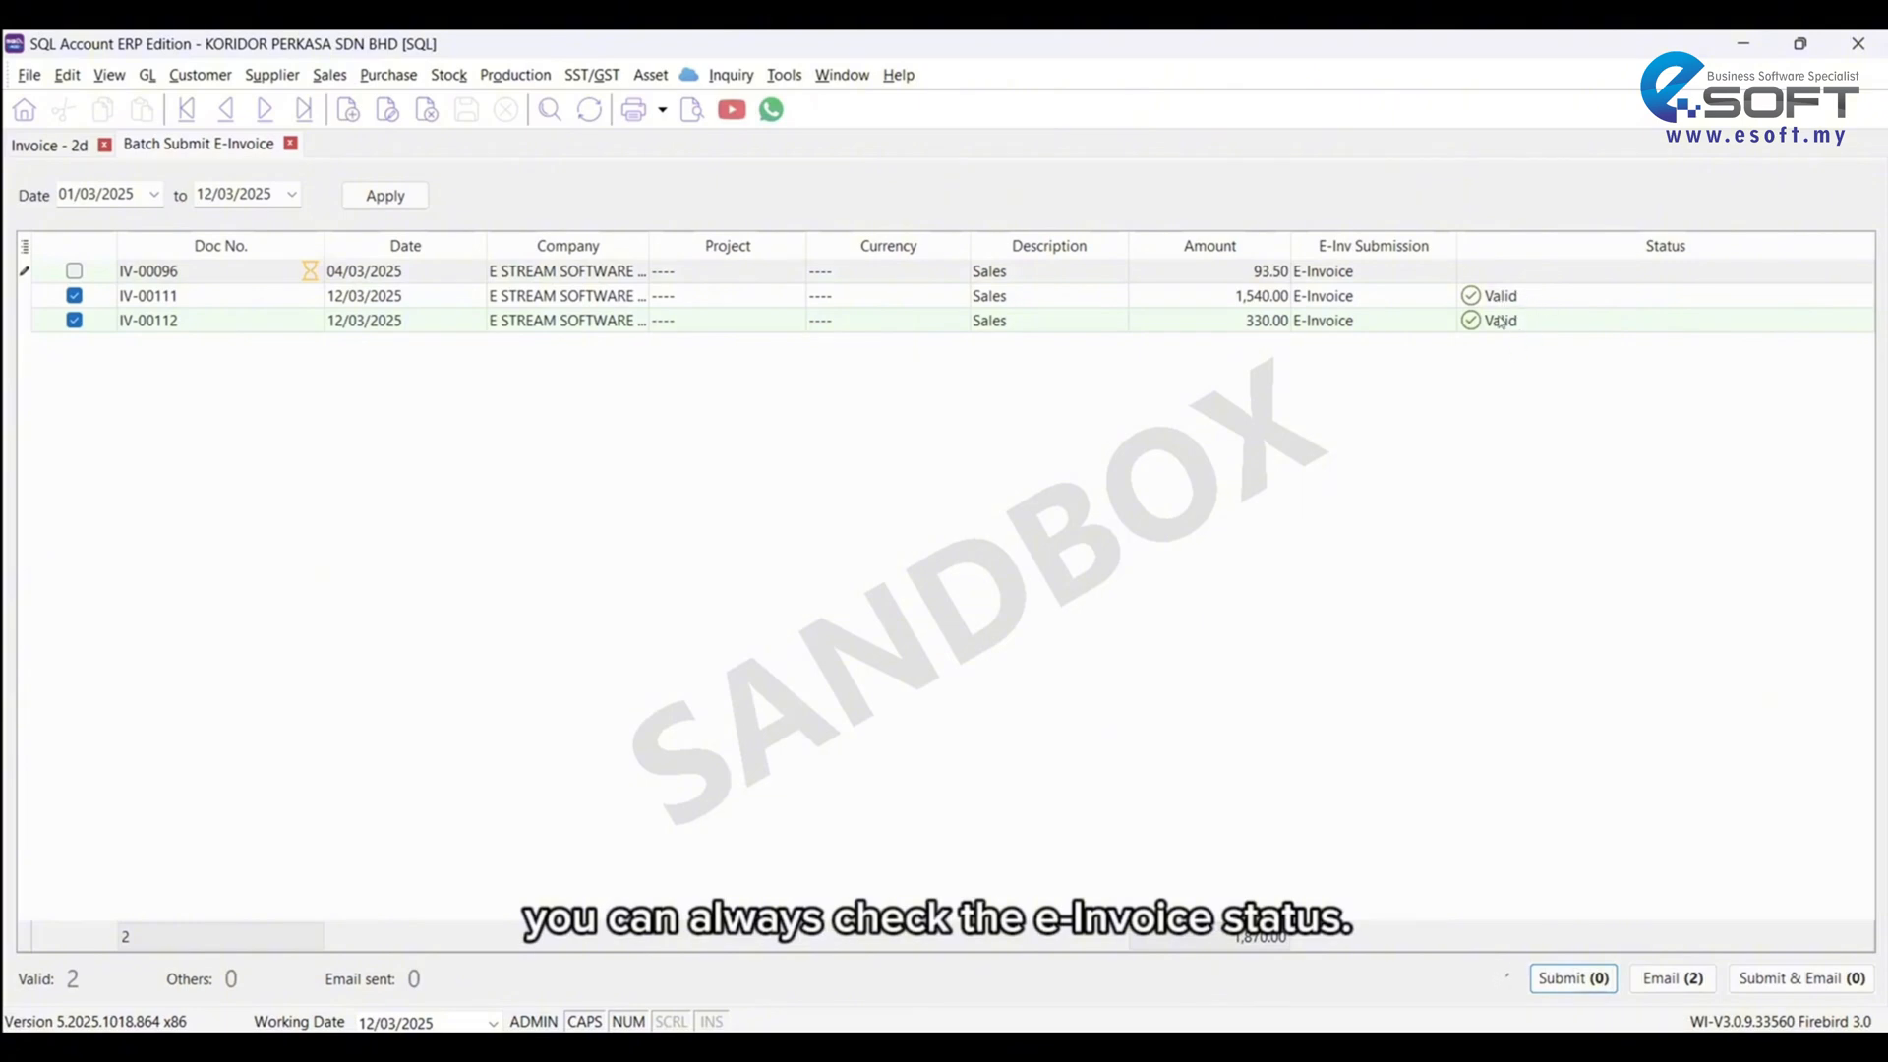
pyautogui.click(48, 145)
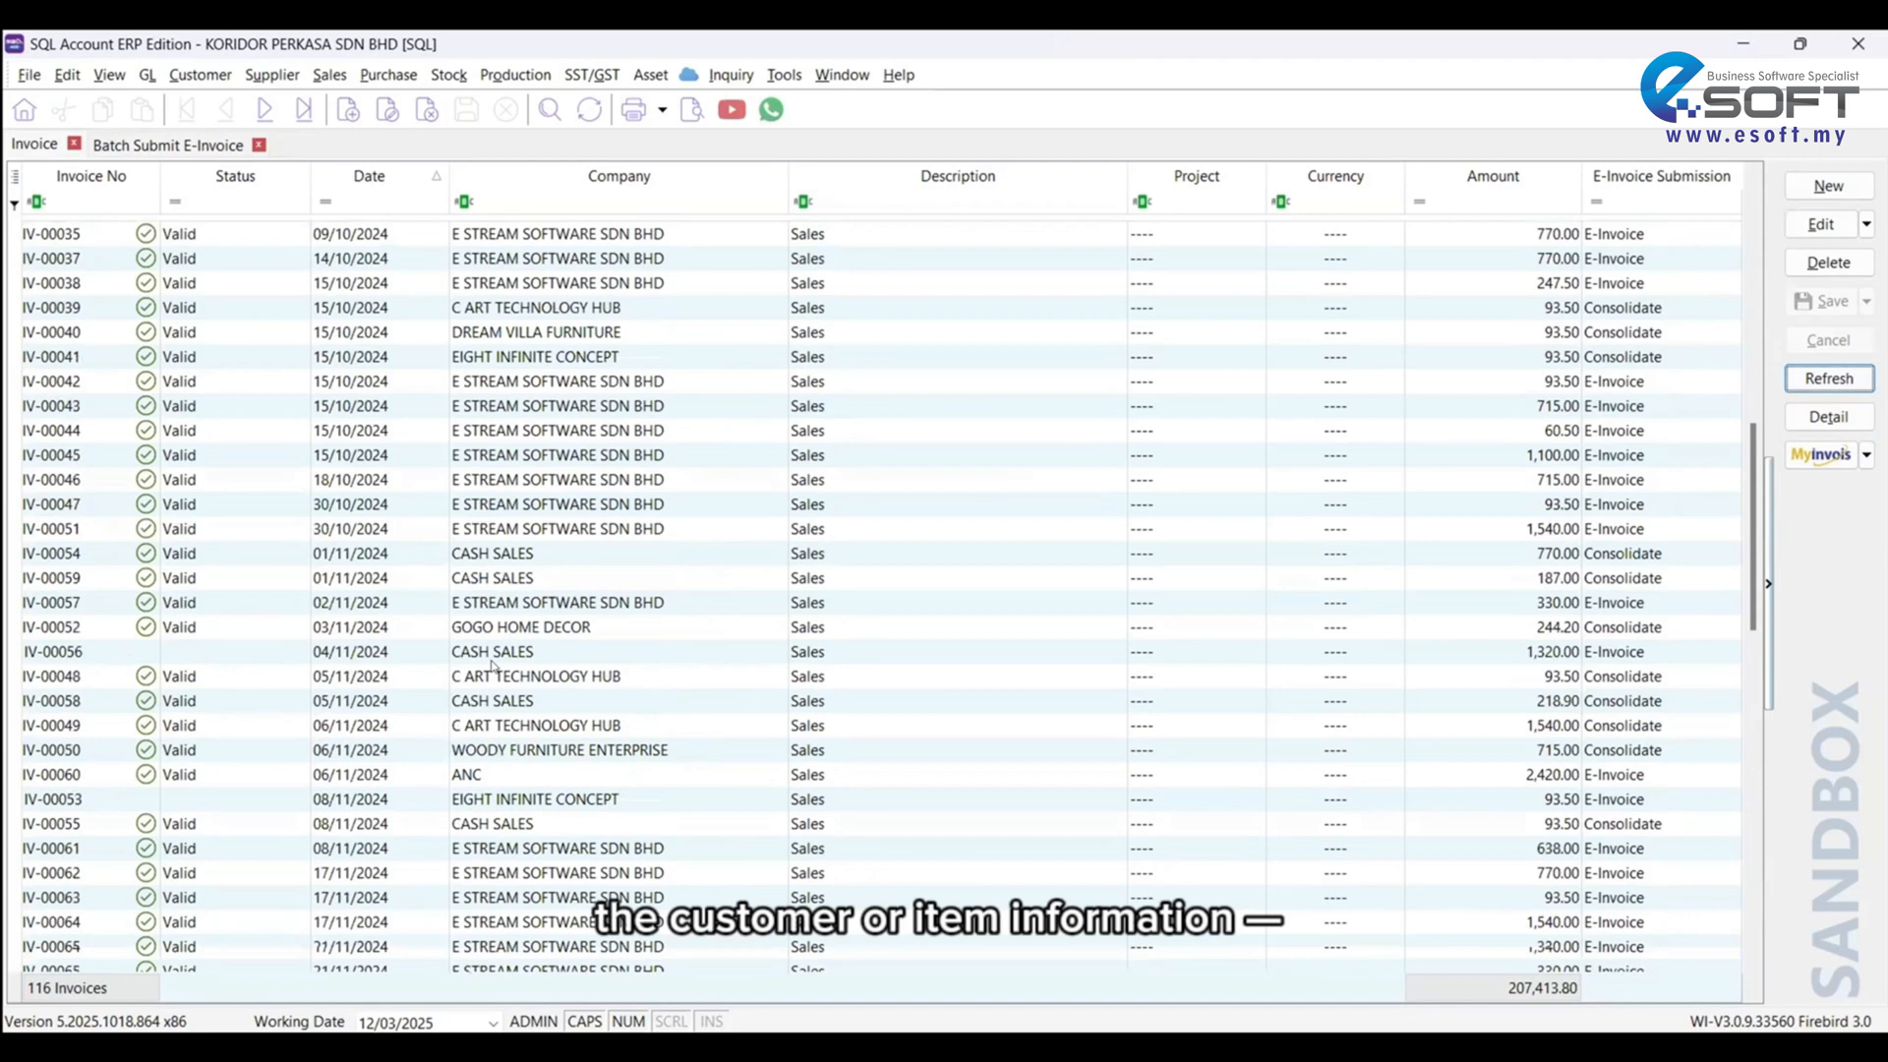
pyautogui.scroll(-3)
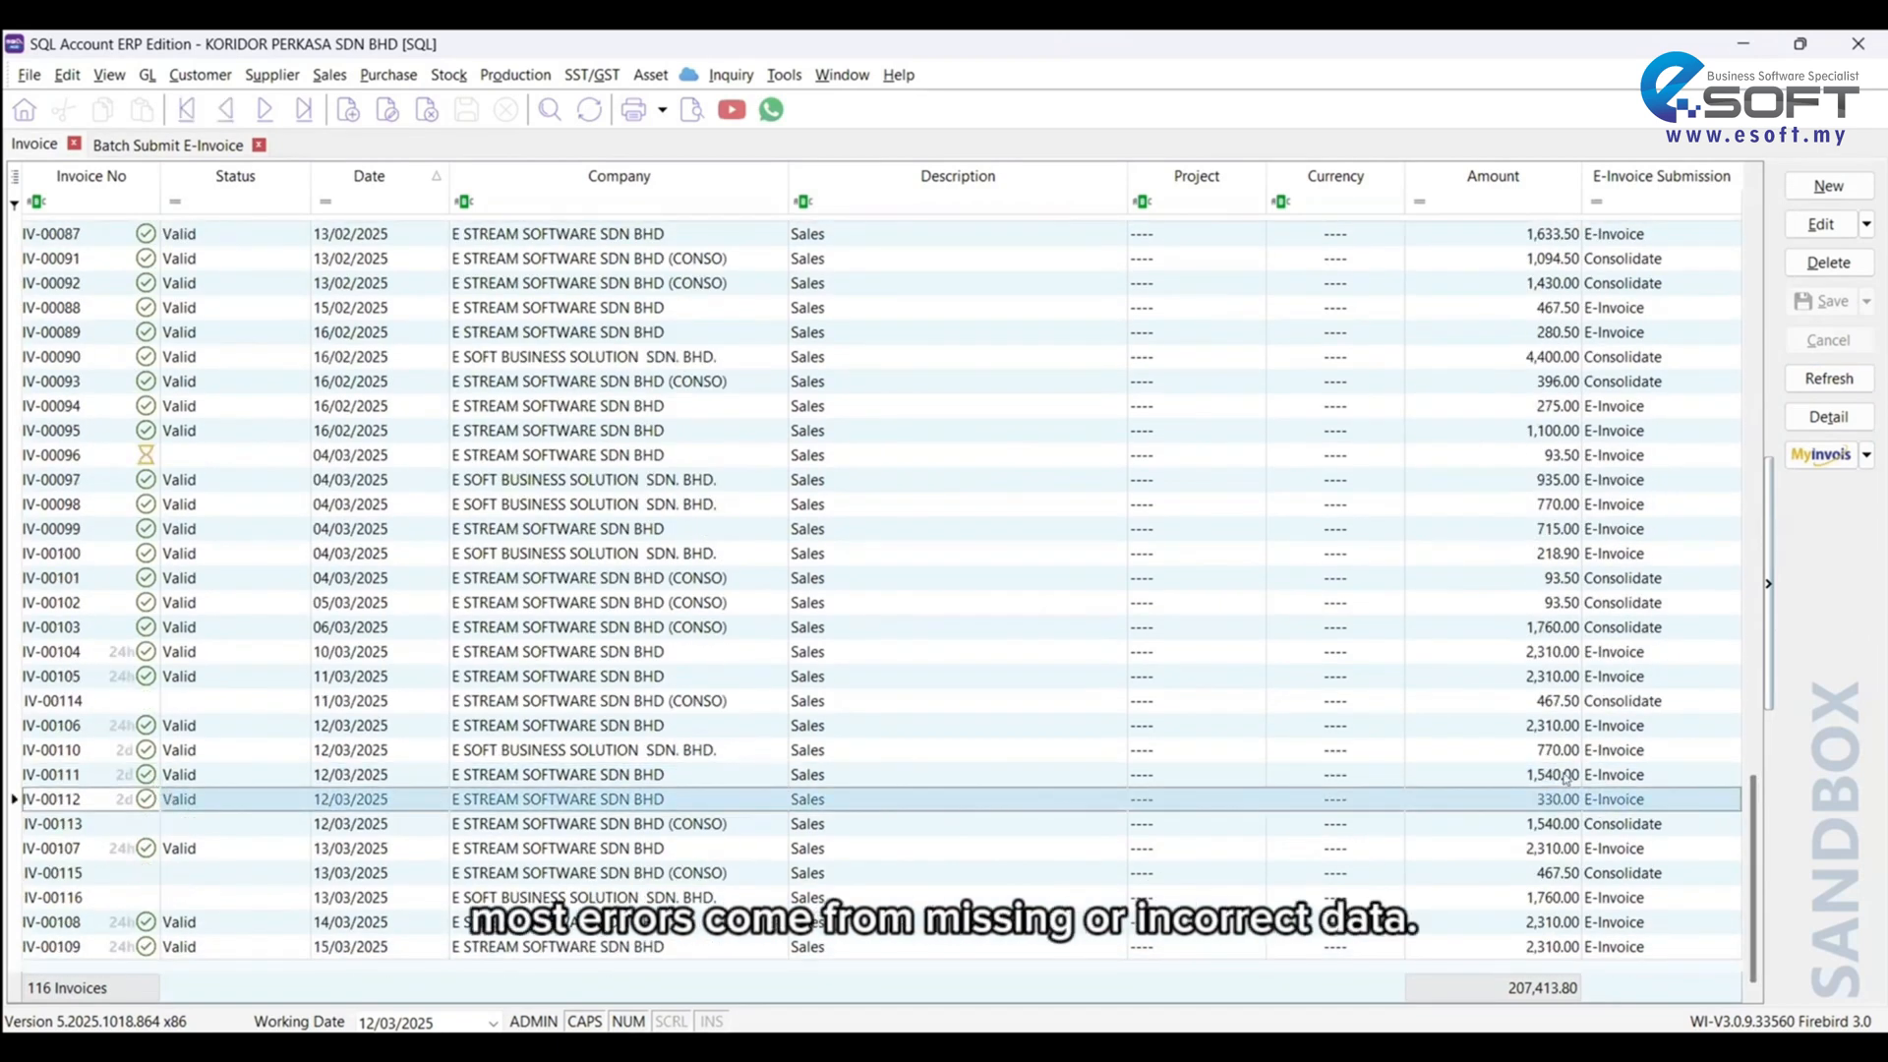
pyautogui.click(83, 395)
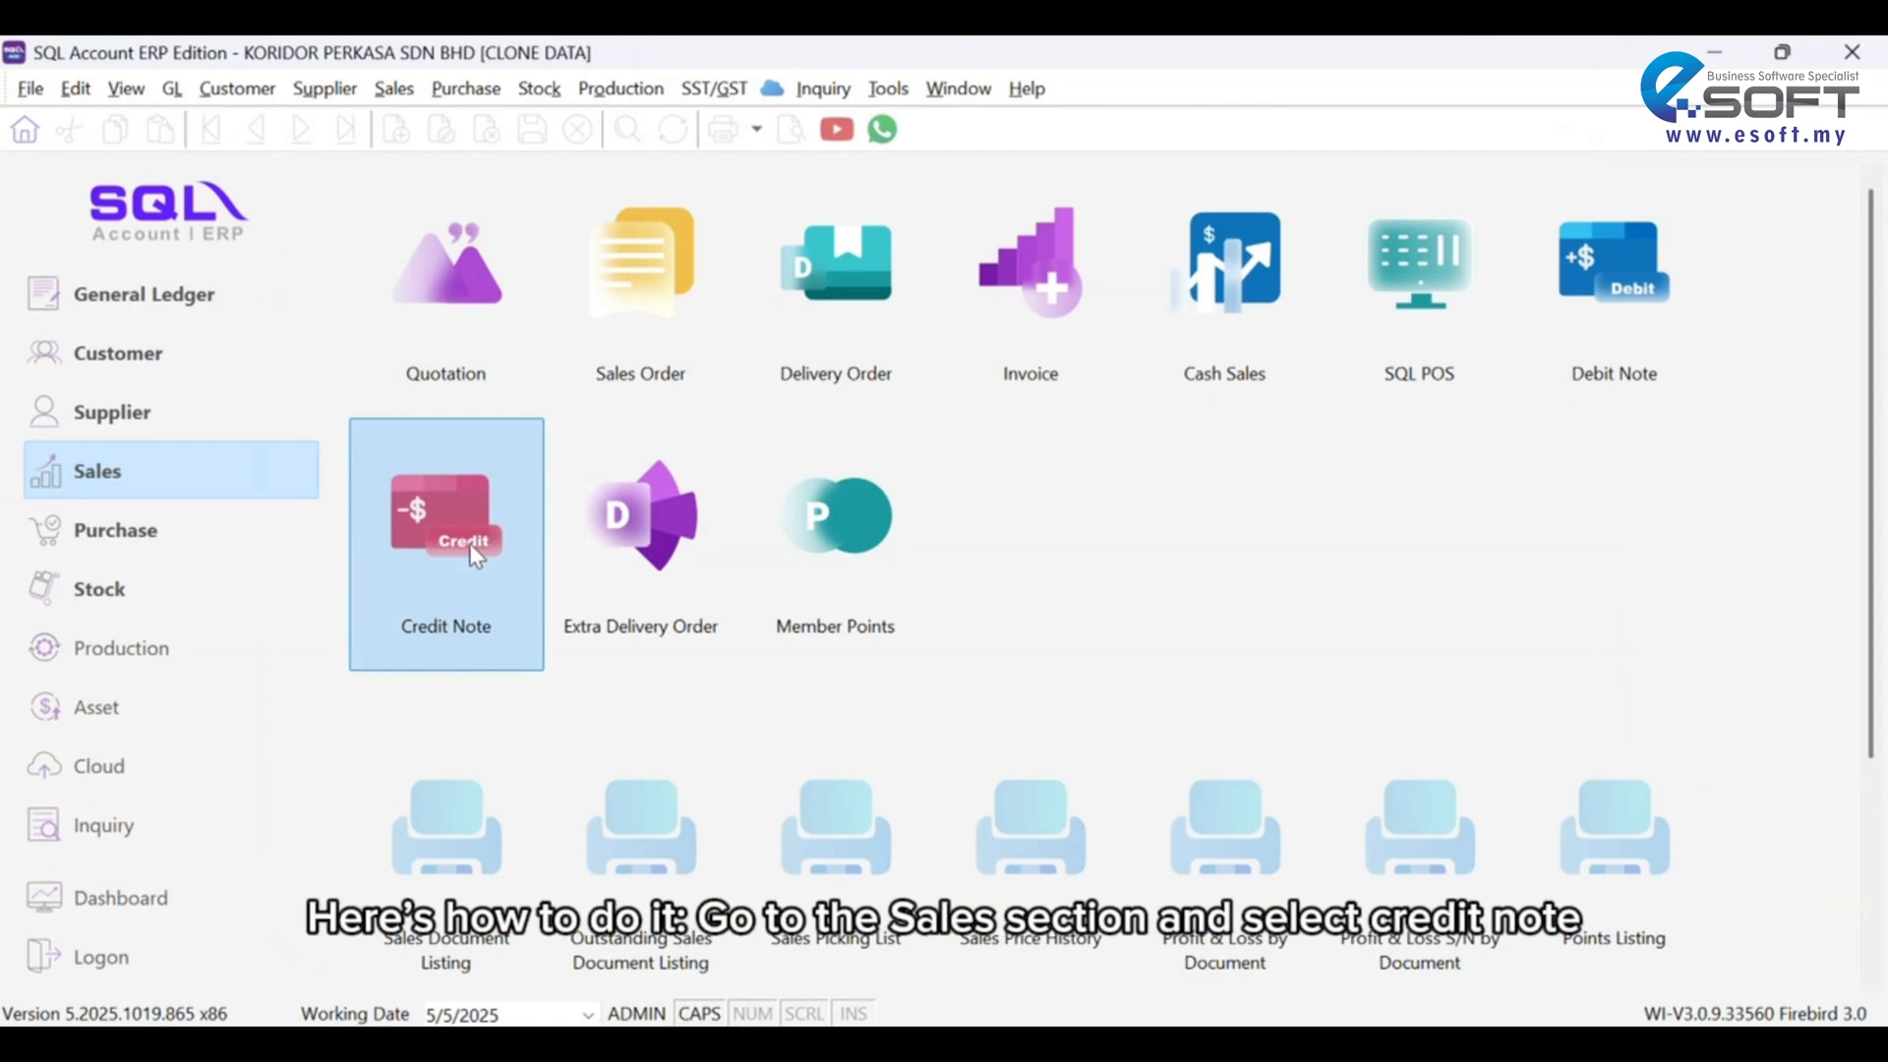
# Step: Start a new credit note and choose Transfer From Sales Invoice
pyautogui.click(445, 519)
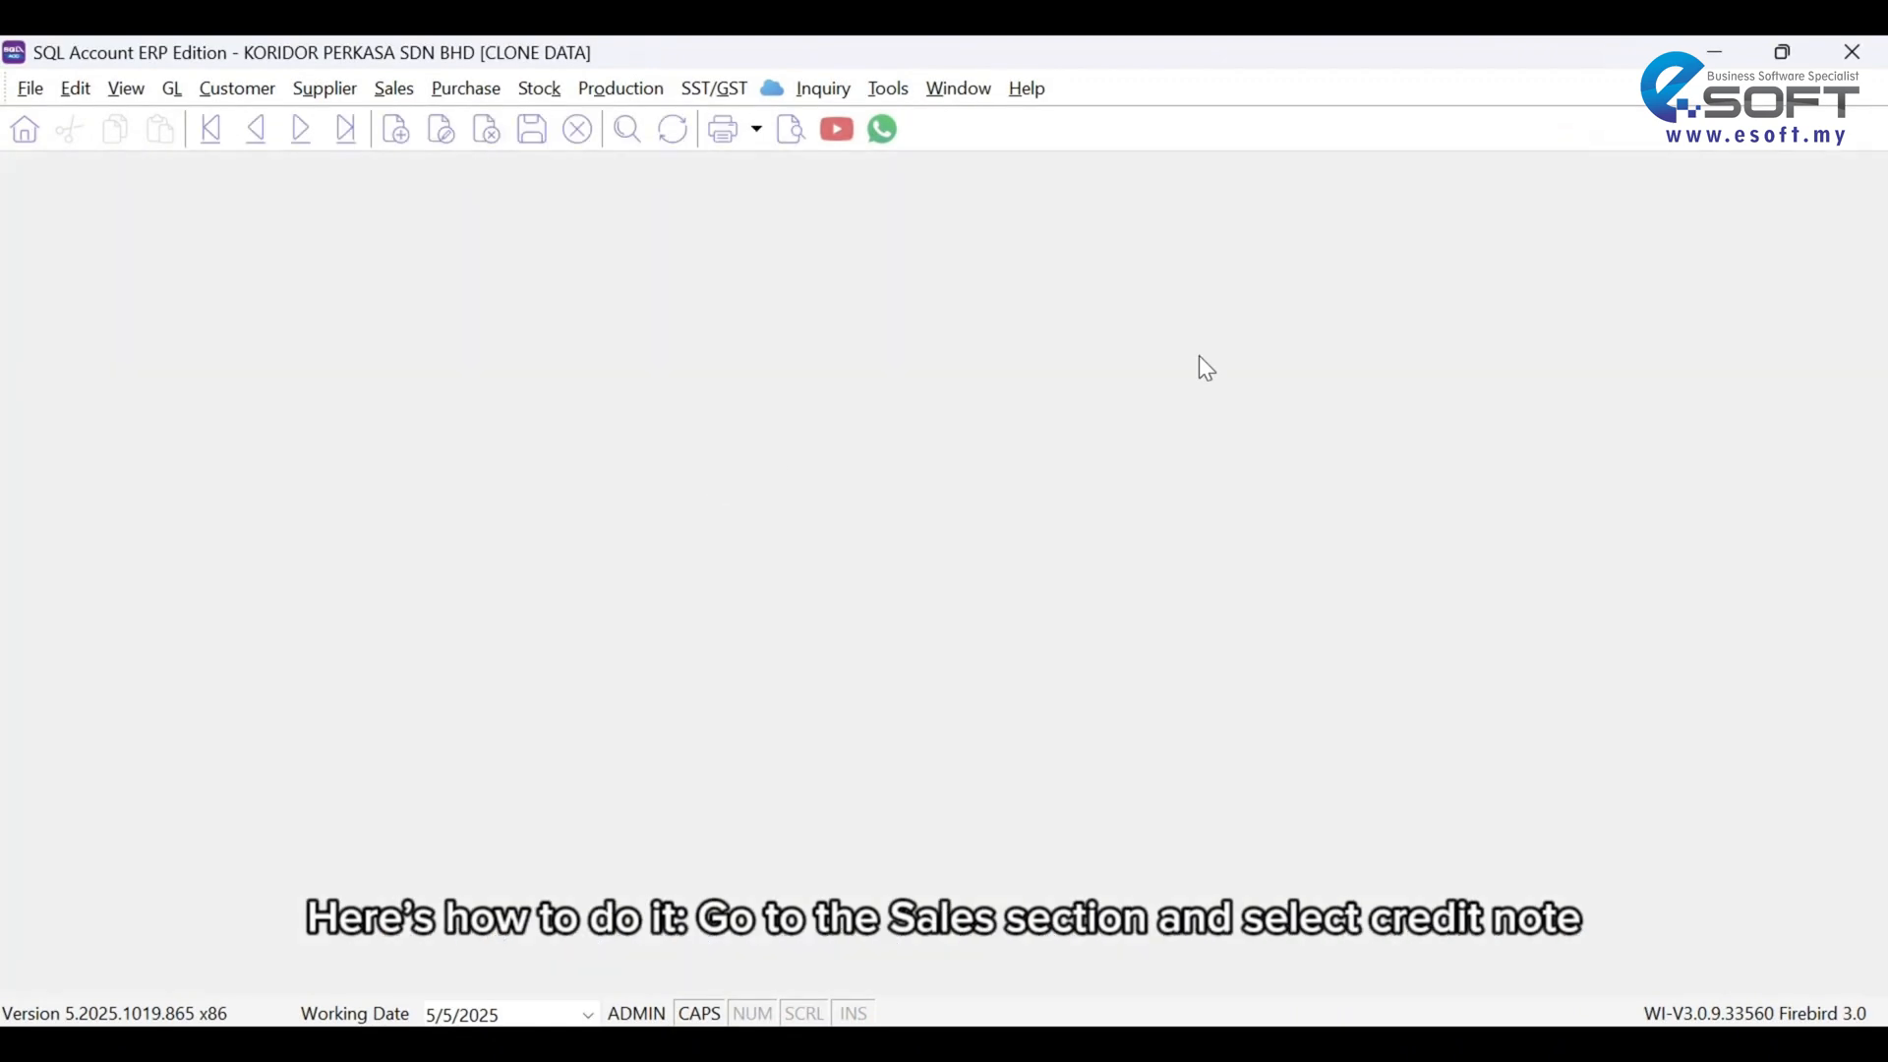
pyautogui.click(392, 87)
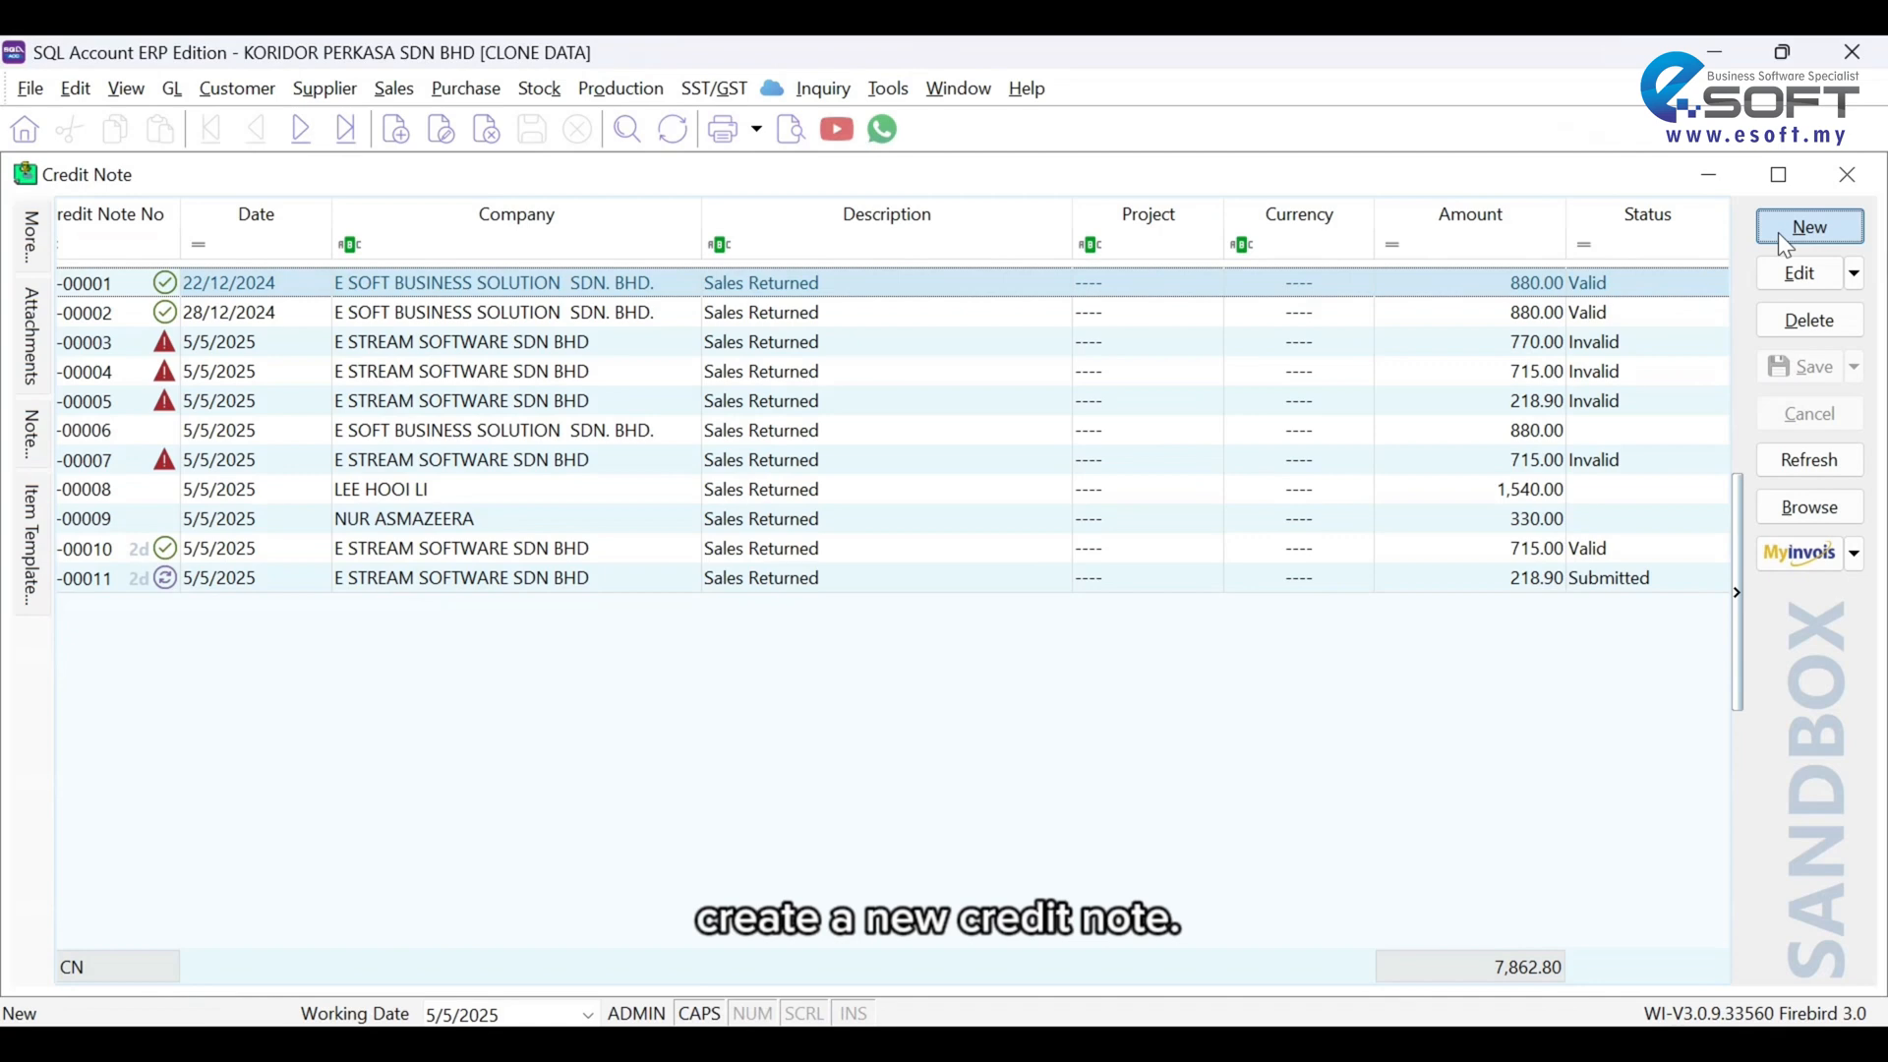
pyautogui.click(1808, 226)
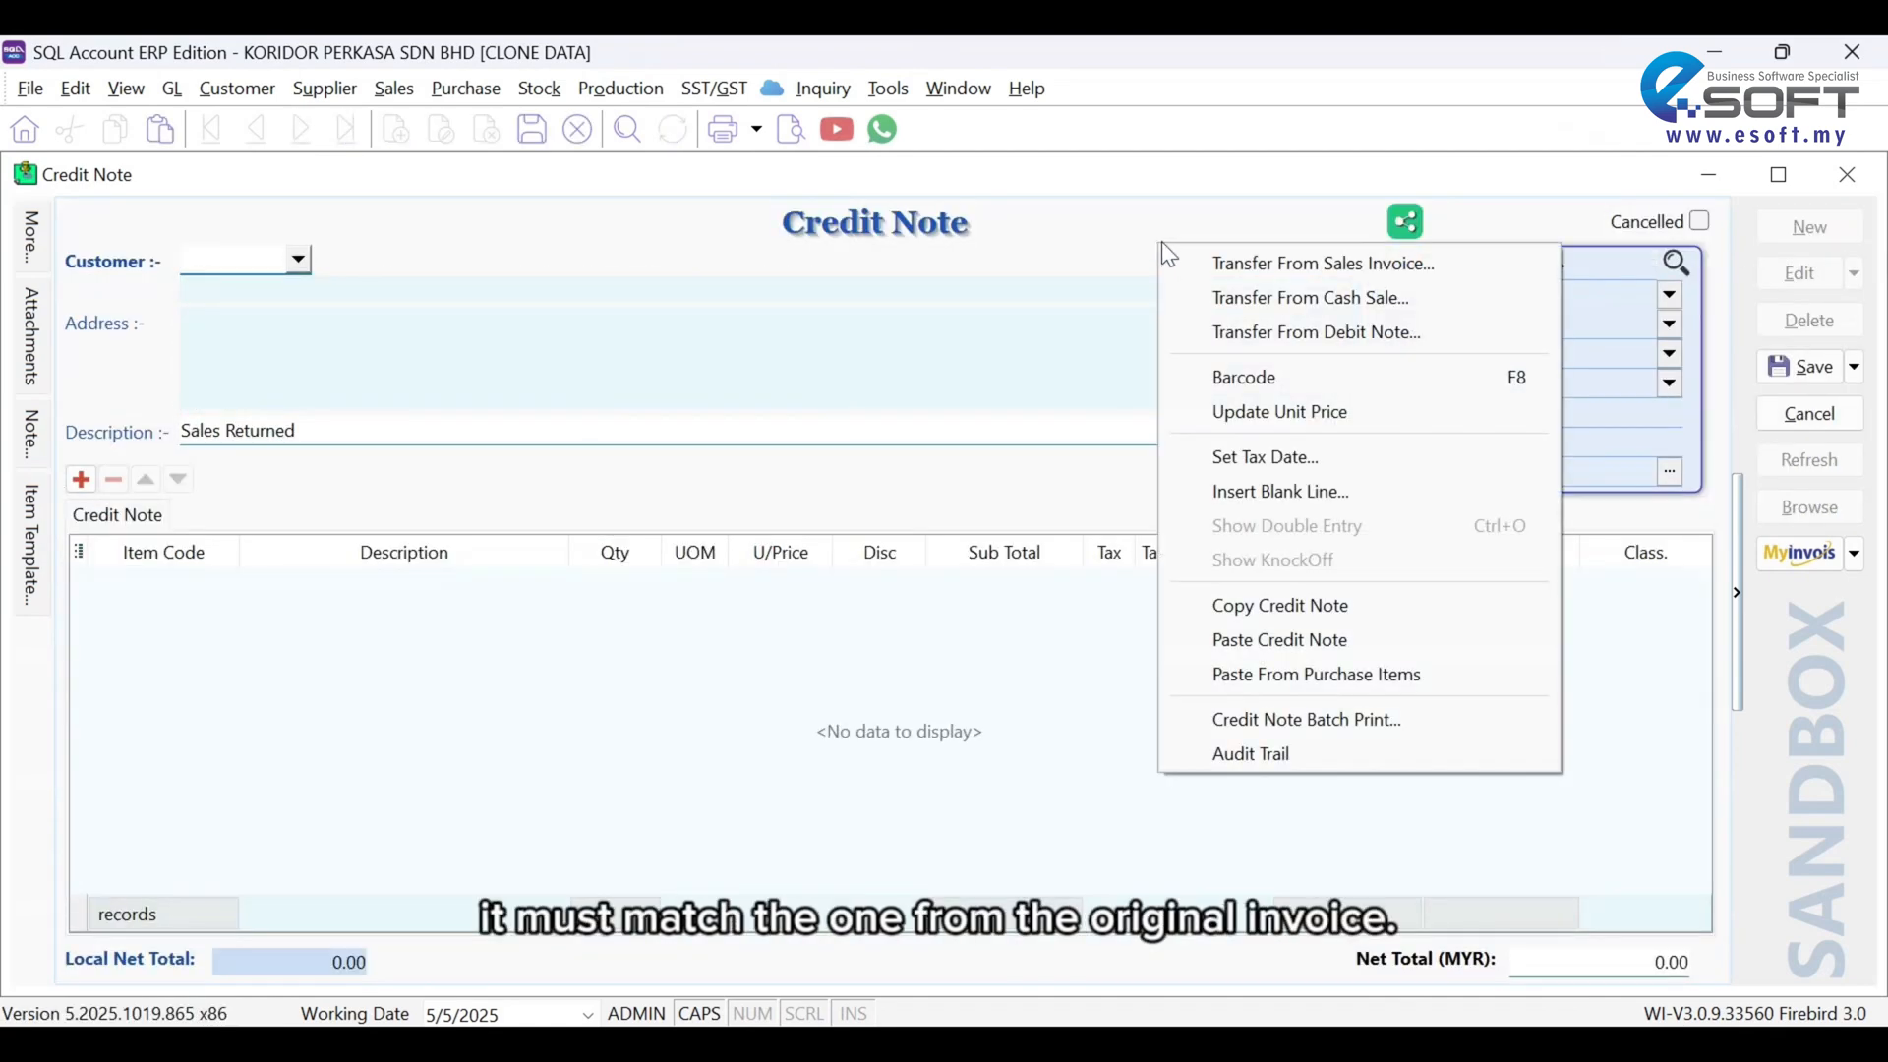
pyautogui.moveTo(1274, 274)
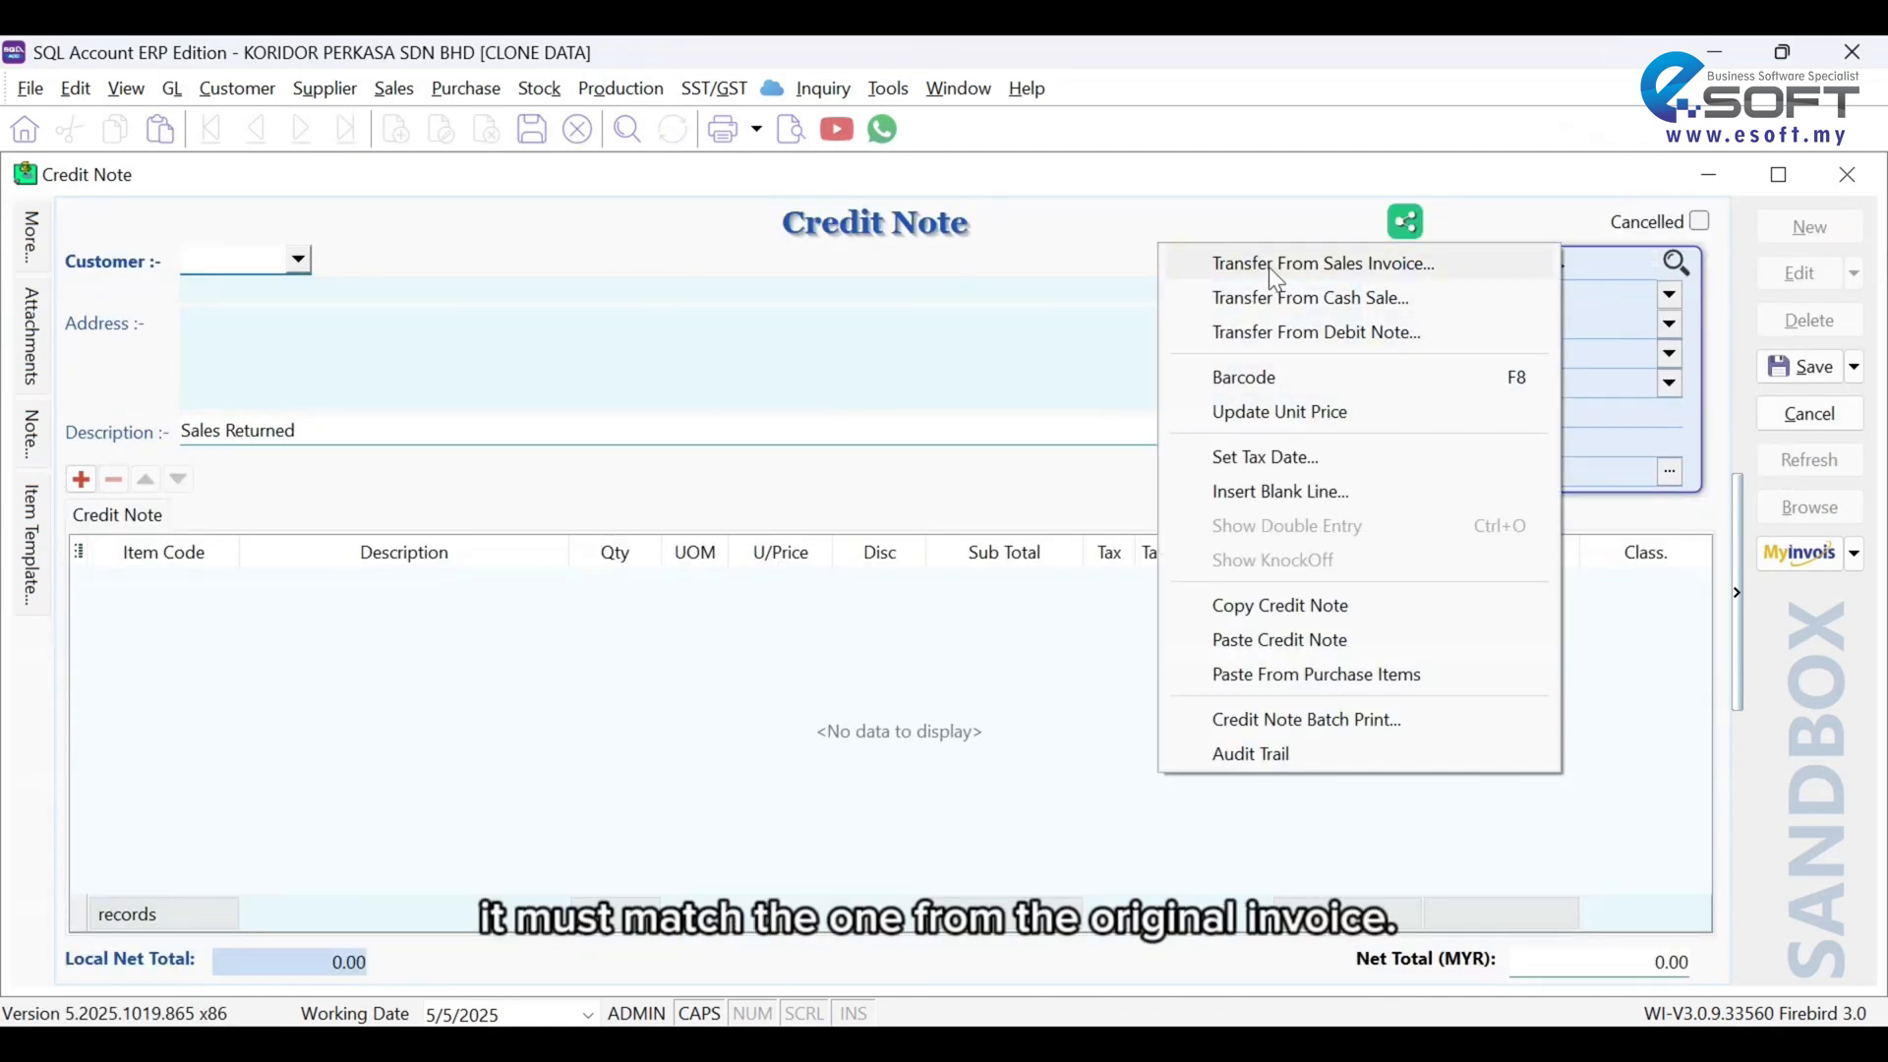
pyautogui.click(1324, 262)
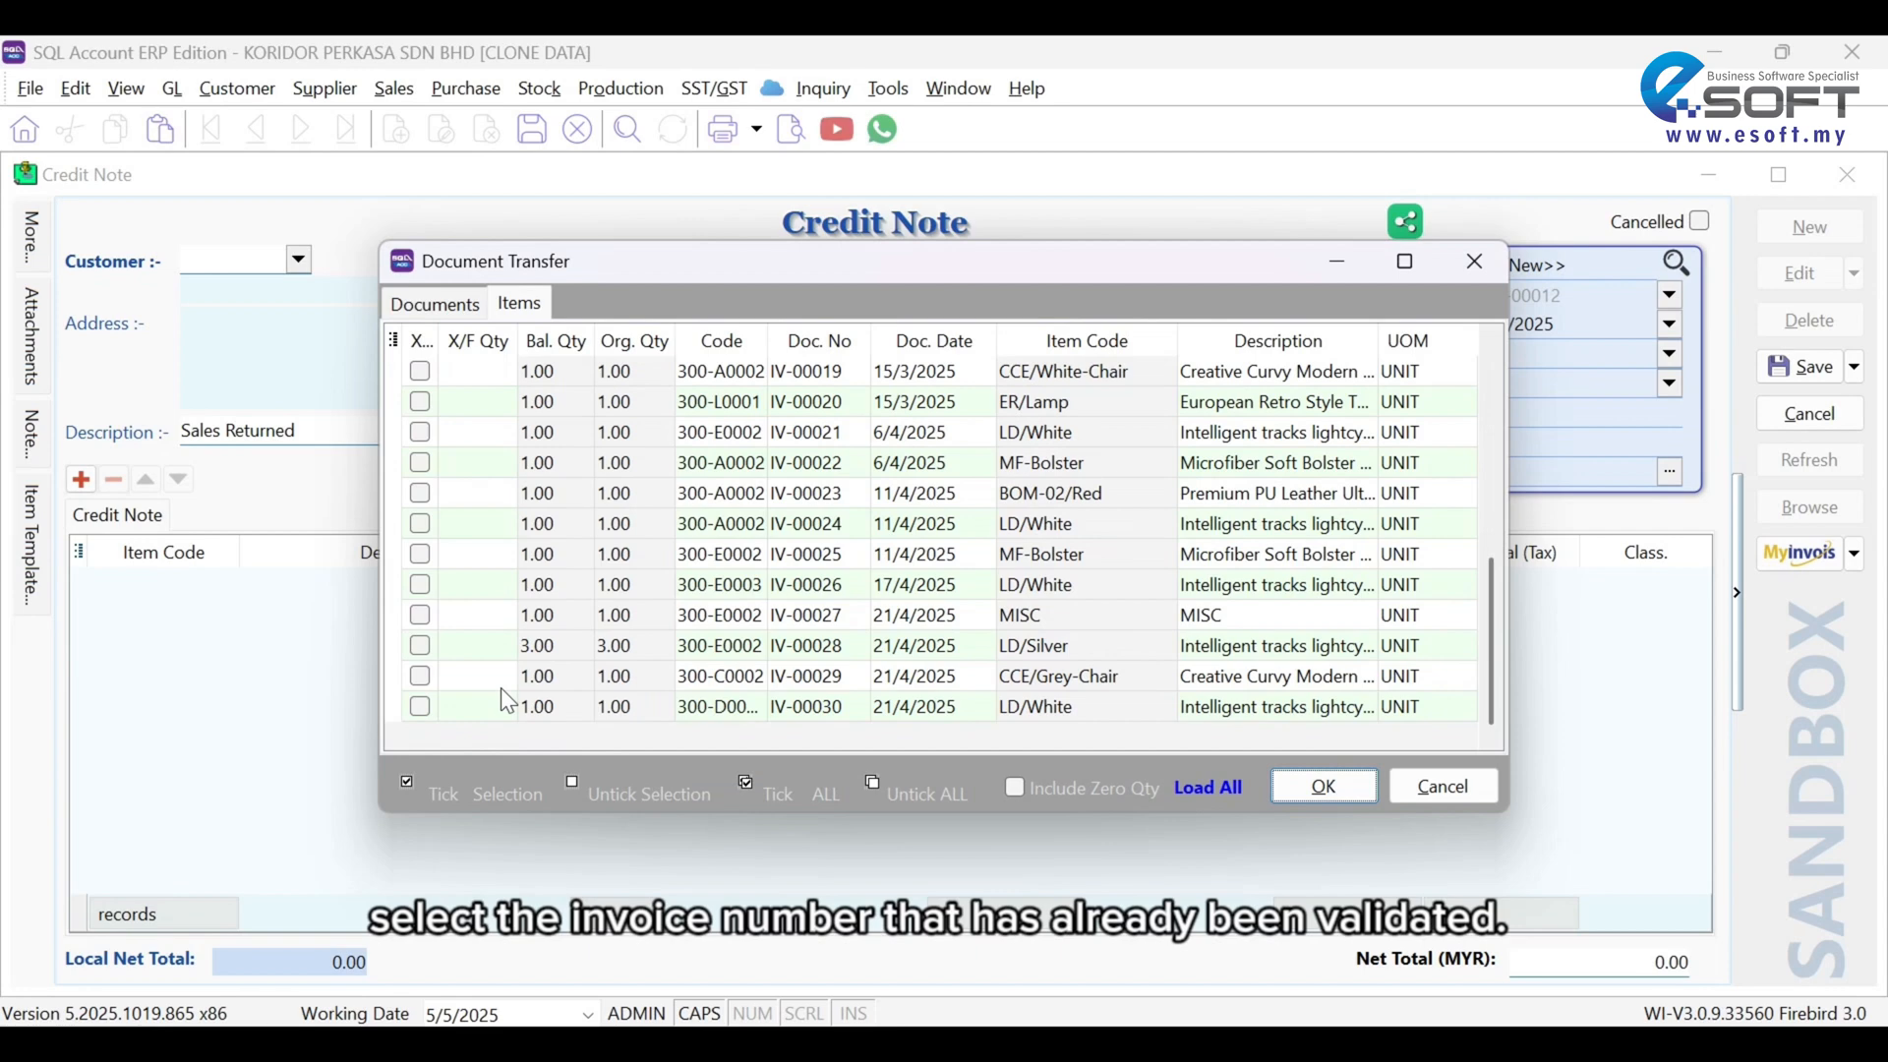
# Step: Transfer the LD/White line from IV-00030 into the credit note, totalling 715.00
pyautogui.click(419, 706)
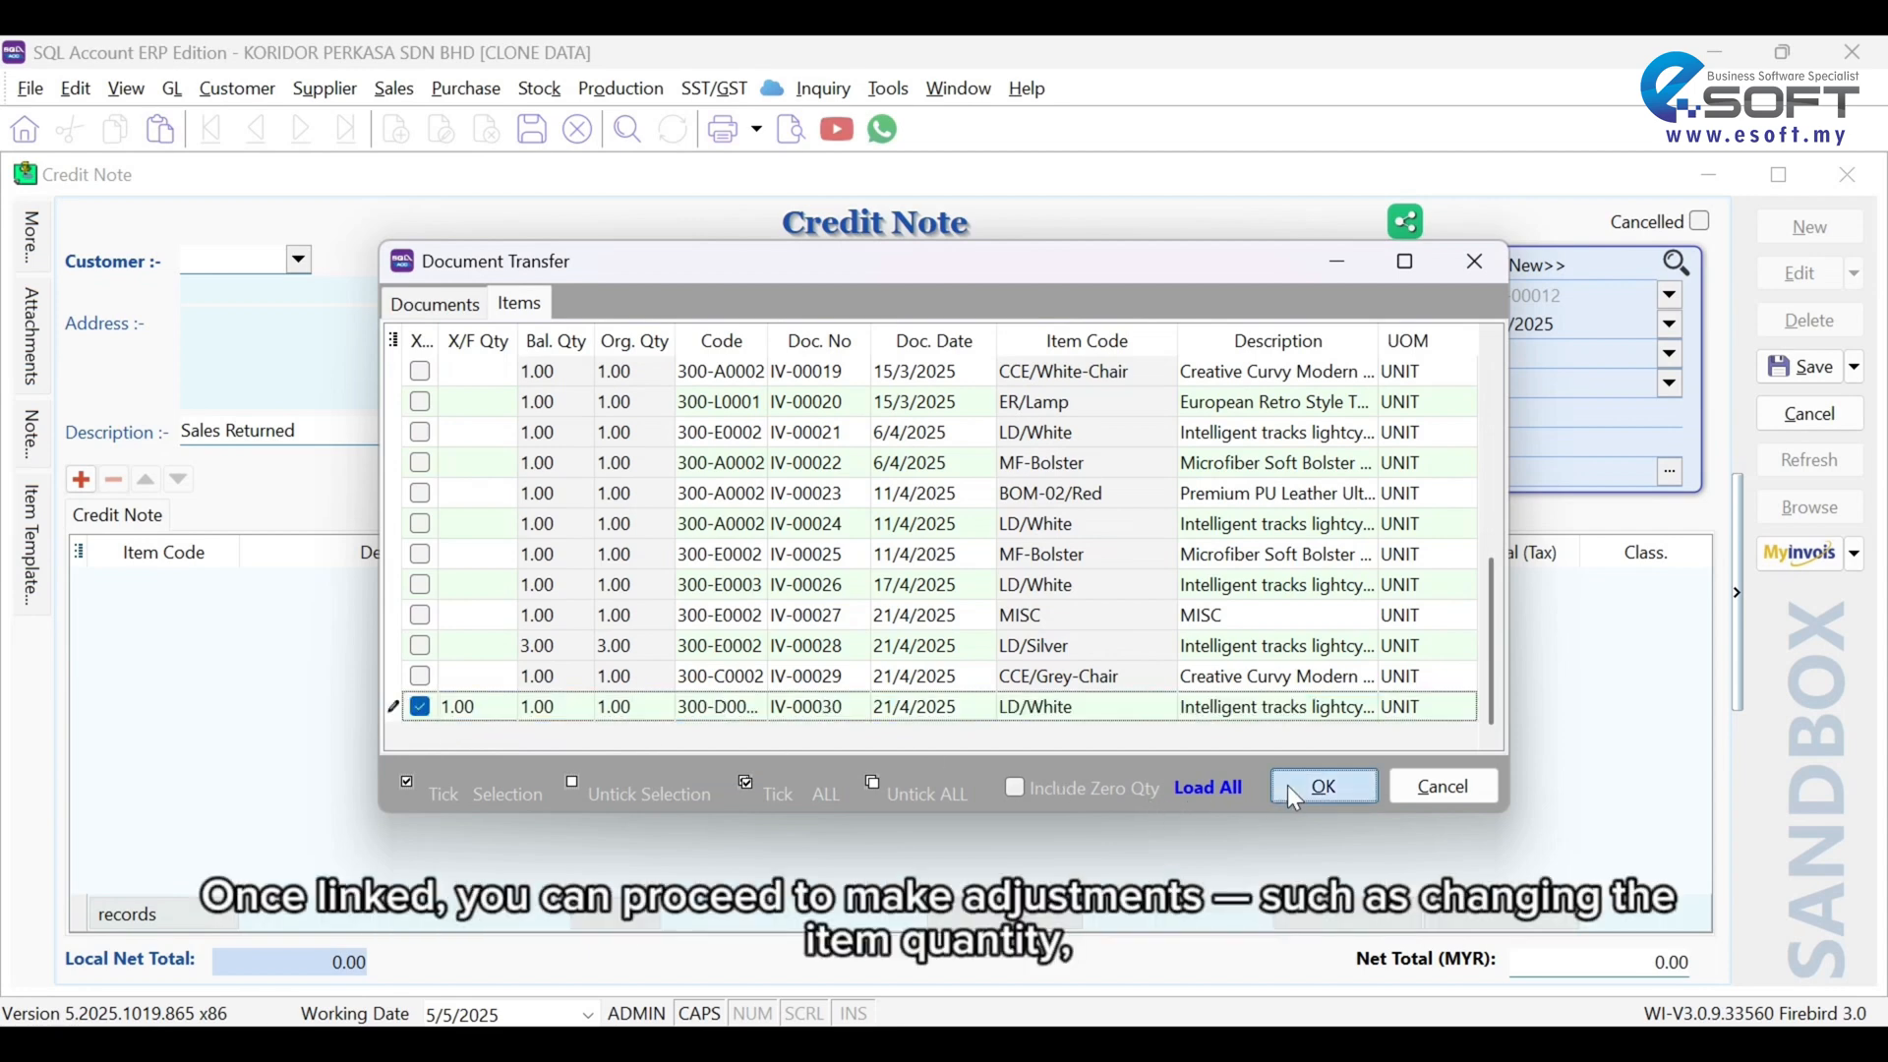
pyautogui.click(1321, 784)
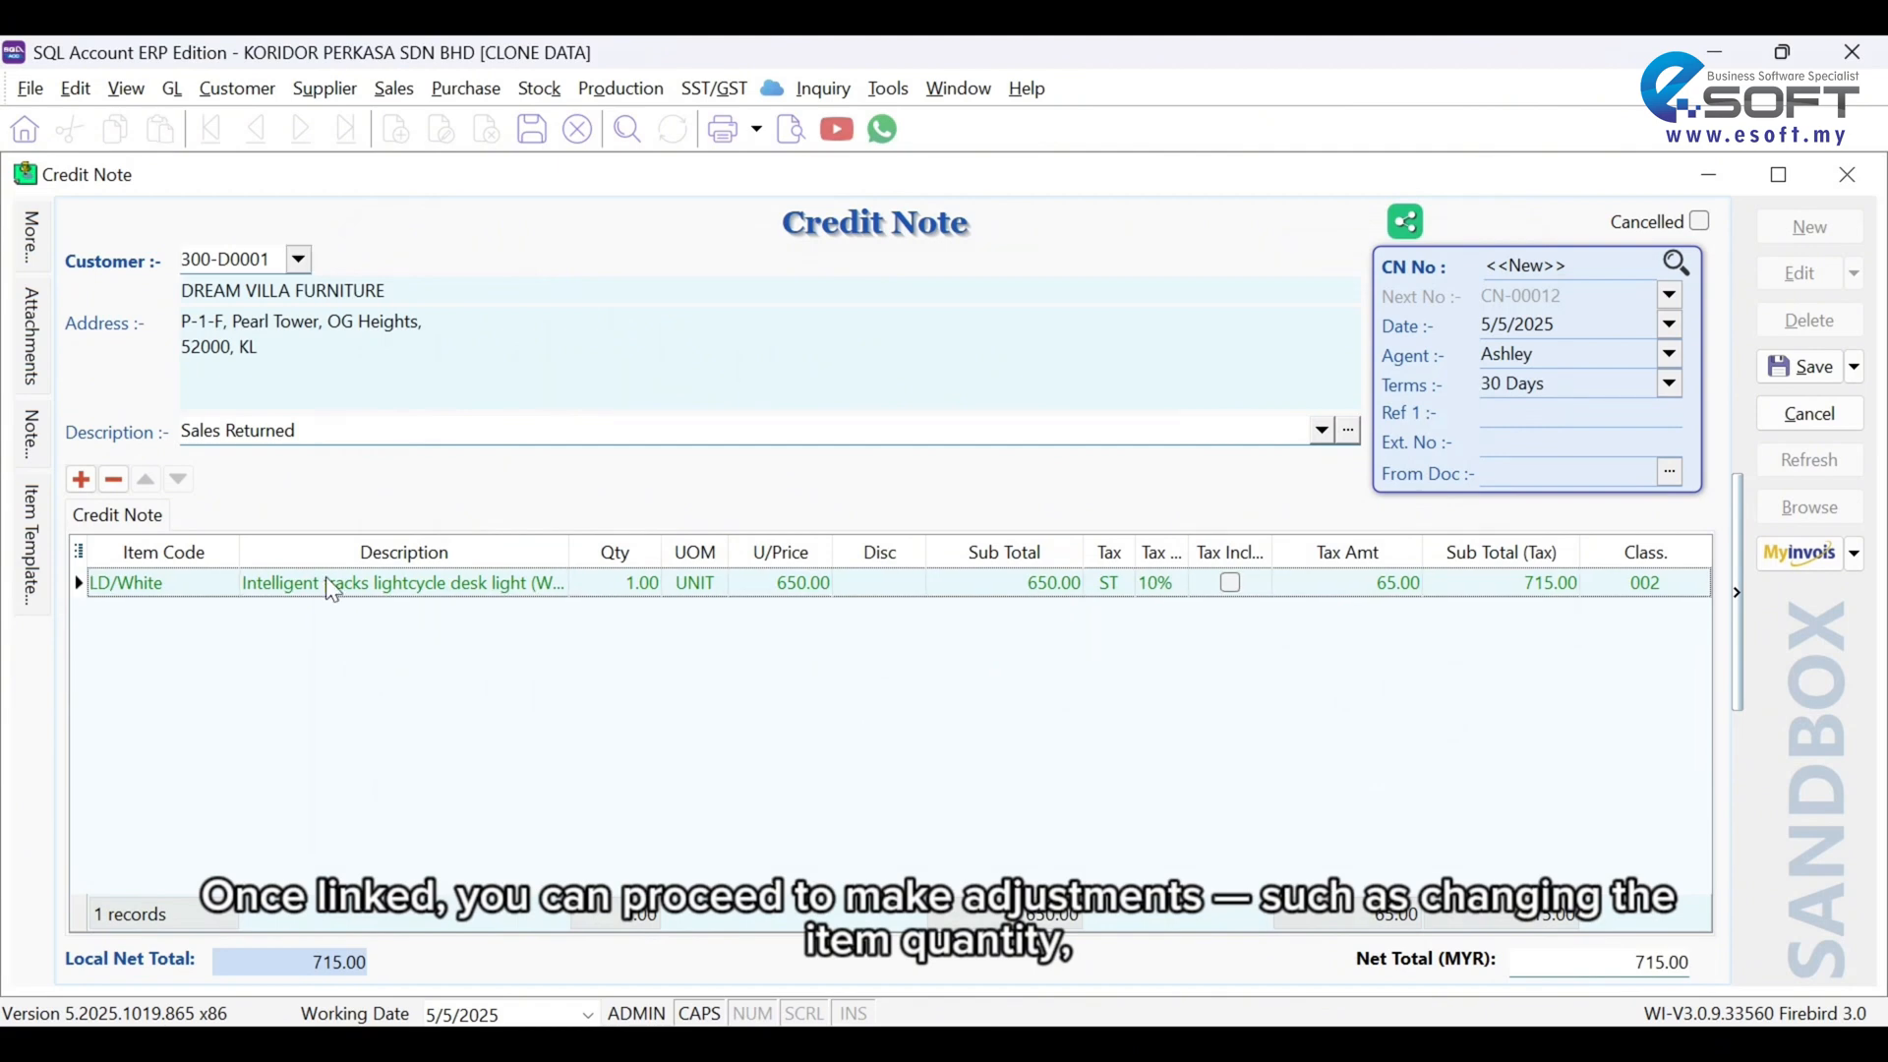
pyautogui.doubleClick(403, 583)
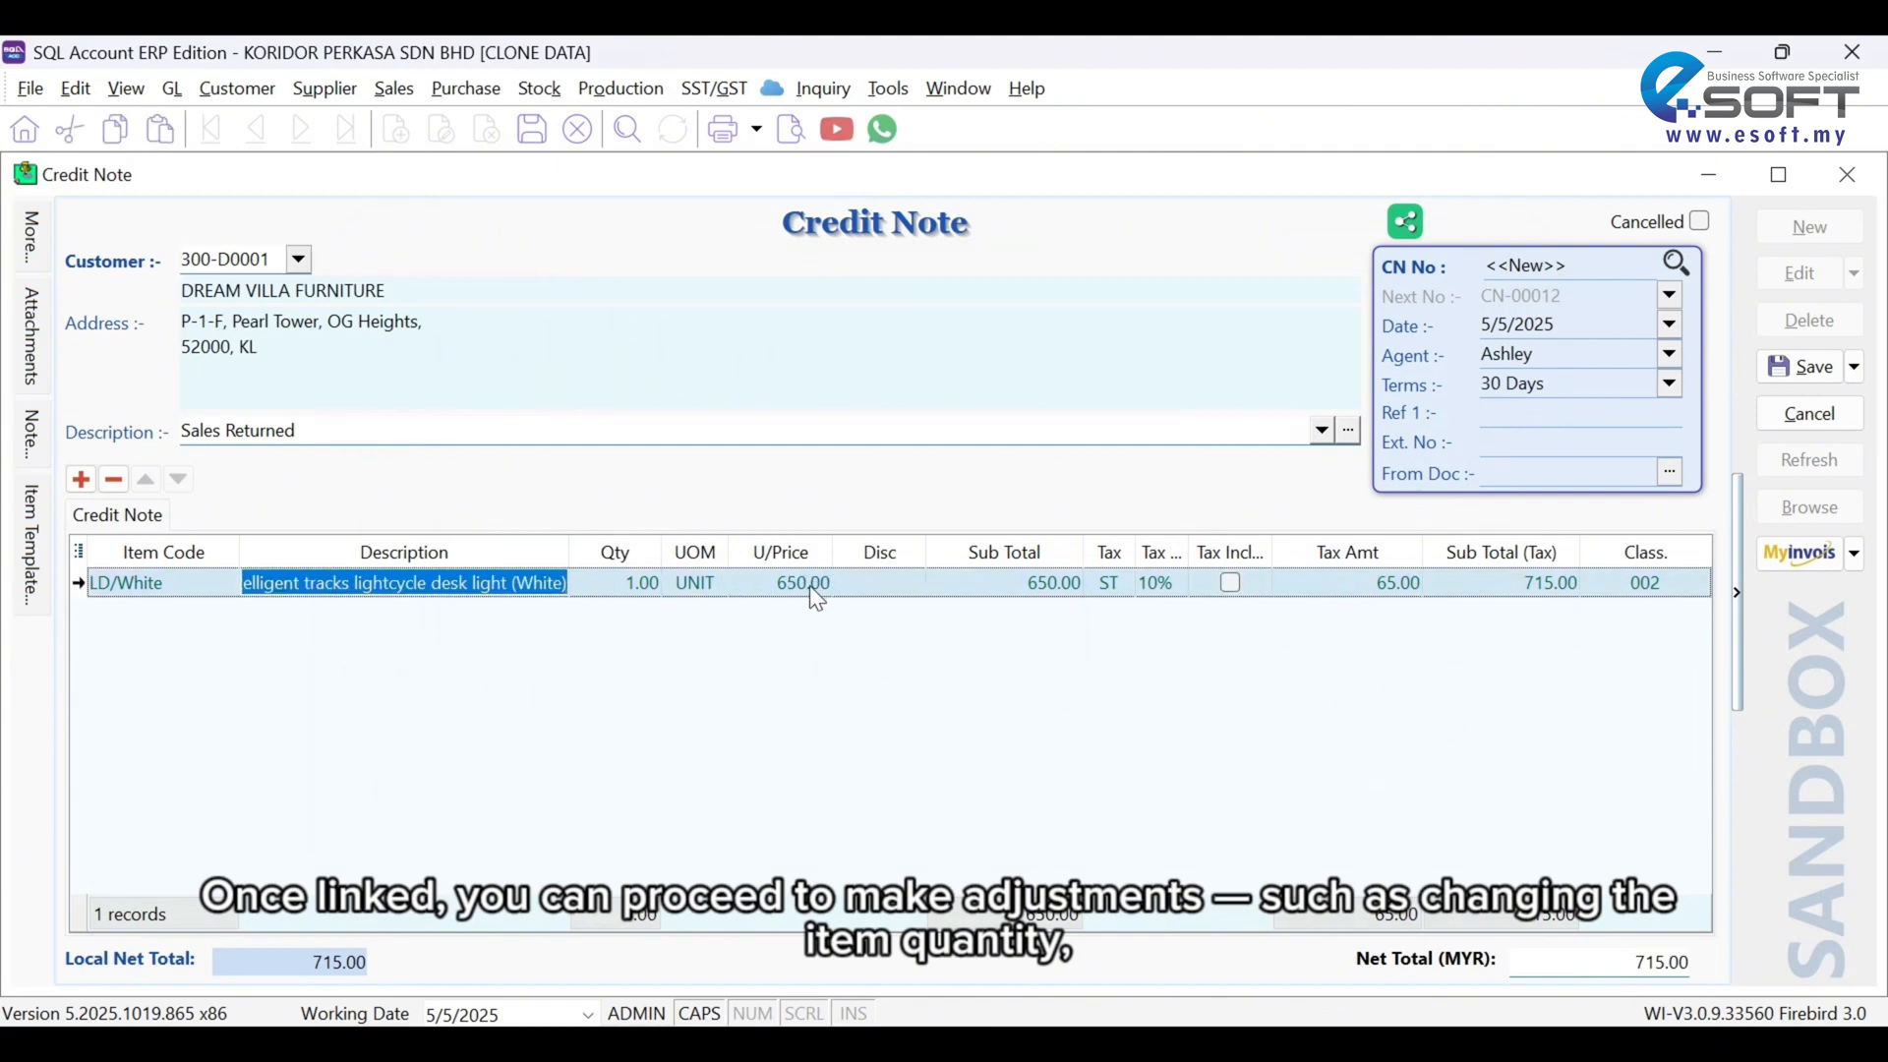
pyautogui.click(954, 581)
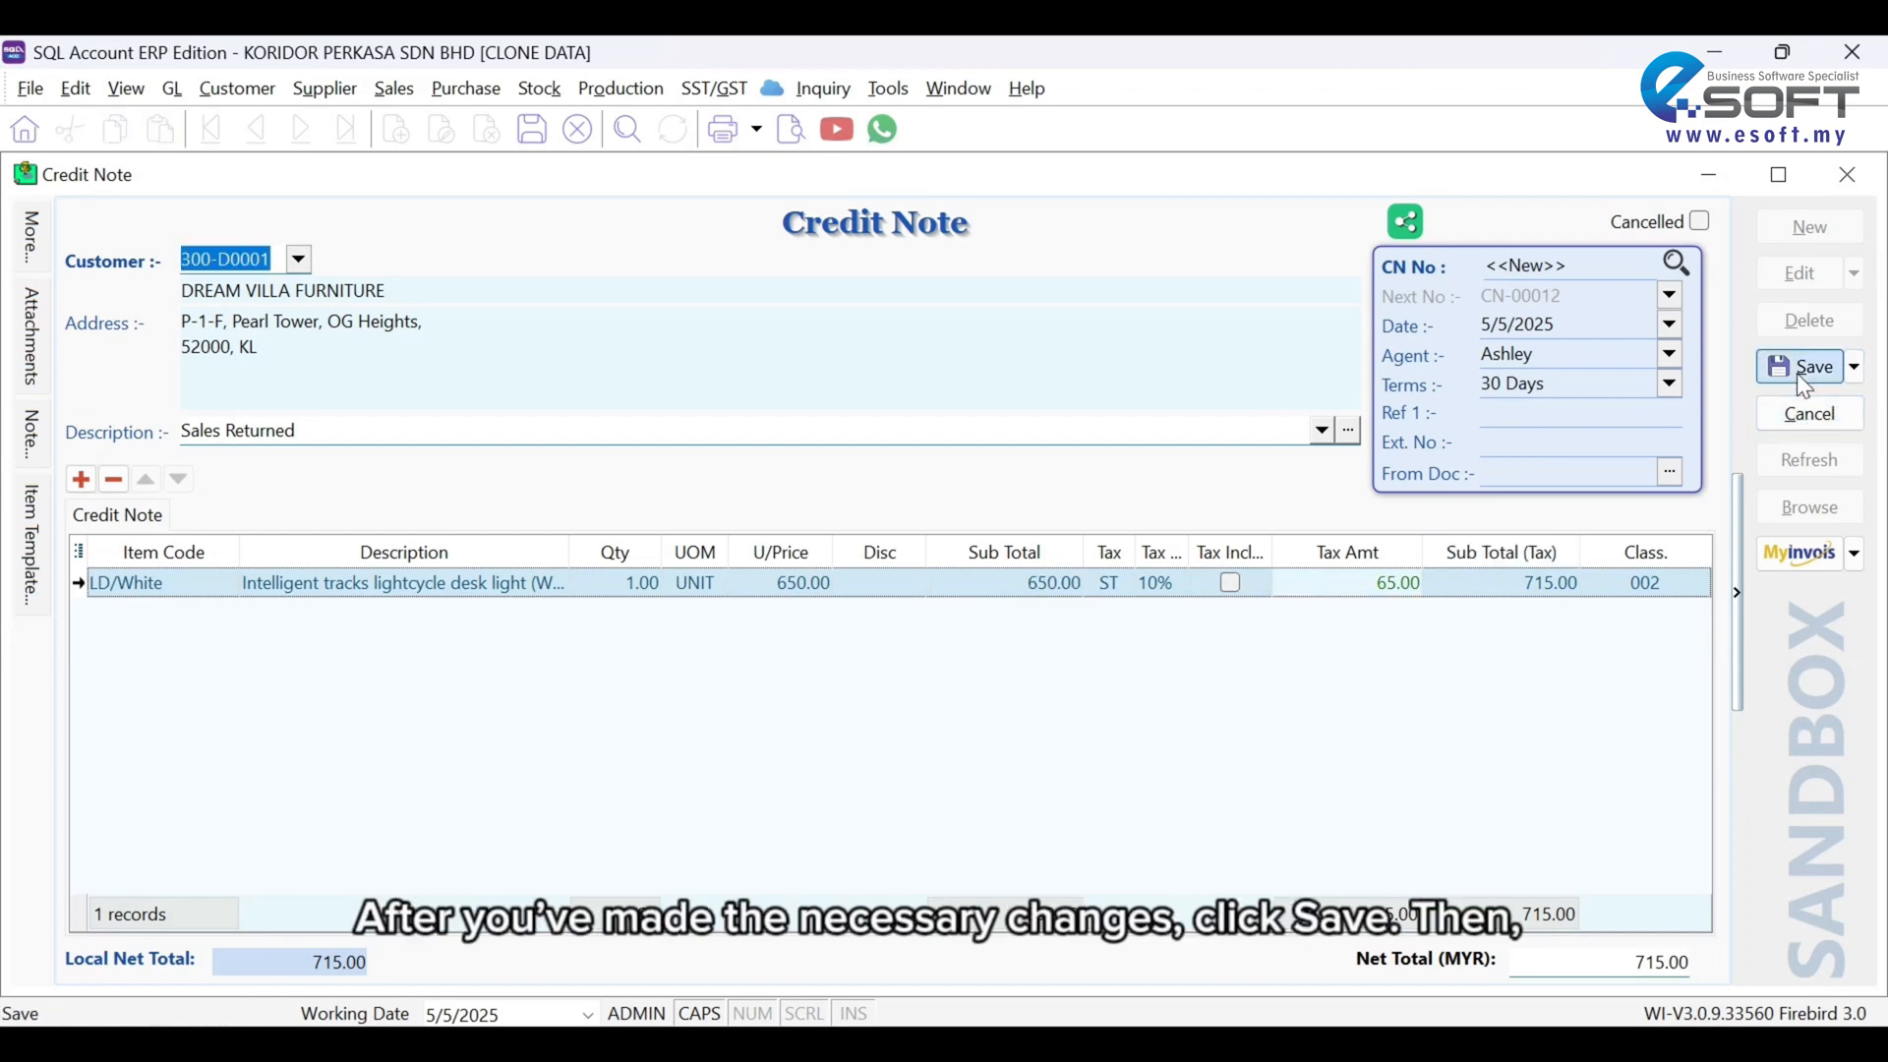
# Step: Save credit note CN-00012 with knock-off and submit it to LHDN as Valid
pyautogui.click(1807, 366)
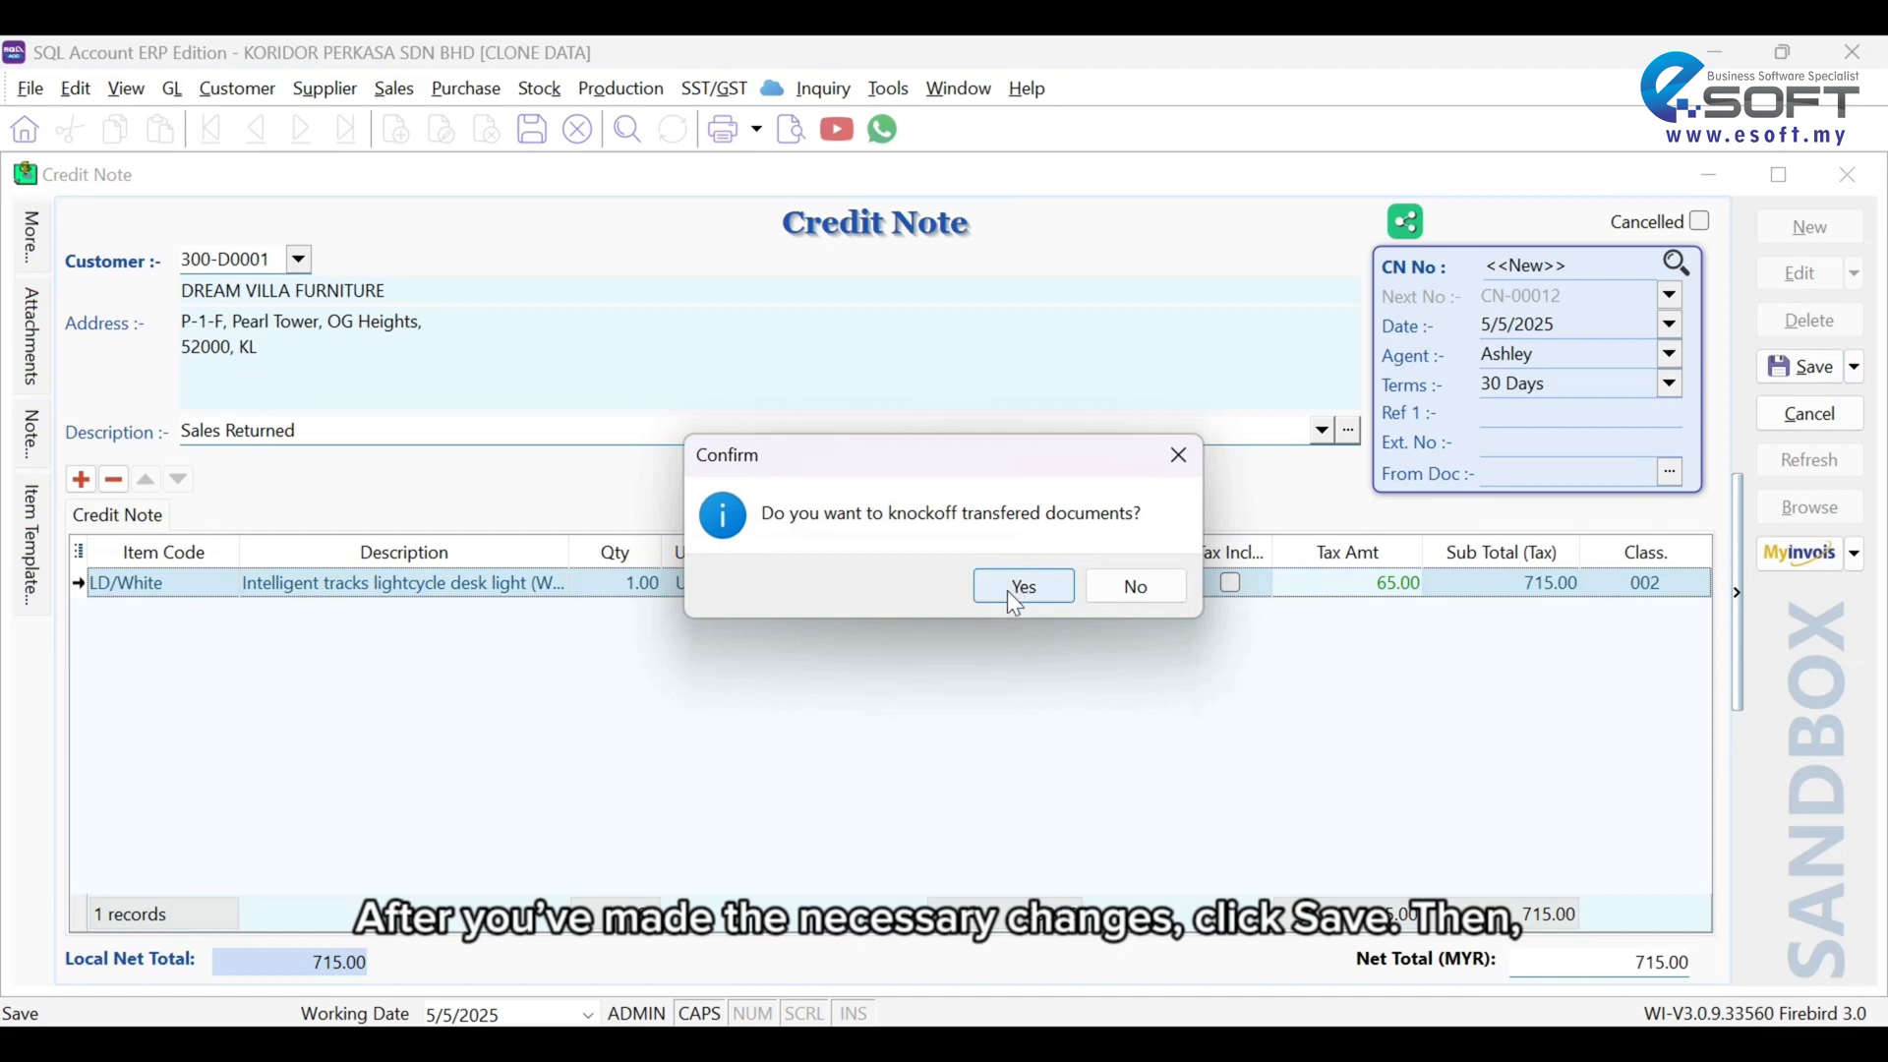
pyautogui.click(1022, 586)
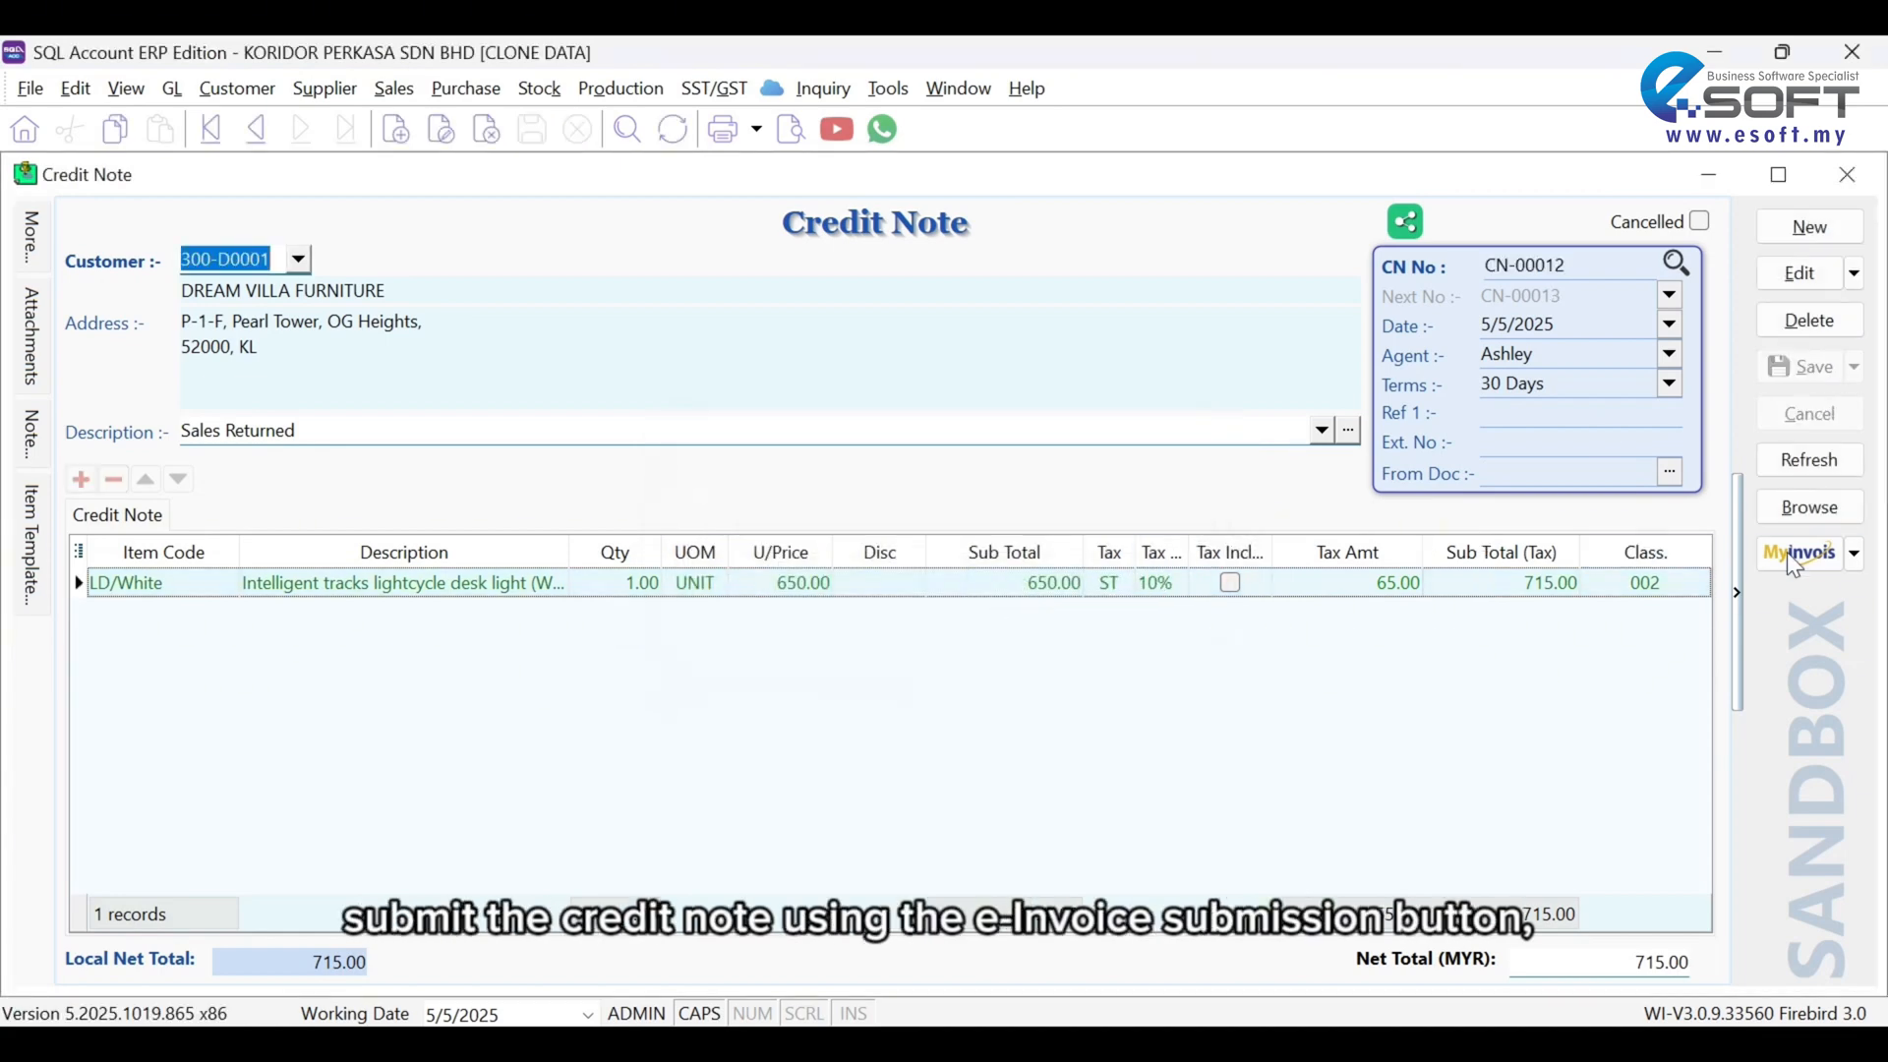
pyautogui.click(1852, 551)
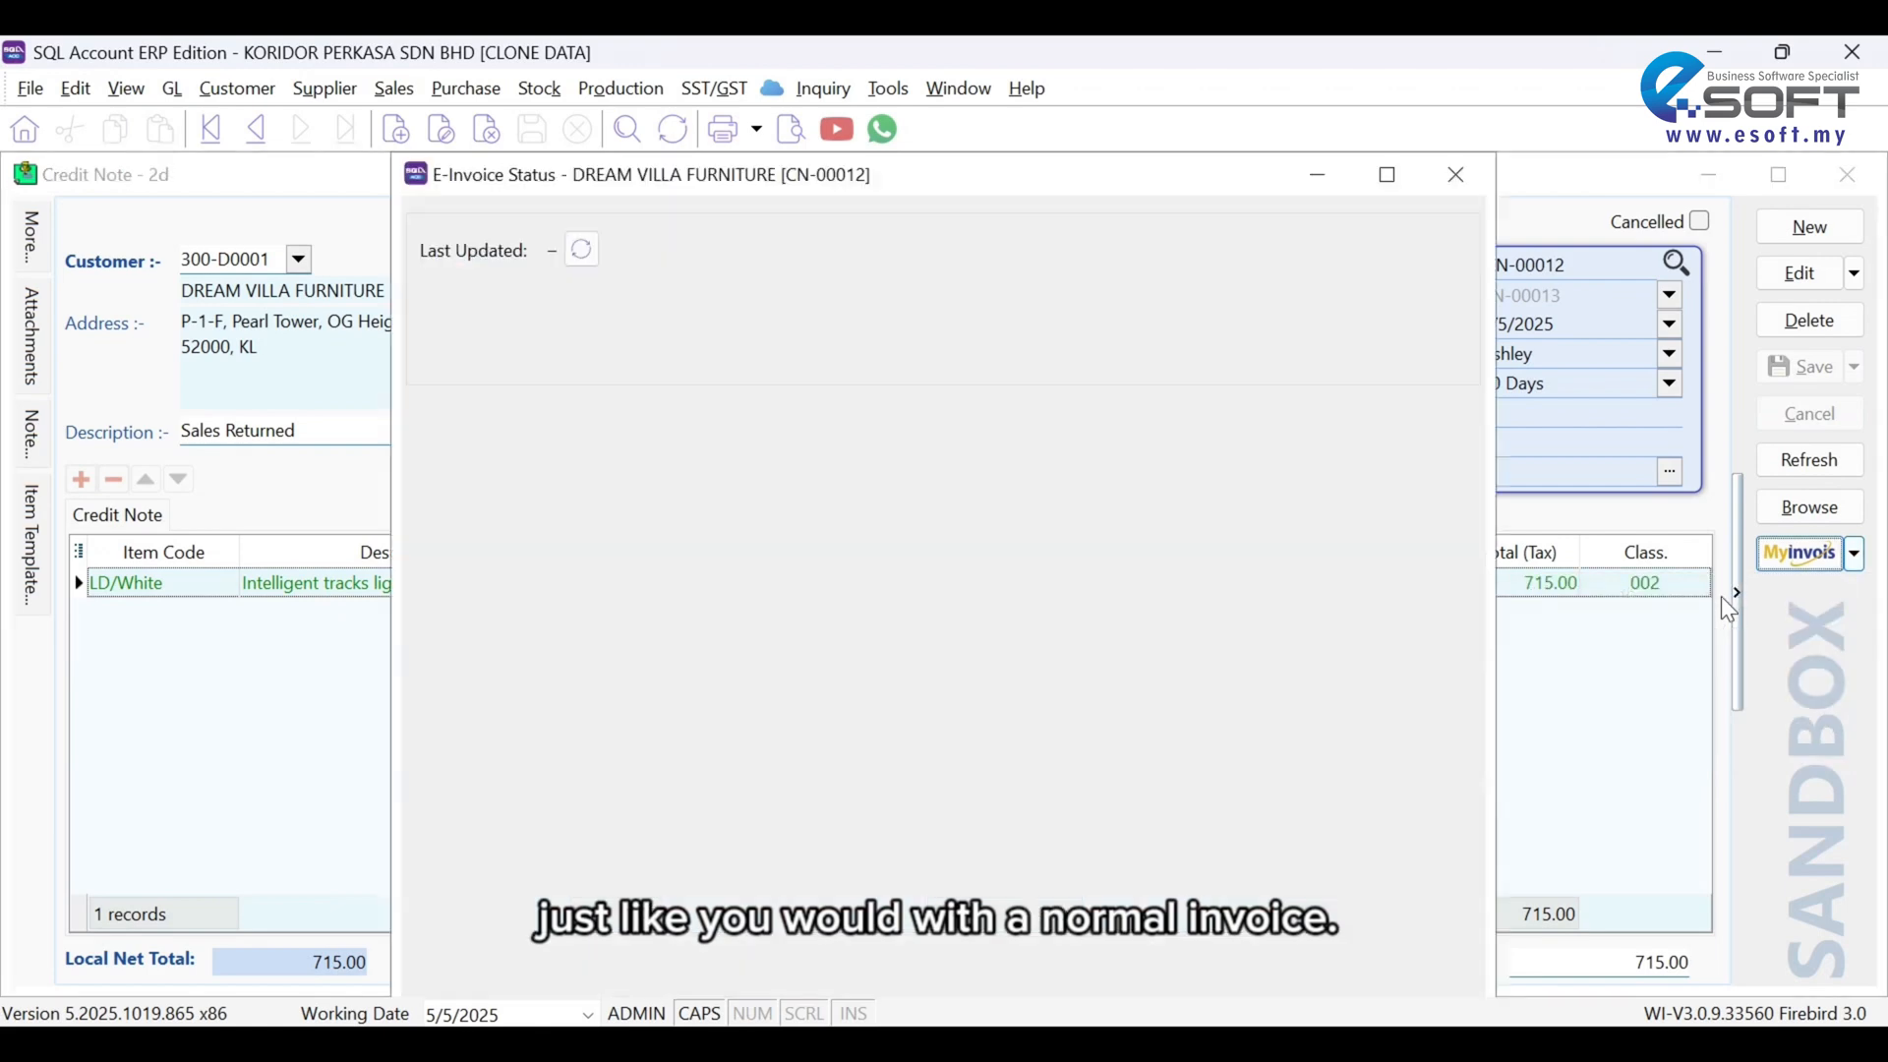
pyautogui.click(581, 248)
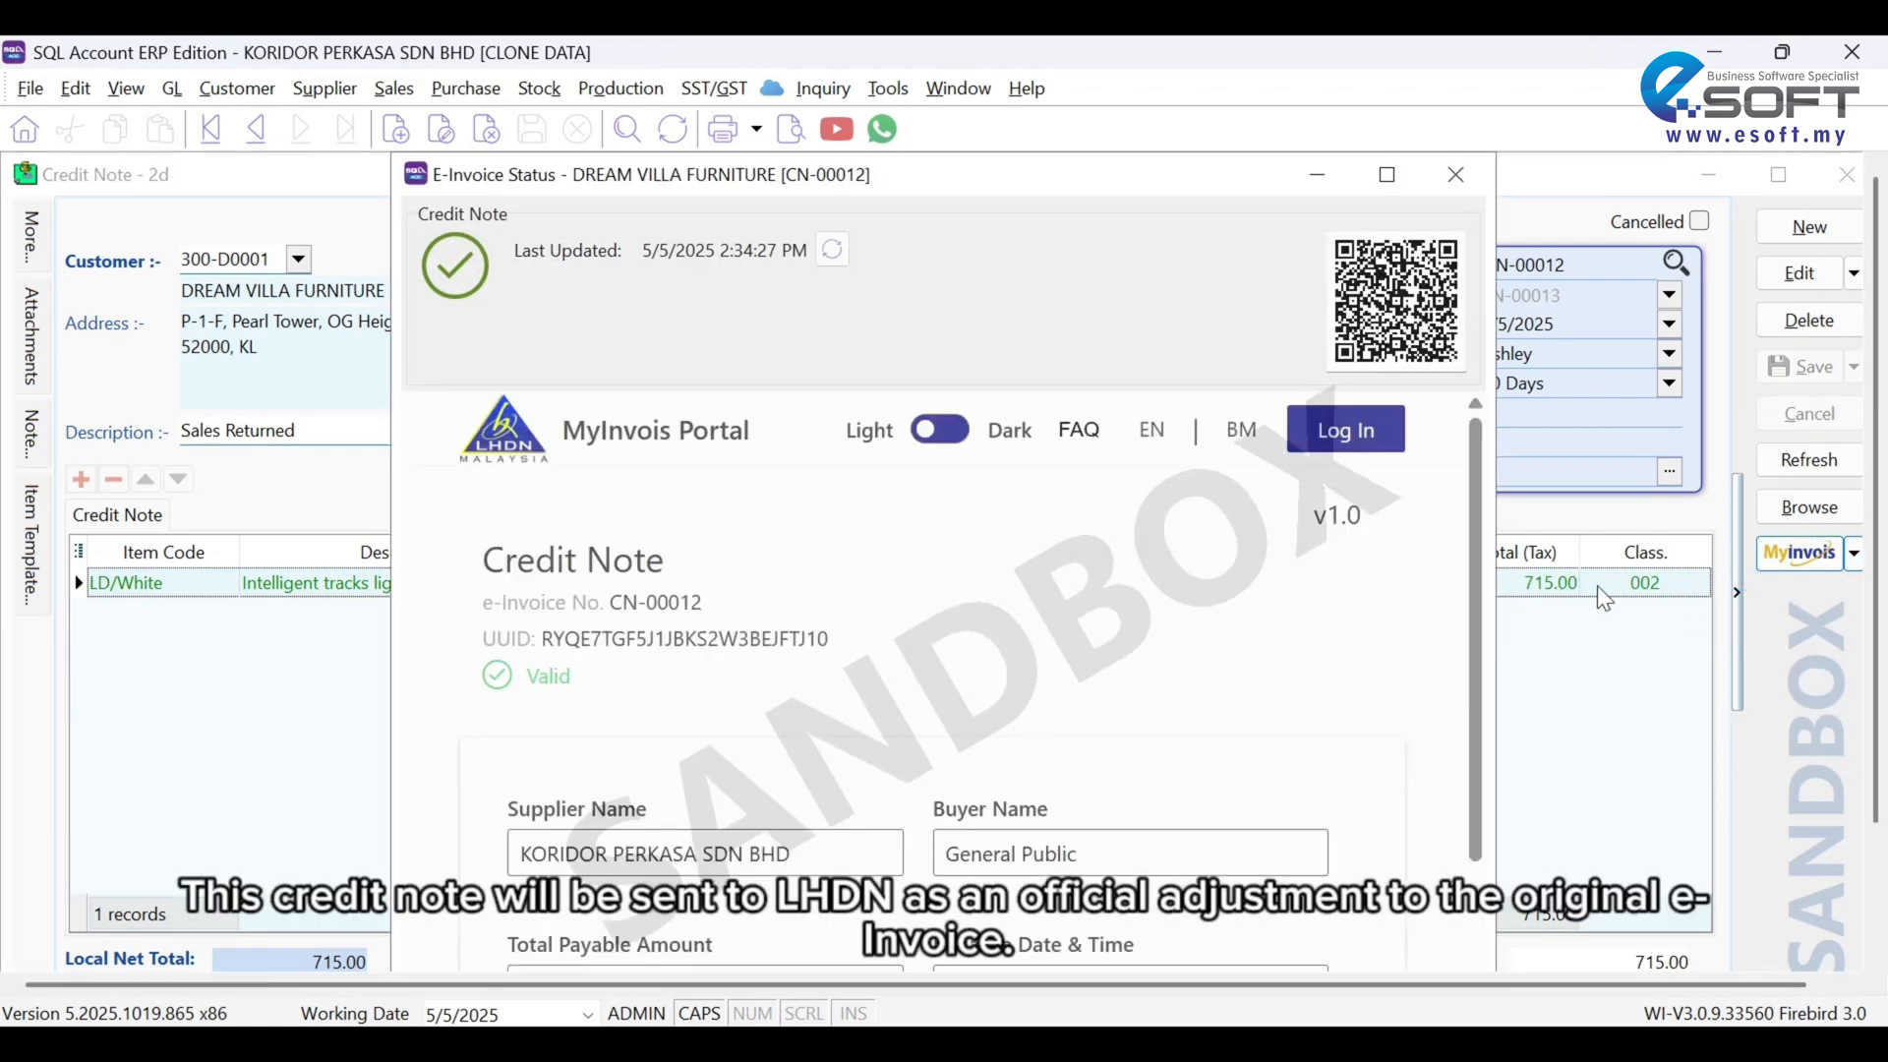
# Step: Close the e-invoice status window and move on to purchase invoices
pyautogui.click(1454, 175)
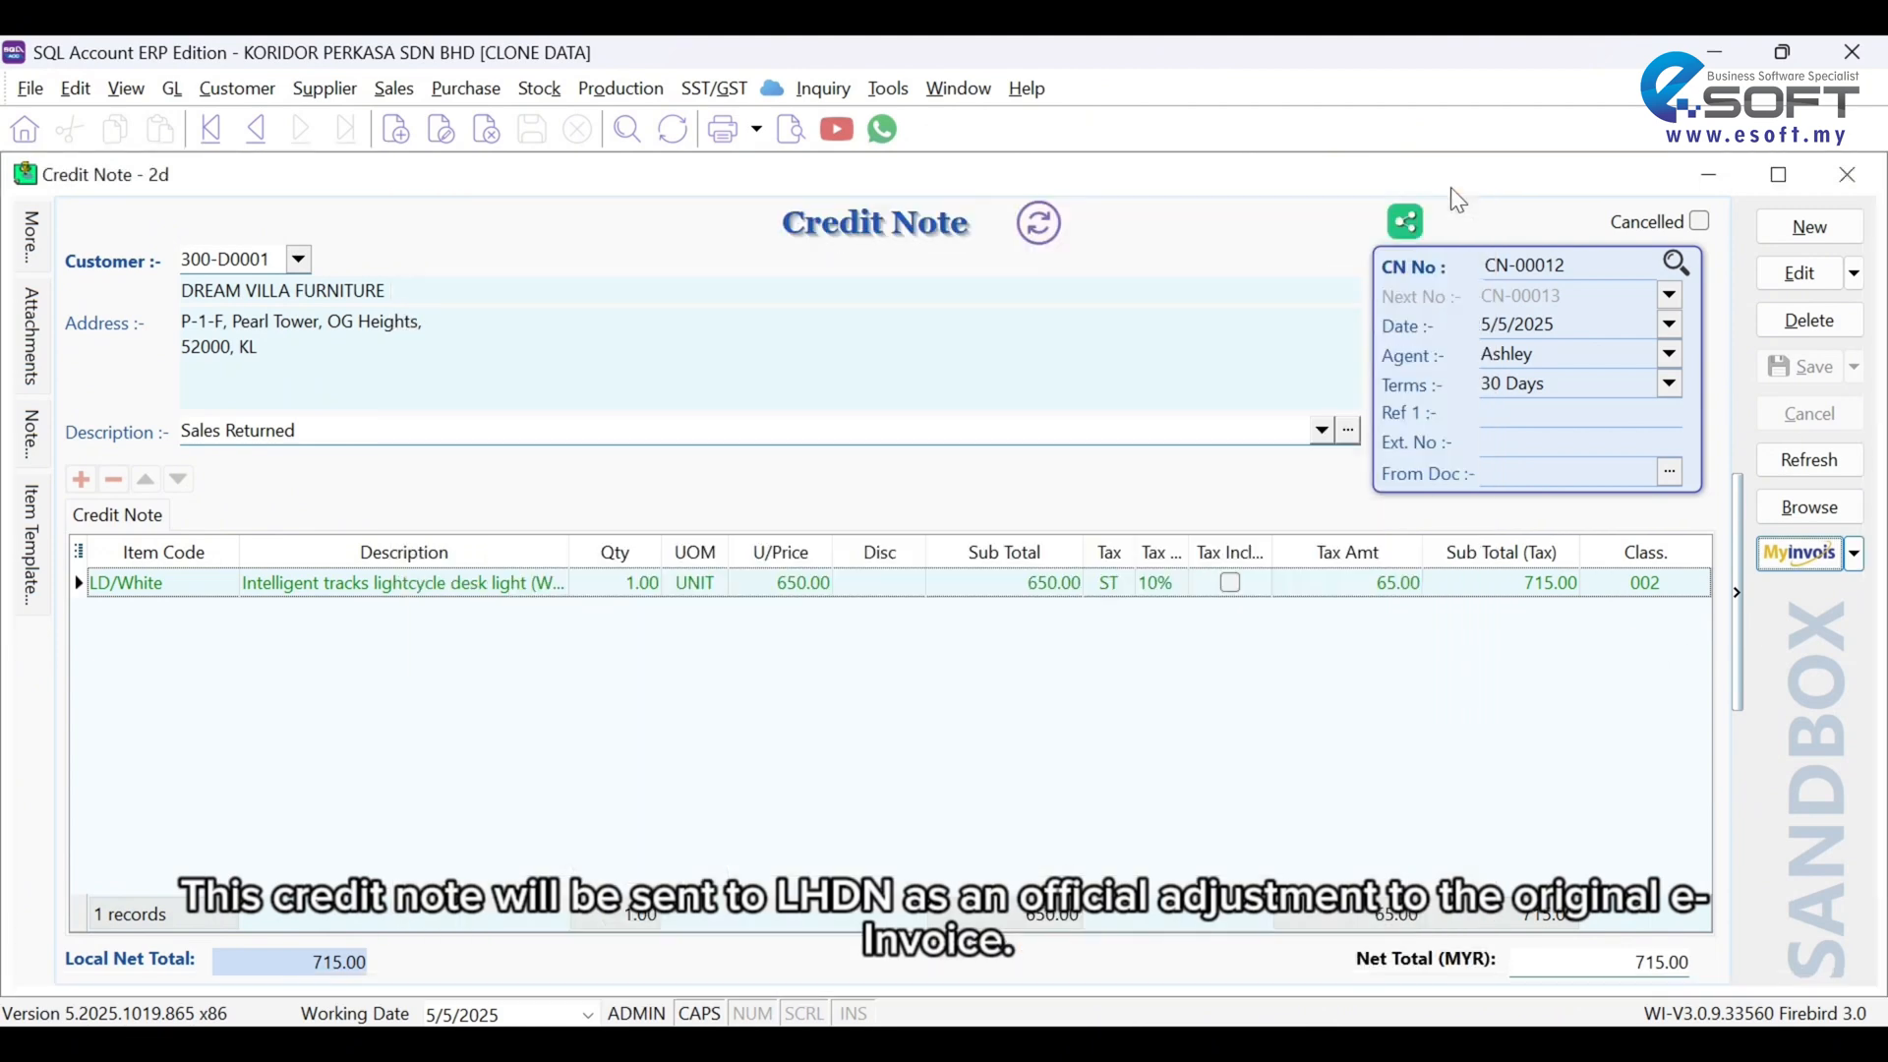
pyautogui.click(789, 129)
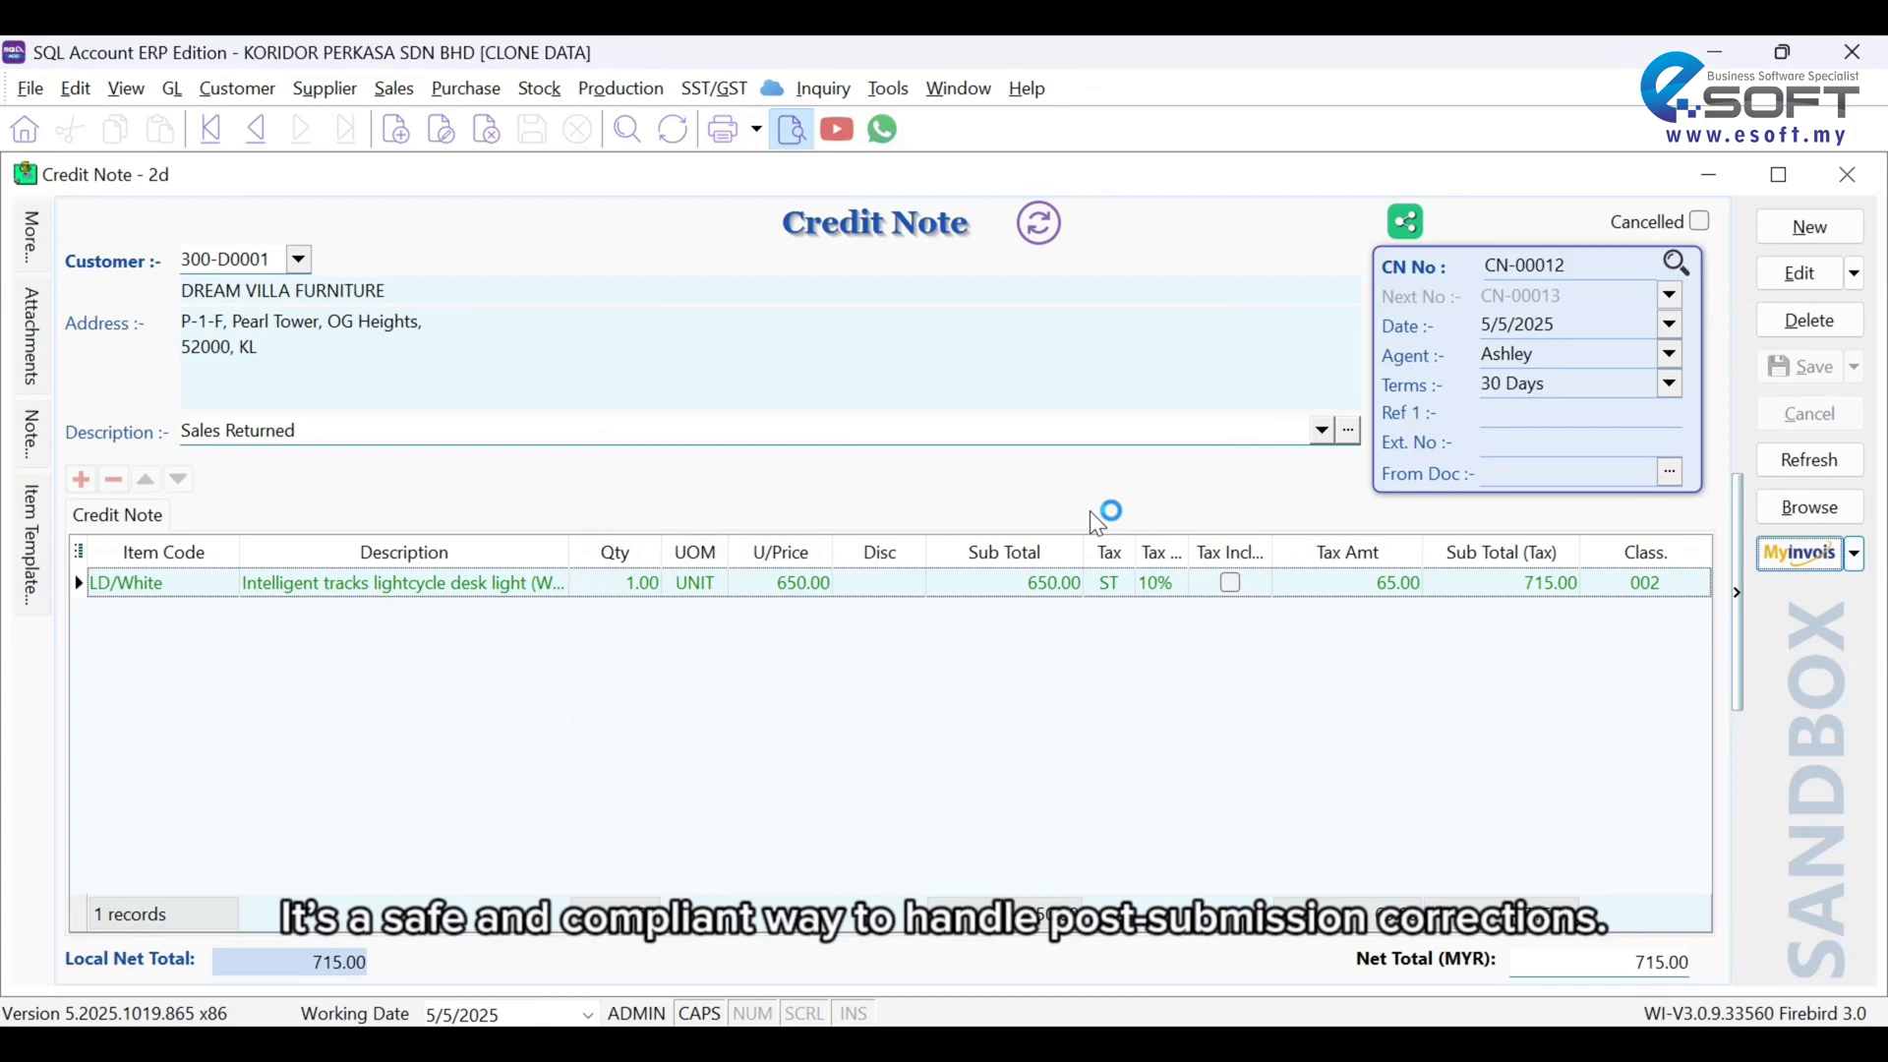
pyautogui.click(718, 128)
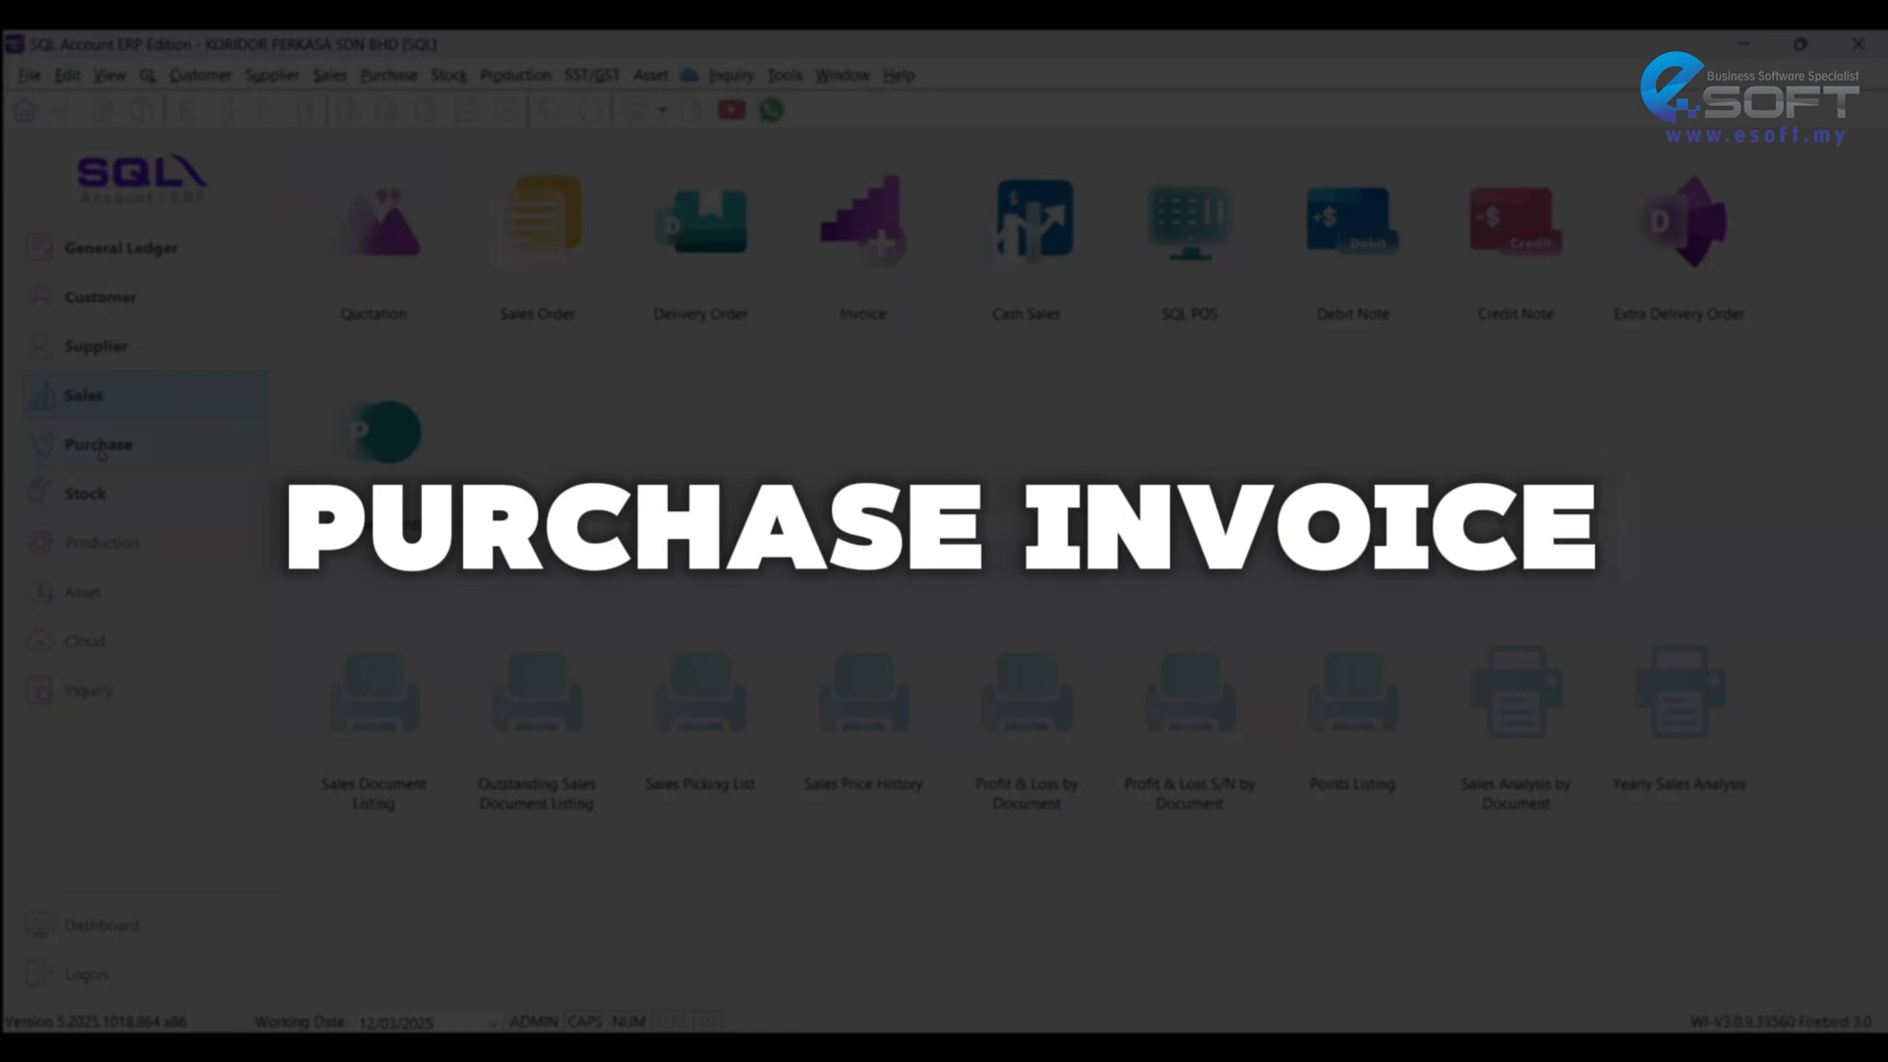
# Step: Show the Purchase Invoice list with its 35 invoices and e-invoice statuses
pyautogui.click(98, 444)
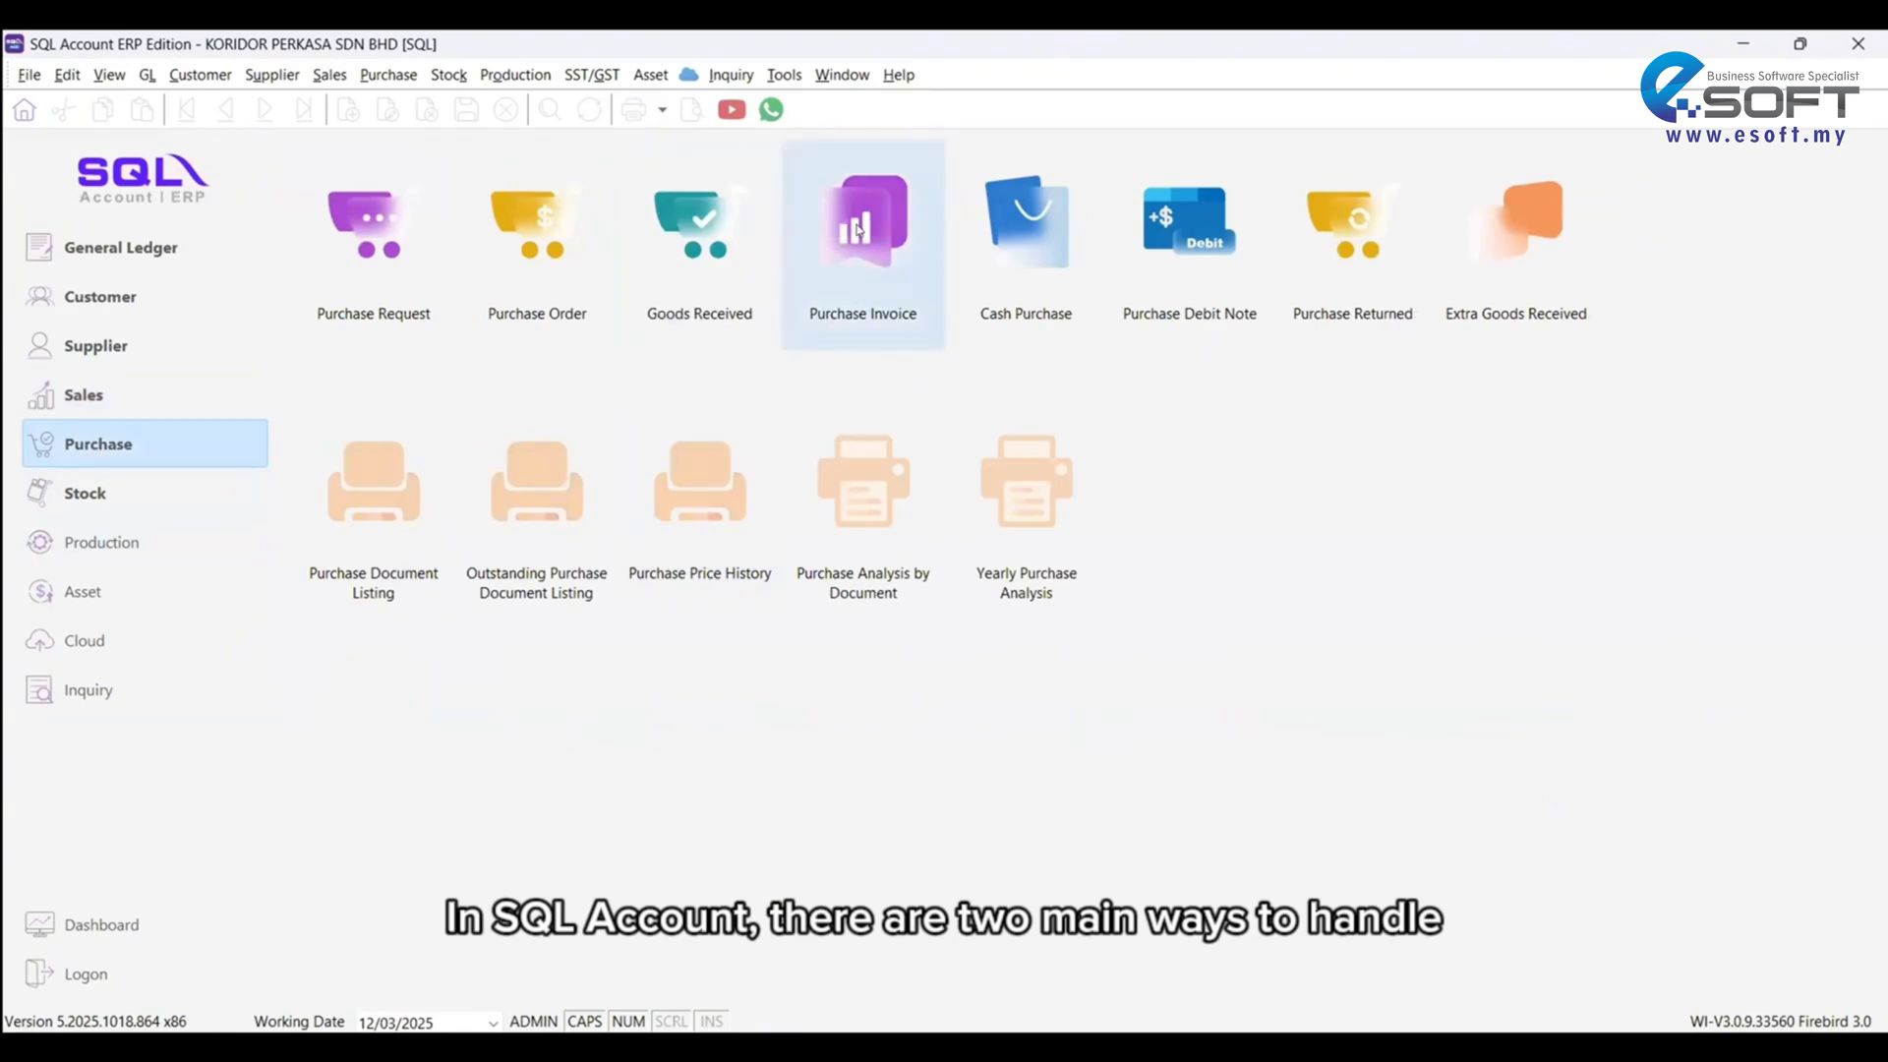
pyautogui.click(863, 223)
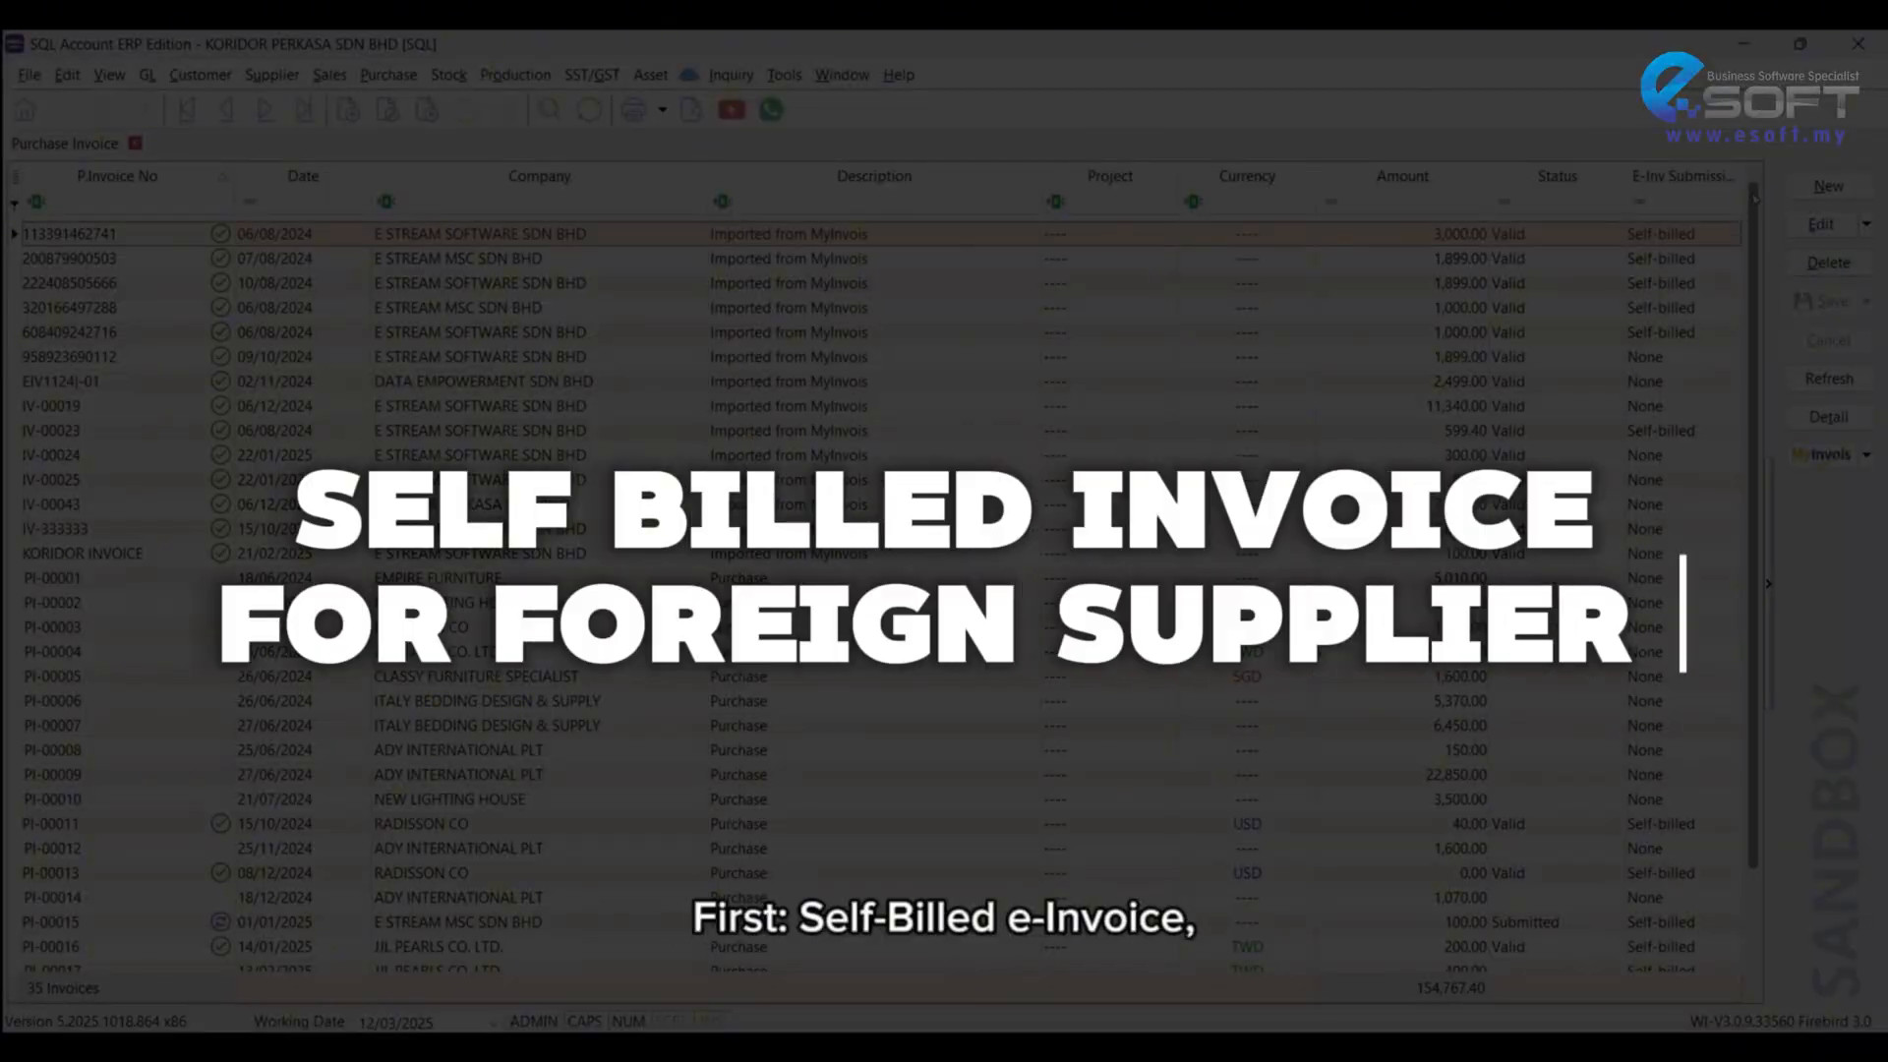
pyautogui.scroll(-3)
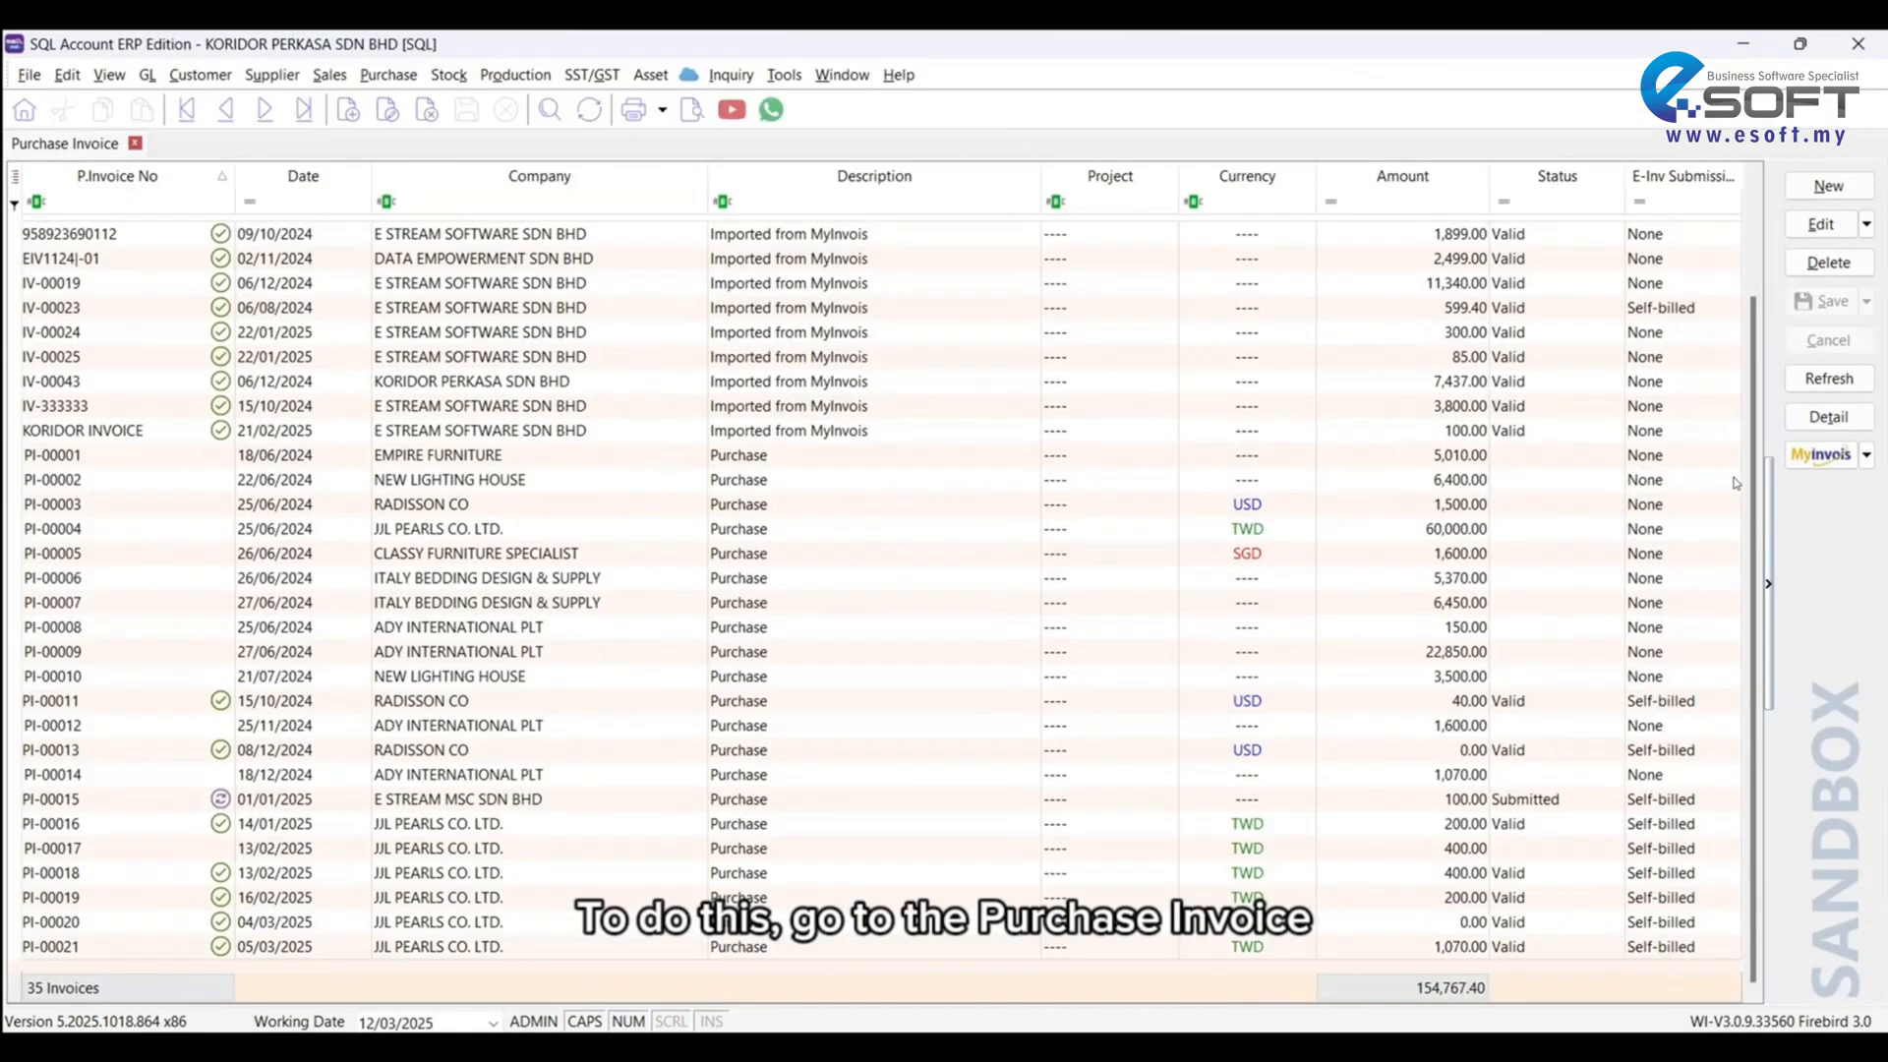
# Step: Create self-billed PI-00022 for JJL PEARLS CO. LTD., 1,070.00 TWD, and submit it as Valid
pyautogui.click(1825, 186)
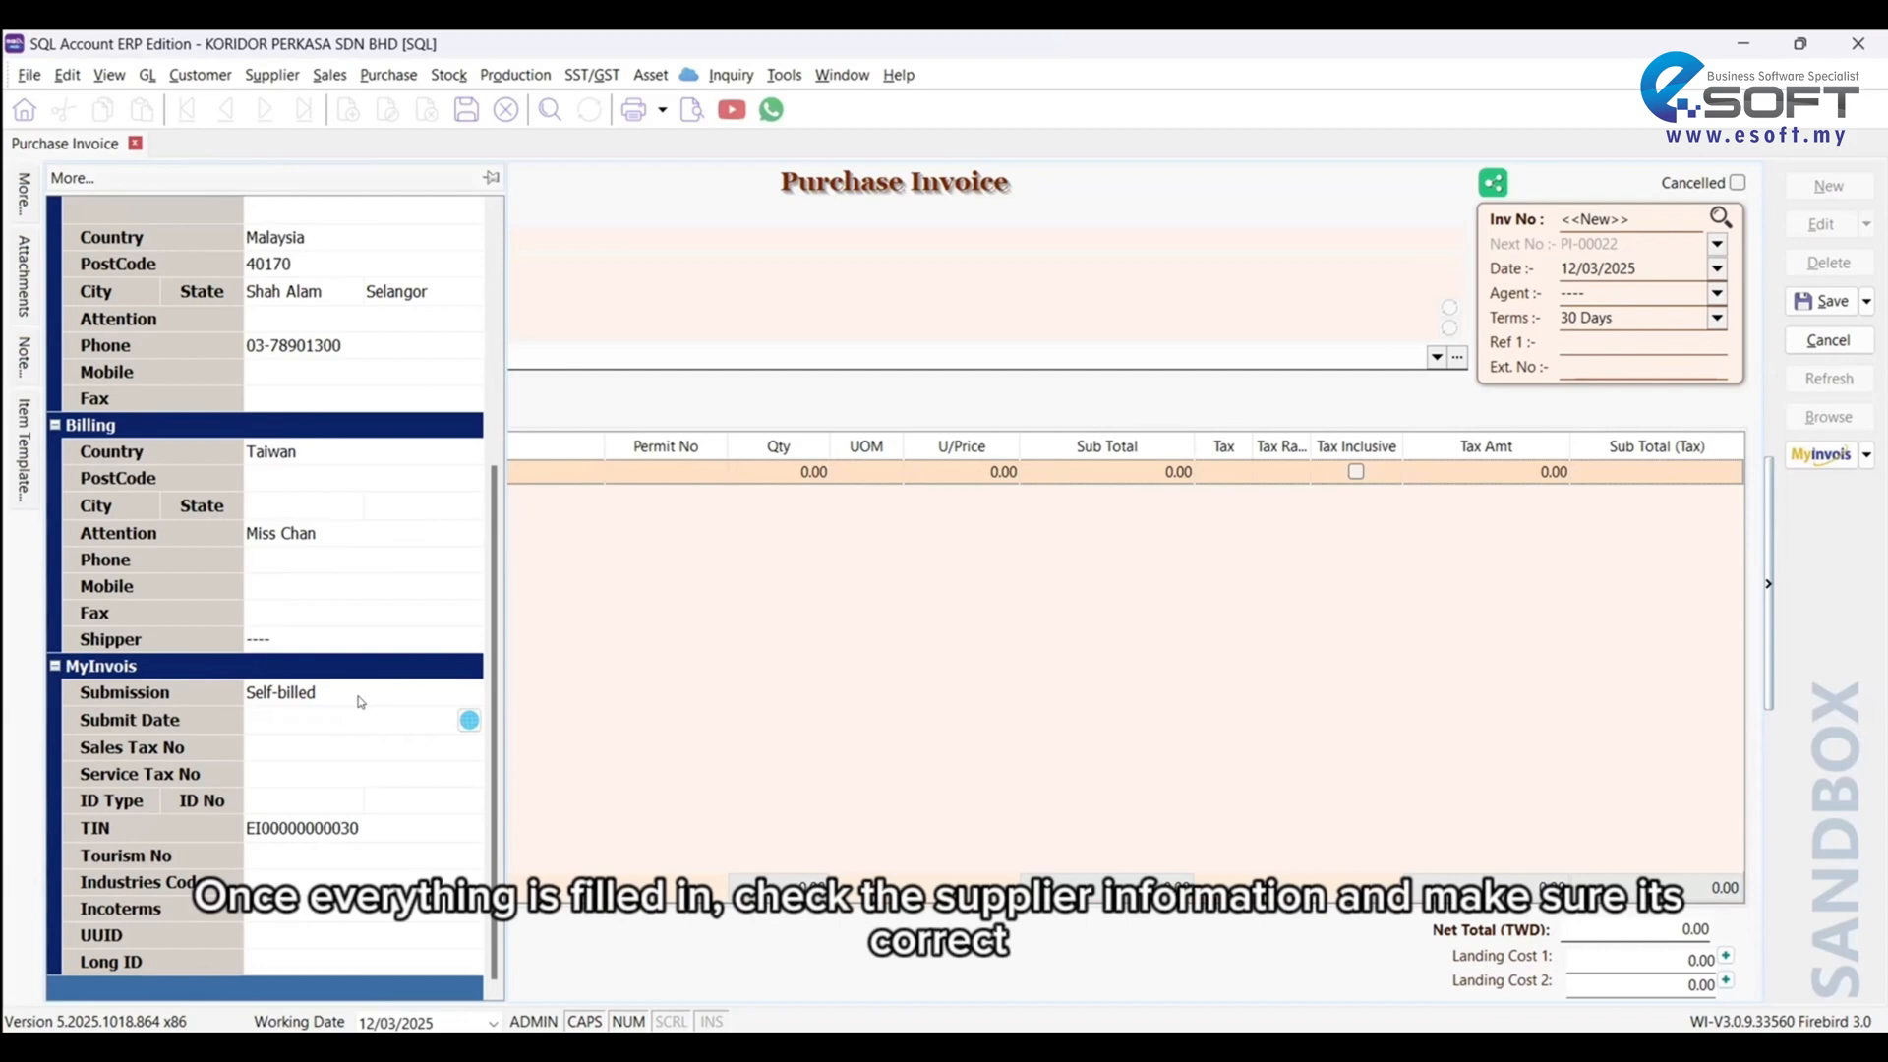
pyautogui.click(470, 692)
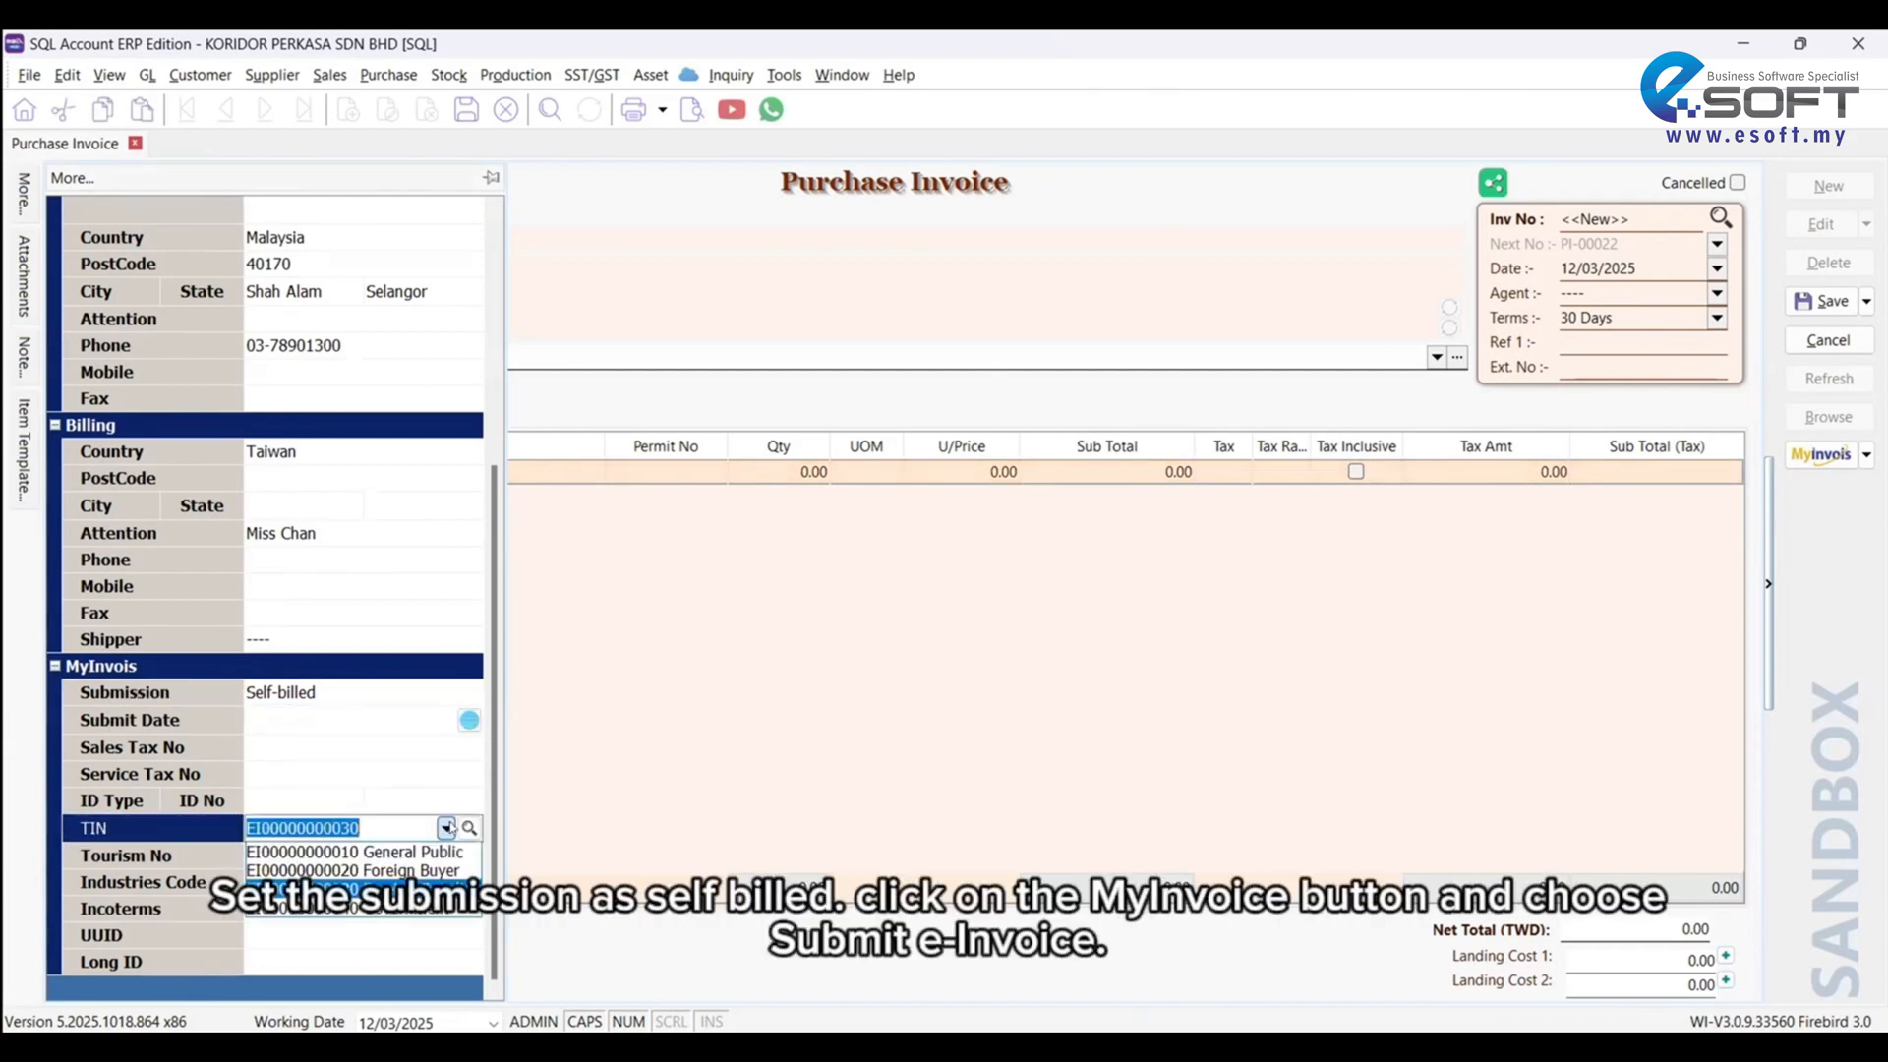
pyautogui.click(1822, 454)
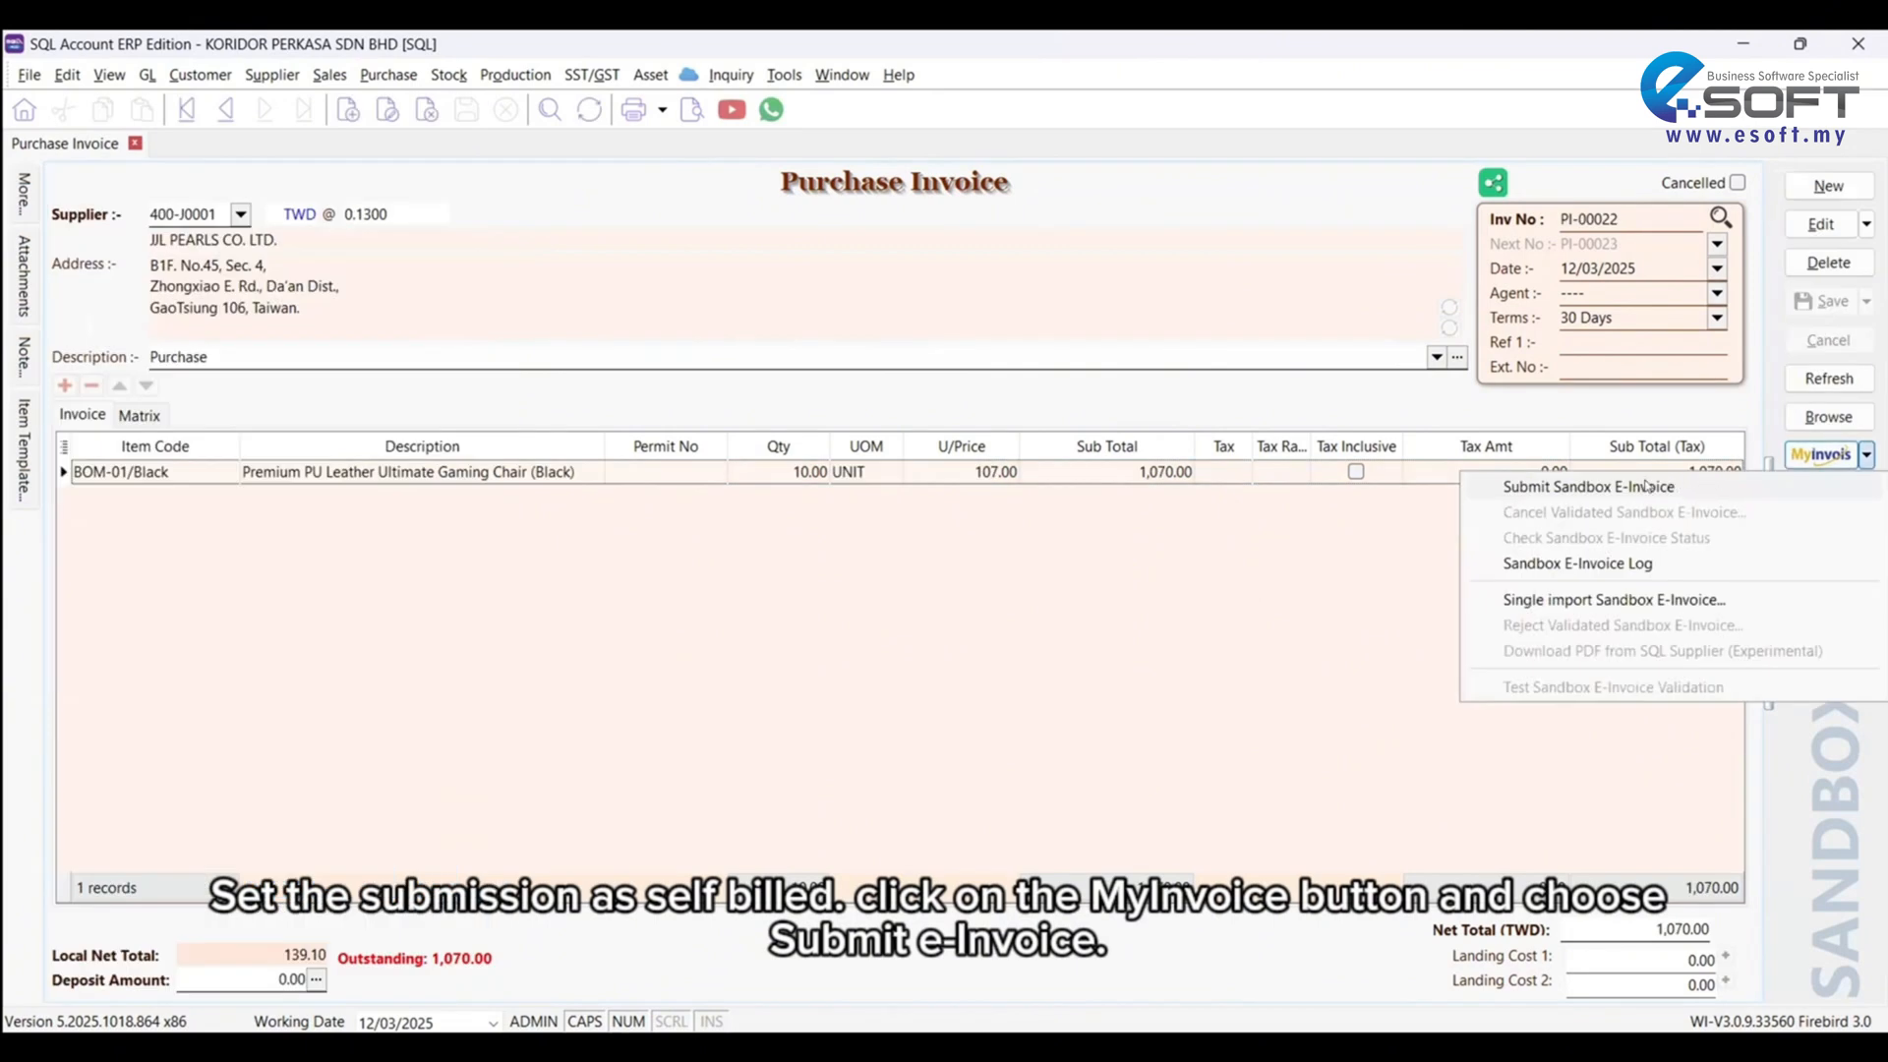
pyautogui.click(1587, 487)
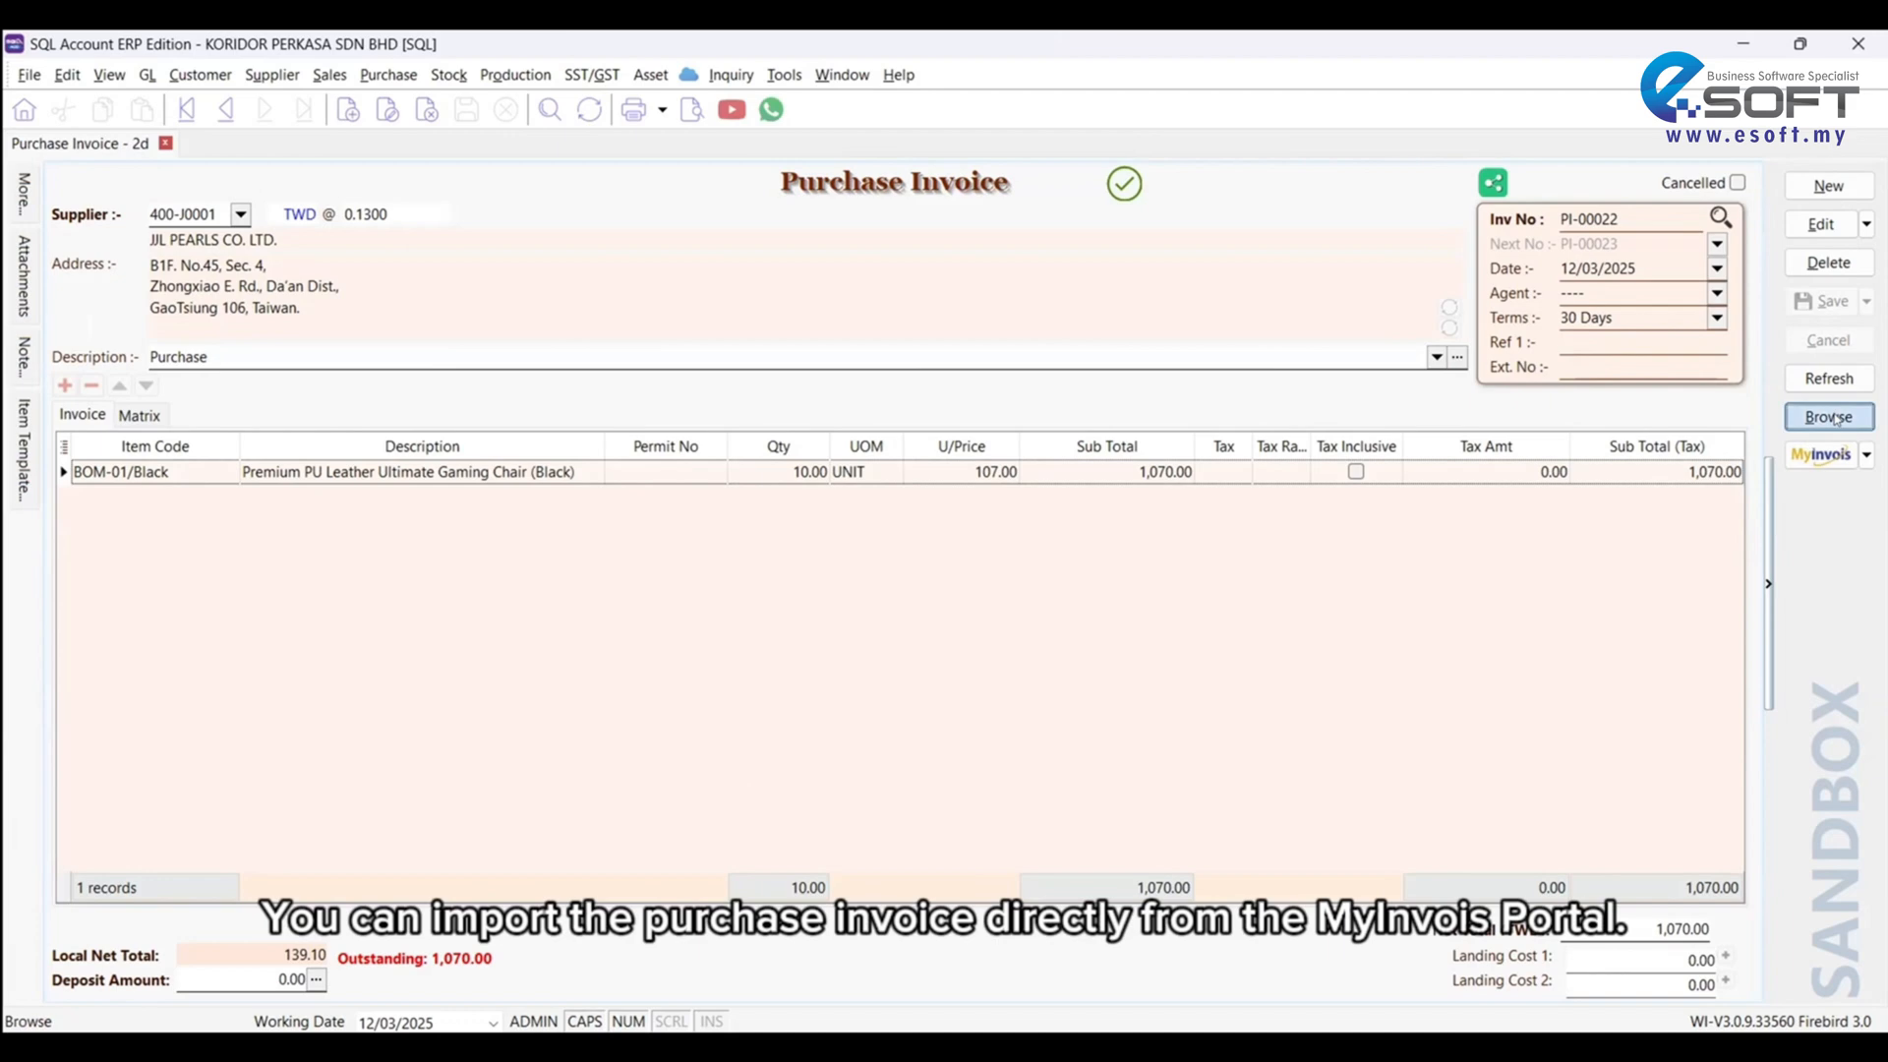
pyautogui.click(1827, 415)
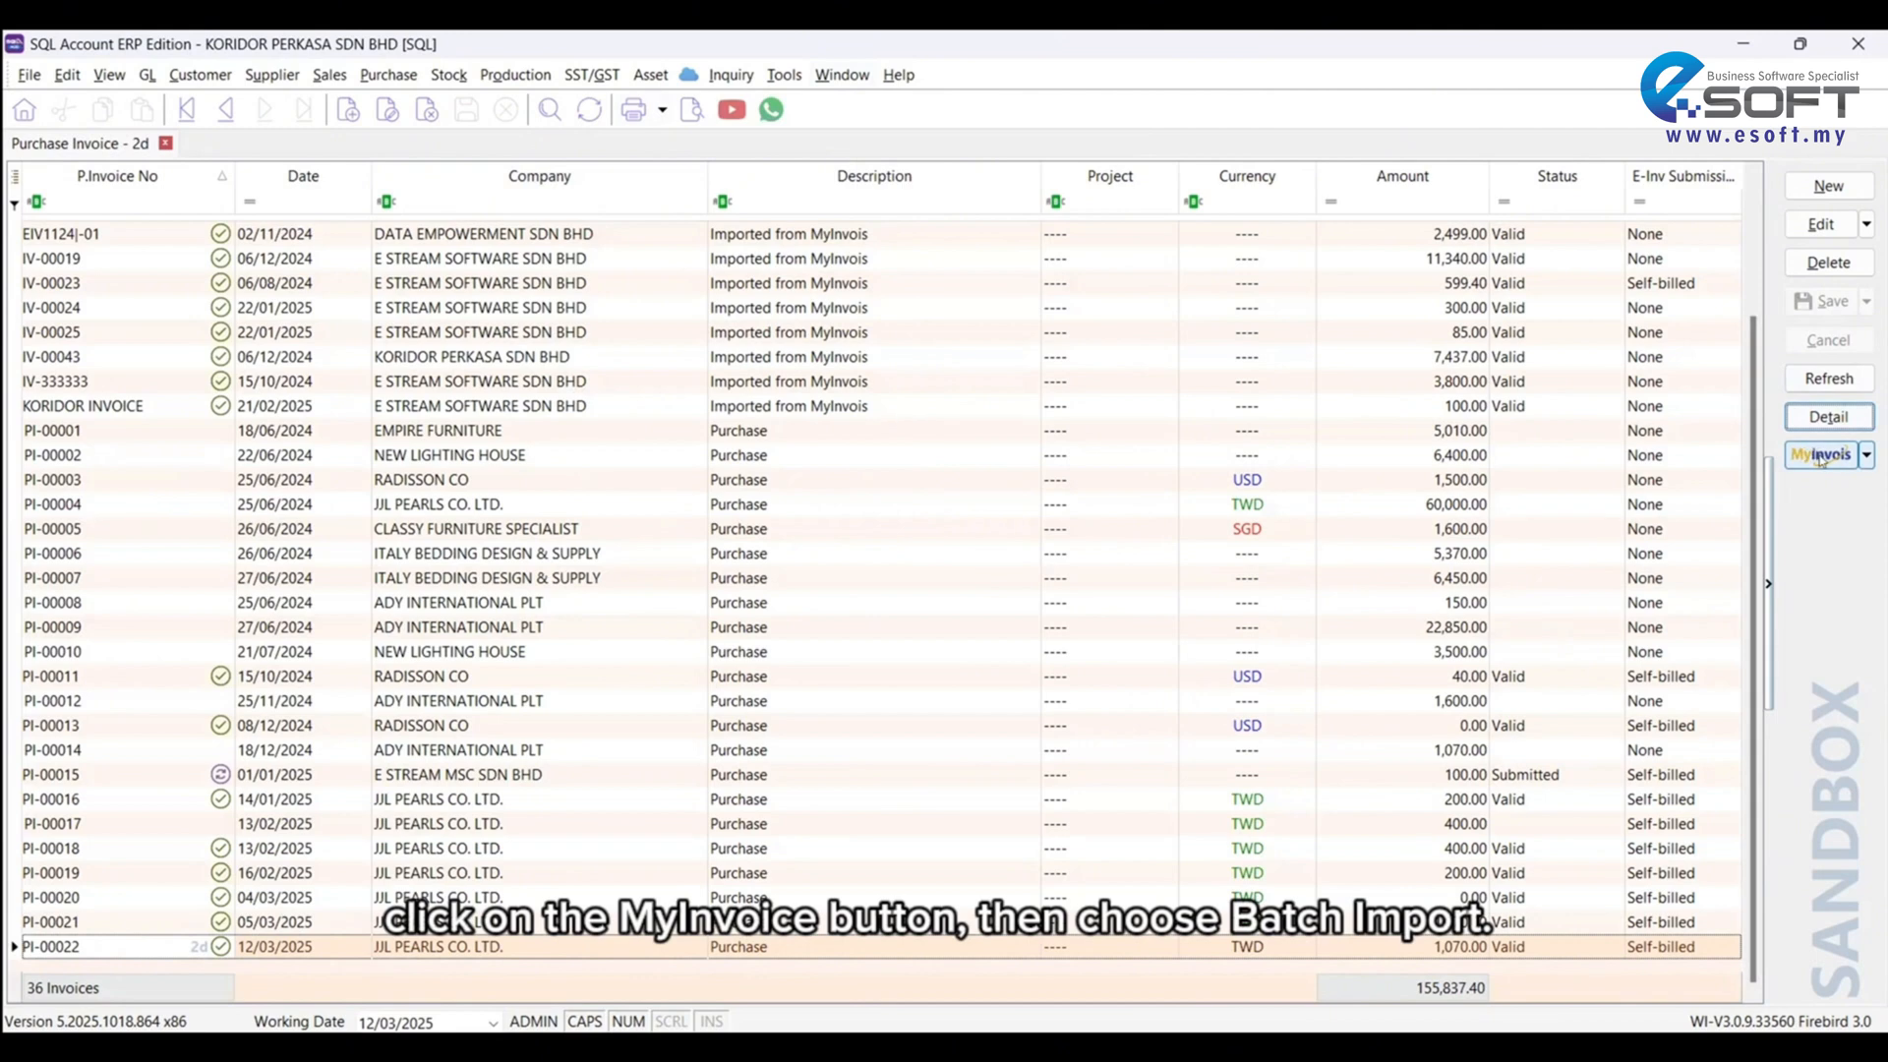
# Step: Batch import from MyInvois, mapping KORIDOR INVOICE's chair to item BOM-01/Black
pyautogui.click(1822, 454)
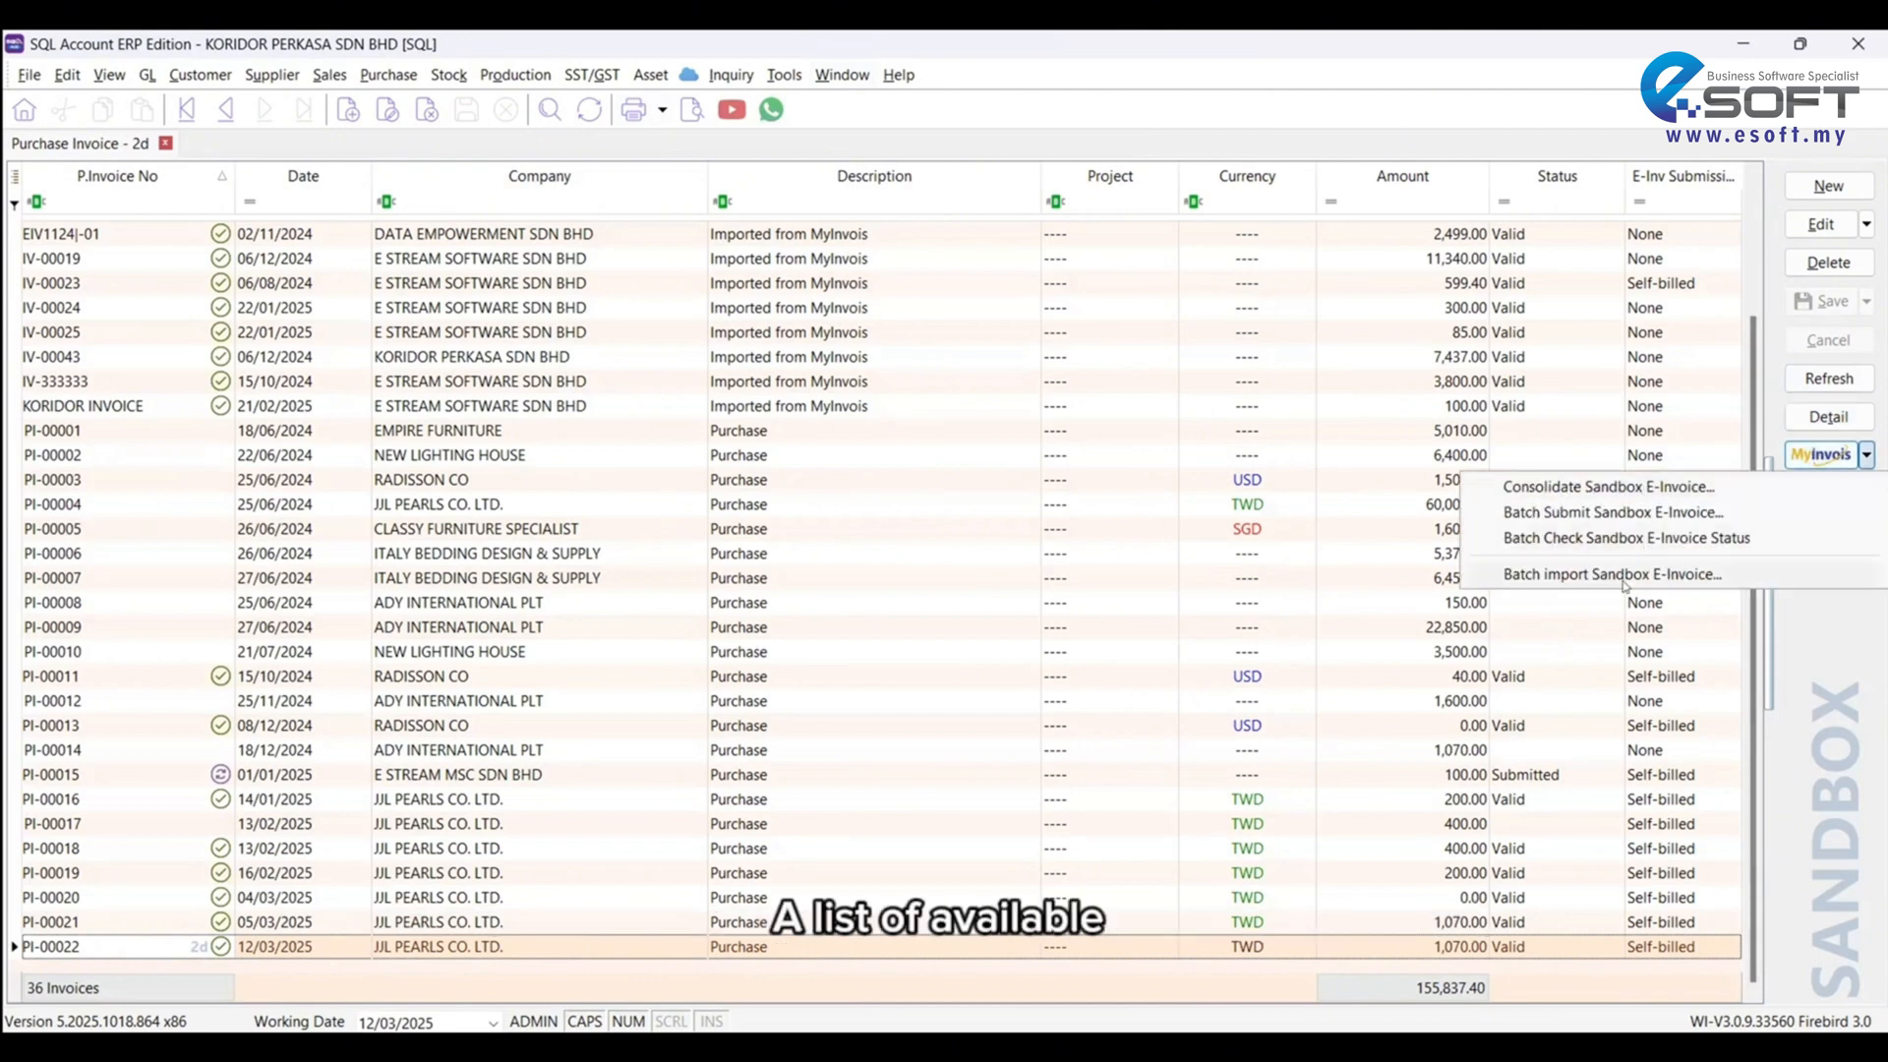
pyautogui.click(1610, 573)
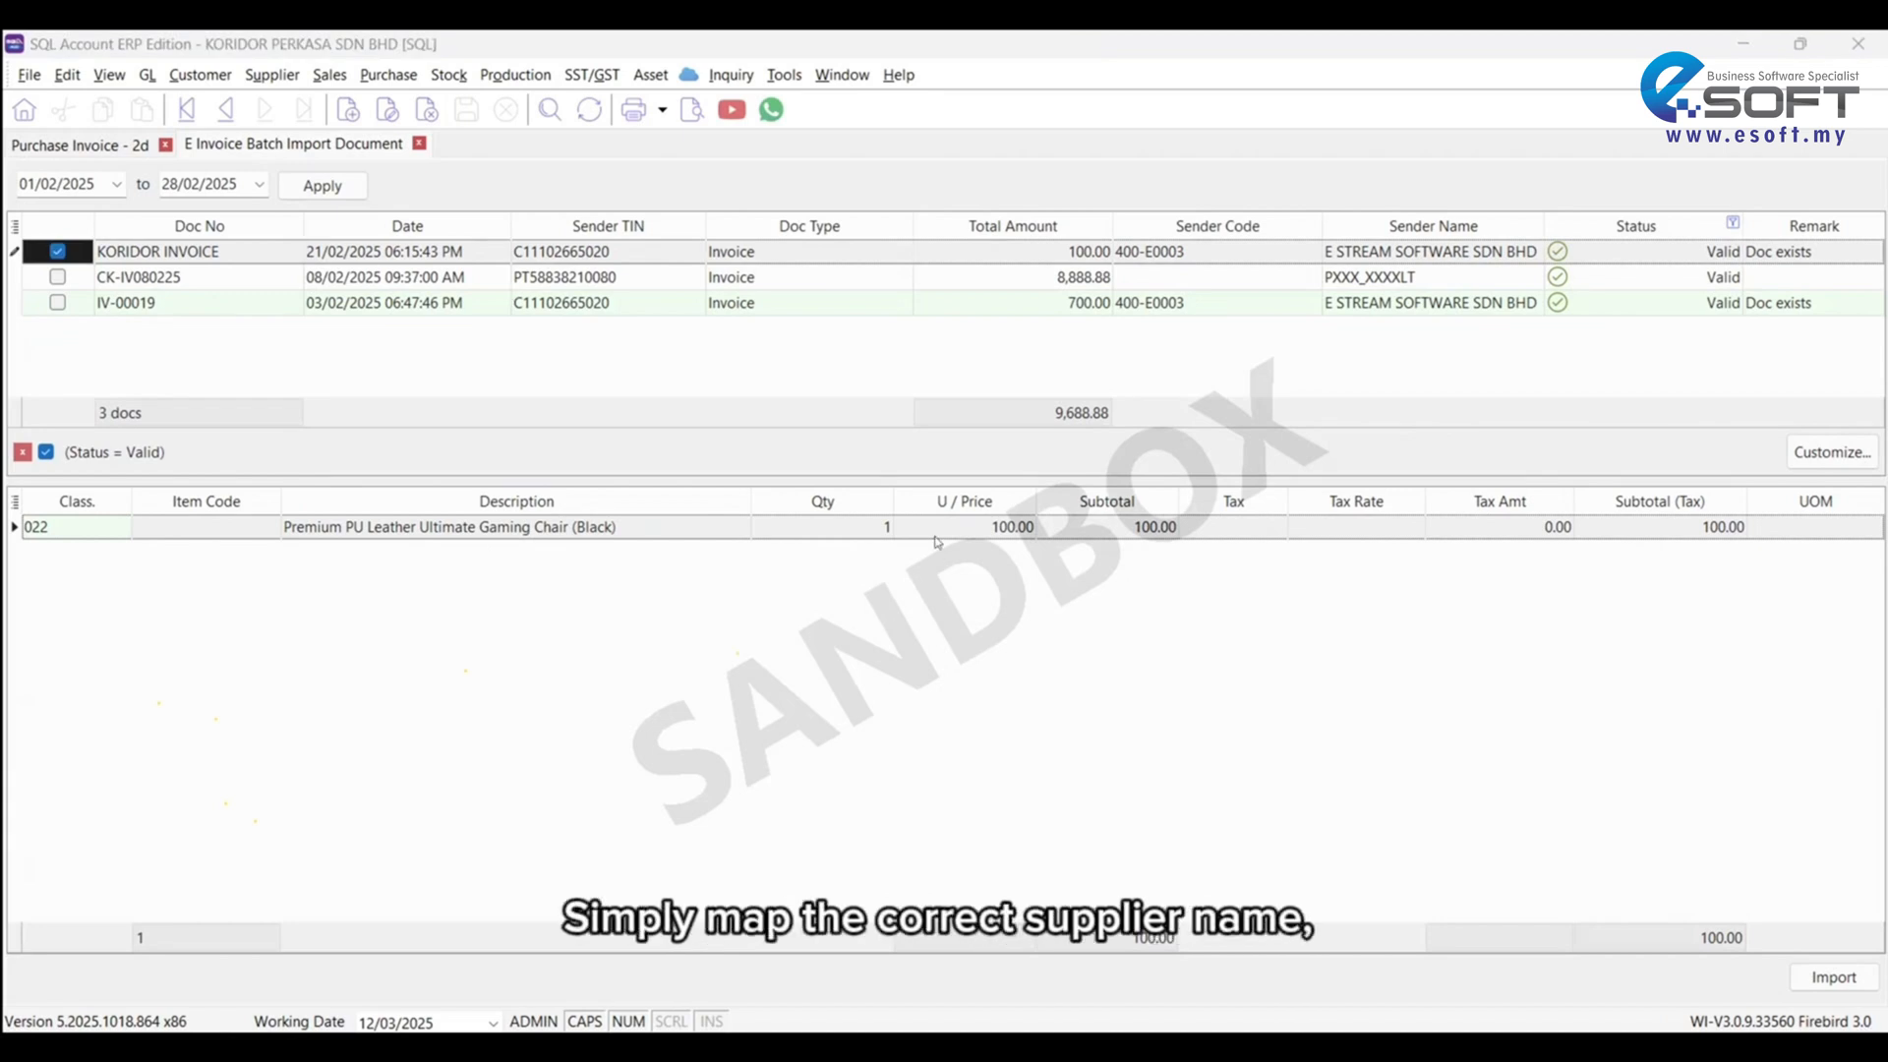
pyautogui.moveTo(575, 596)
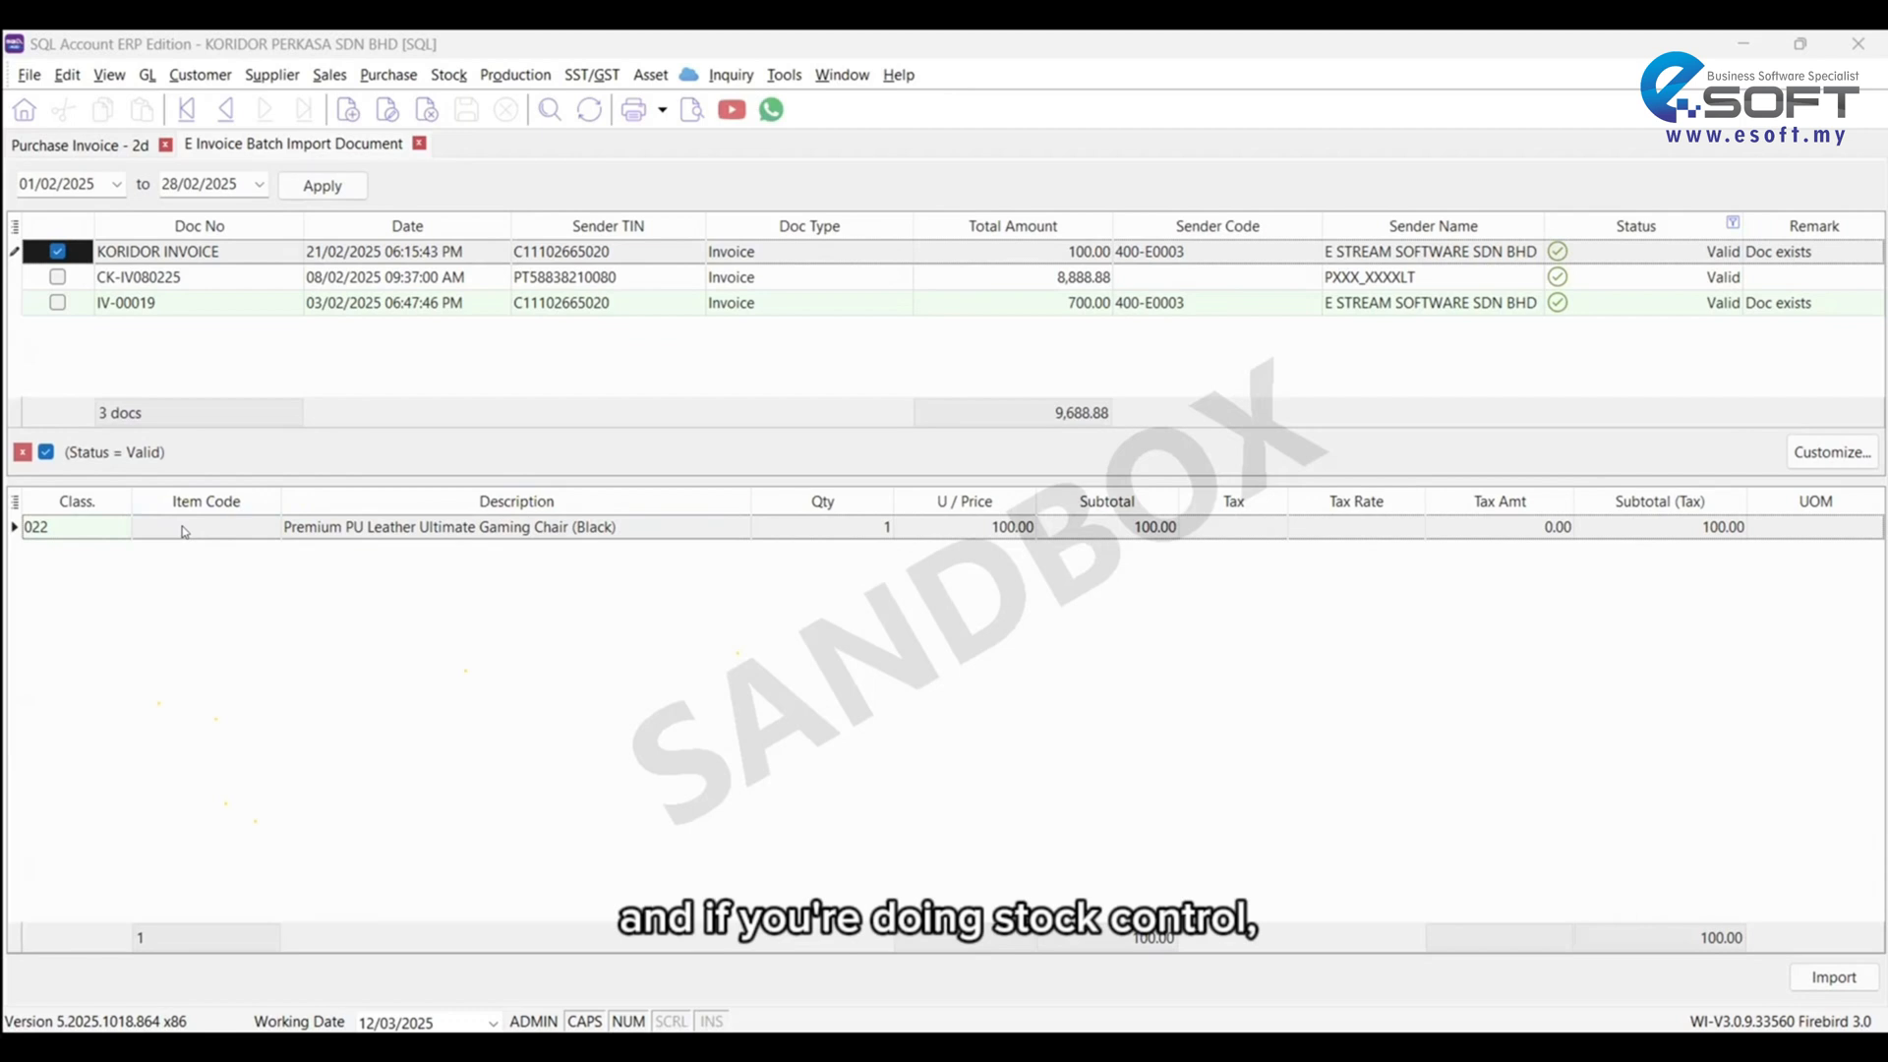
pyautogui.click(267, 526)
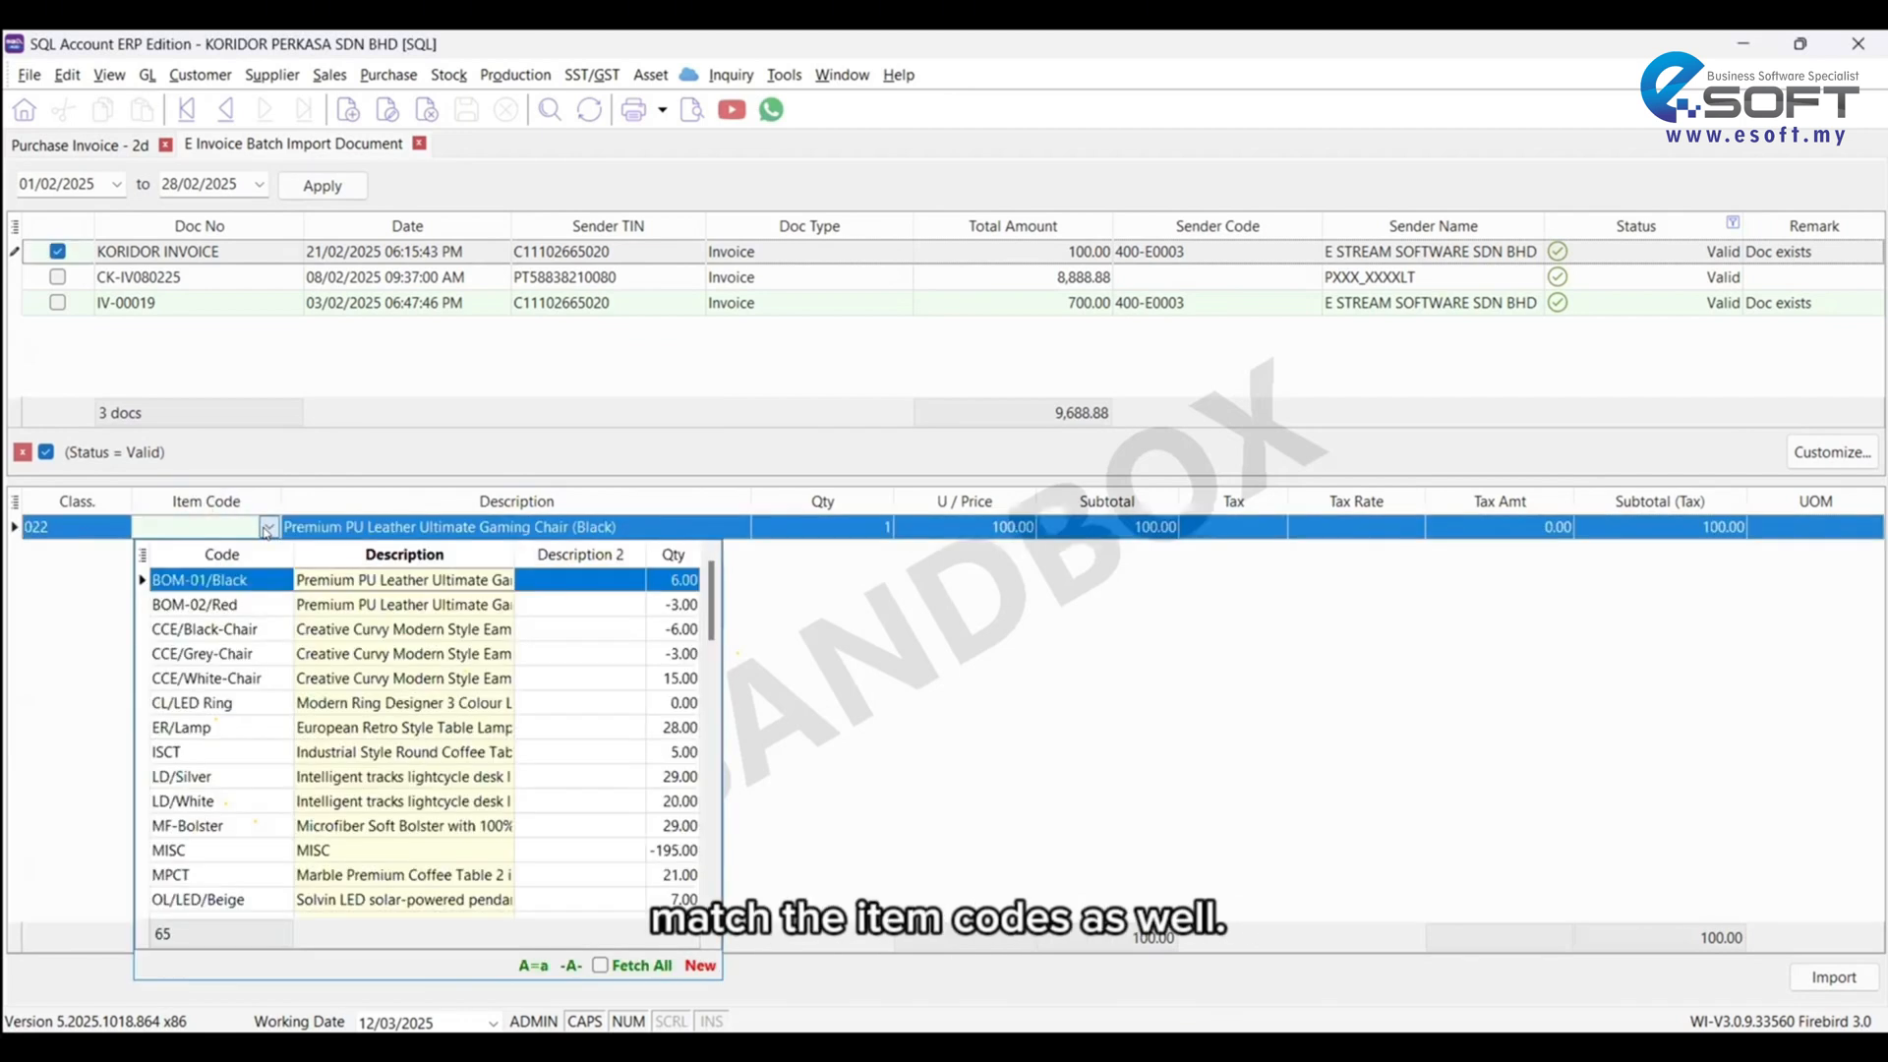
pyautogui.click(199, 579)
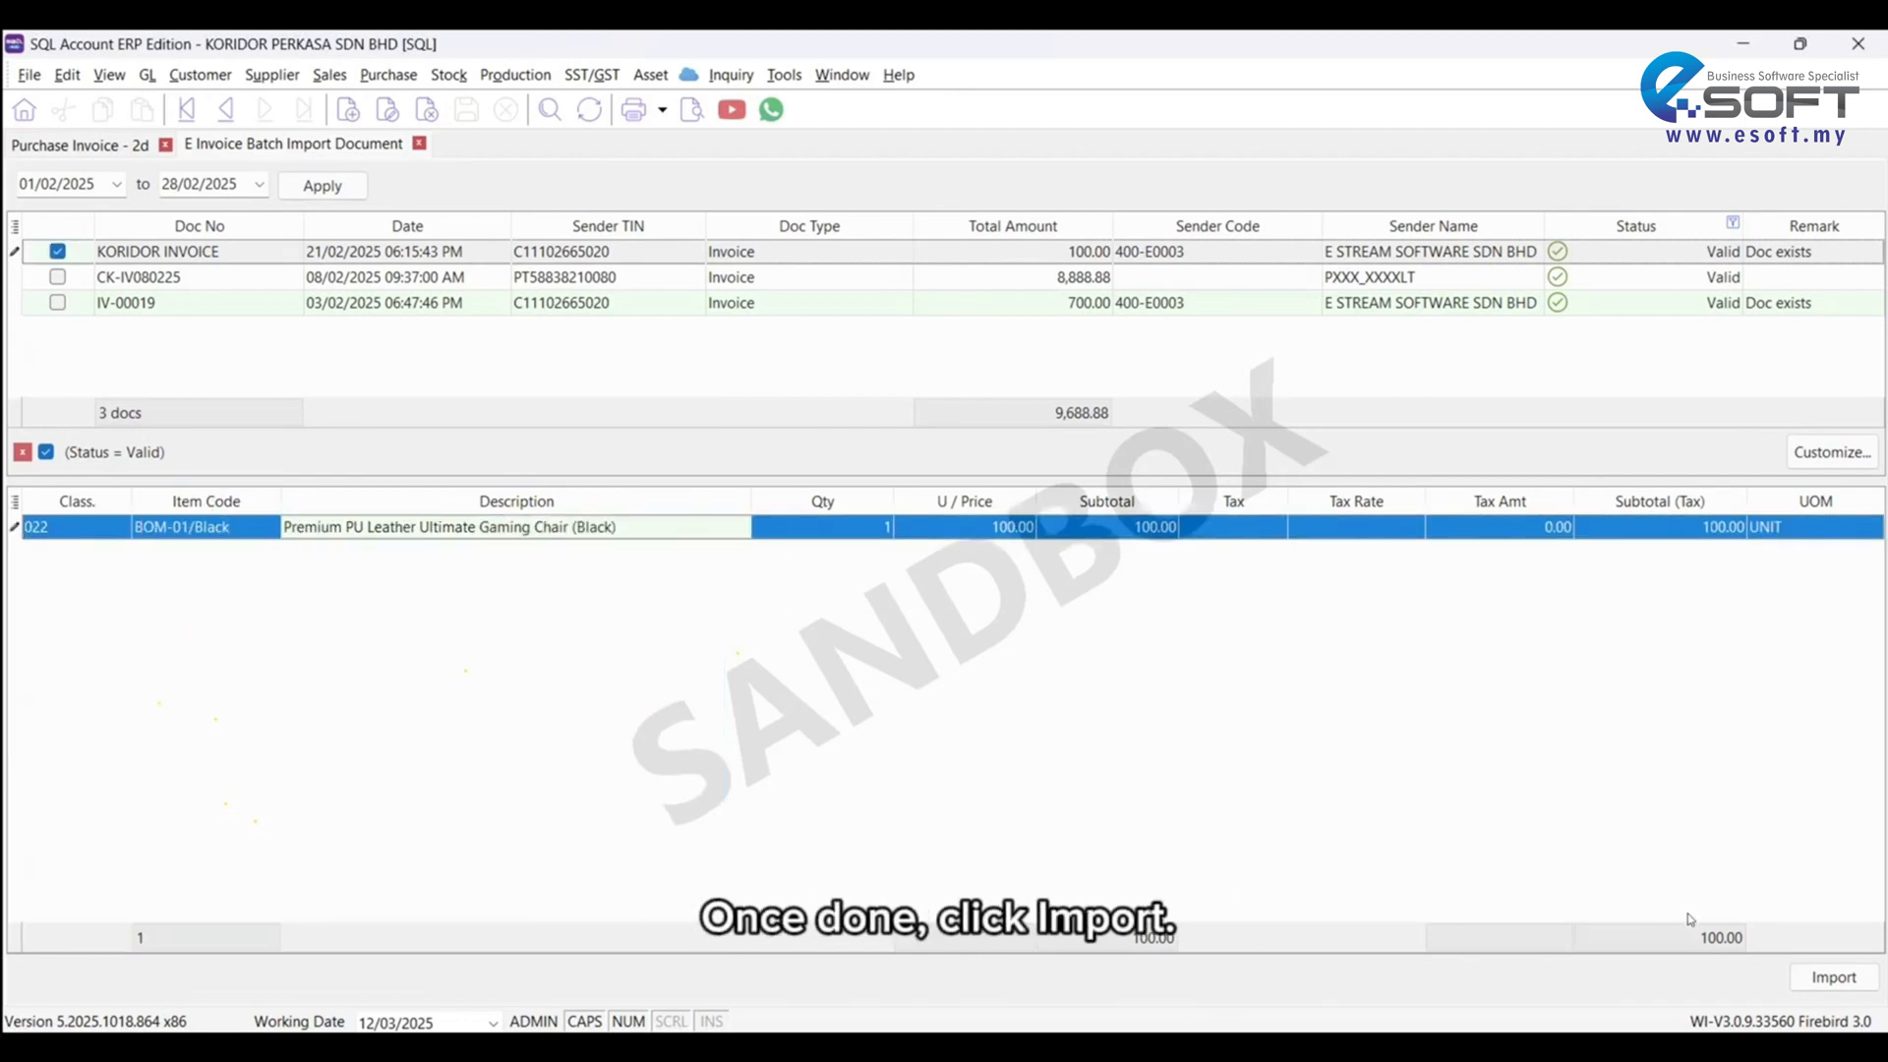
# Step: Import the document, replacing the existing one, and refresh the purchase invoice list
pyautogui.click(1831, 976)
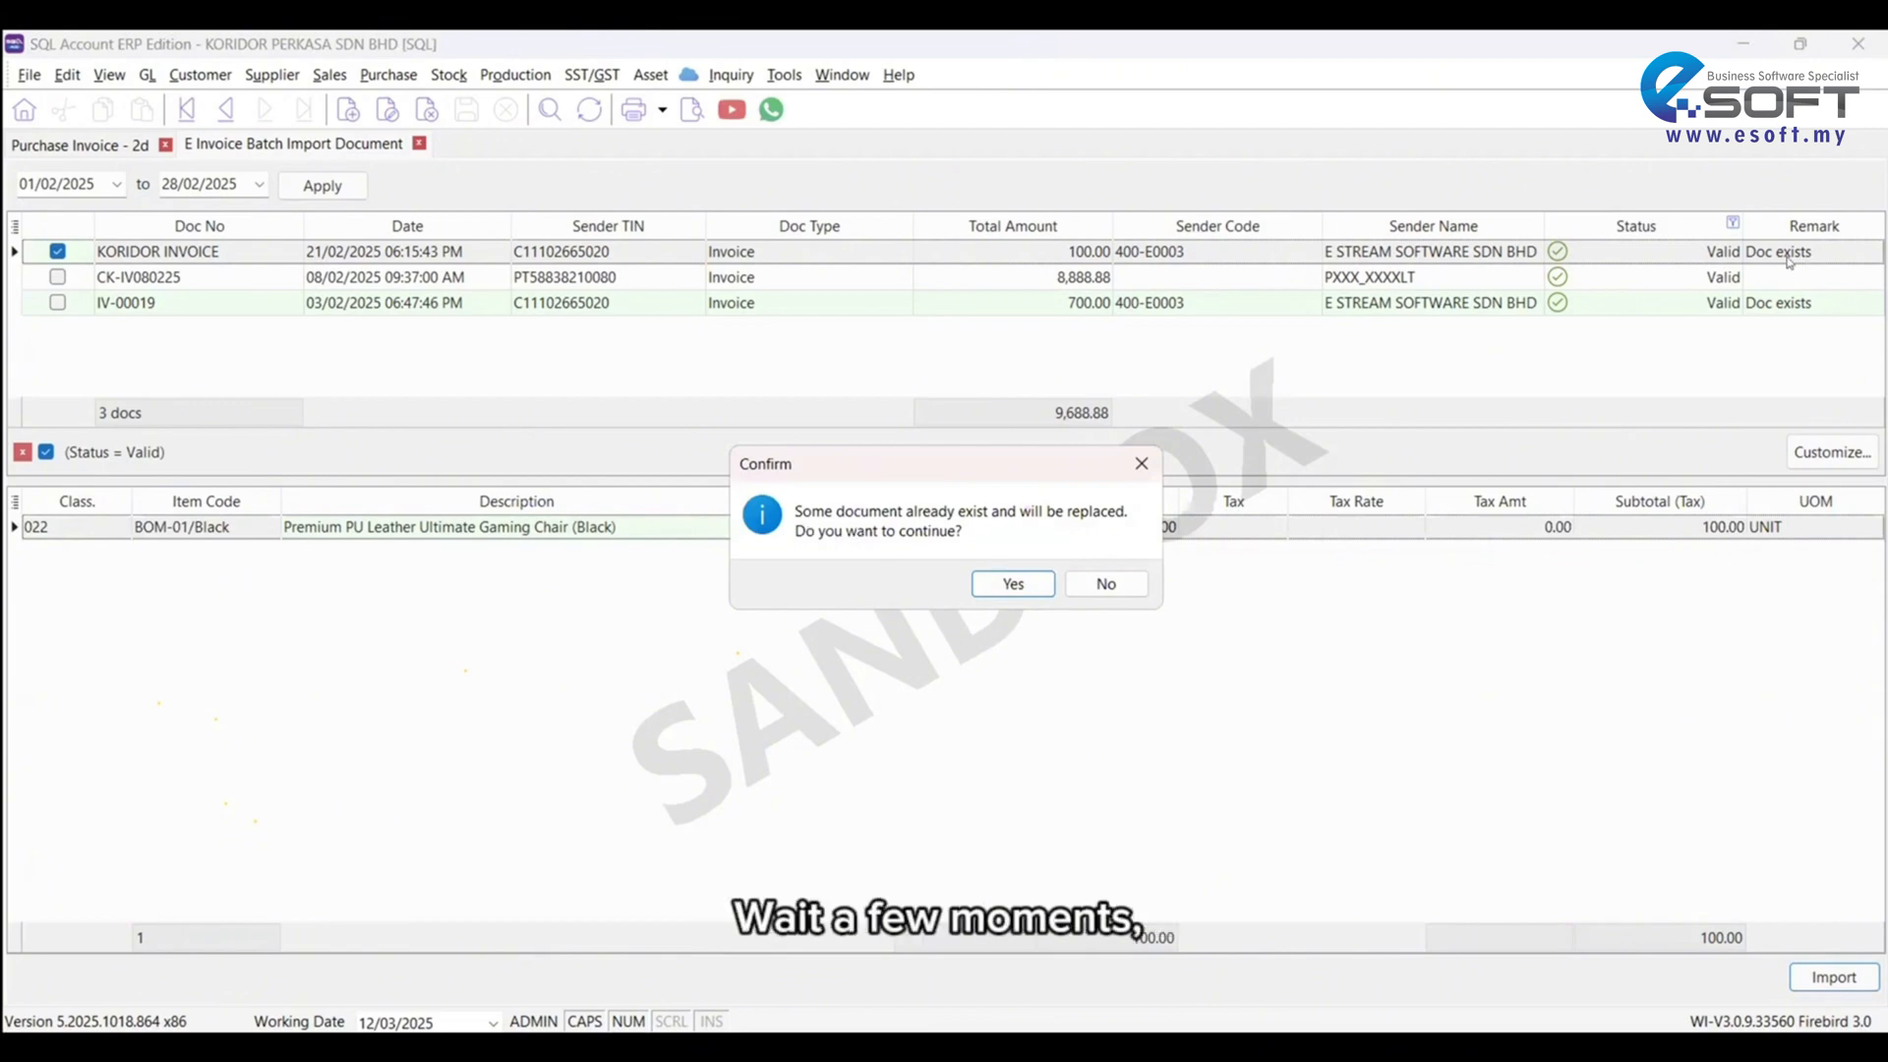
pyautogui.click(1012, 583)
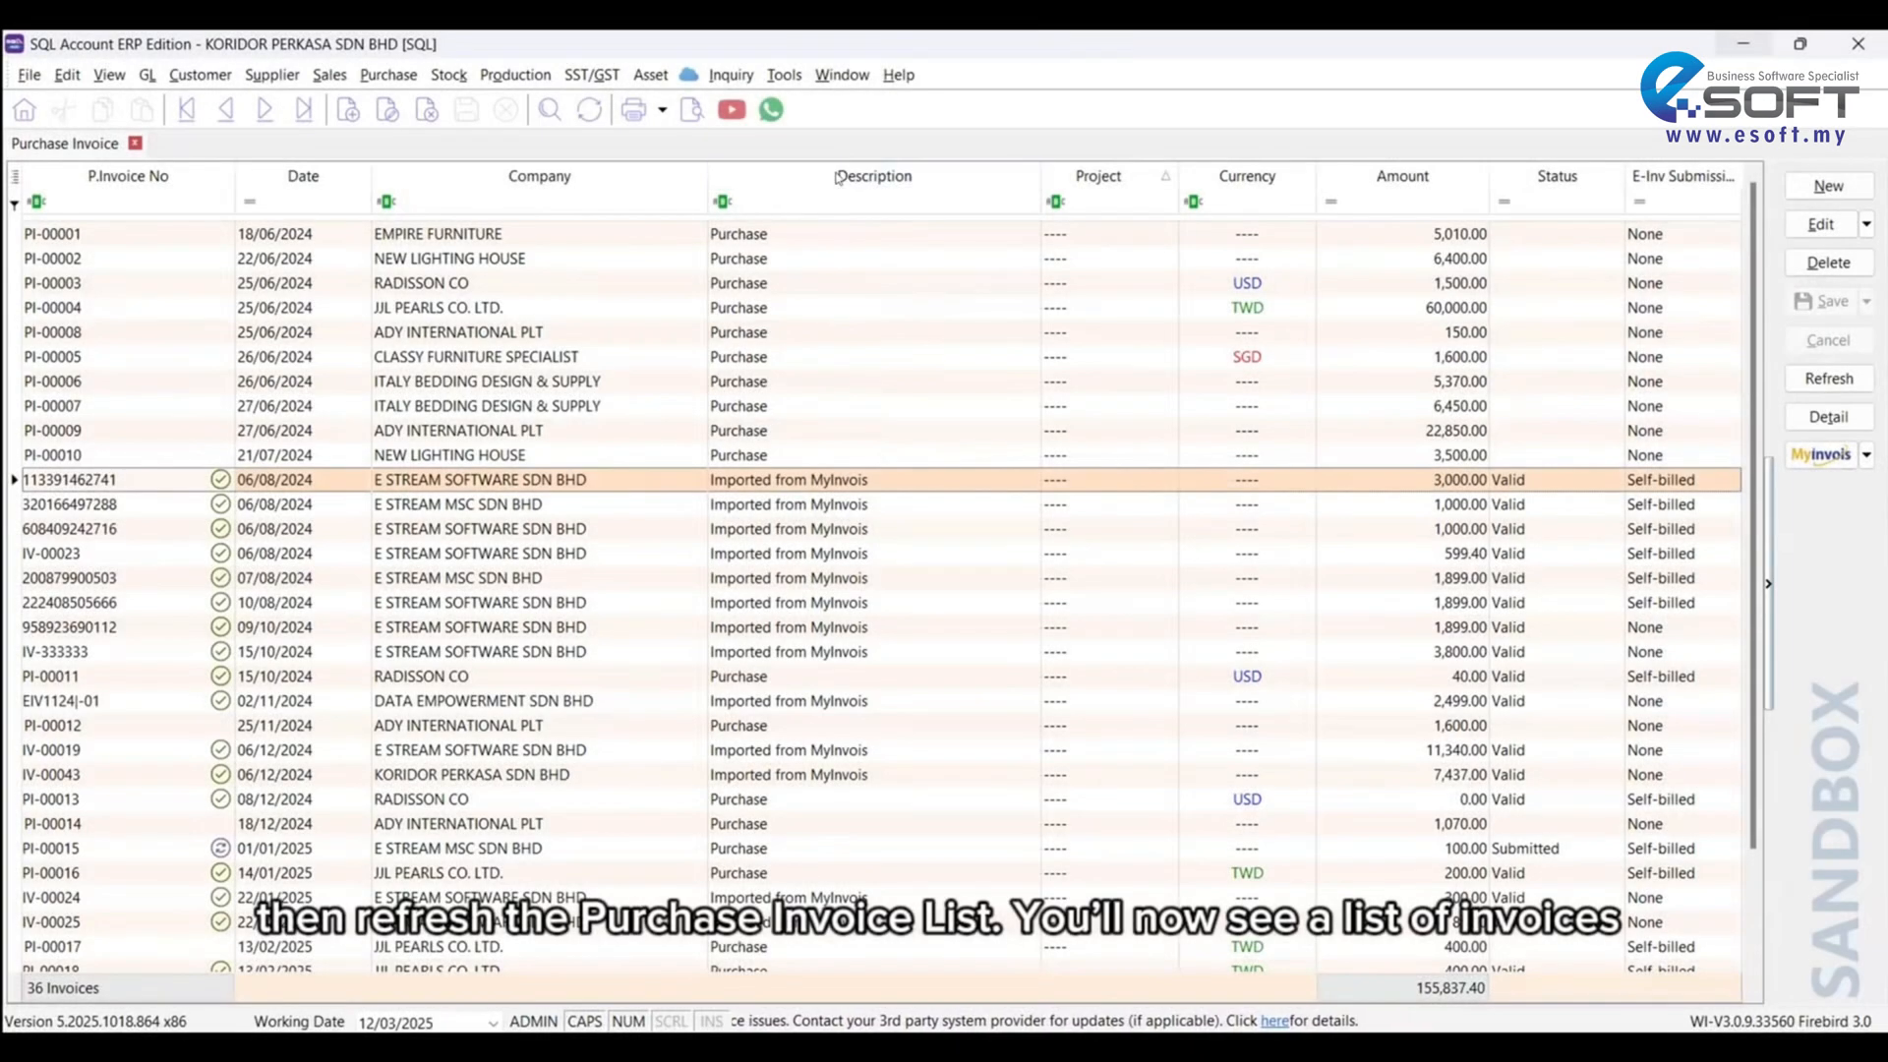
pyautogui.click(1827, 377)
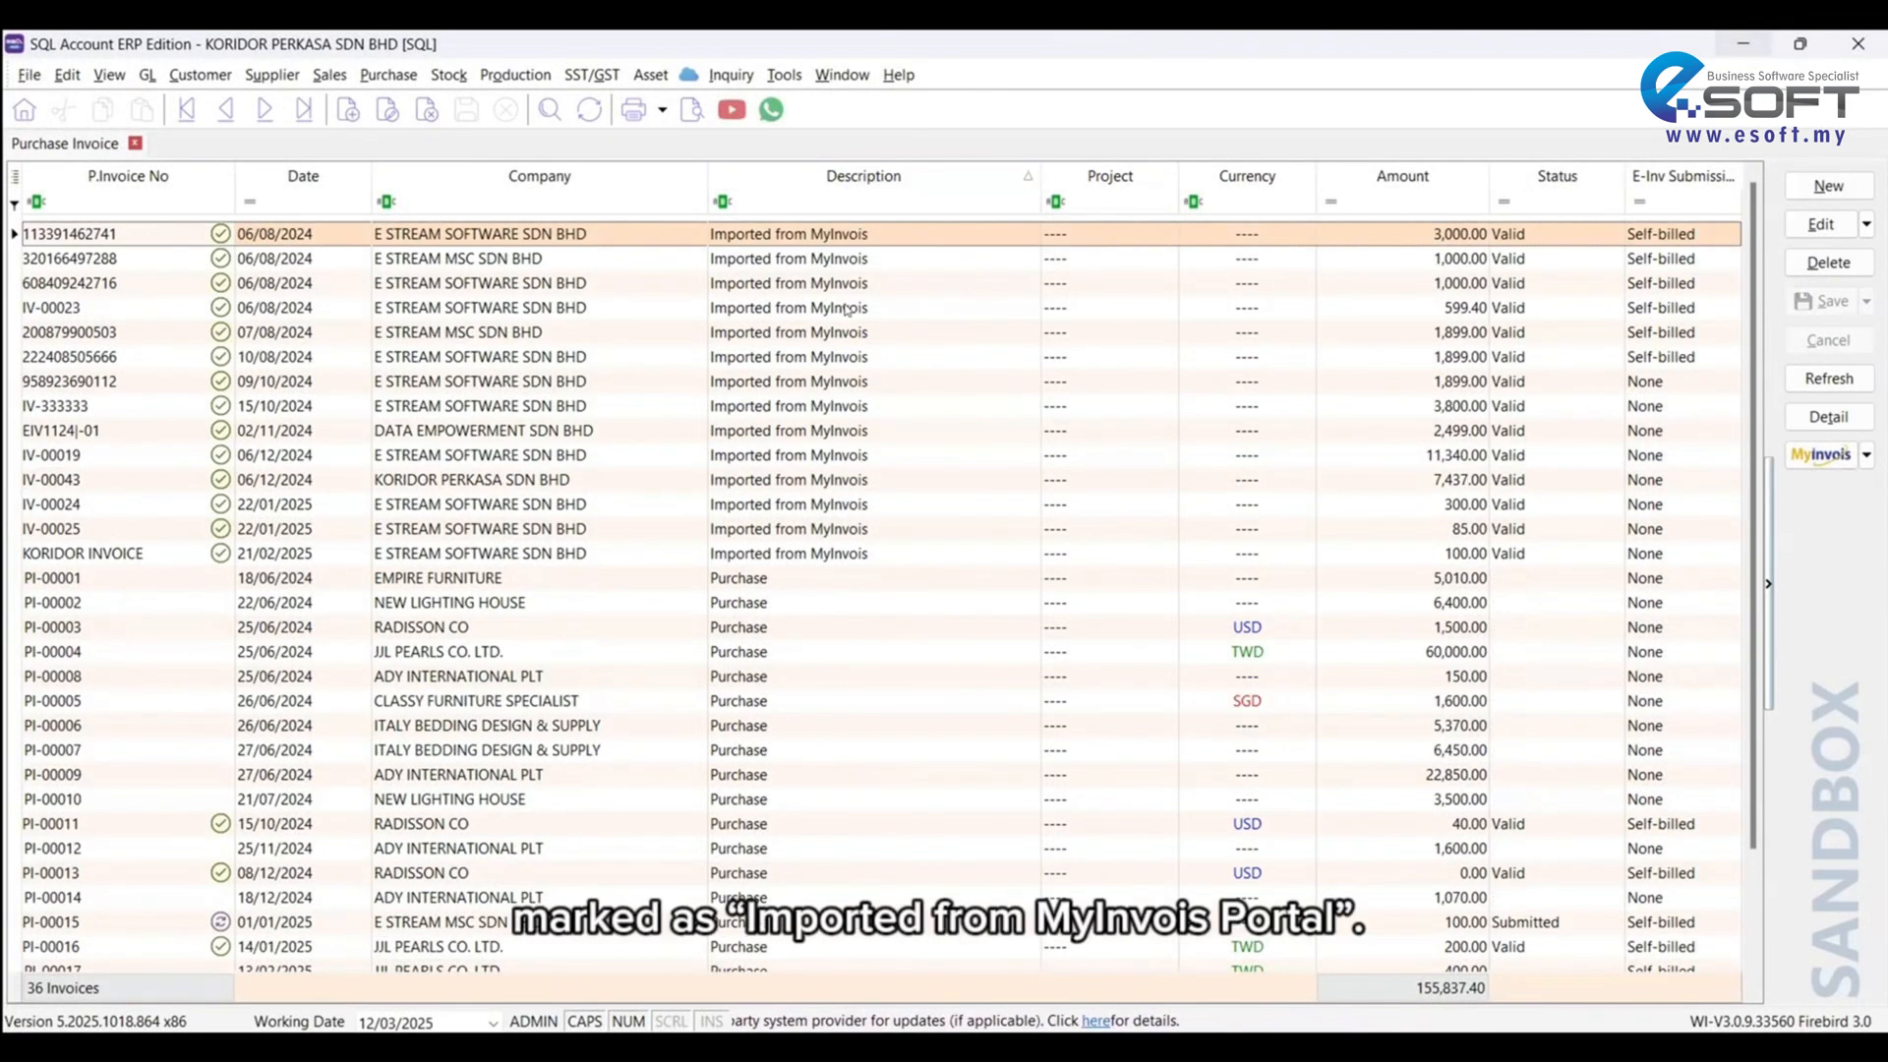
pyautogui.moveTo(962, 368)
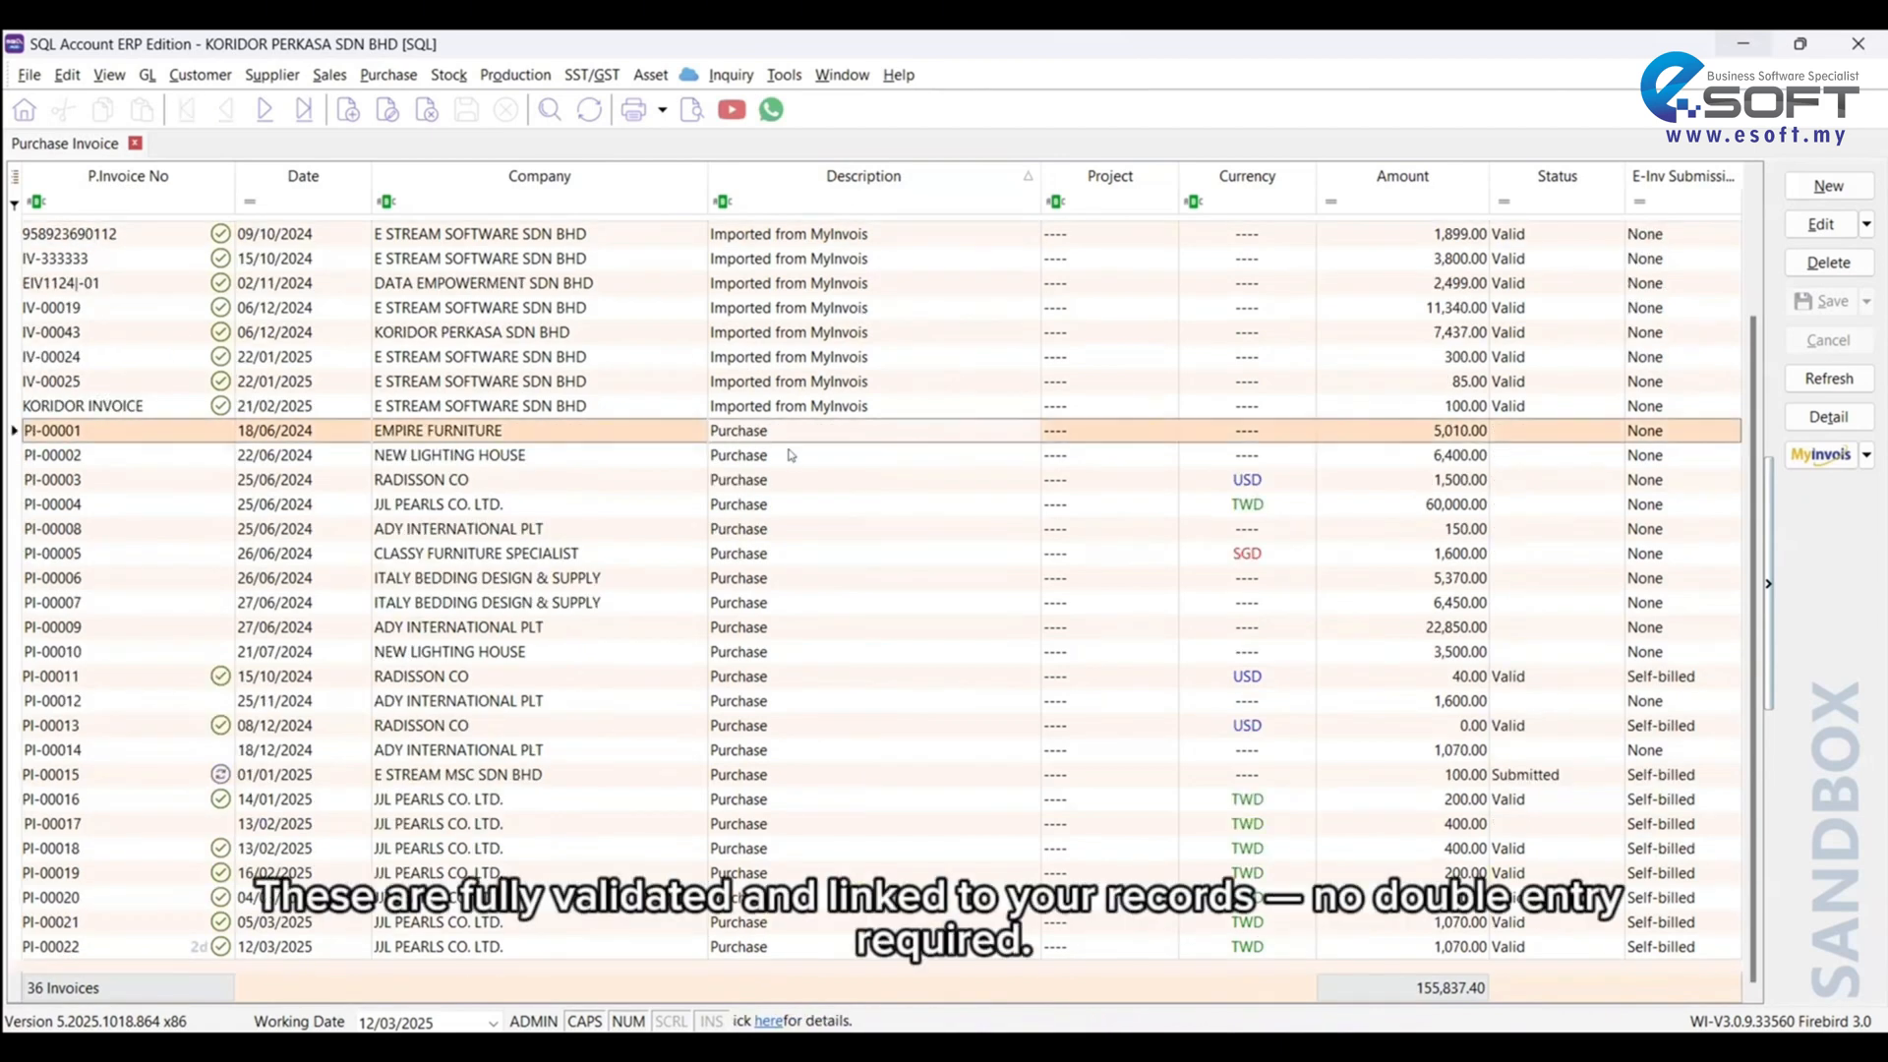
pyautogui.moveTo(886, 686)
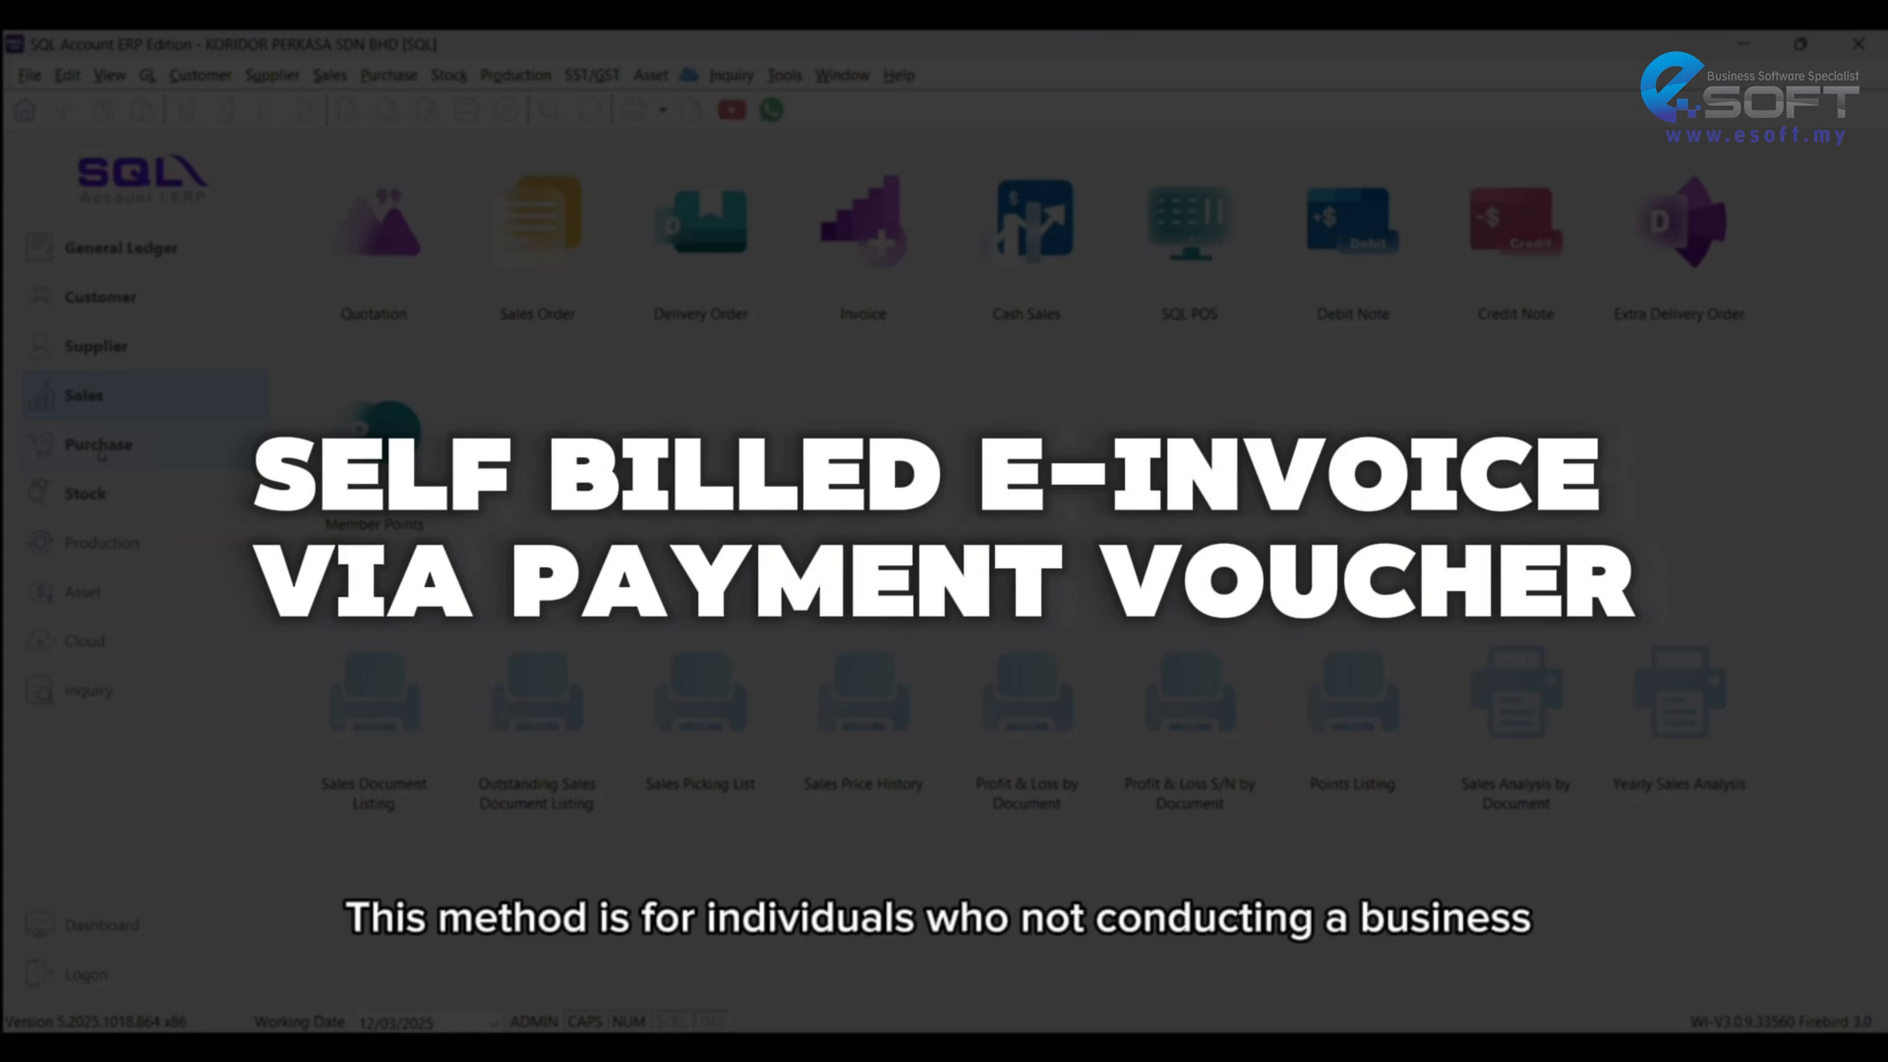
# Step: Create a new payment voucher from MAYBANK with a detail line for G/L 915-000
pyautogui.click(120, 247)
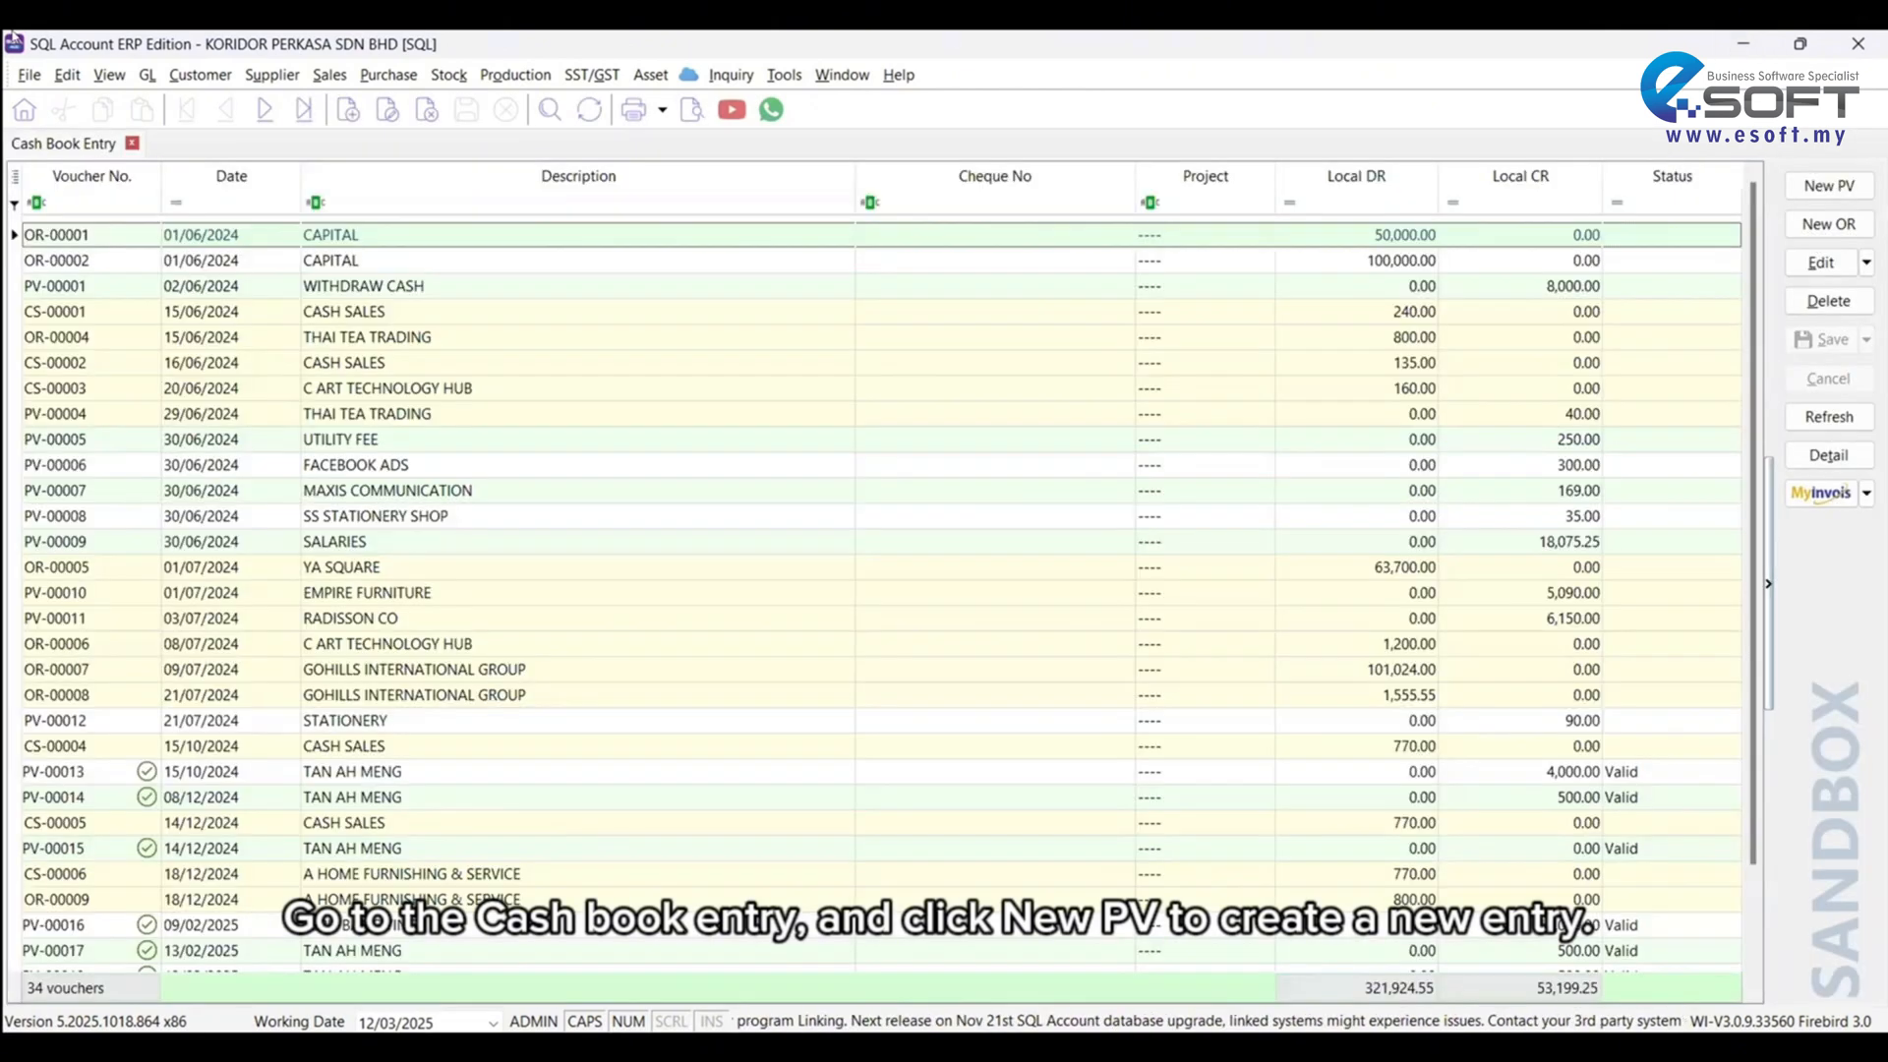
pyautogui.click(1826, 186)
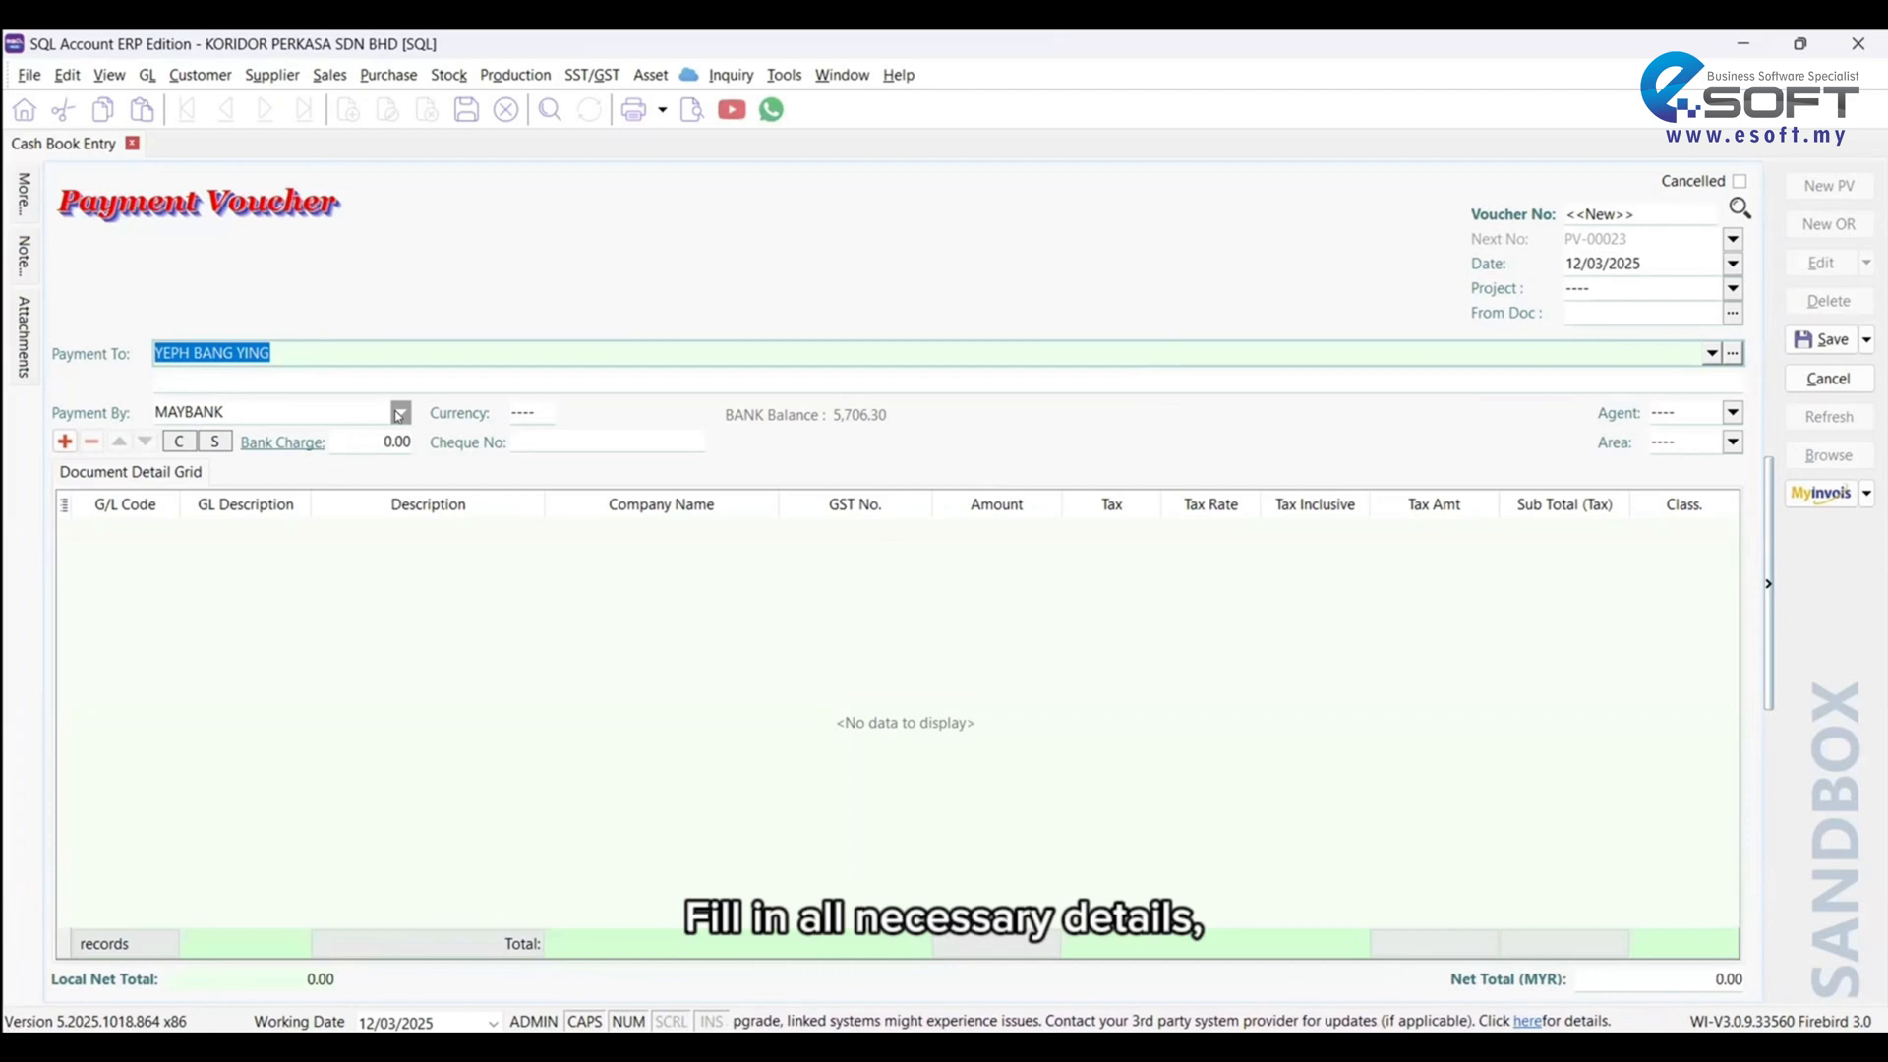
pyautogui.click(64, 441)
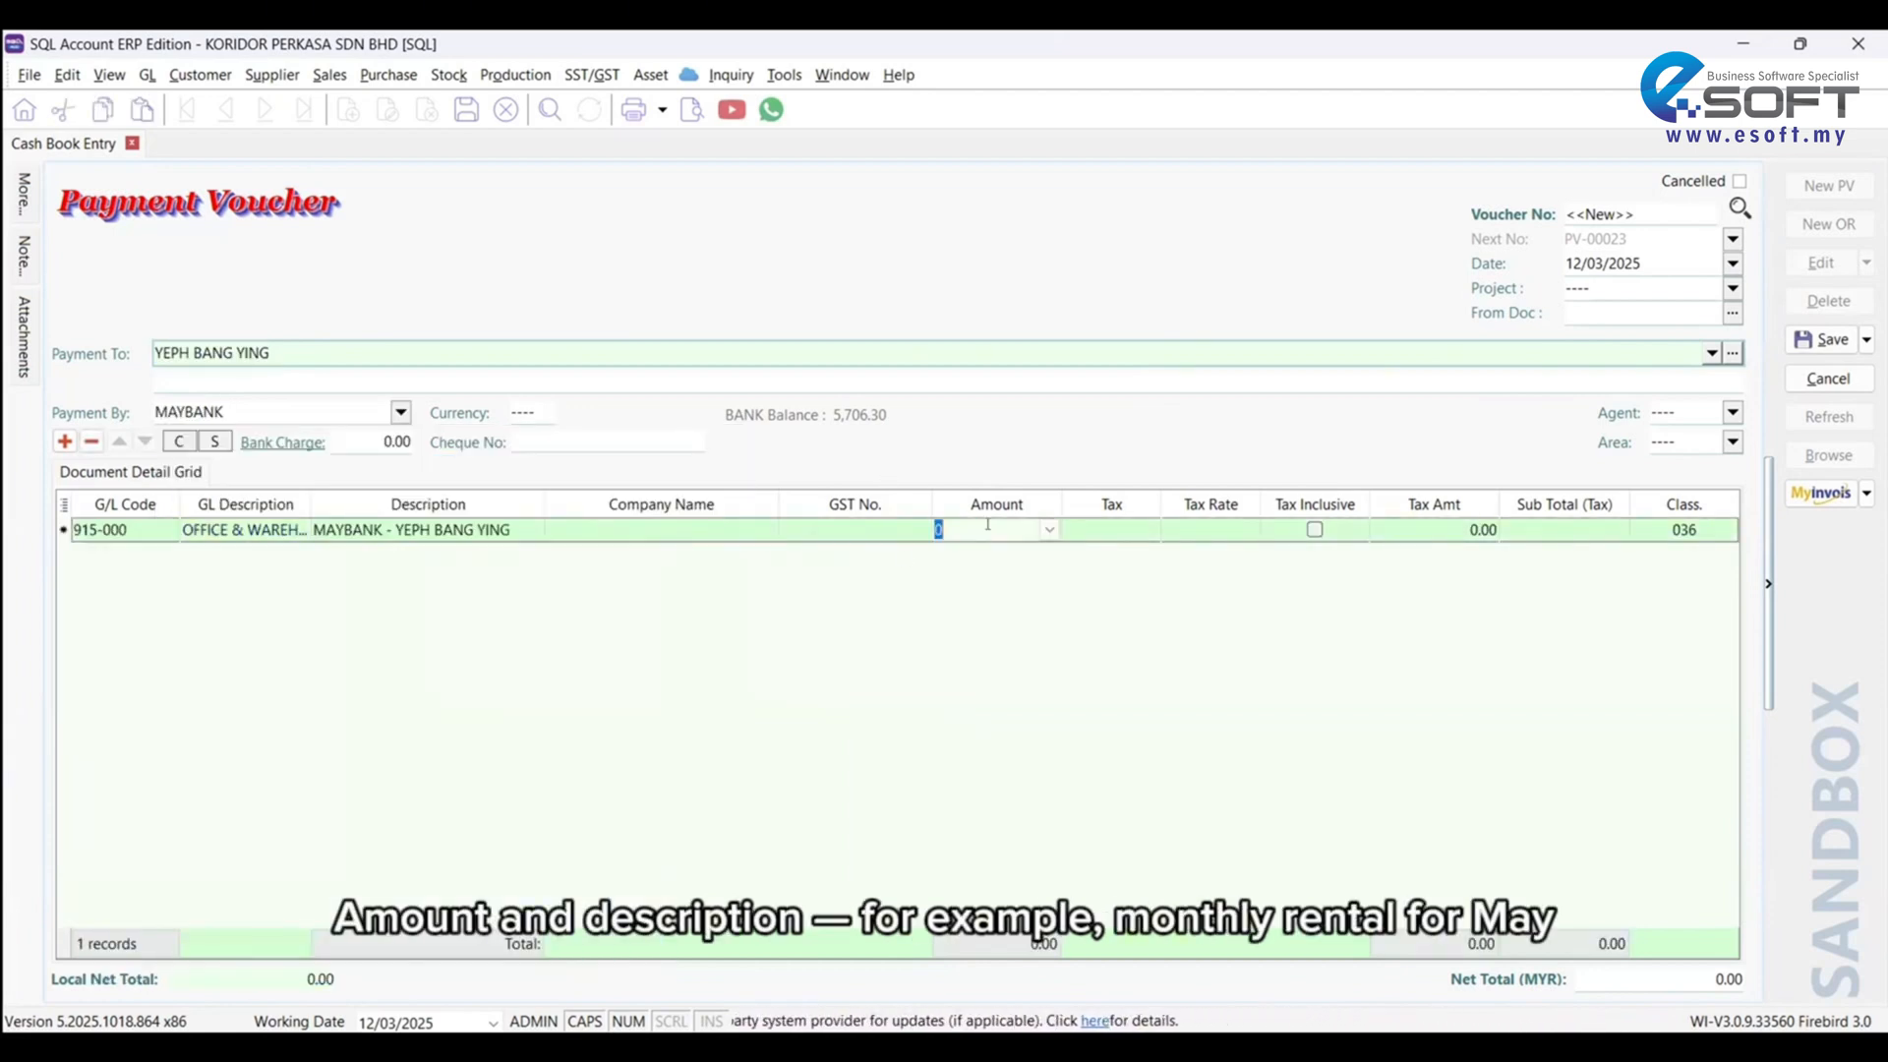
# Step: Save PV-00023 for 2500 as self-billed with the payee's TIN replaced, and submit it
pyautogui.write('2500')
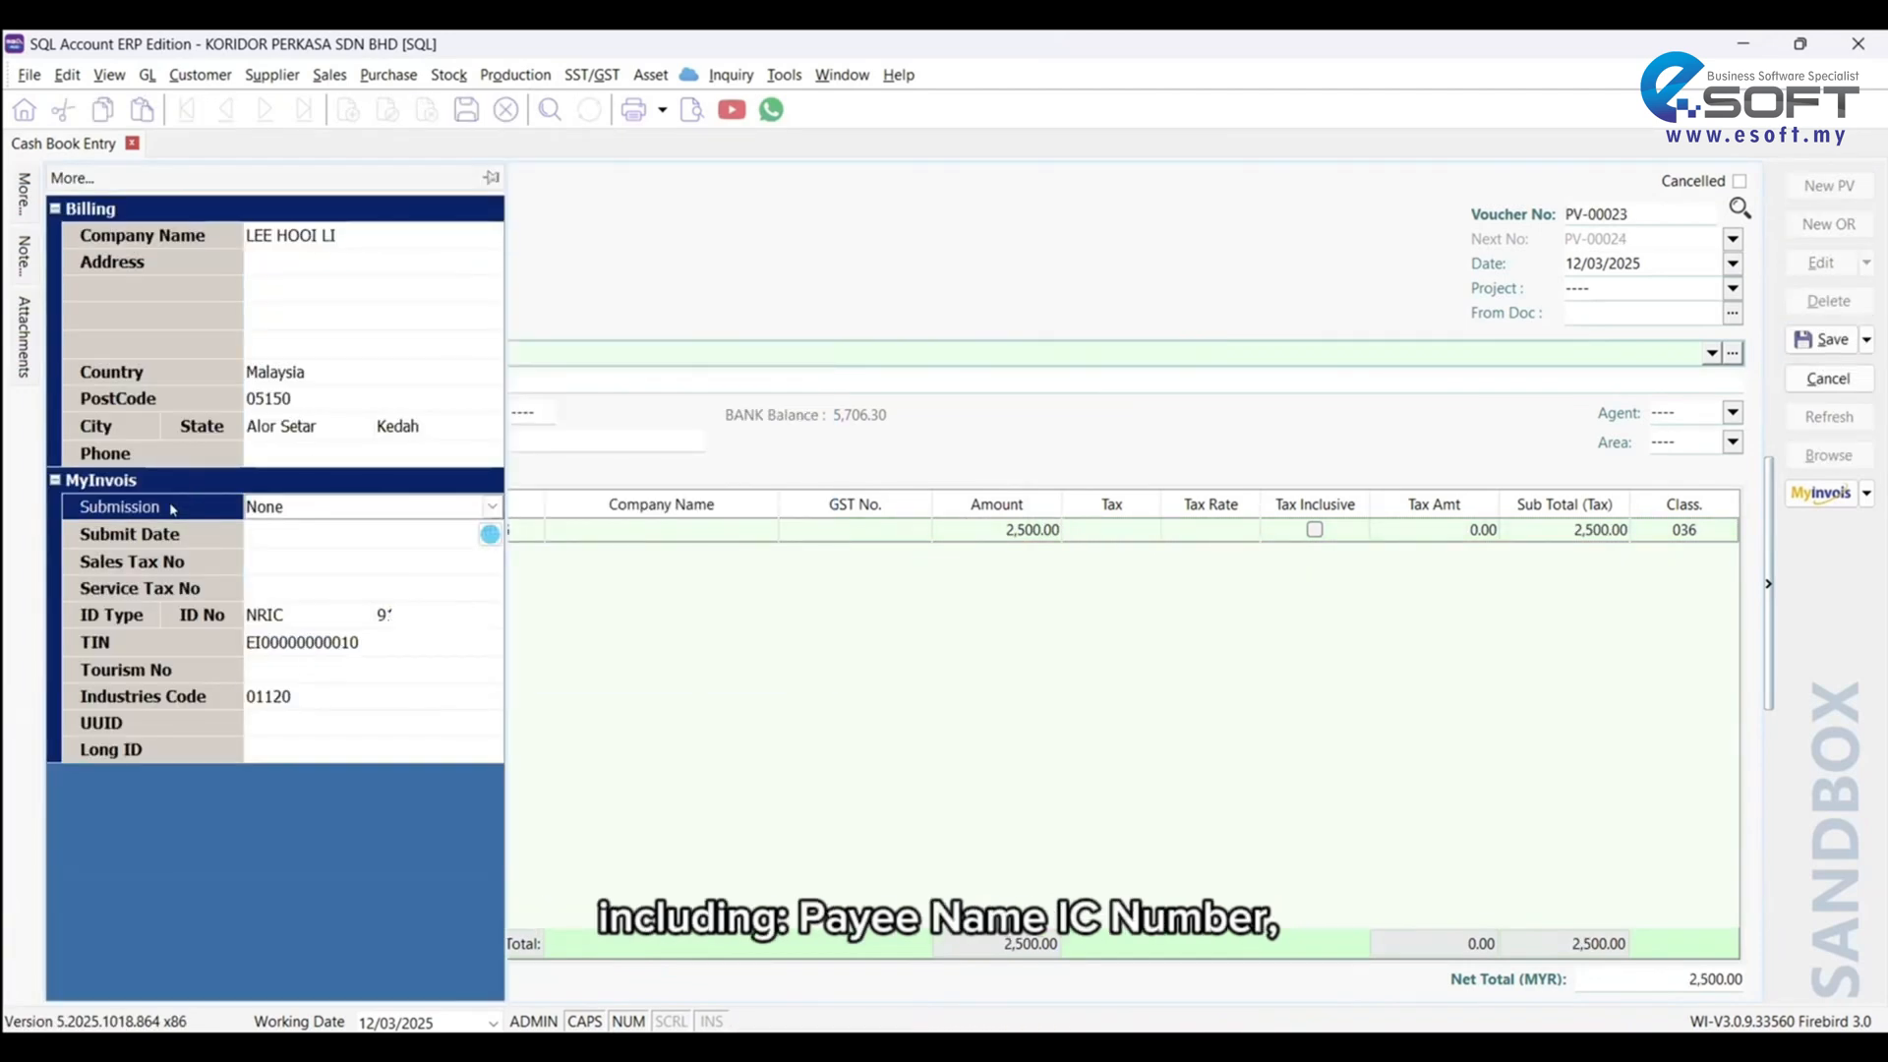
pyautogui.click(492, 505)
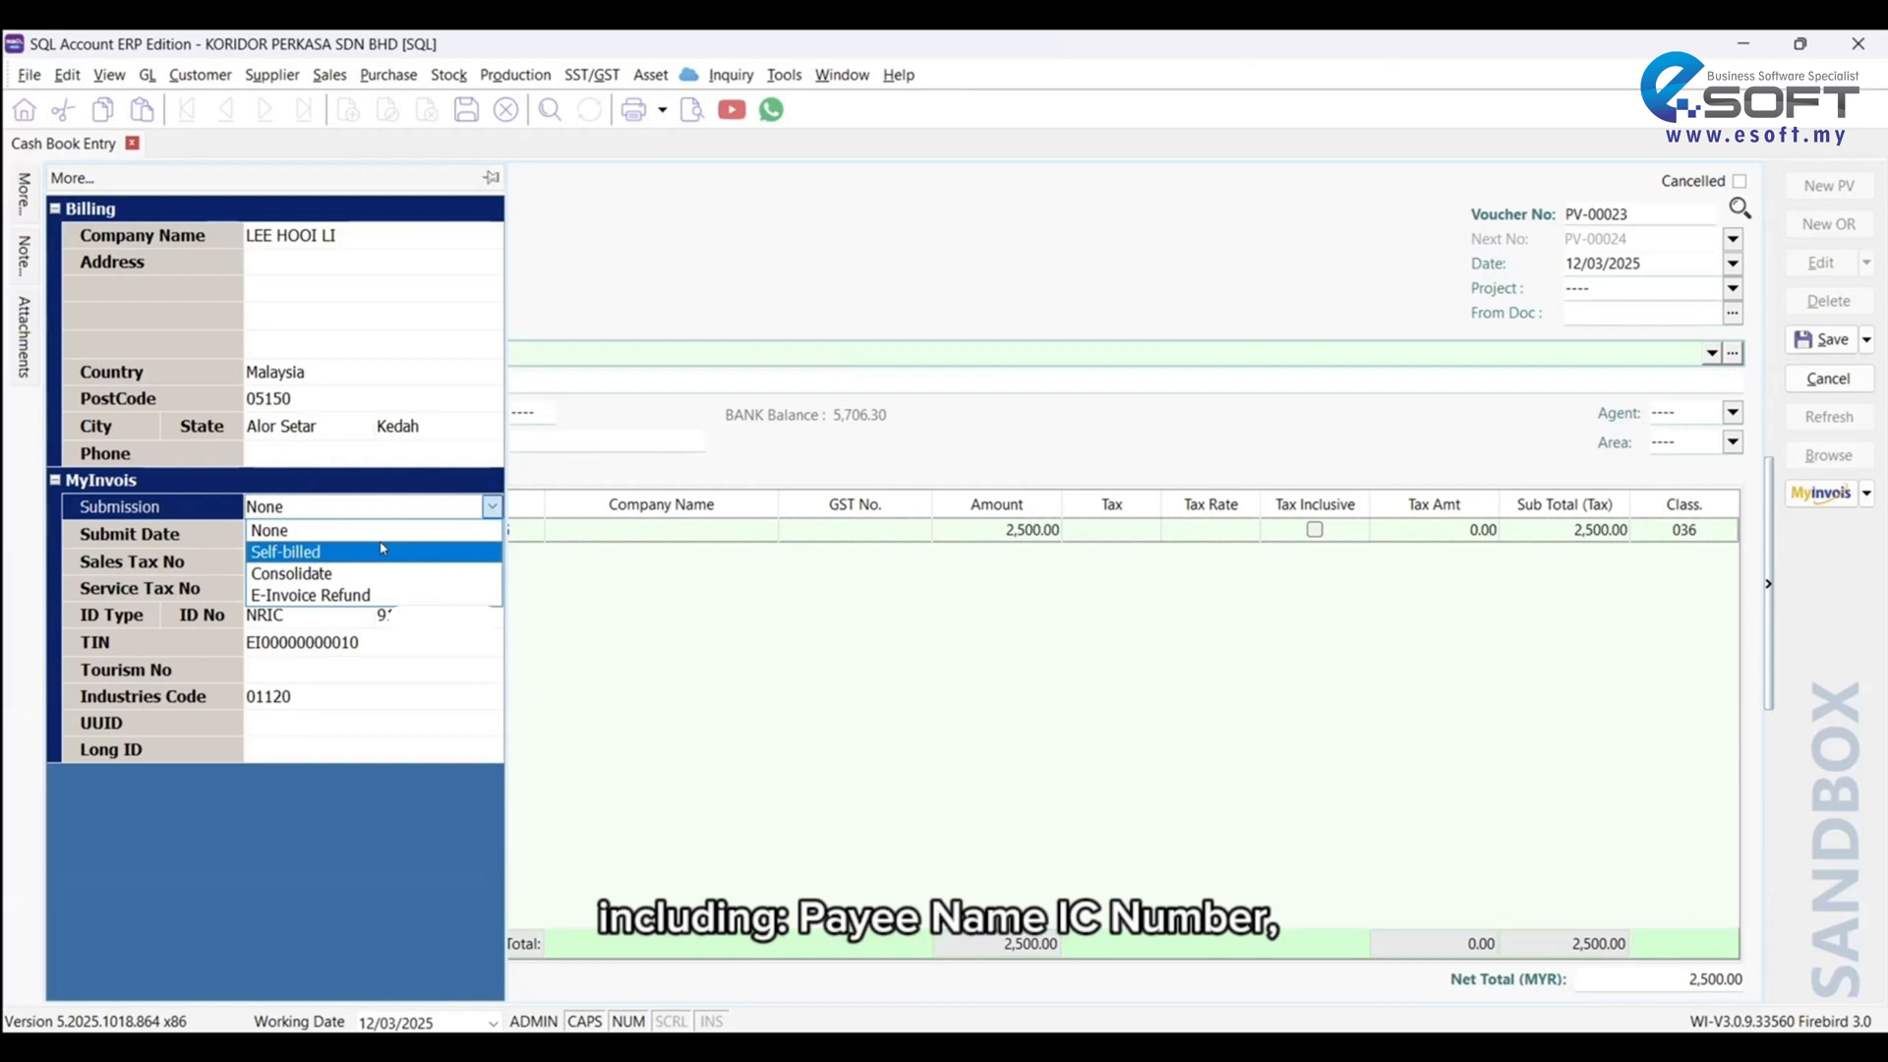
pyautogui.click(285, 551)
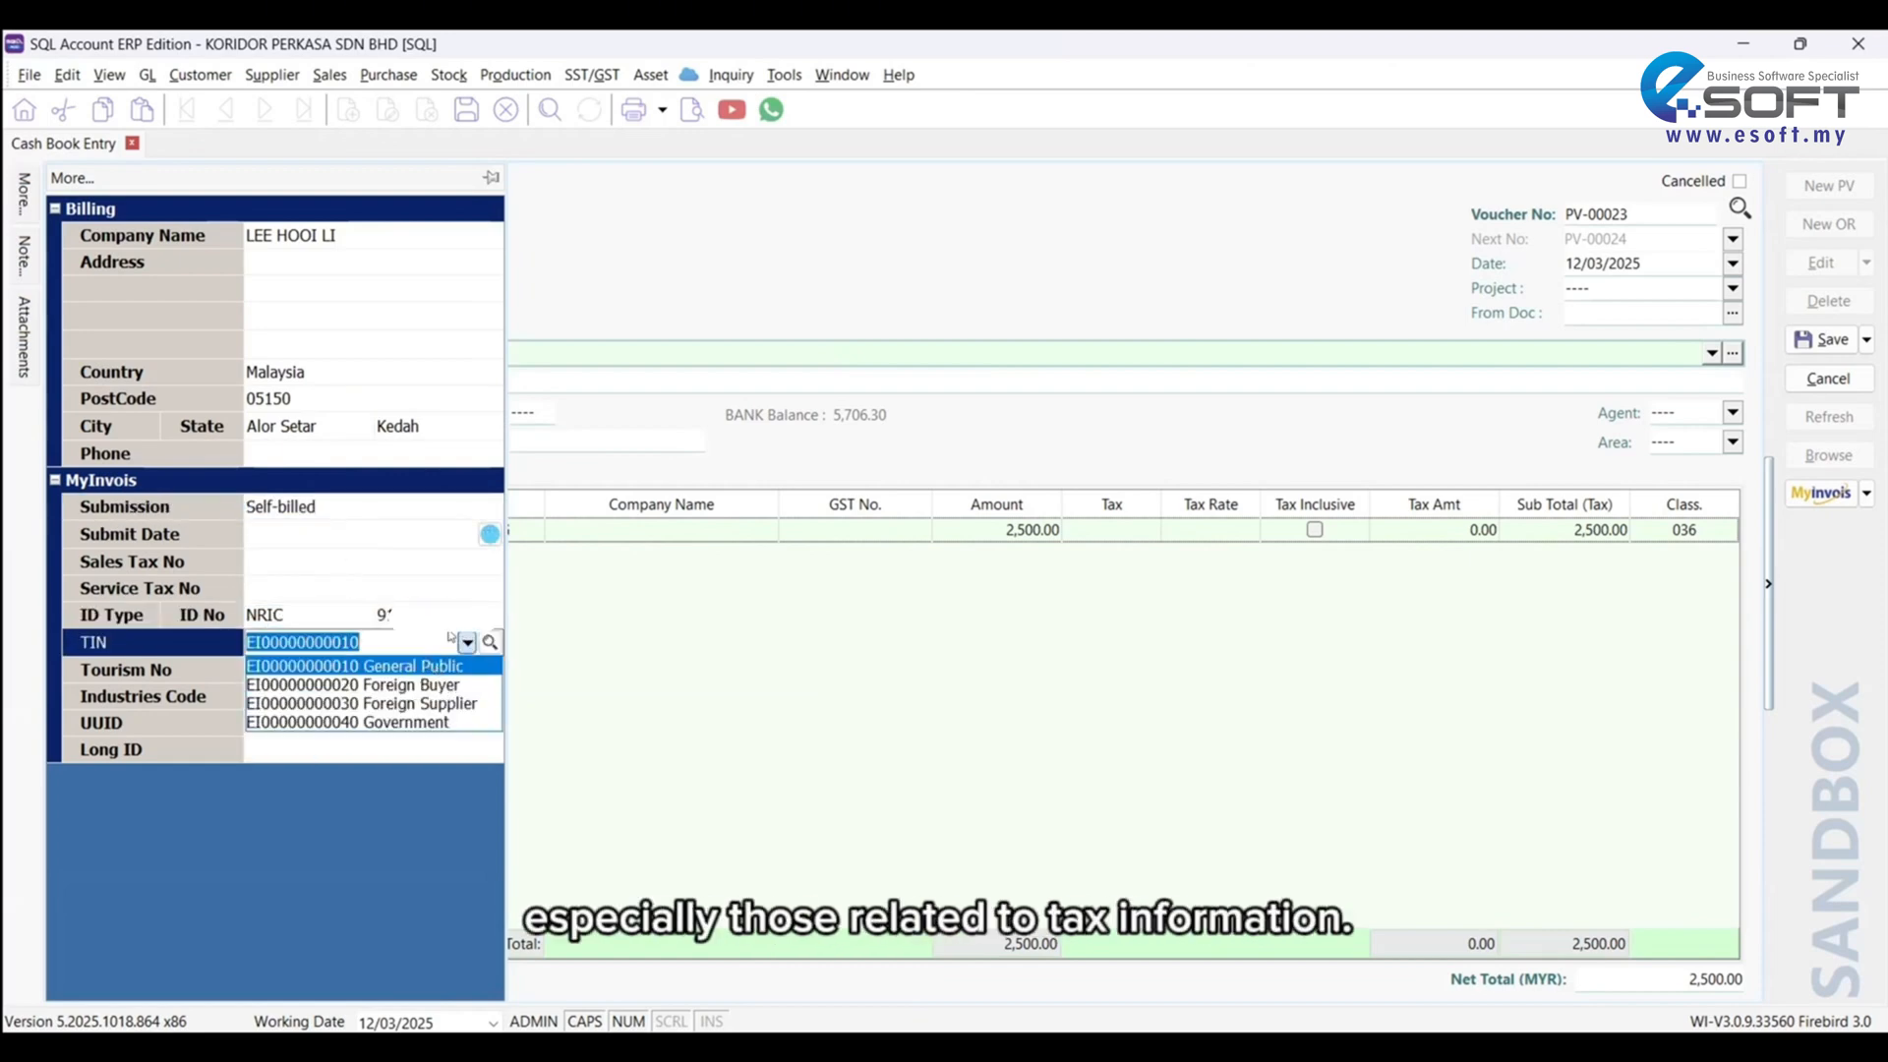
pyautogui.click(353, 664)
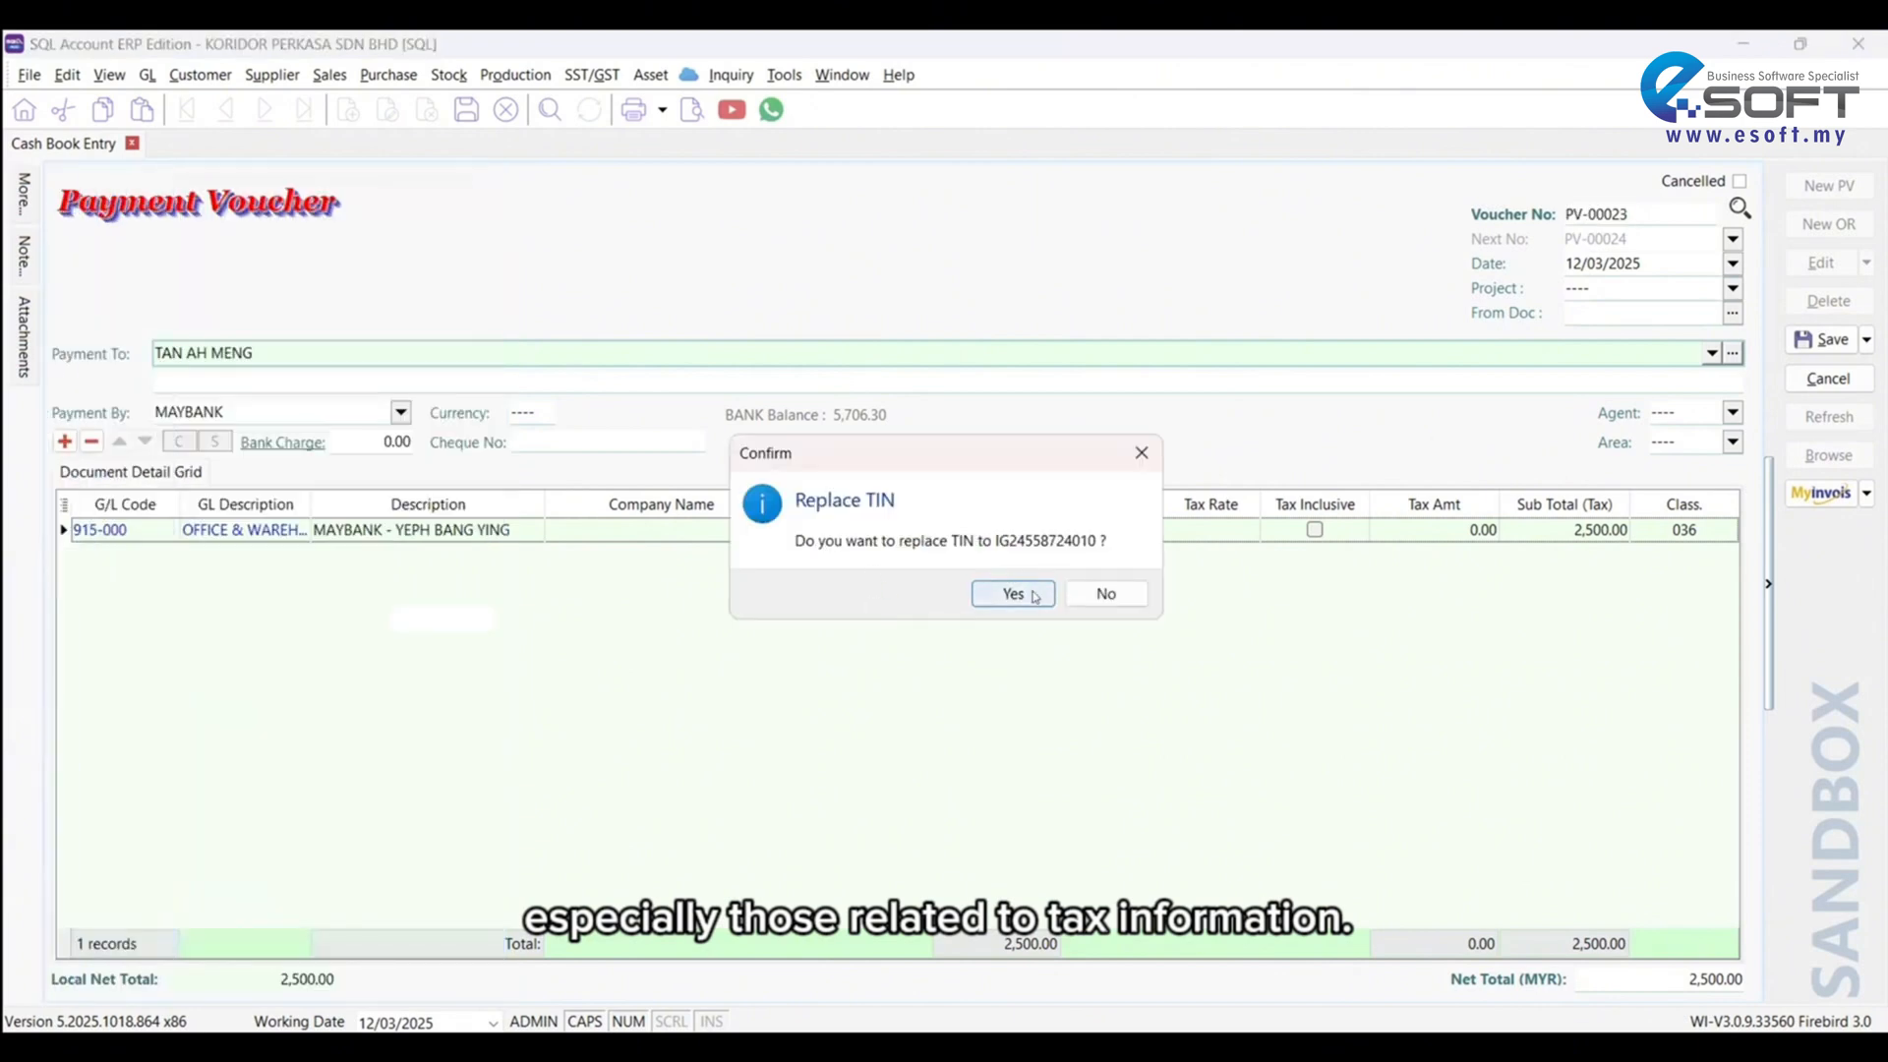
pyautogui.click(1011, 592)
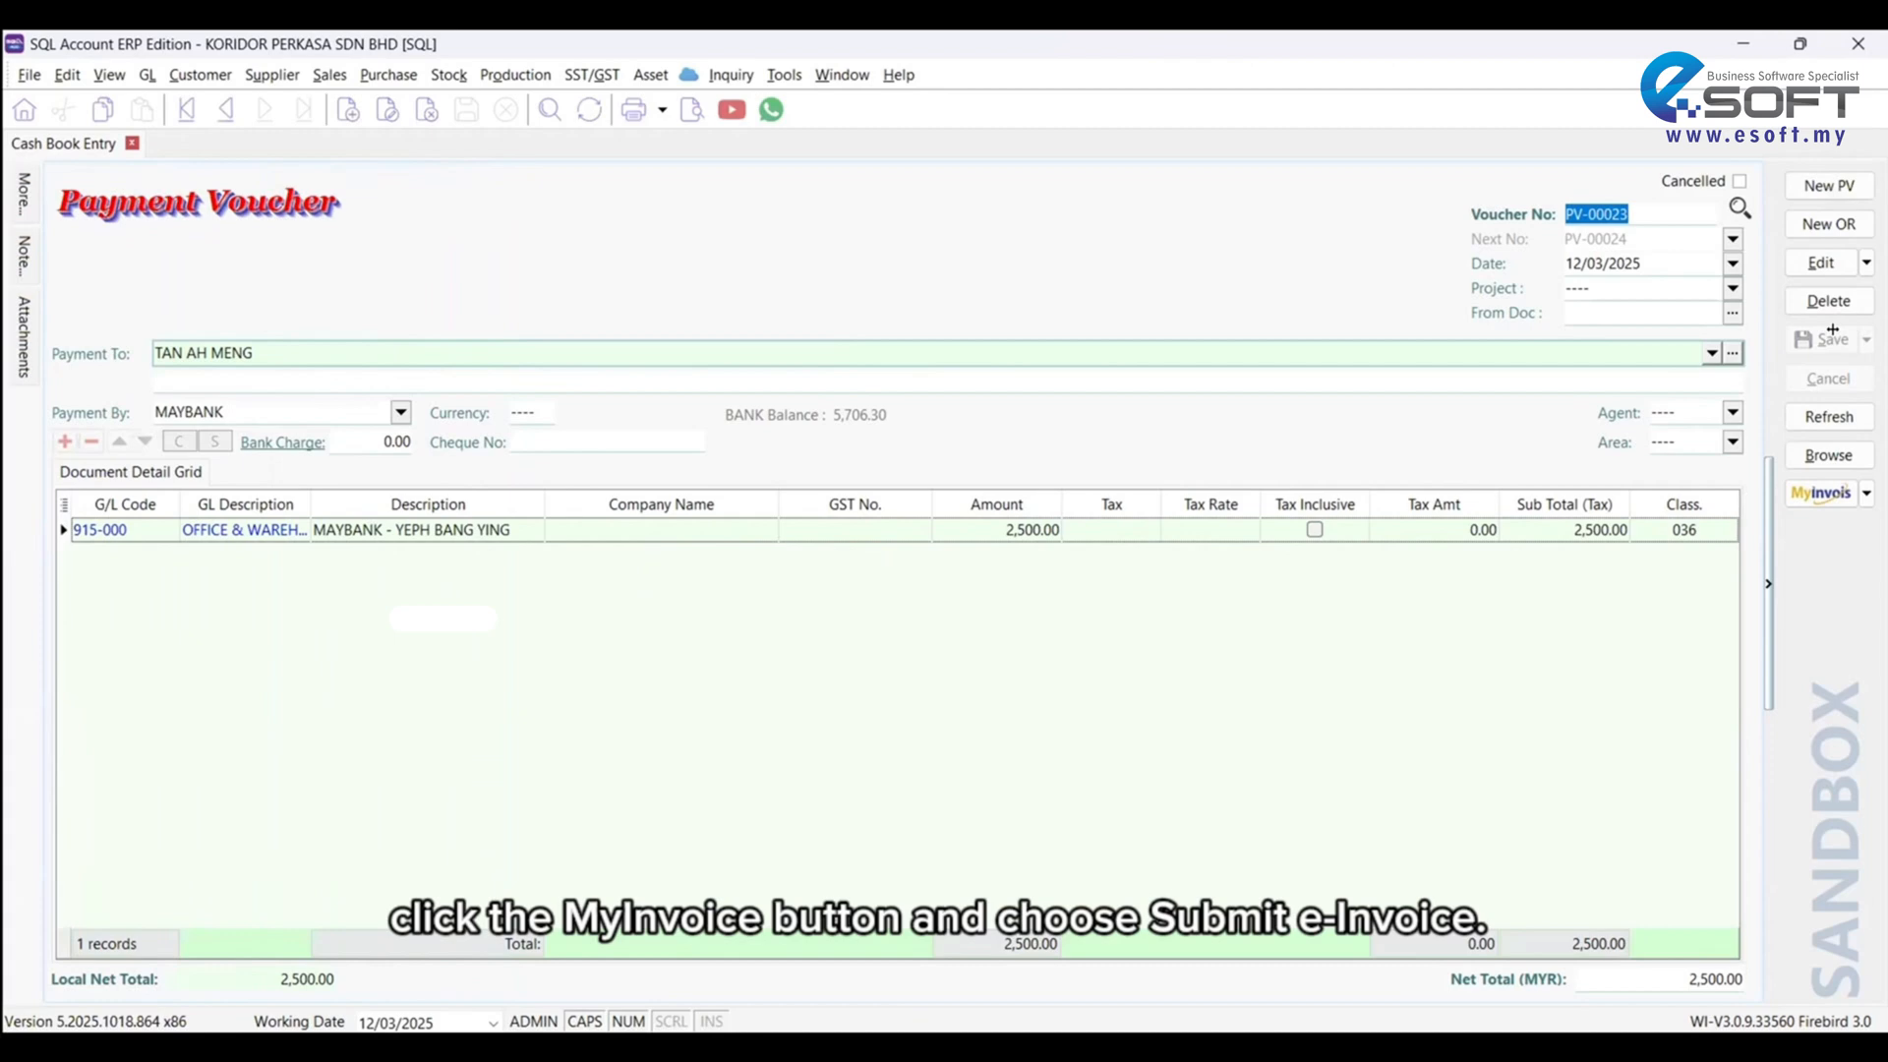
pyautogui.moveTo(1820, 493)
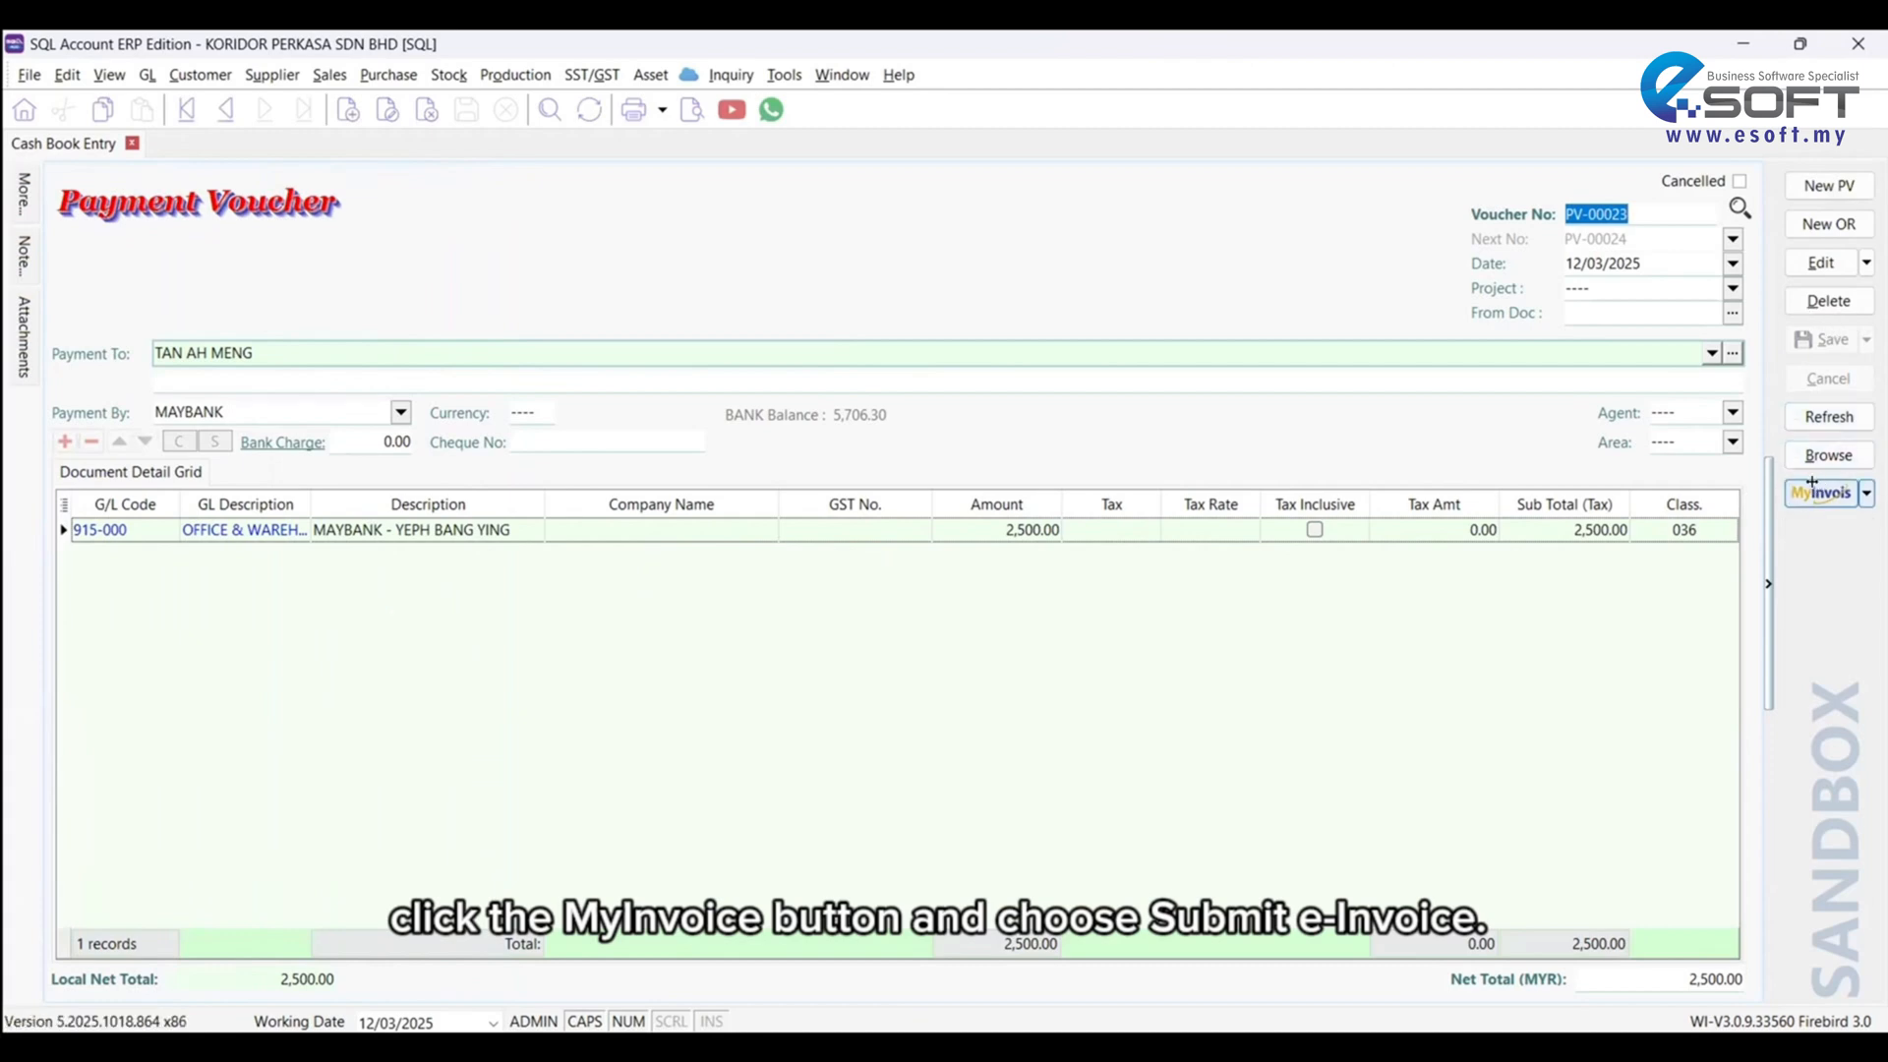
pyautogui.click(1820, 493)
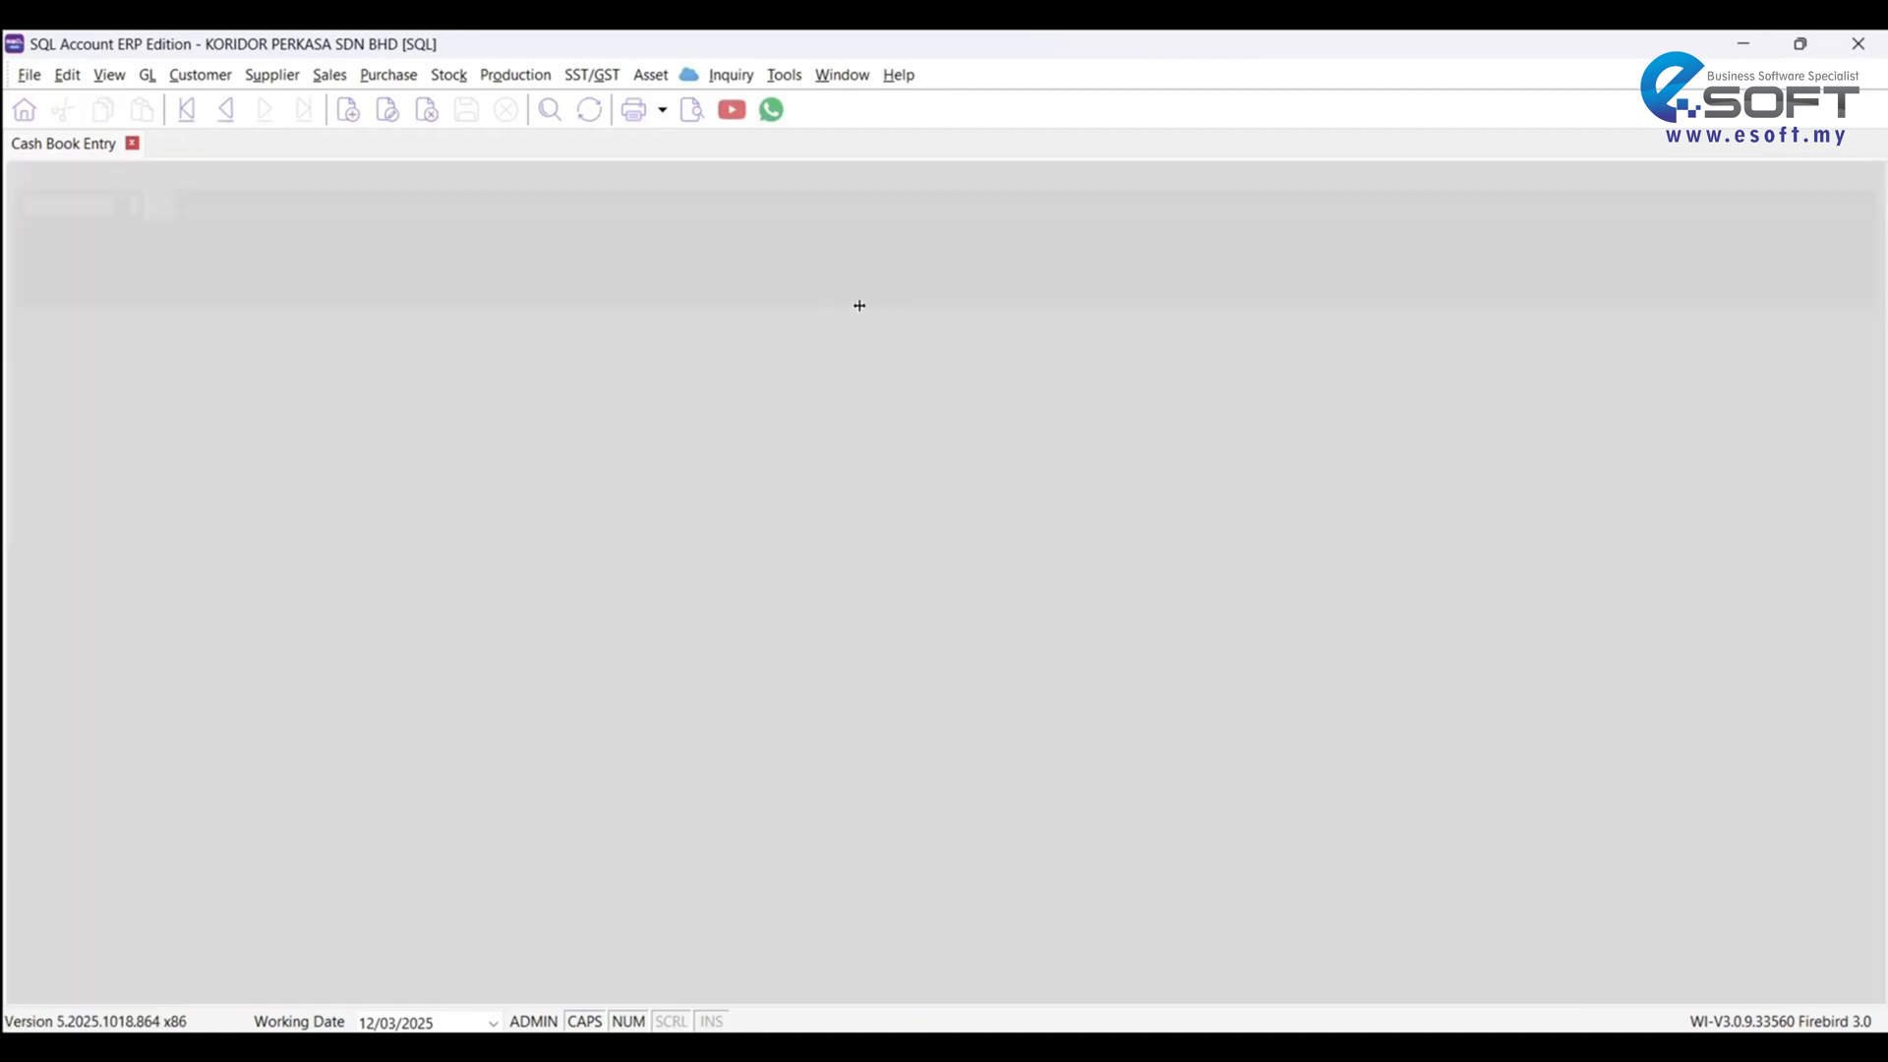